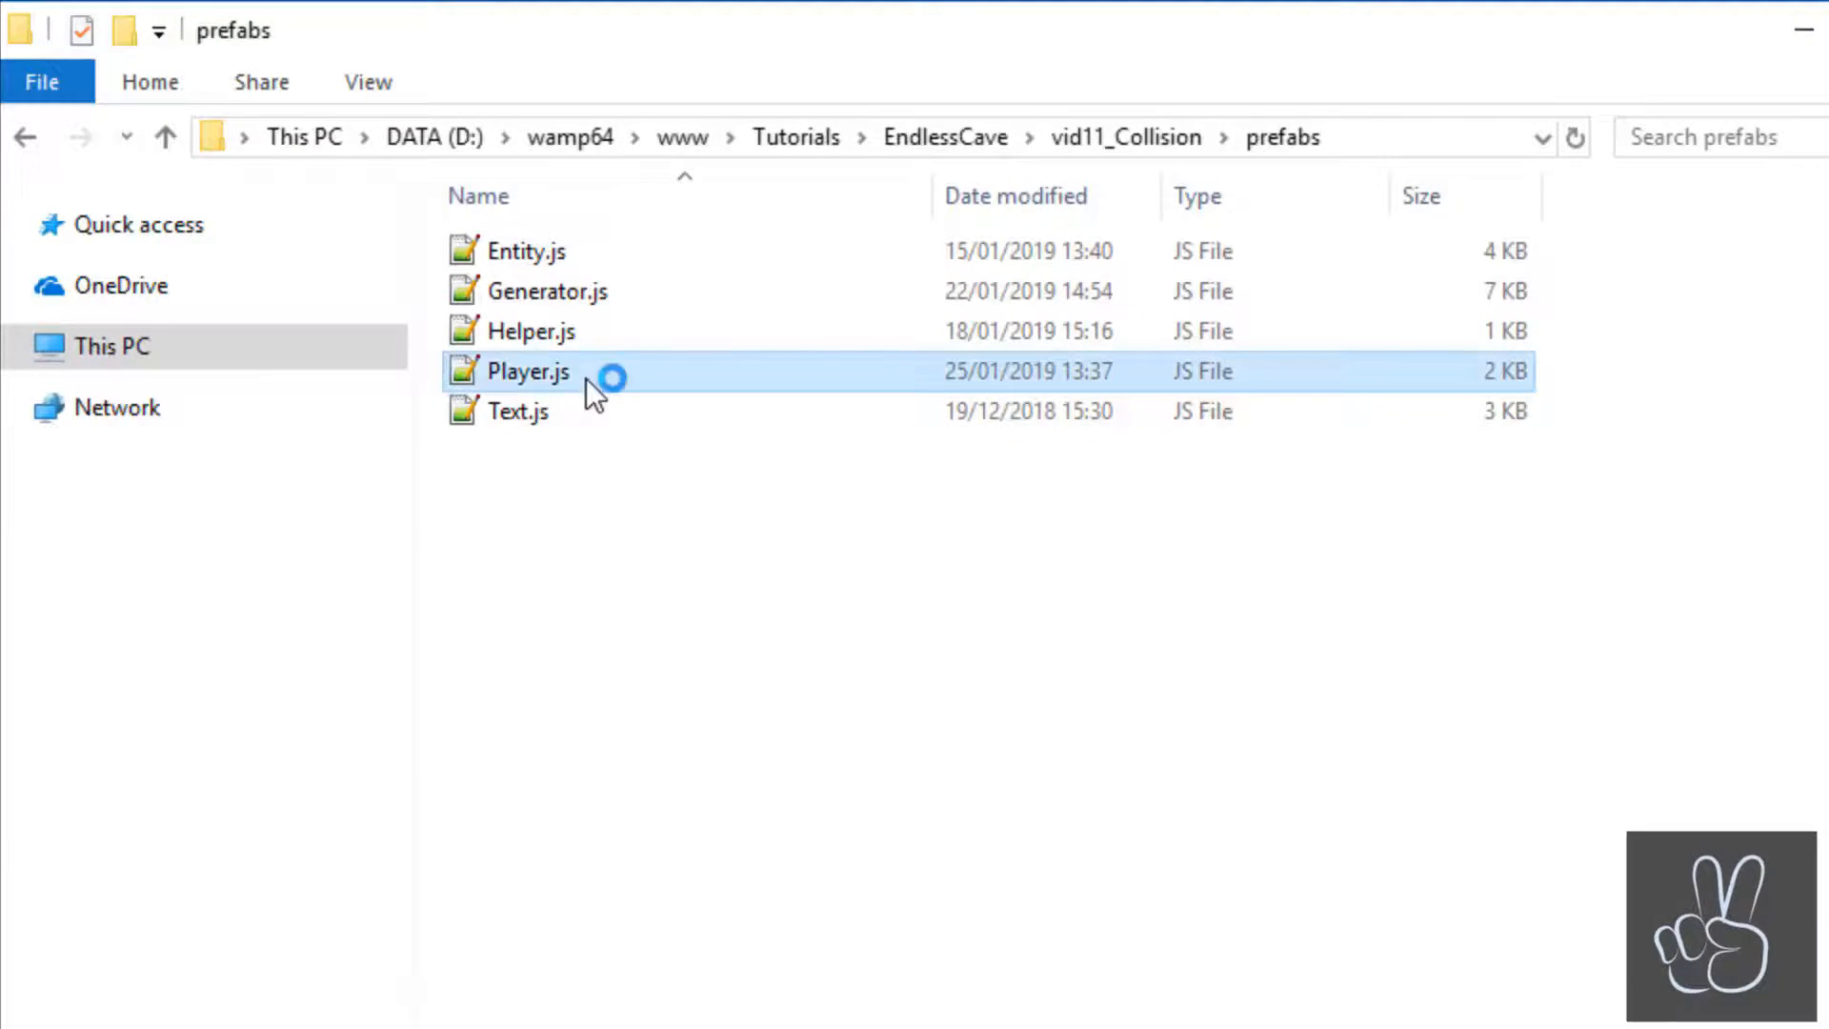
Open Player.js from the prefabs folder and scroll to the end of the class.
{"action": "double_click", "coordinate": [522, 371]}
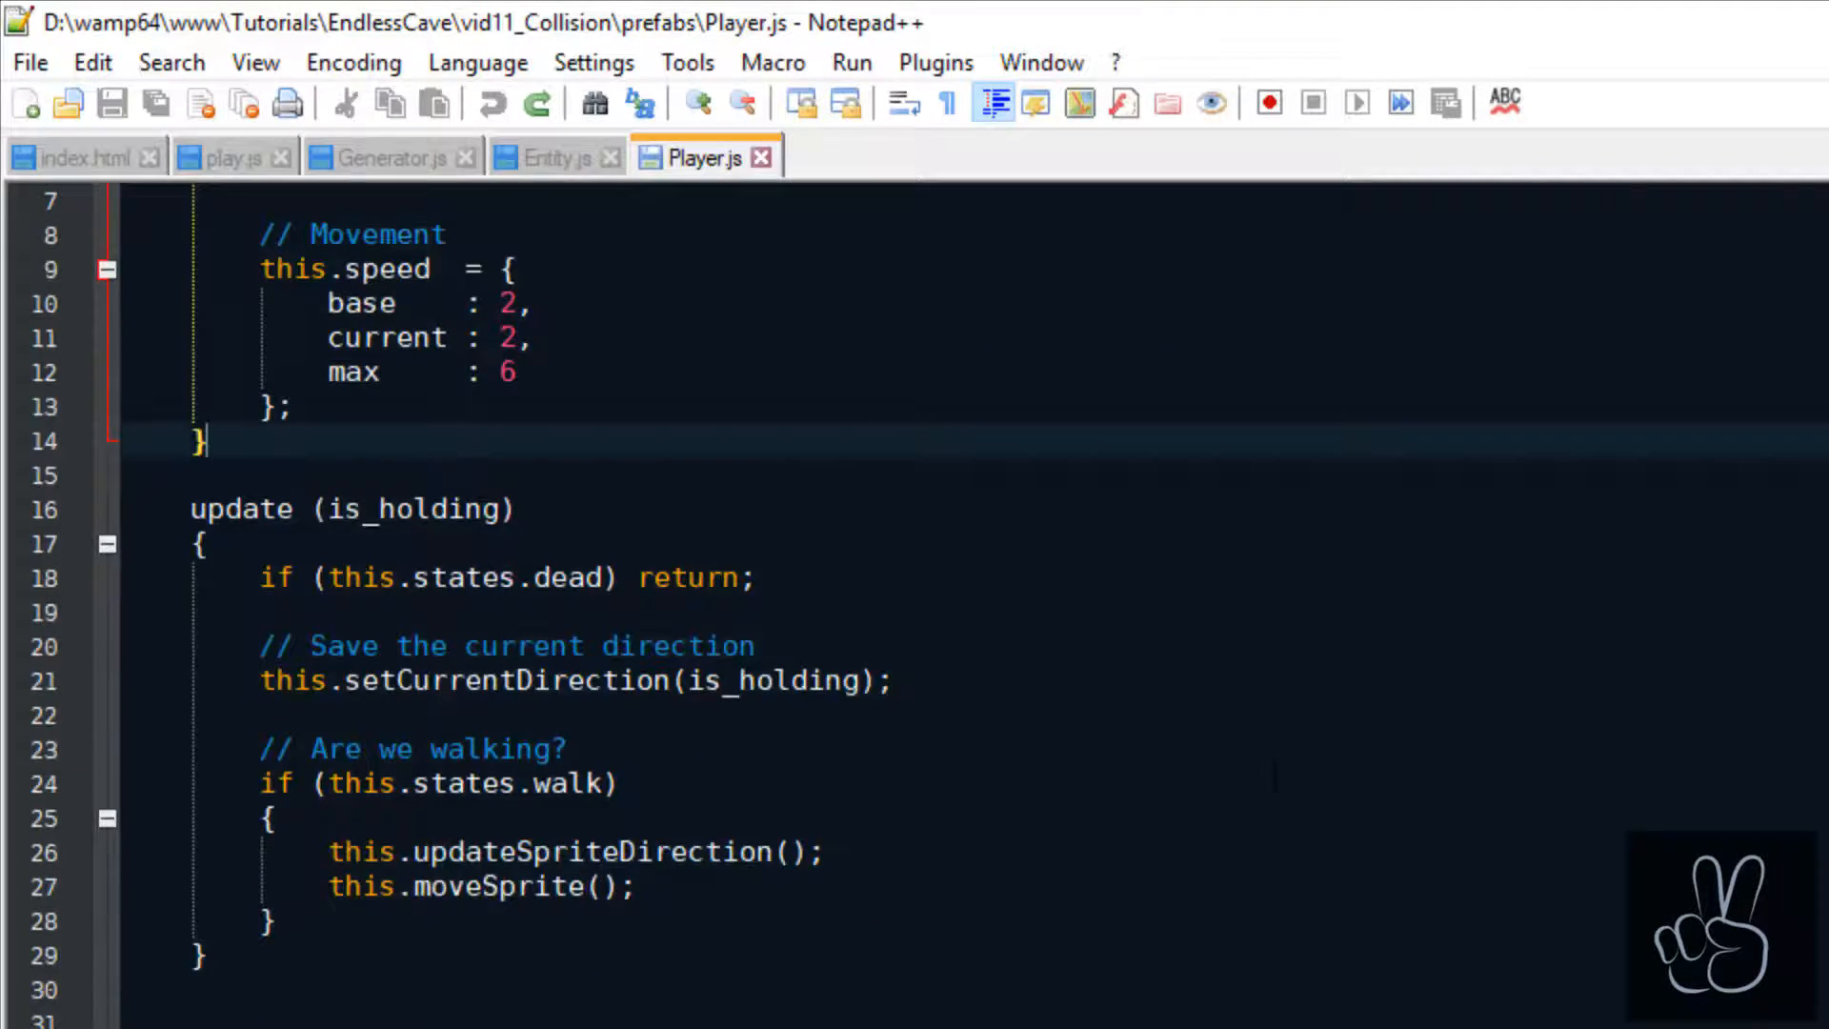
{"action": "scroll", "scroll_direction": "down", "scroll_amount": 3}
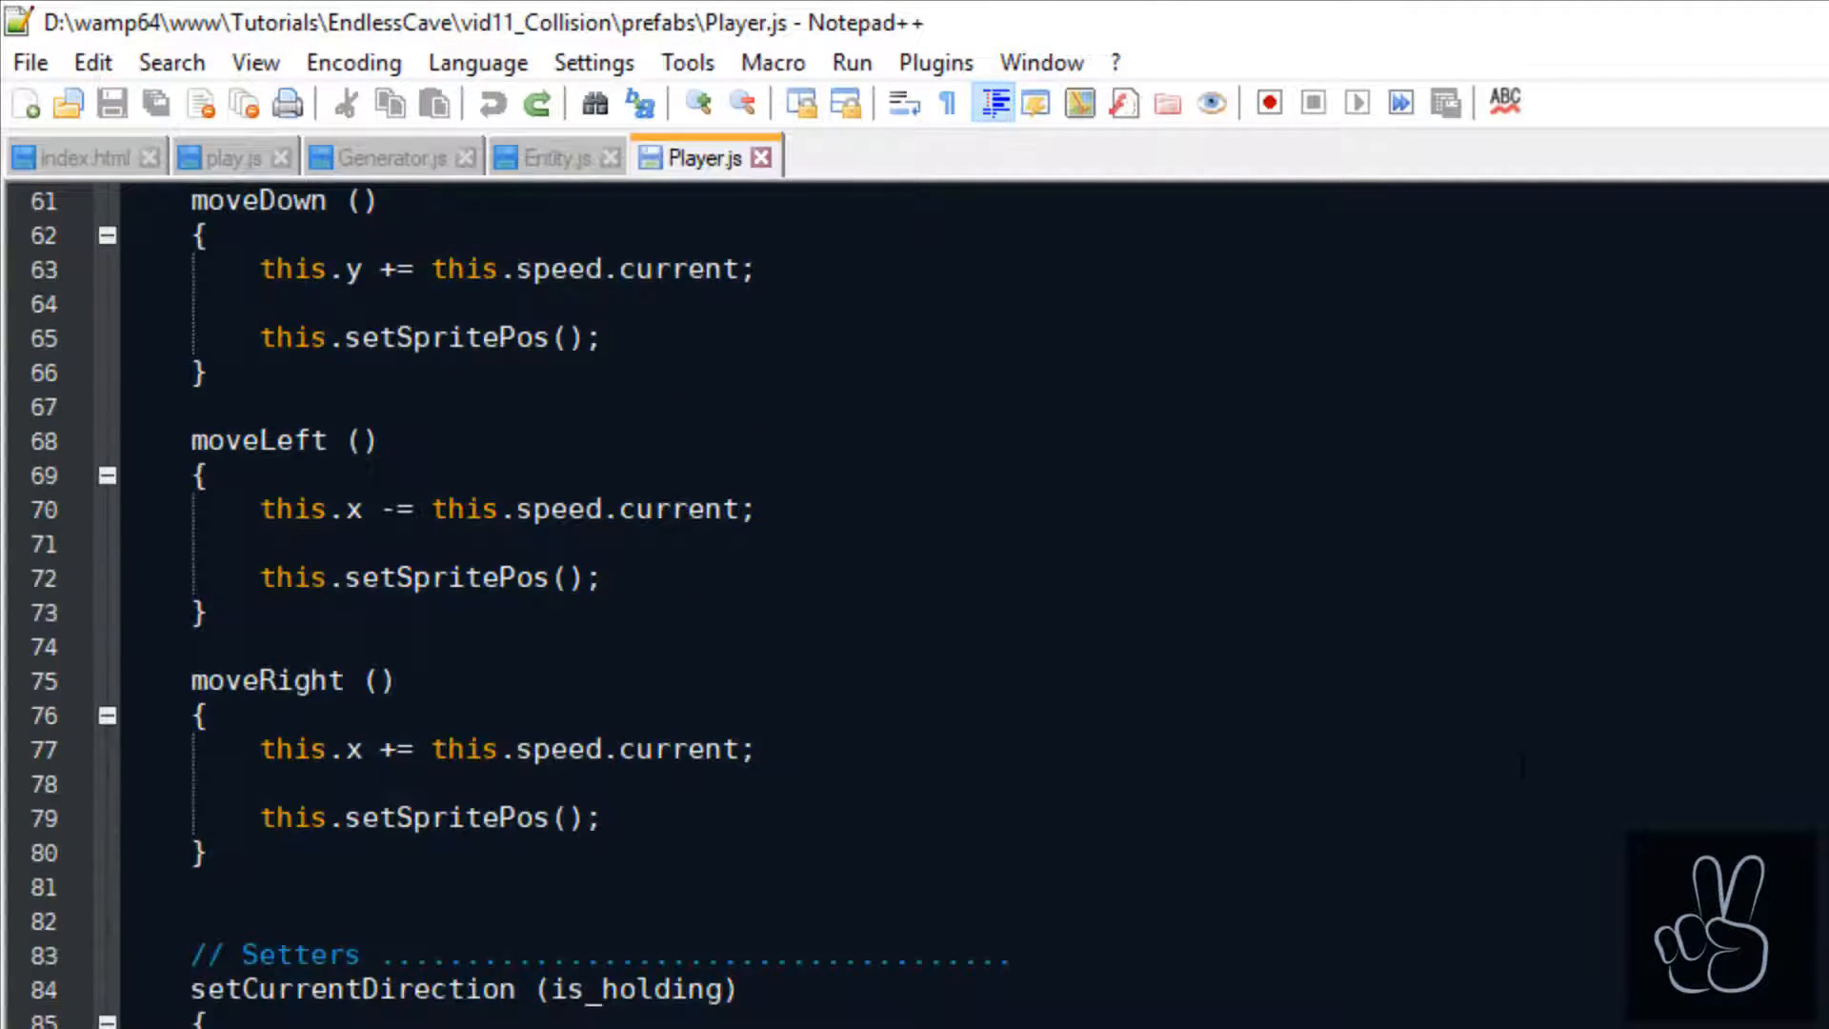
{"action": "scroll", "scroll_direction": "down", "scroll_amount": 3}
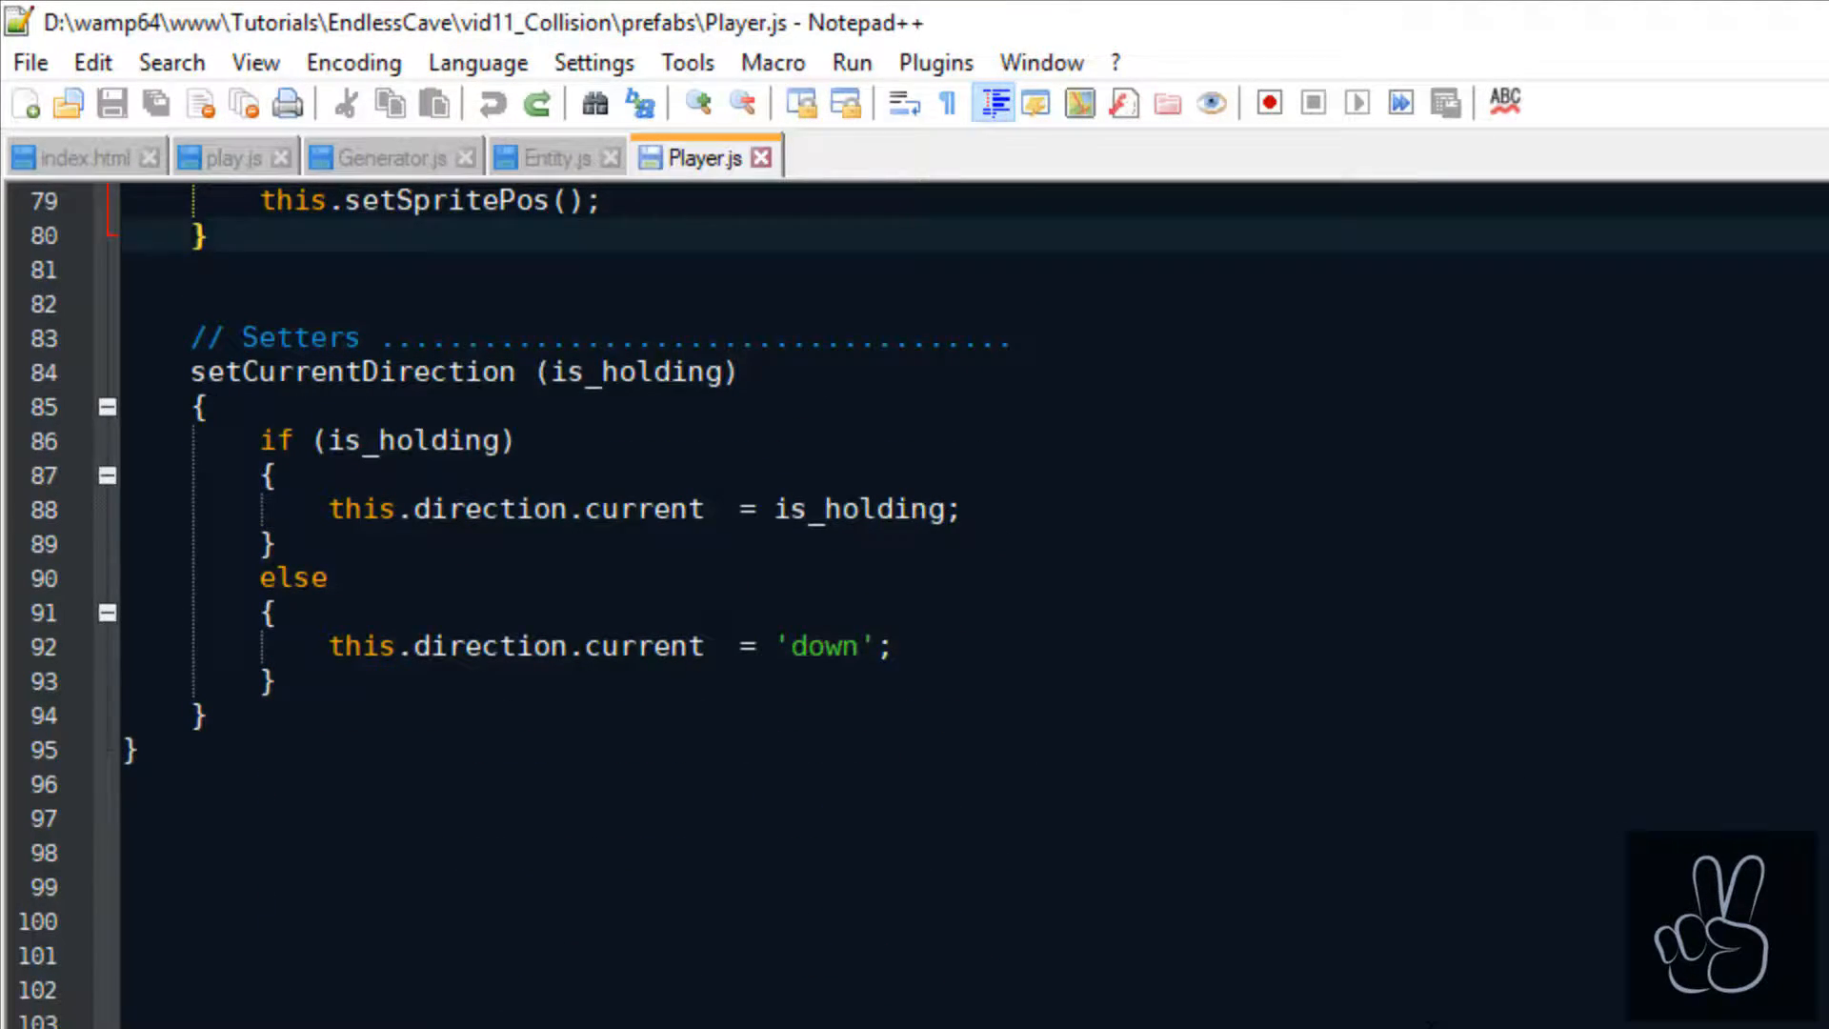
Write handleCollision(direction) with a wall-tile comment and a switch on direction with down, left, right cases.
{"action": "type", "text": "handleCollision"}
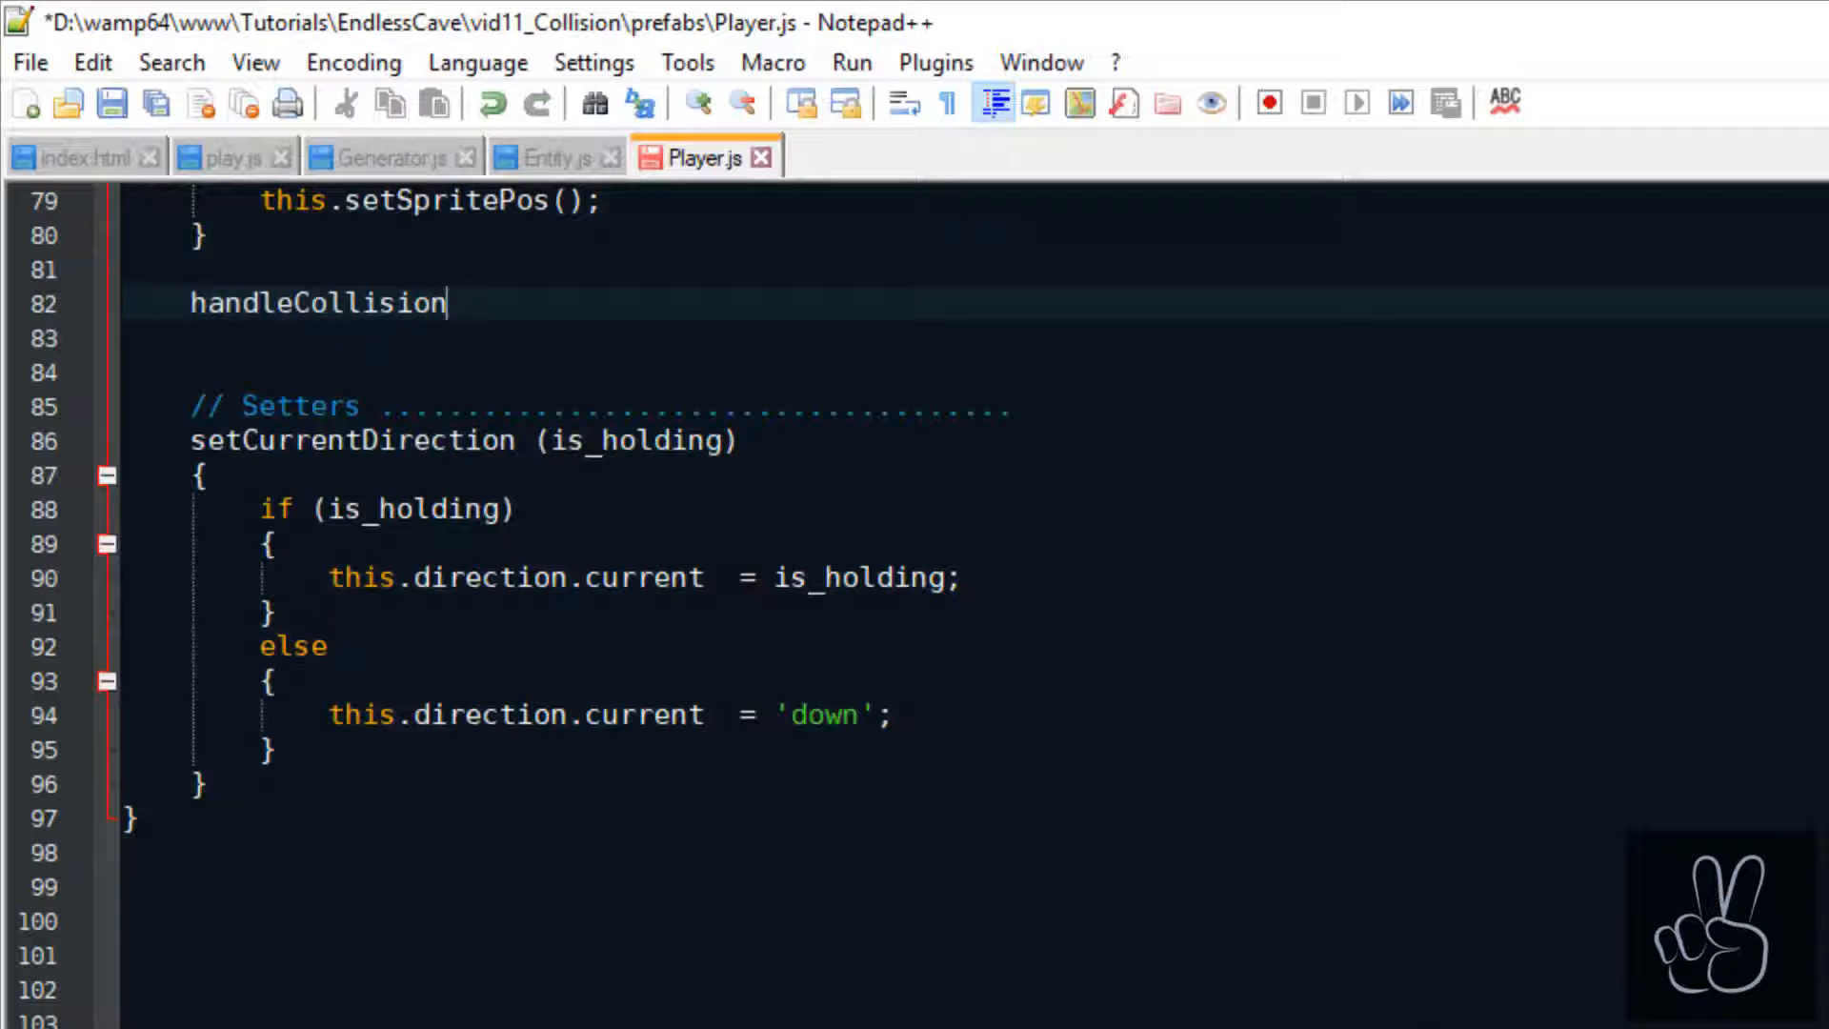
{"action": "type", "text": "()"}
{"action": "left_click", "coordinate": [976, 339]}
{"action": "type", "text": "{"}
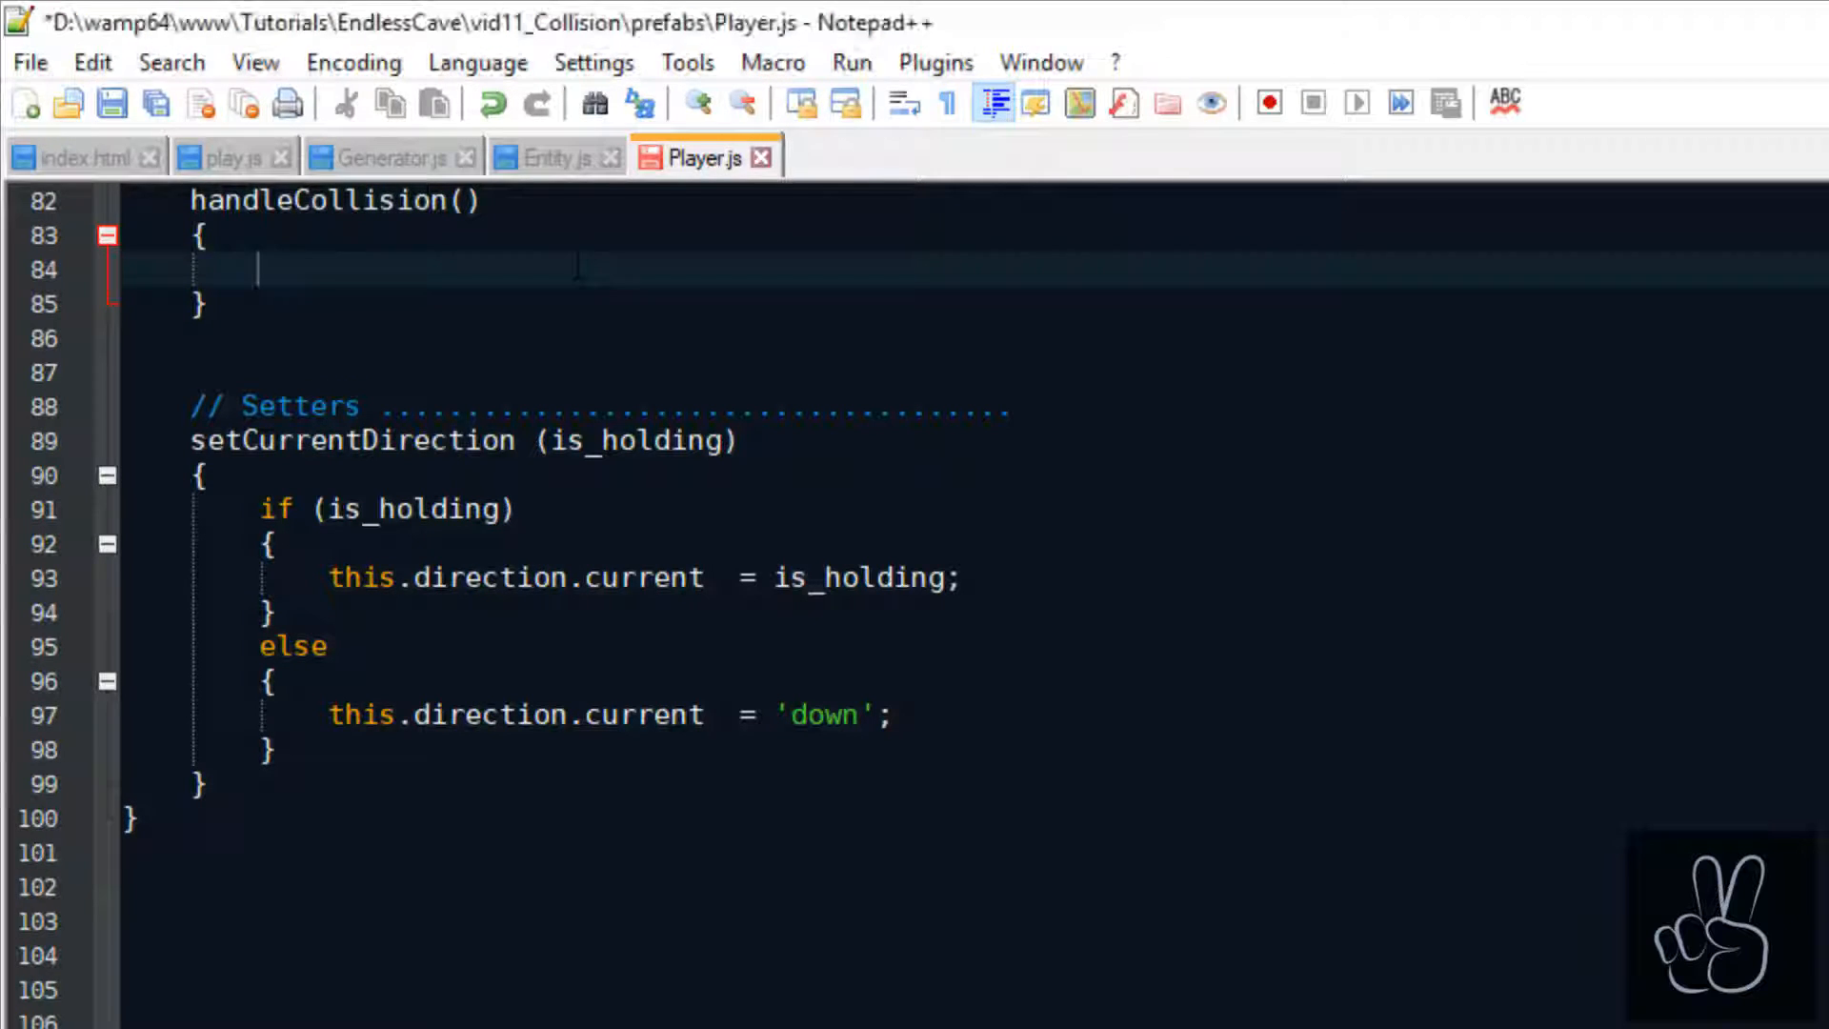
{"action": "type", "text": "// Check"}
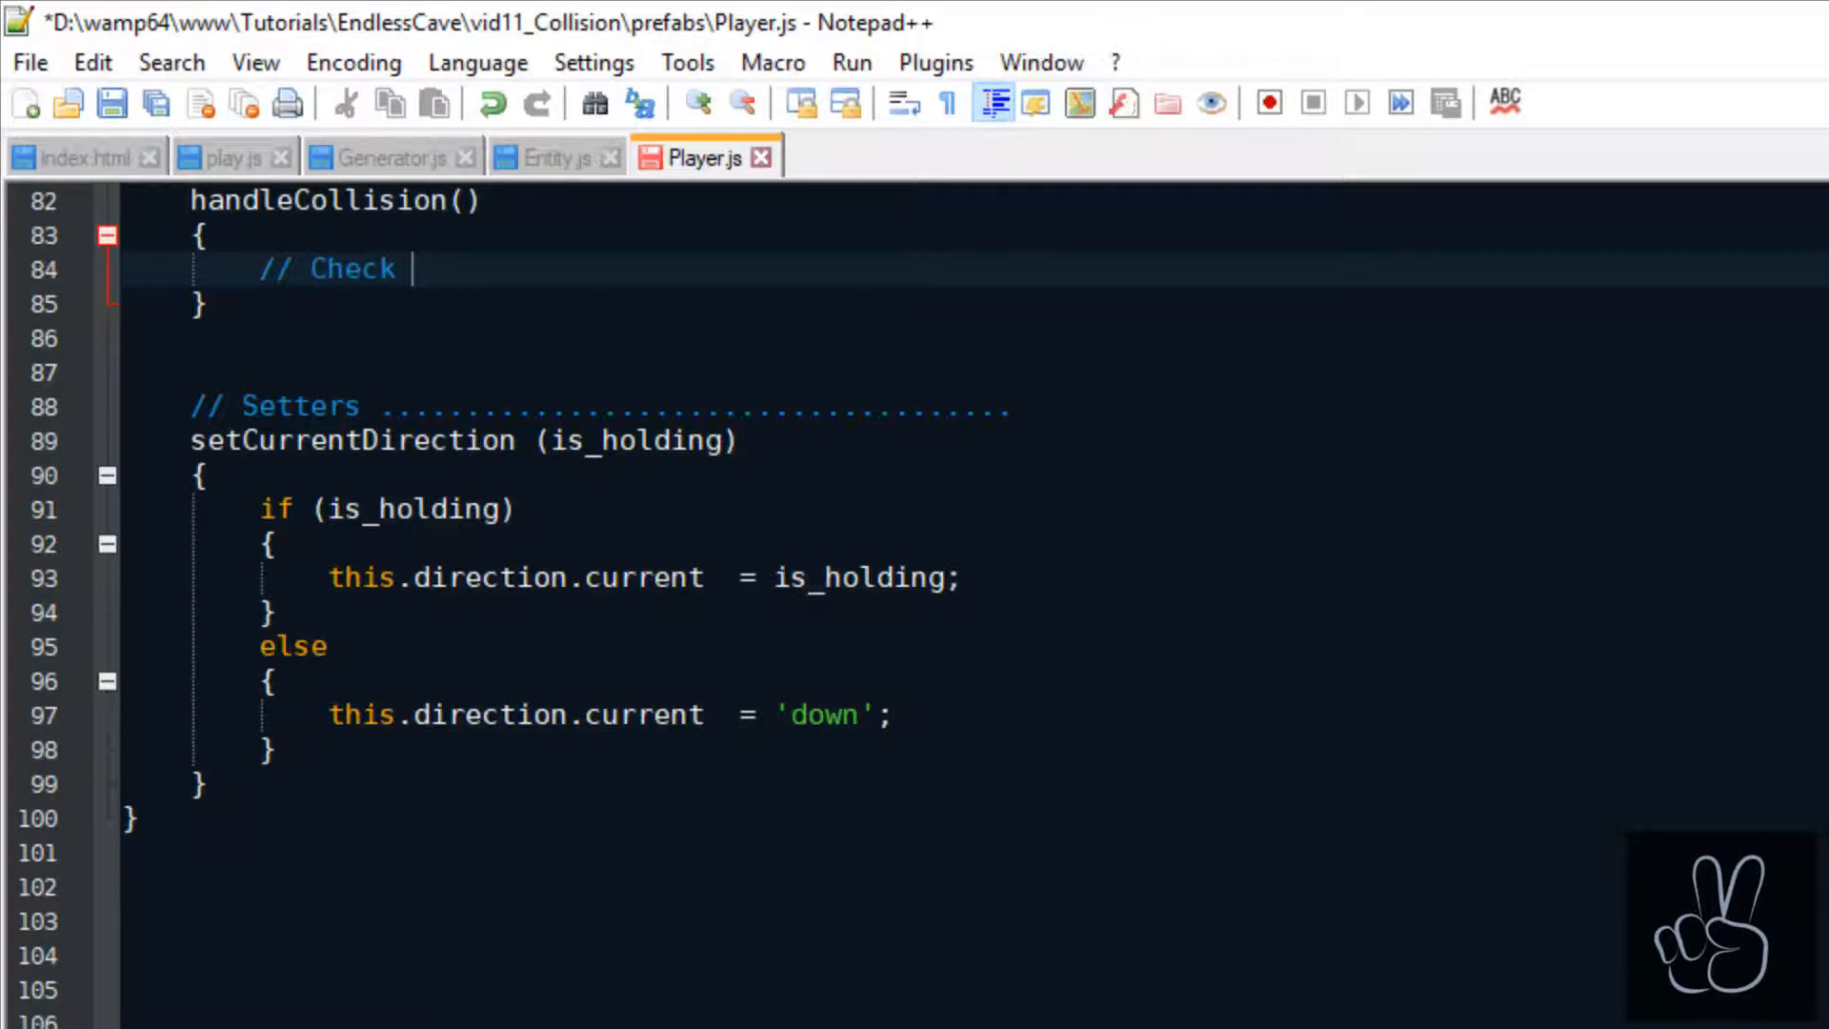
{"action": "type", "text": "wall tiles in play"}
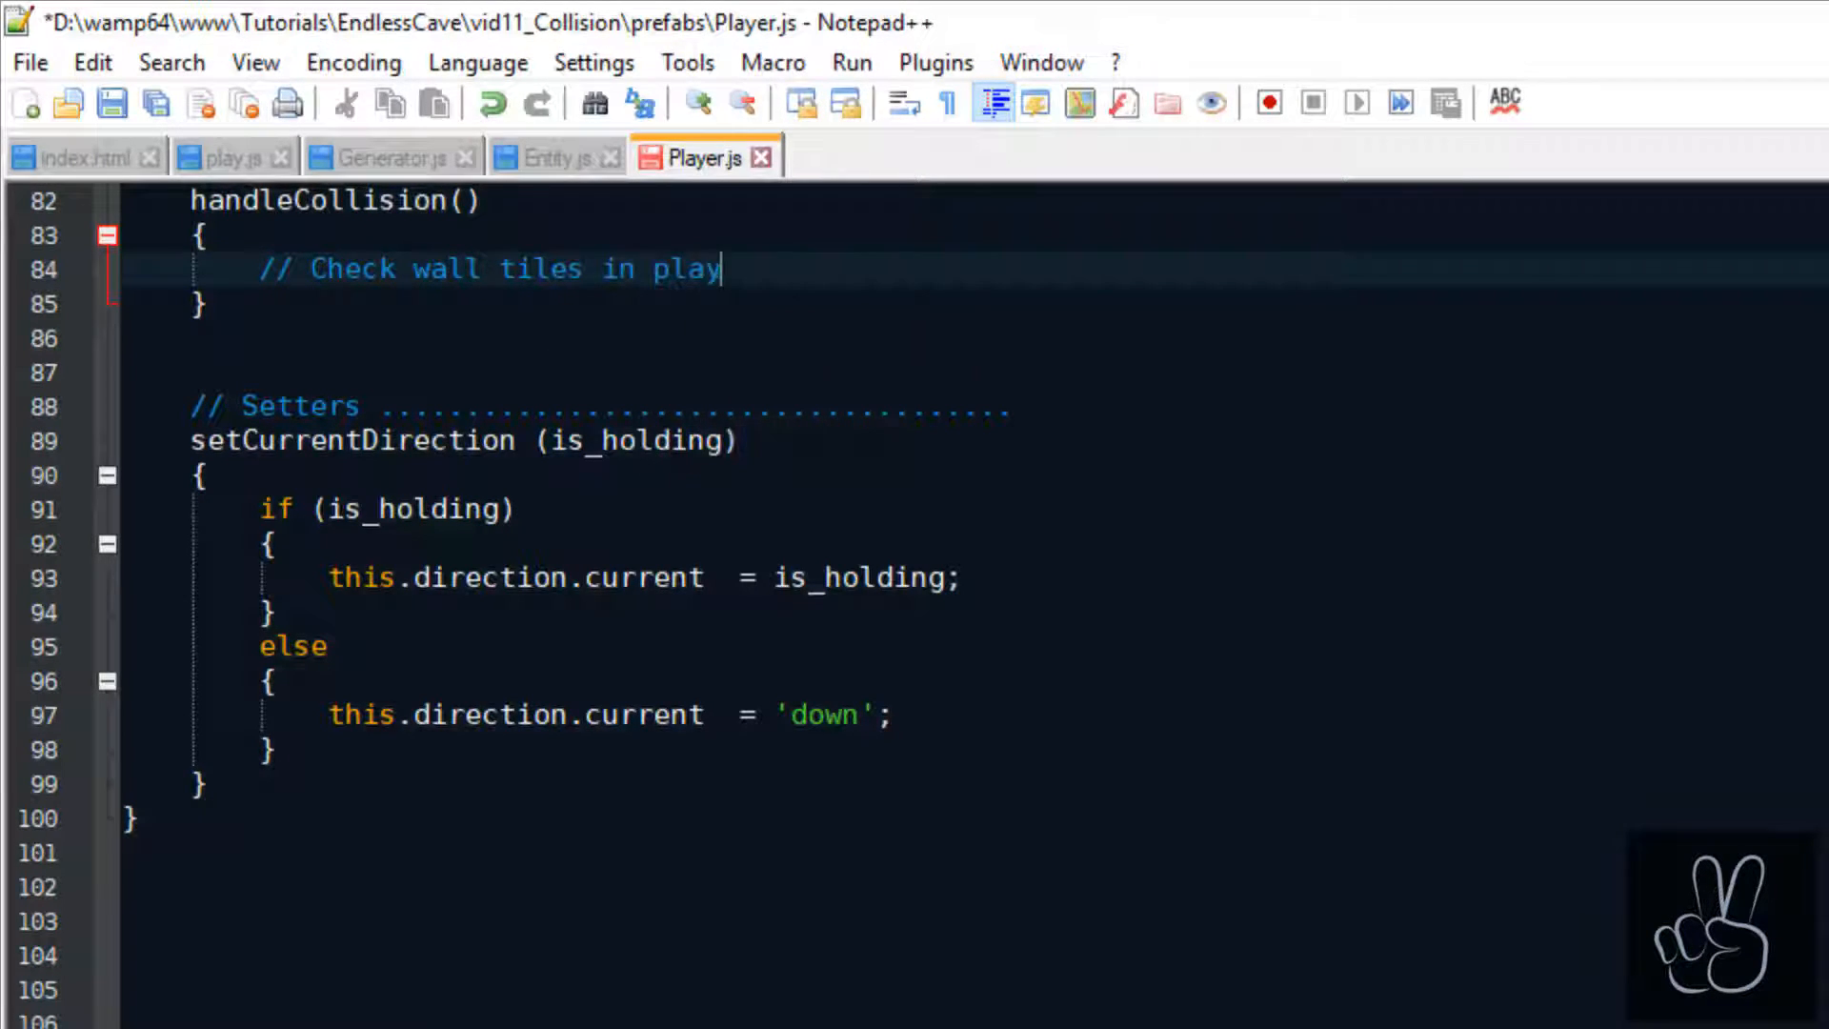
{"action": "type", "text": "er's direction"}
{"action": "type", "text": "switch"}
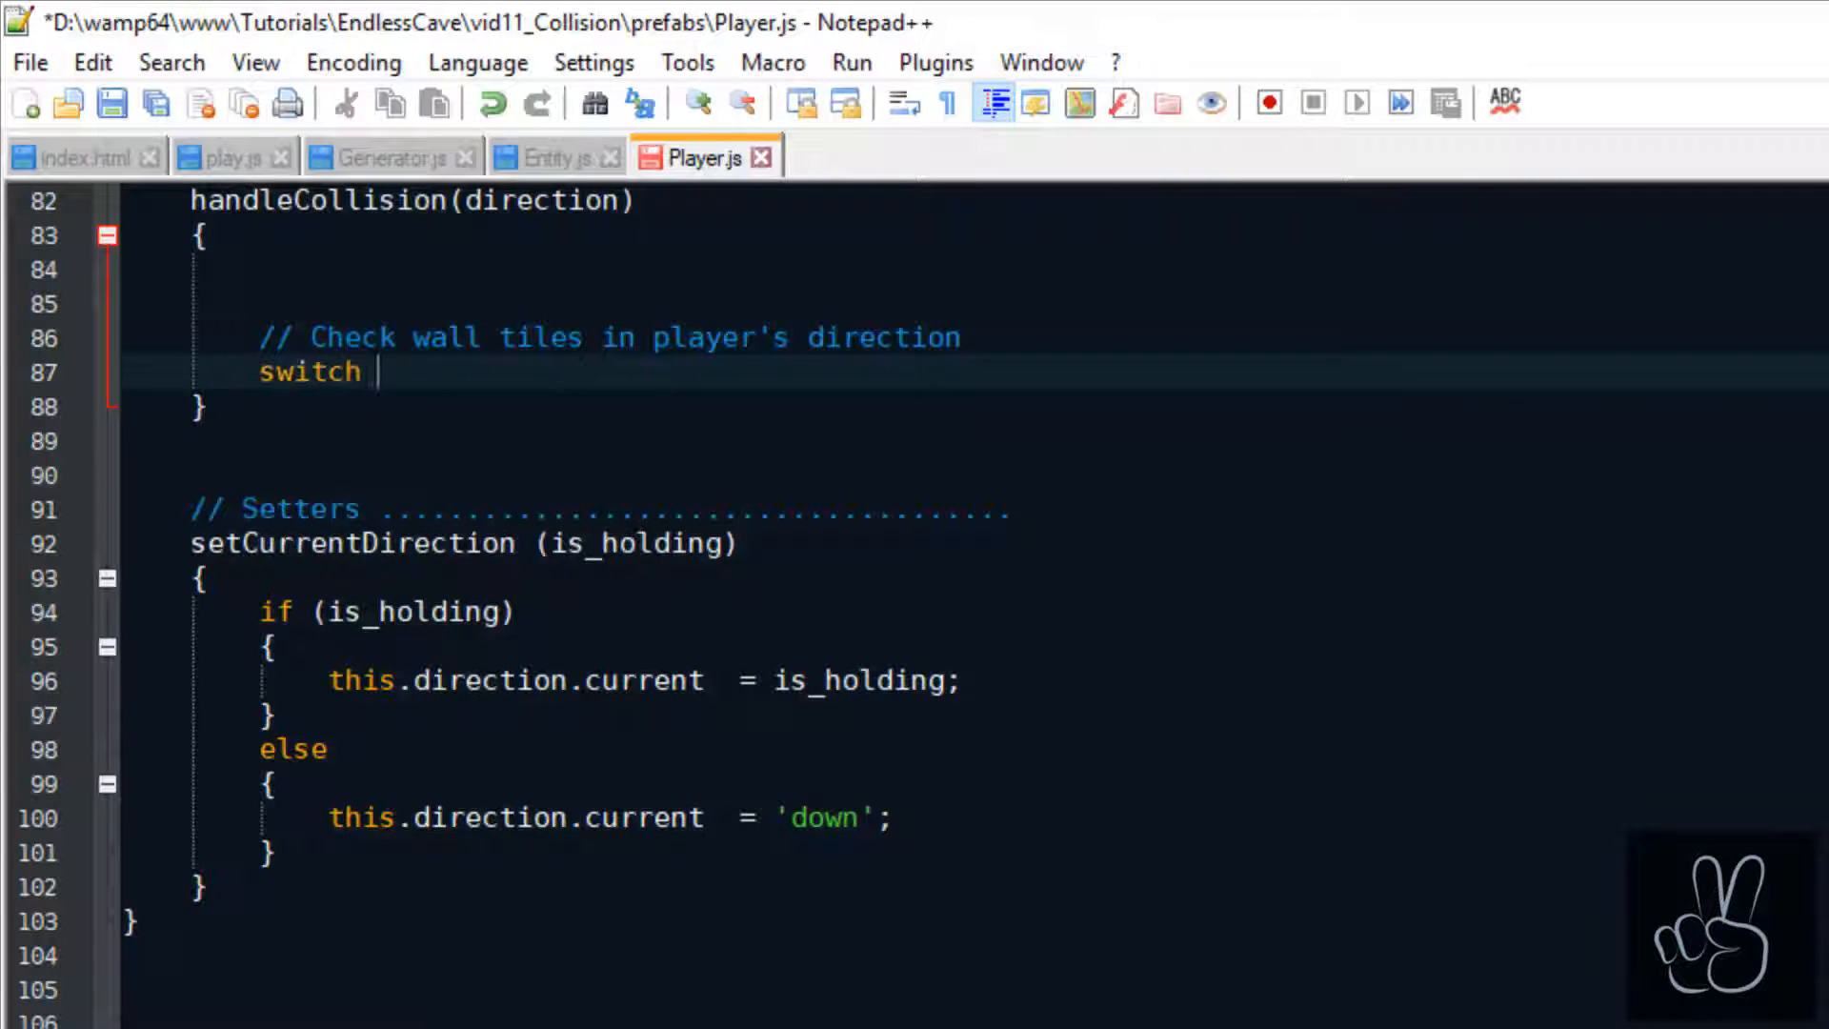
{"action": "type", "text": "(direction)"}
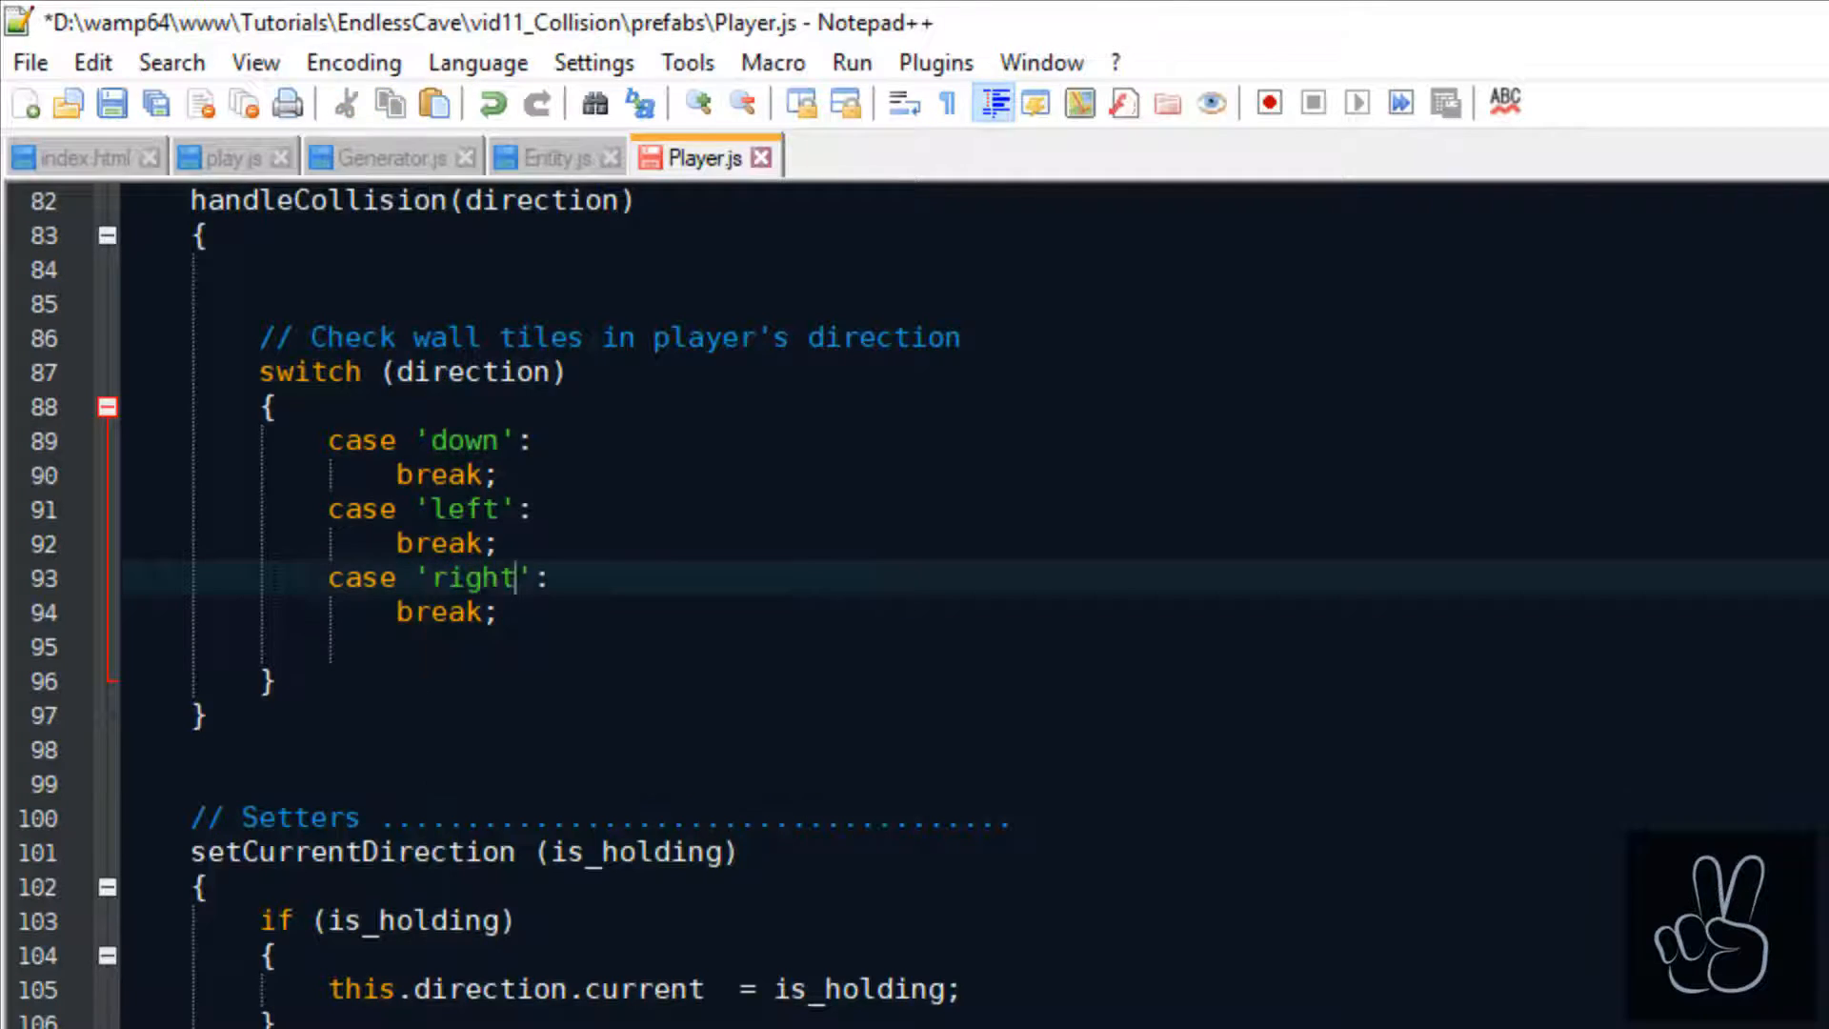
Declare tile1 and set tile1/tile2 from getBottomLeftTile() and getBottomRightTile() in the down case.
{"action": "type", "text": "let tile1"}
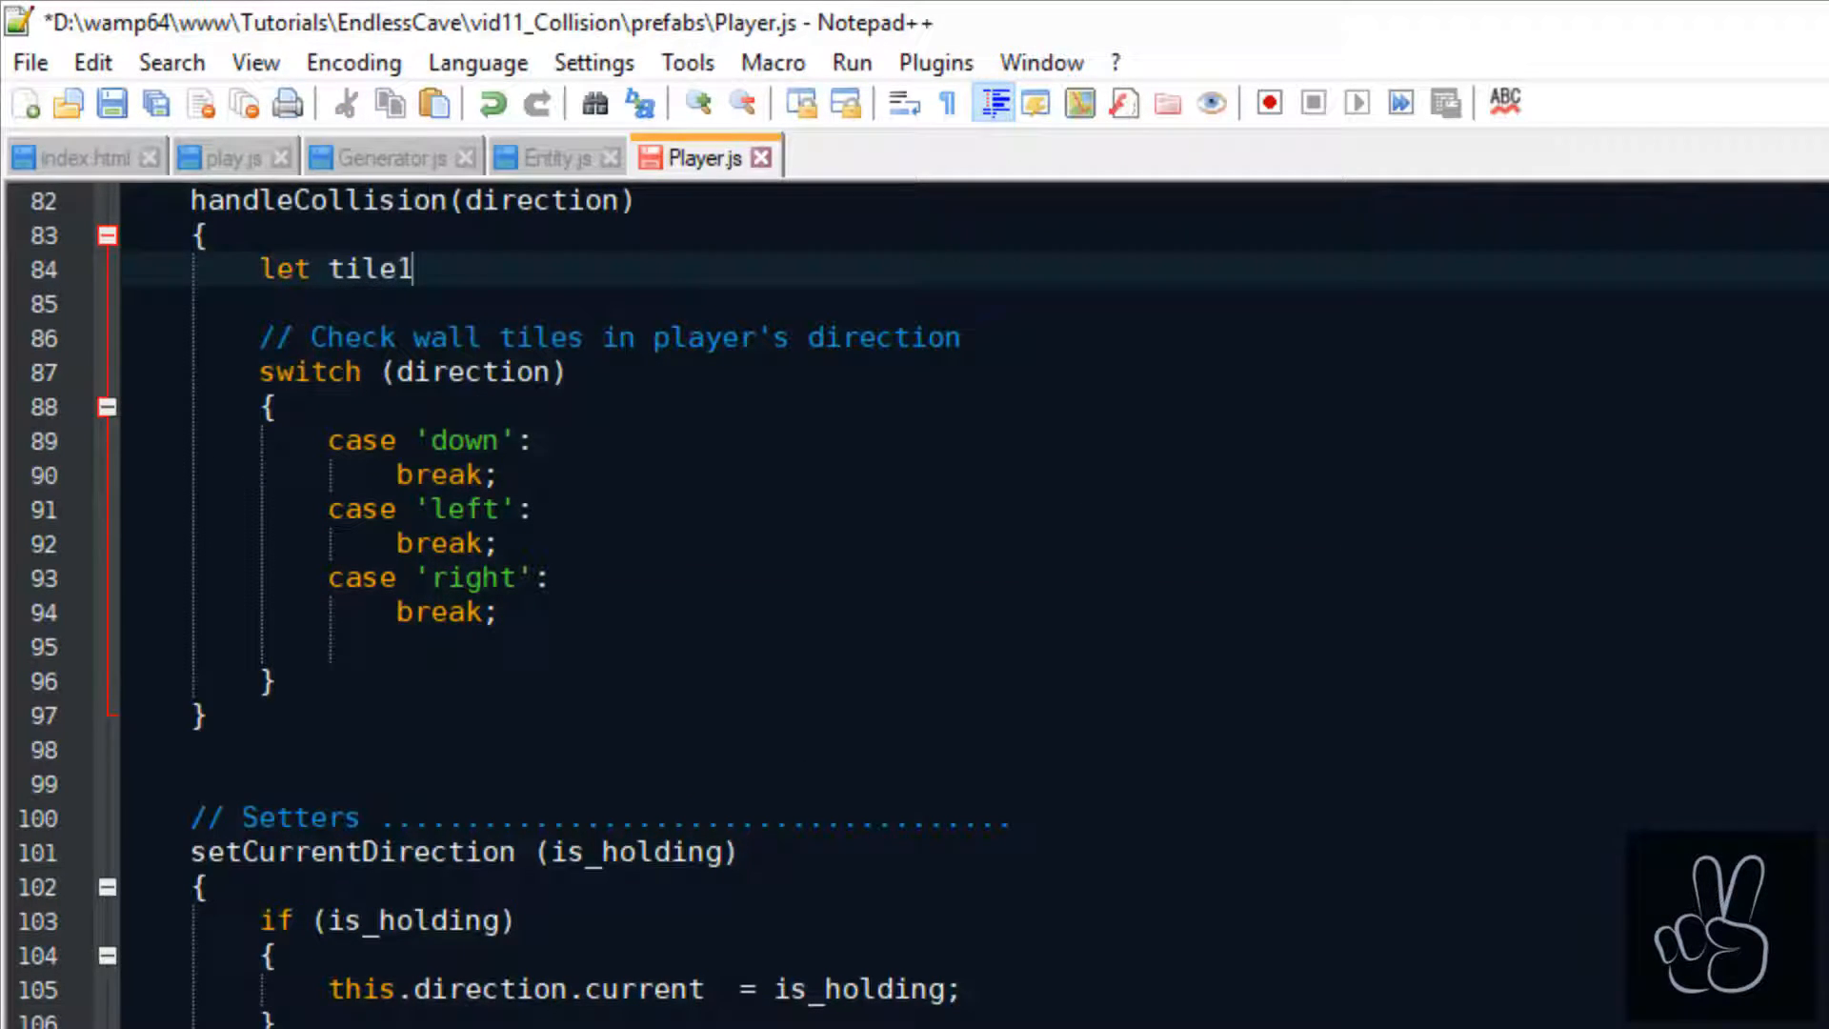
{"action": "type", "text": ";"}
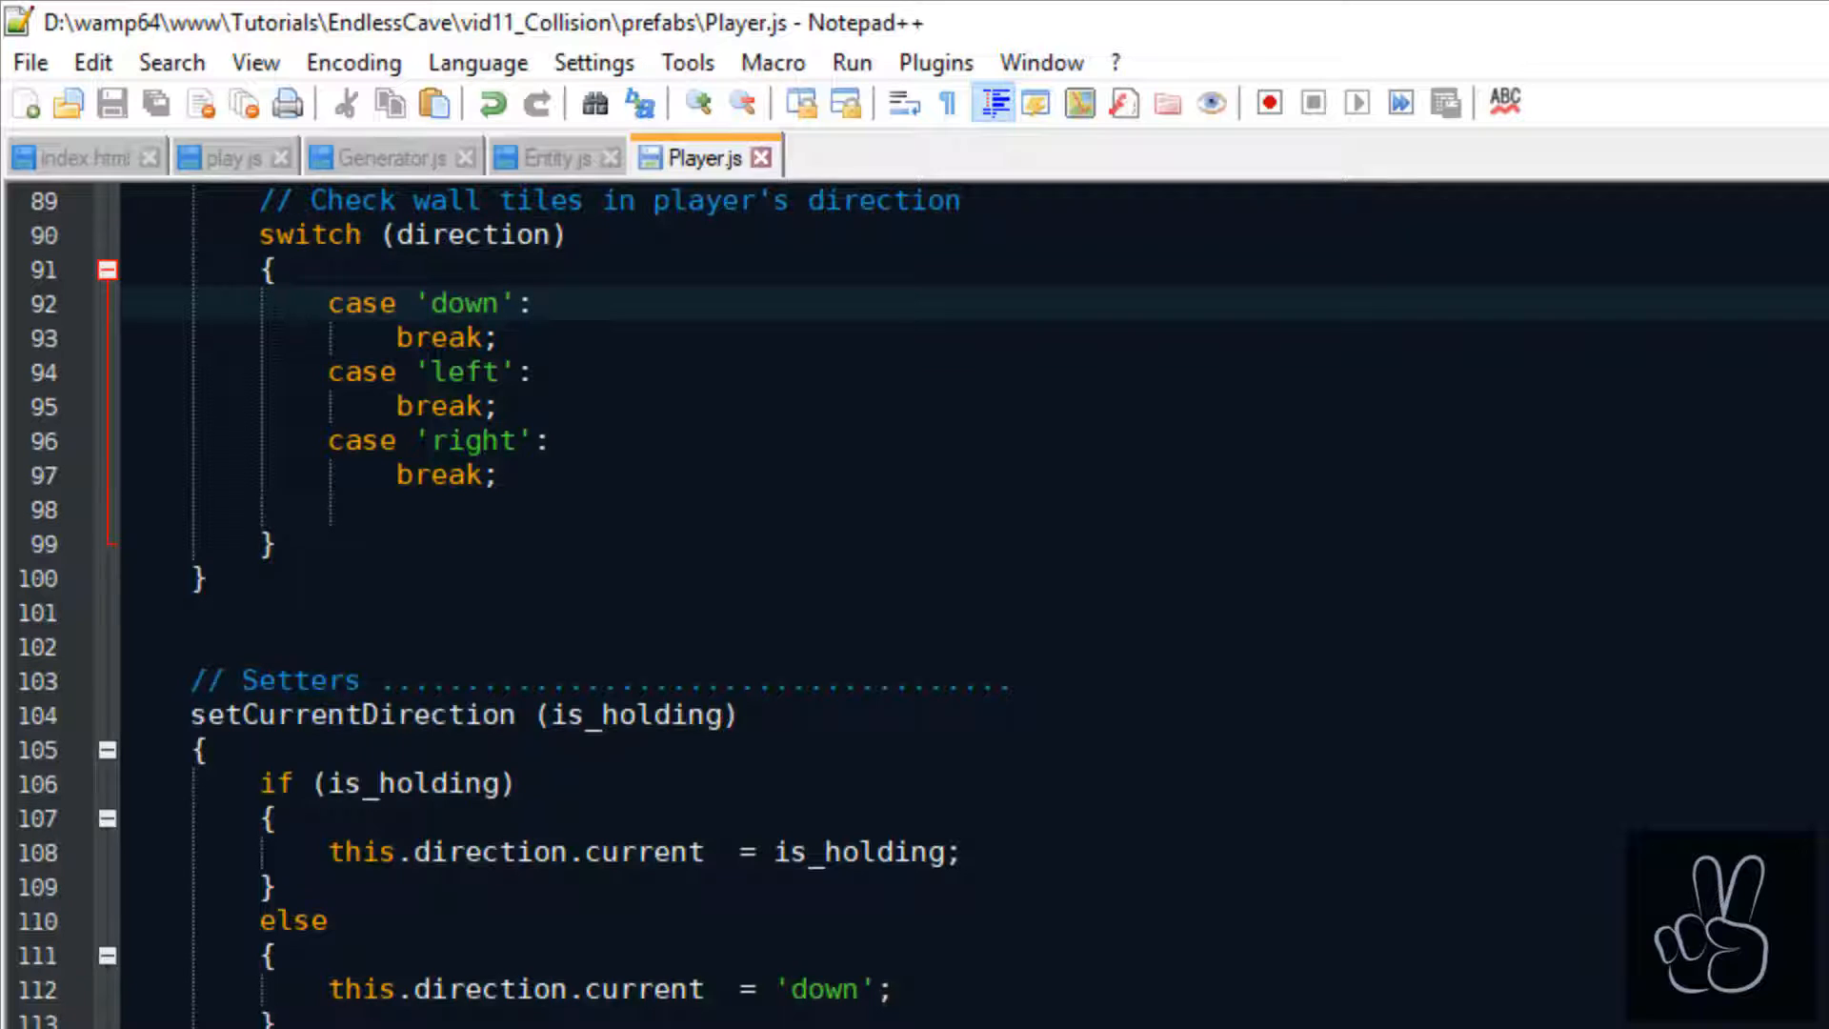
{"action": "type", "text": "tile1"}
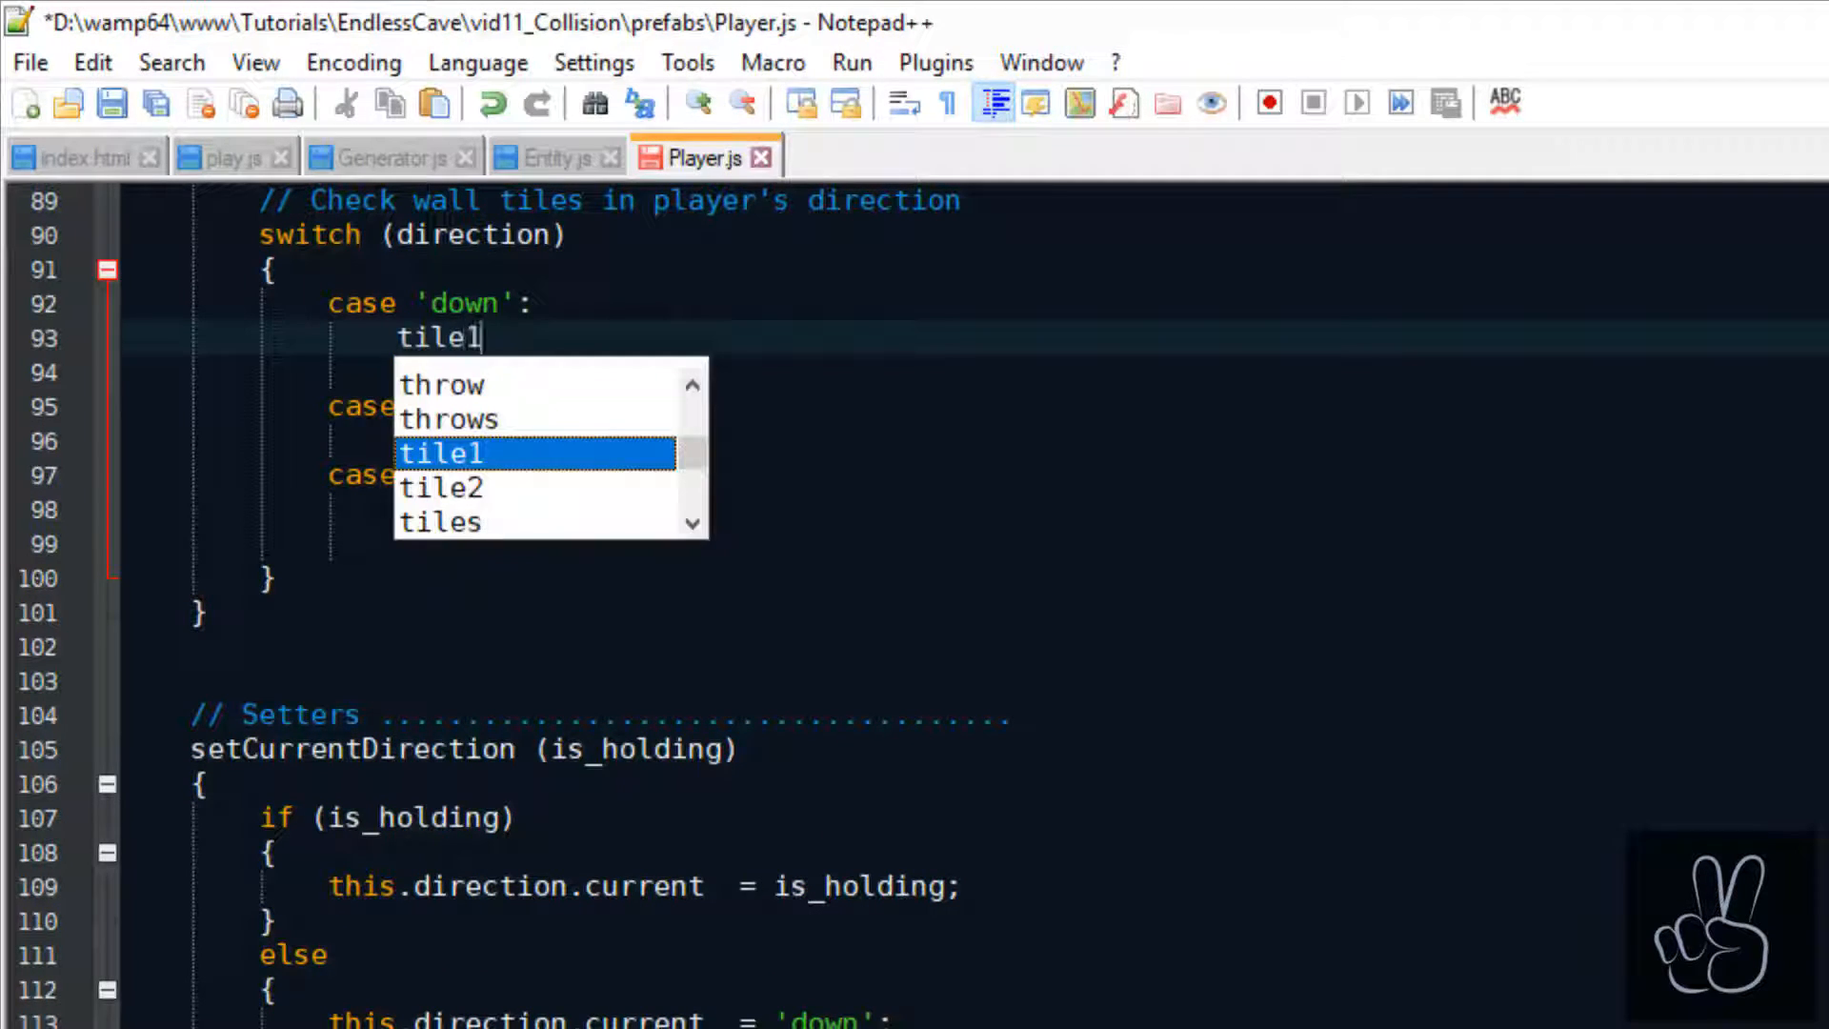
{"action": "type", "text": "= this.getBottomLeftTile();"}
{"action": "type", "text": "tile2   = this.getBottom"}
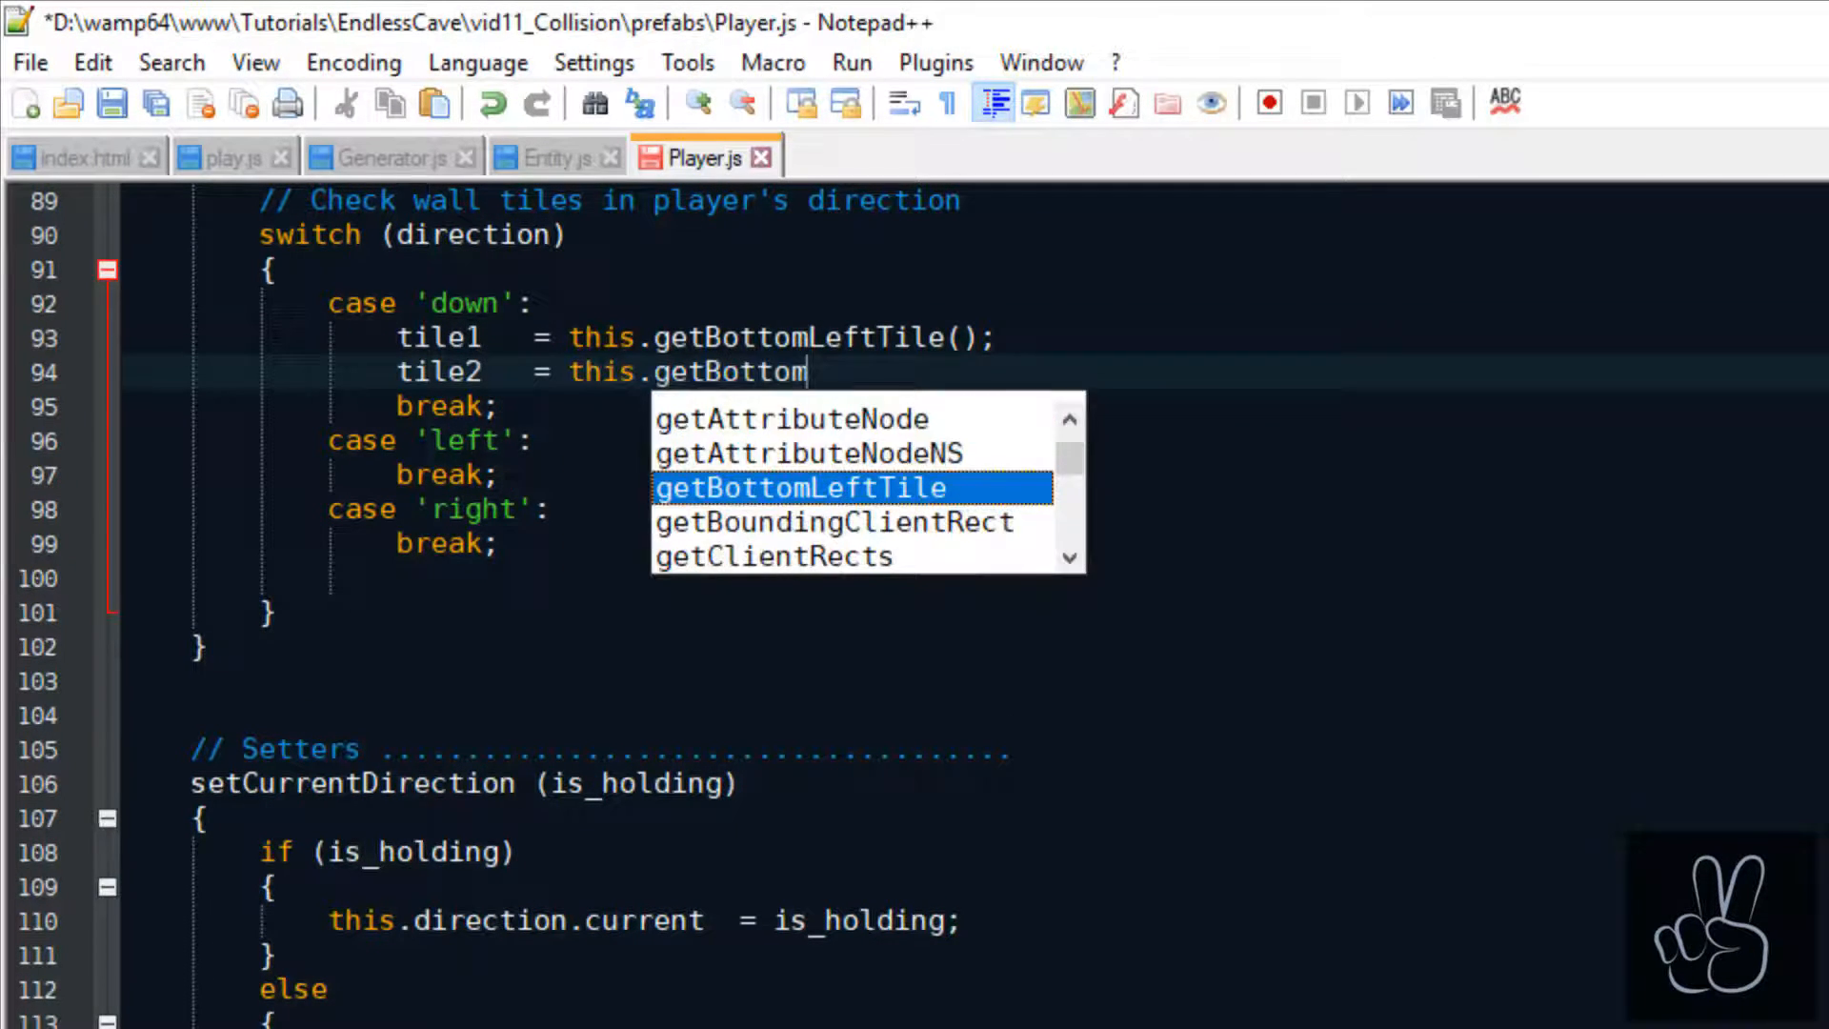
{"action": "type", "text": "RightTile();"}
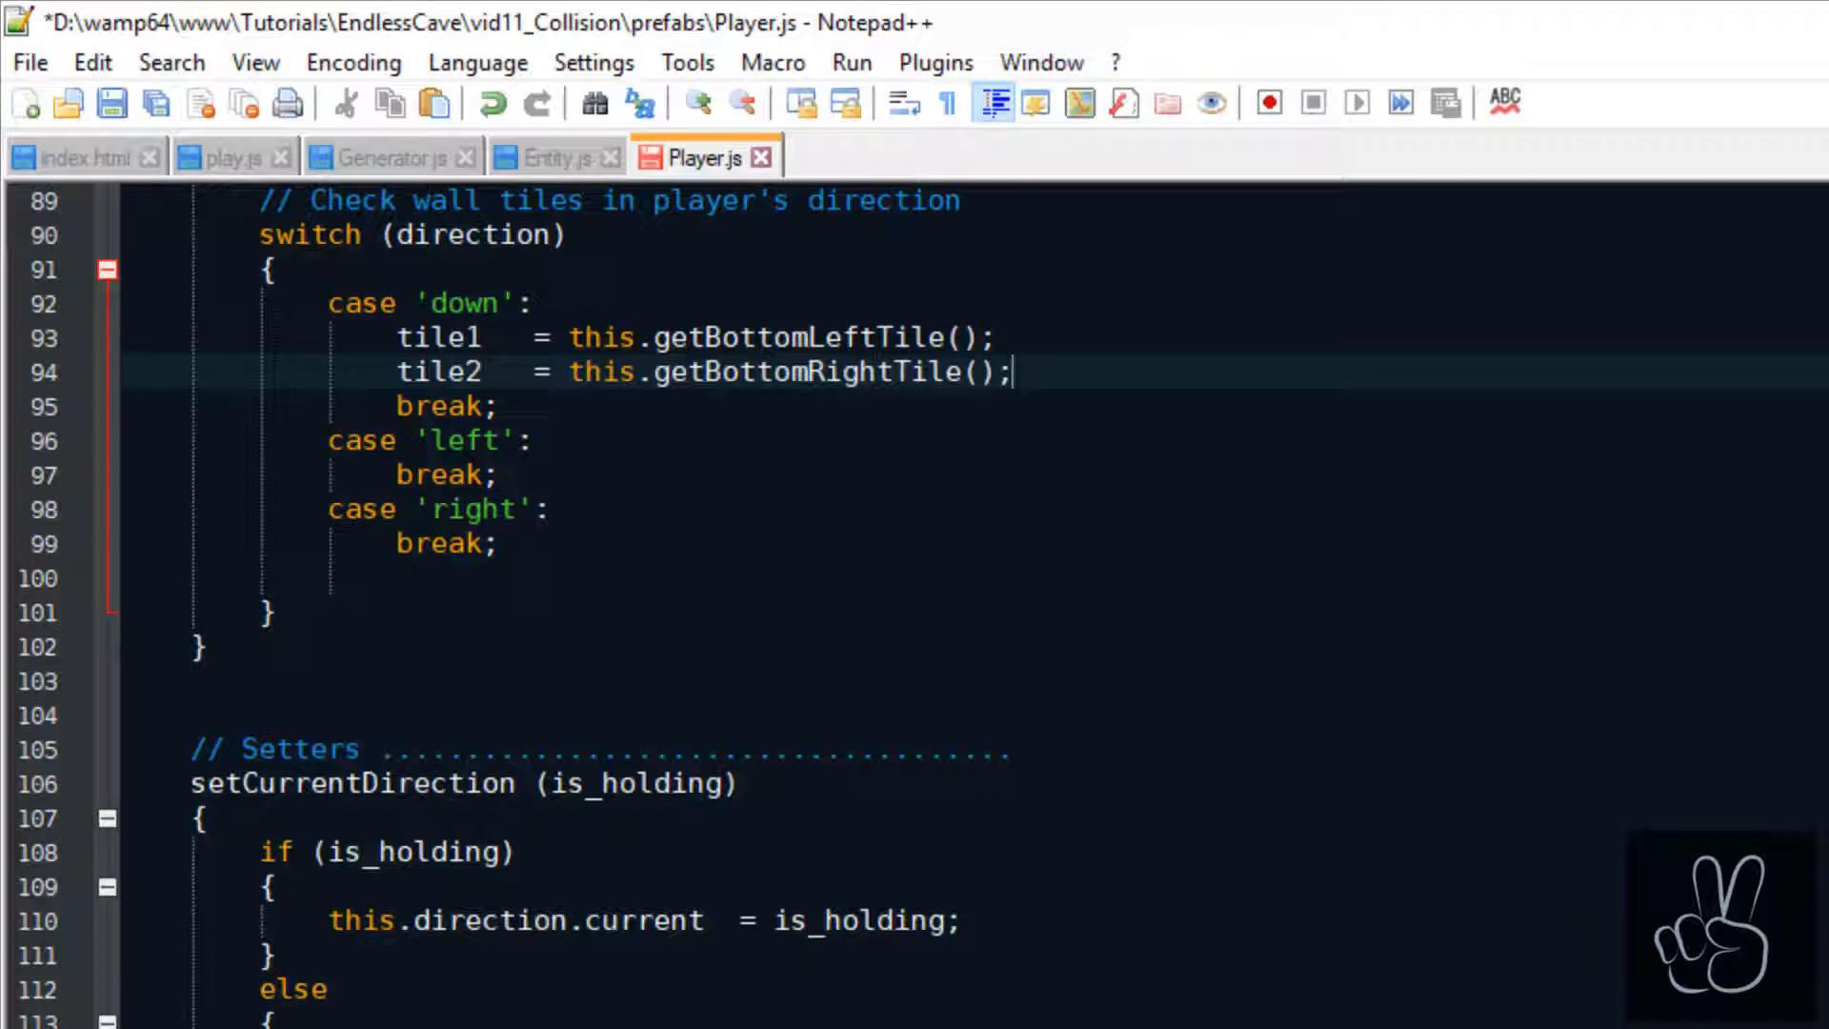
Set now via this.helper.convertPxToTile(this.x, this.getBottomY(), this.TILE_SIZE).
{"action": "type", "text": "now\t="}
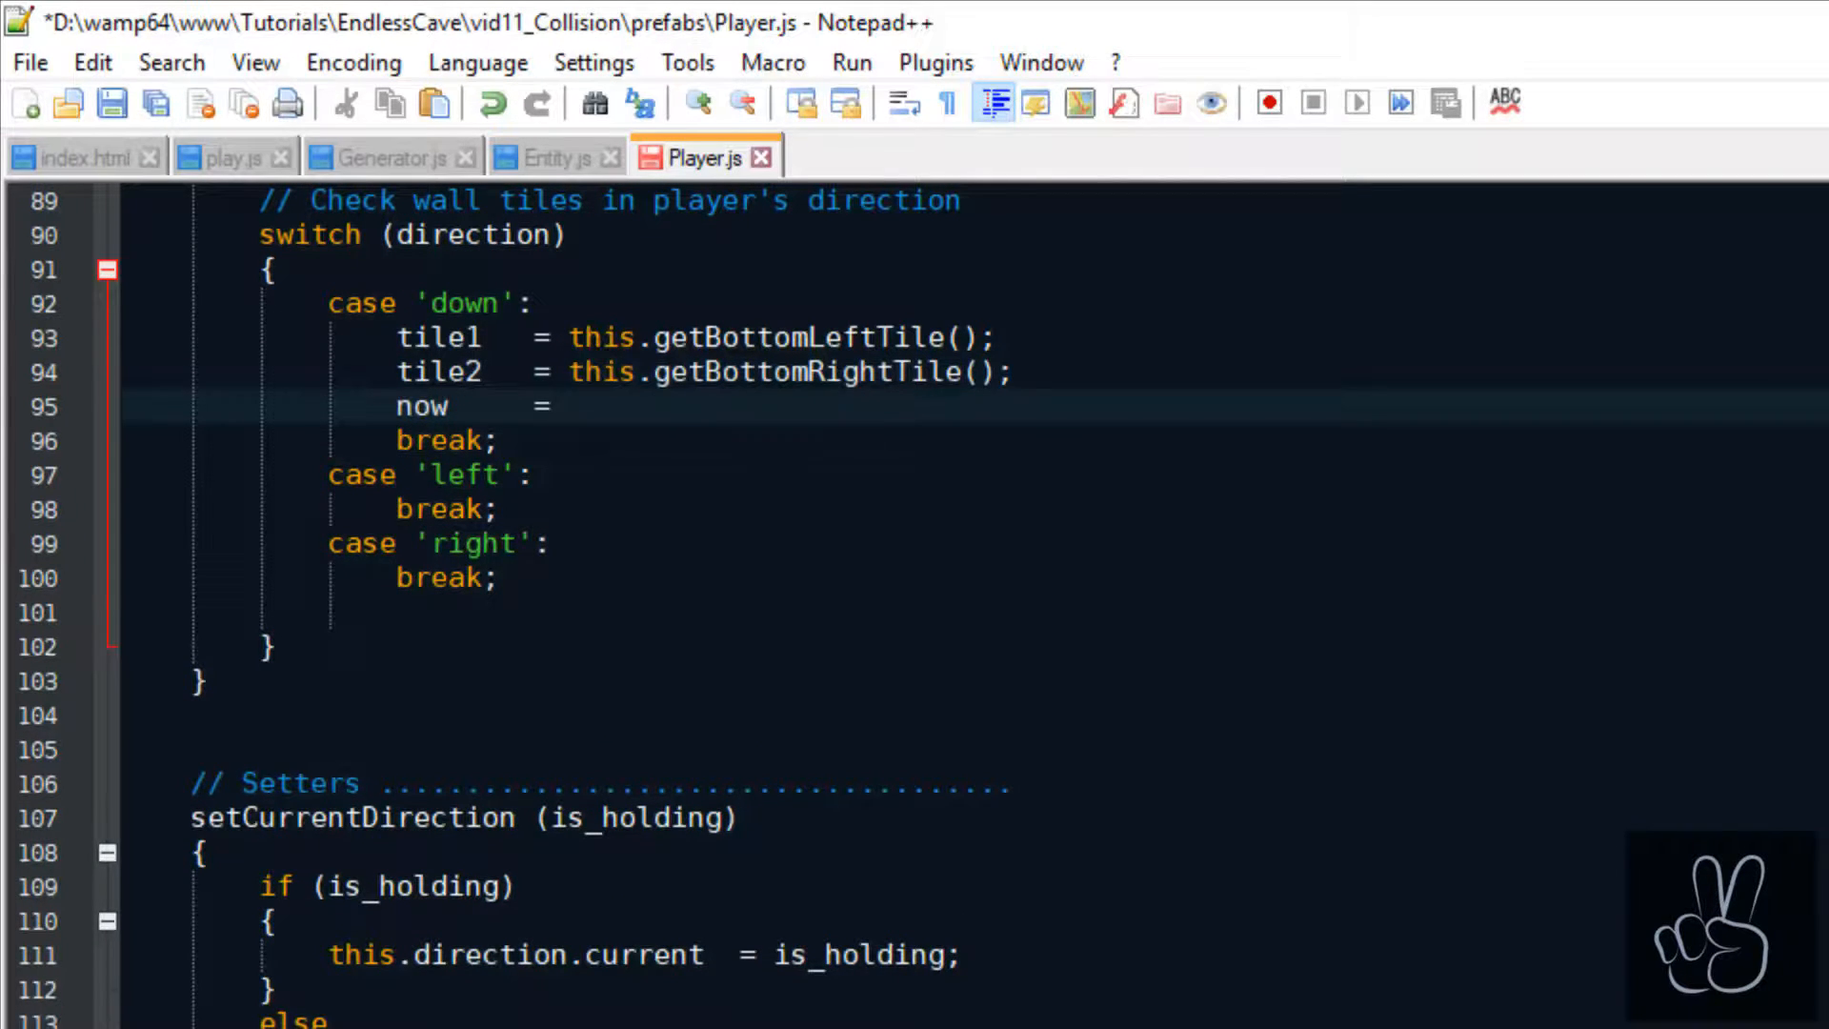
{"action": "type", "text": "this.helper.convertPx"}
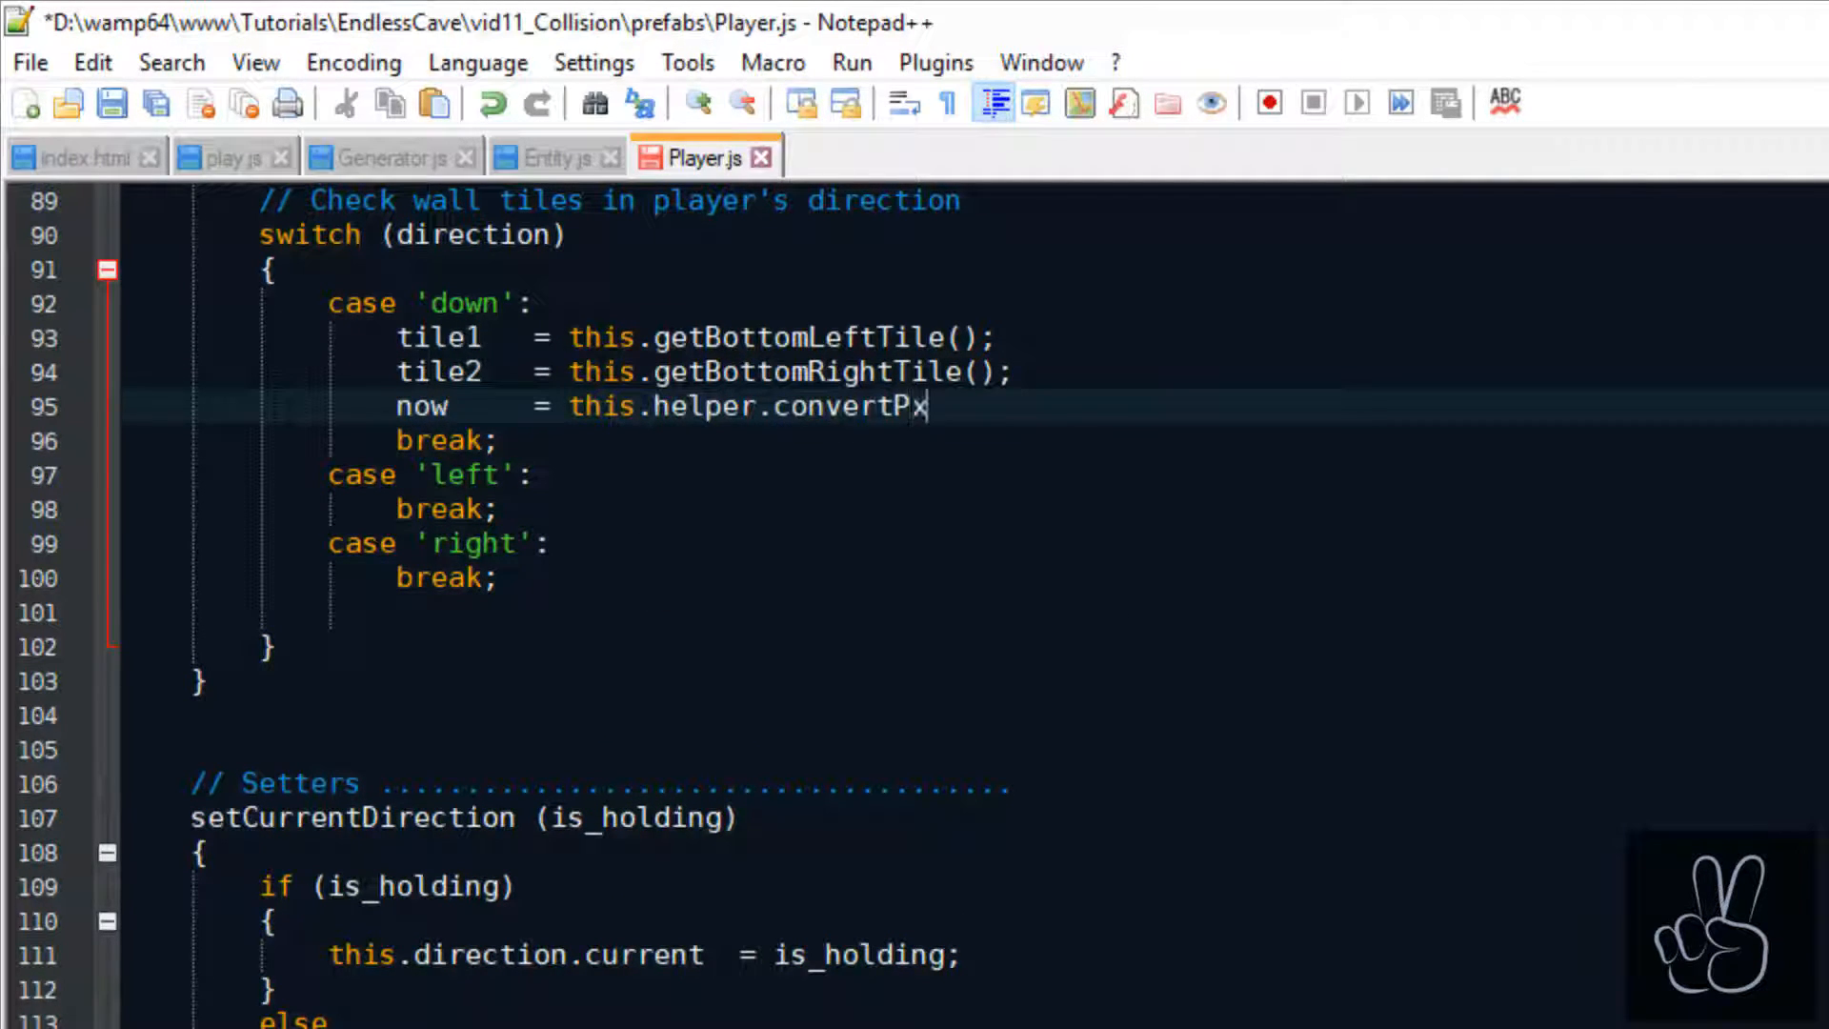
{"action": "type", "text": "ToTile("}
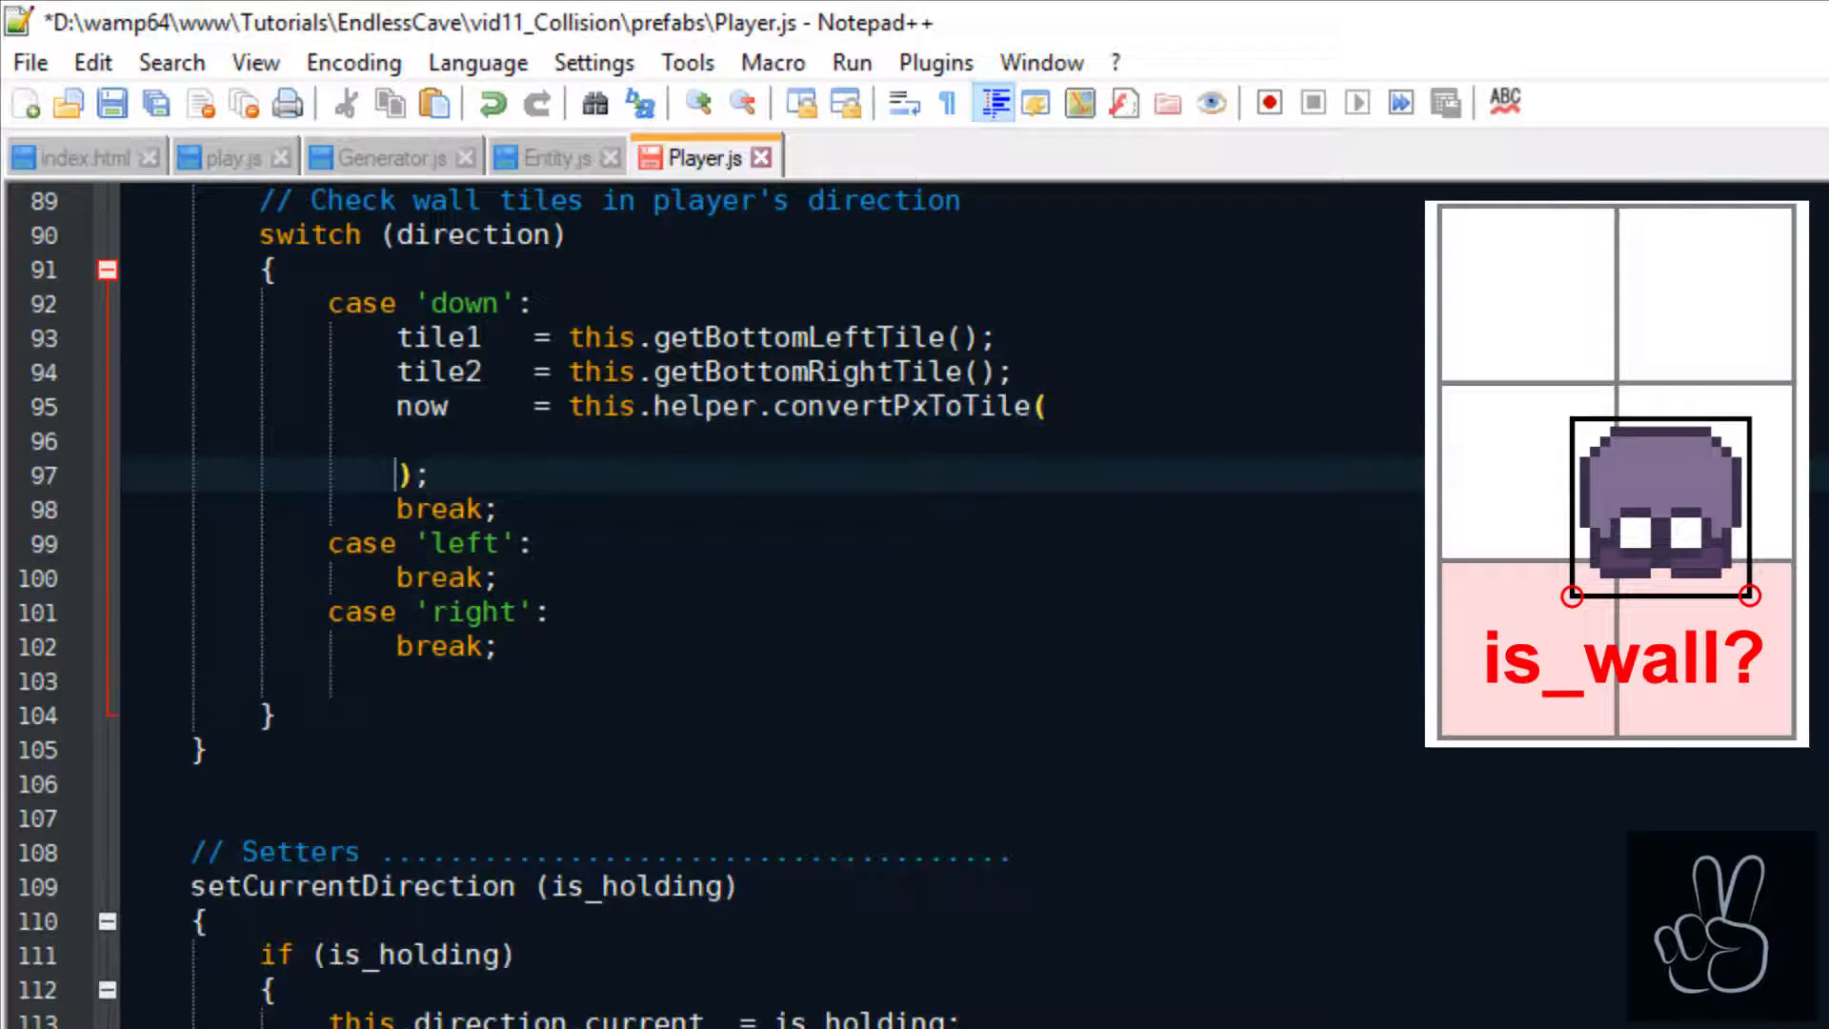
{"action": "type", "text": "this.x,"}
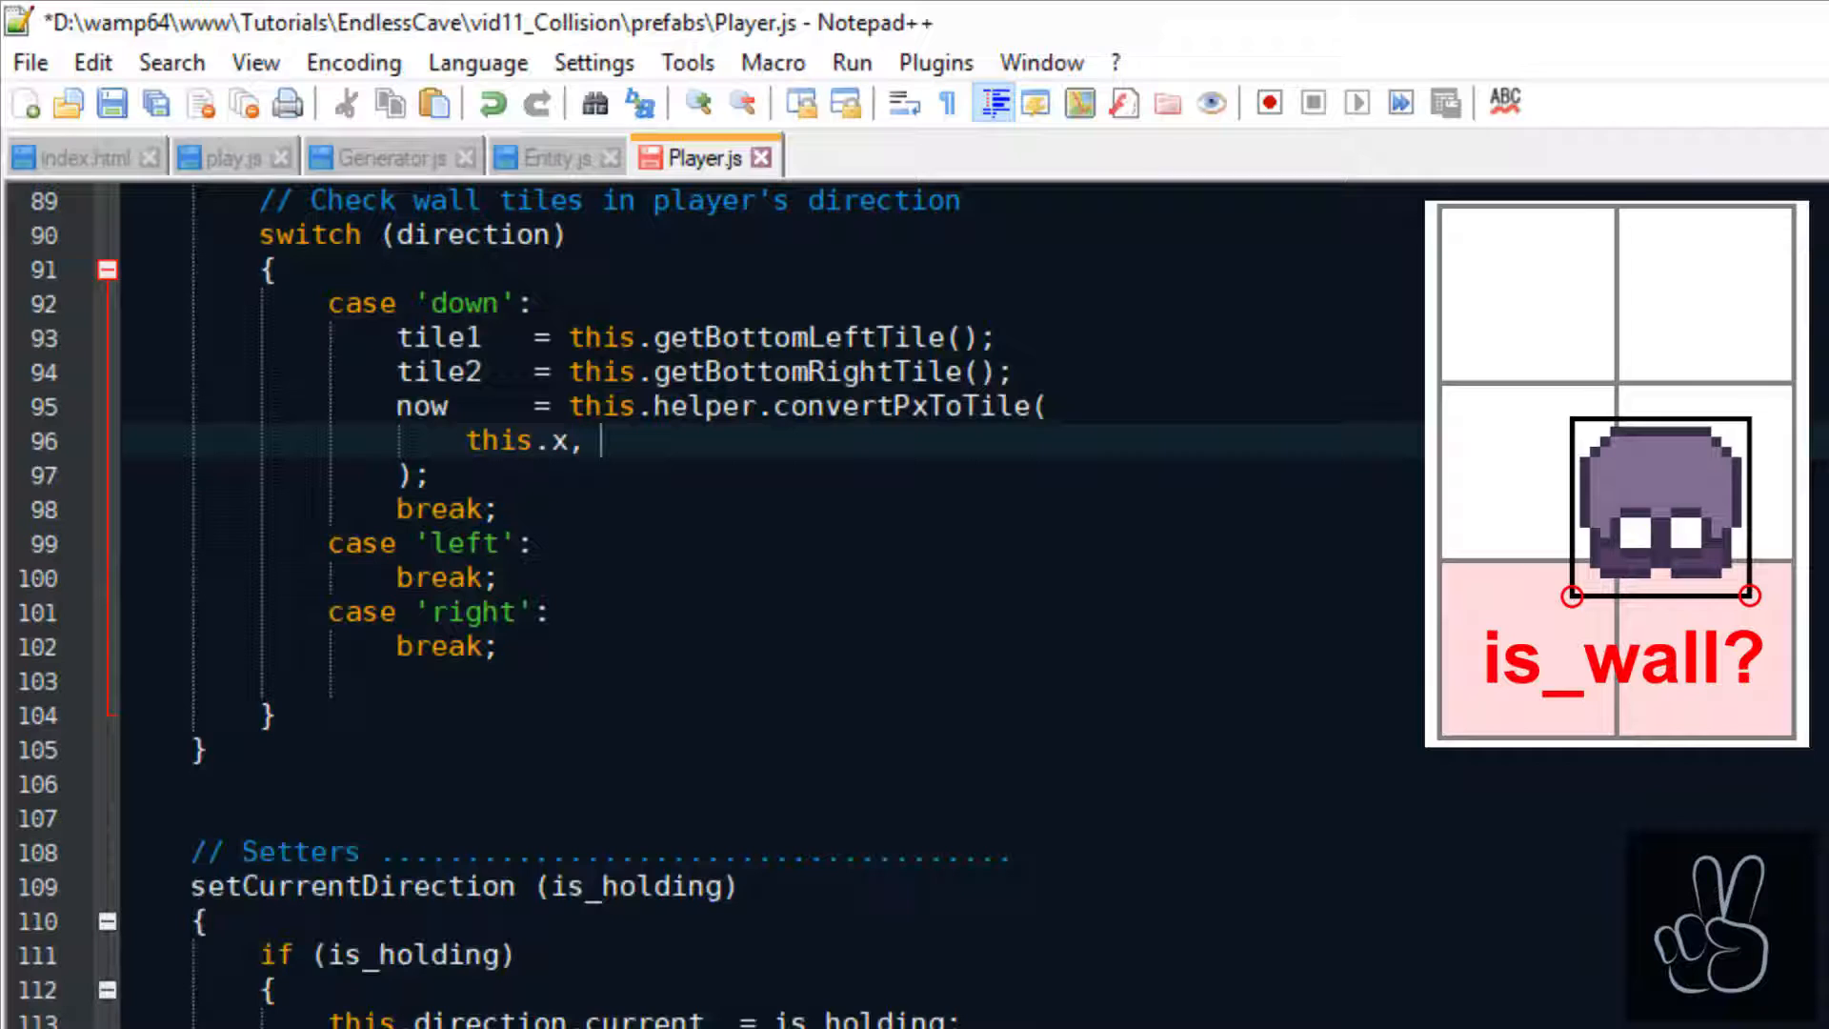
{"action": "type", "text": "this.getBottomY("}
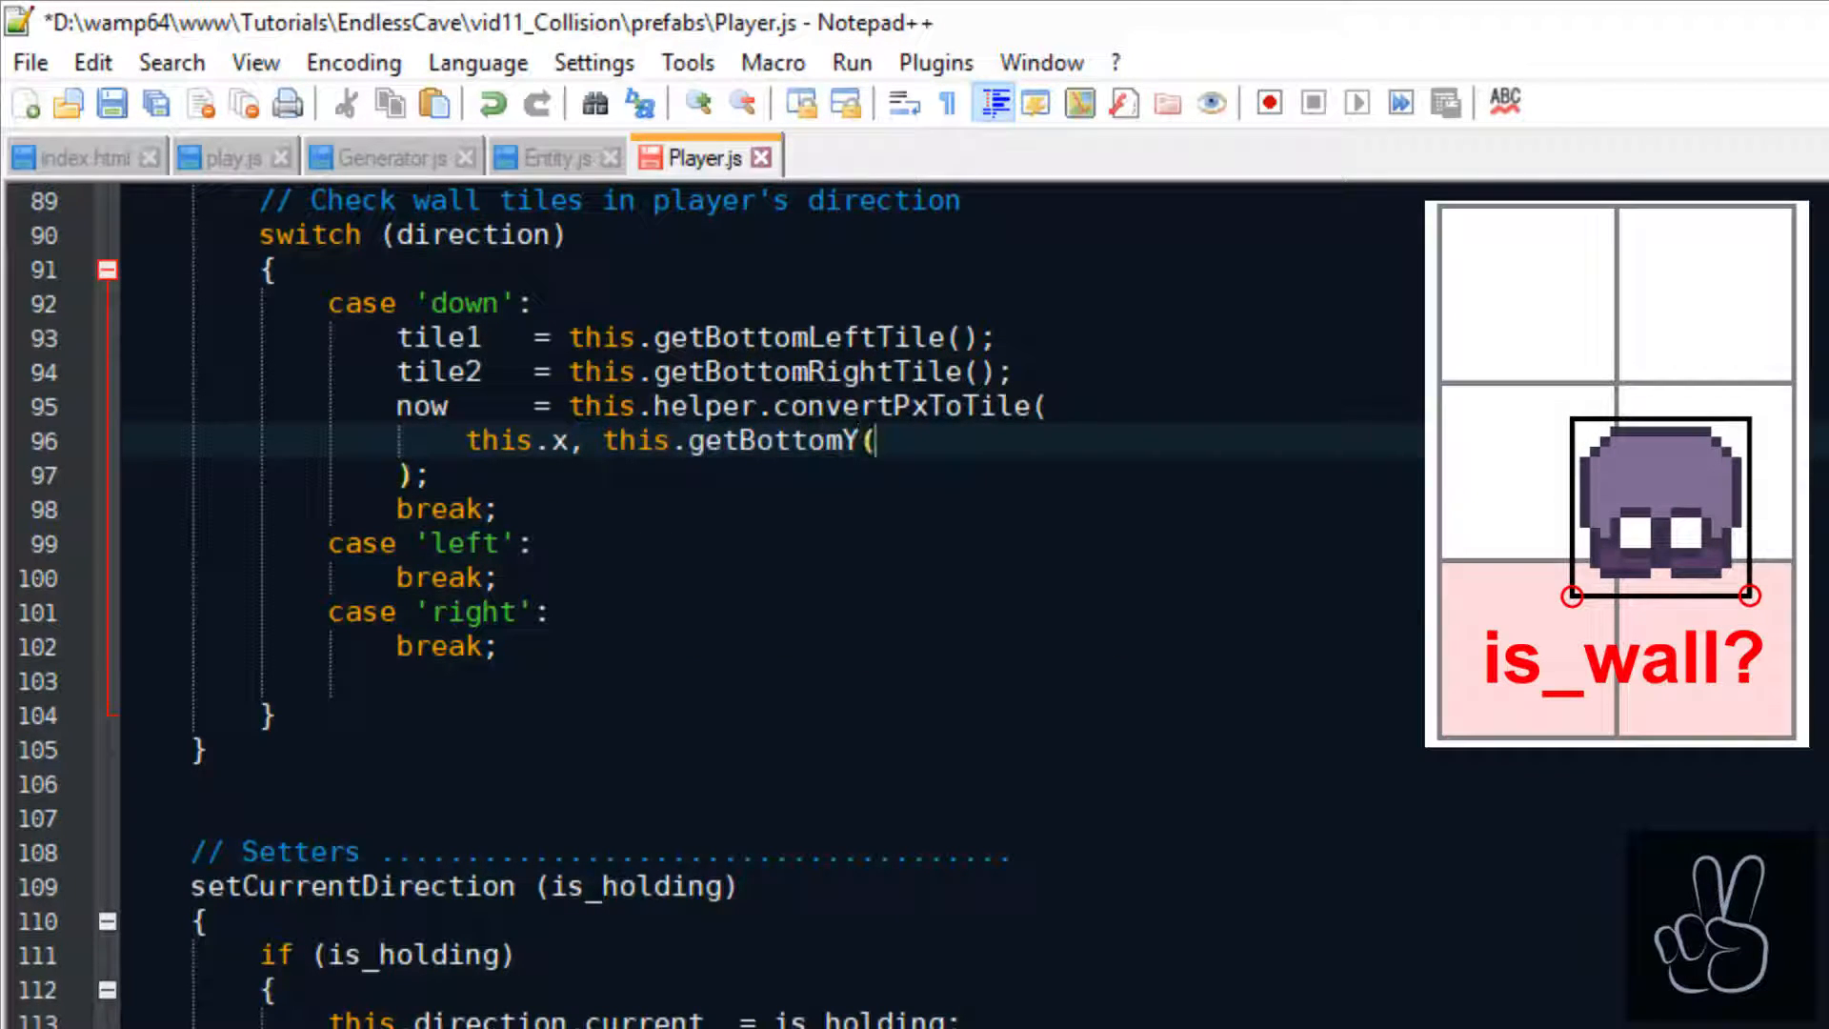
{"action": "type", "text": "), this.TILE_SIZE"}
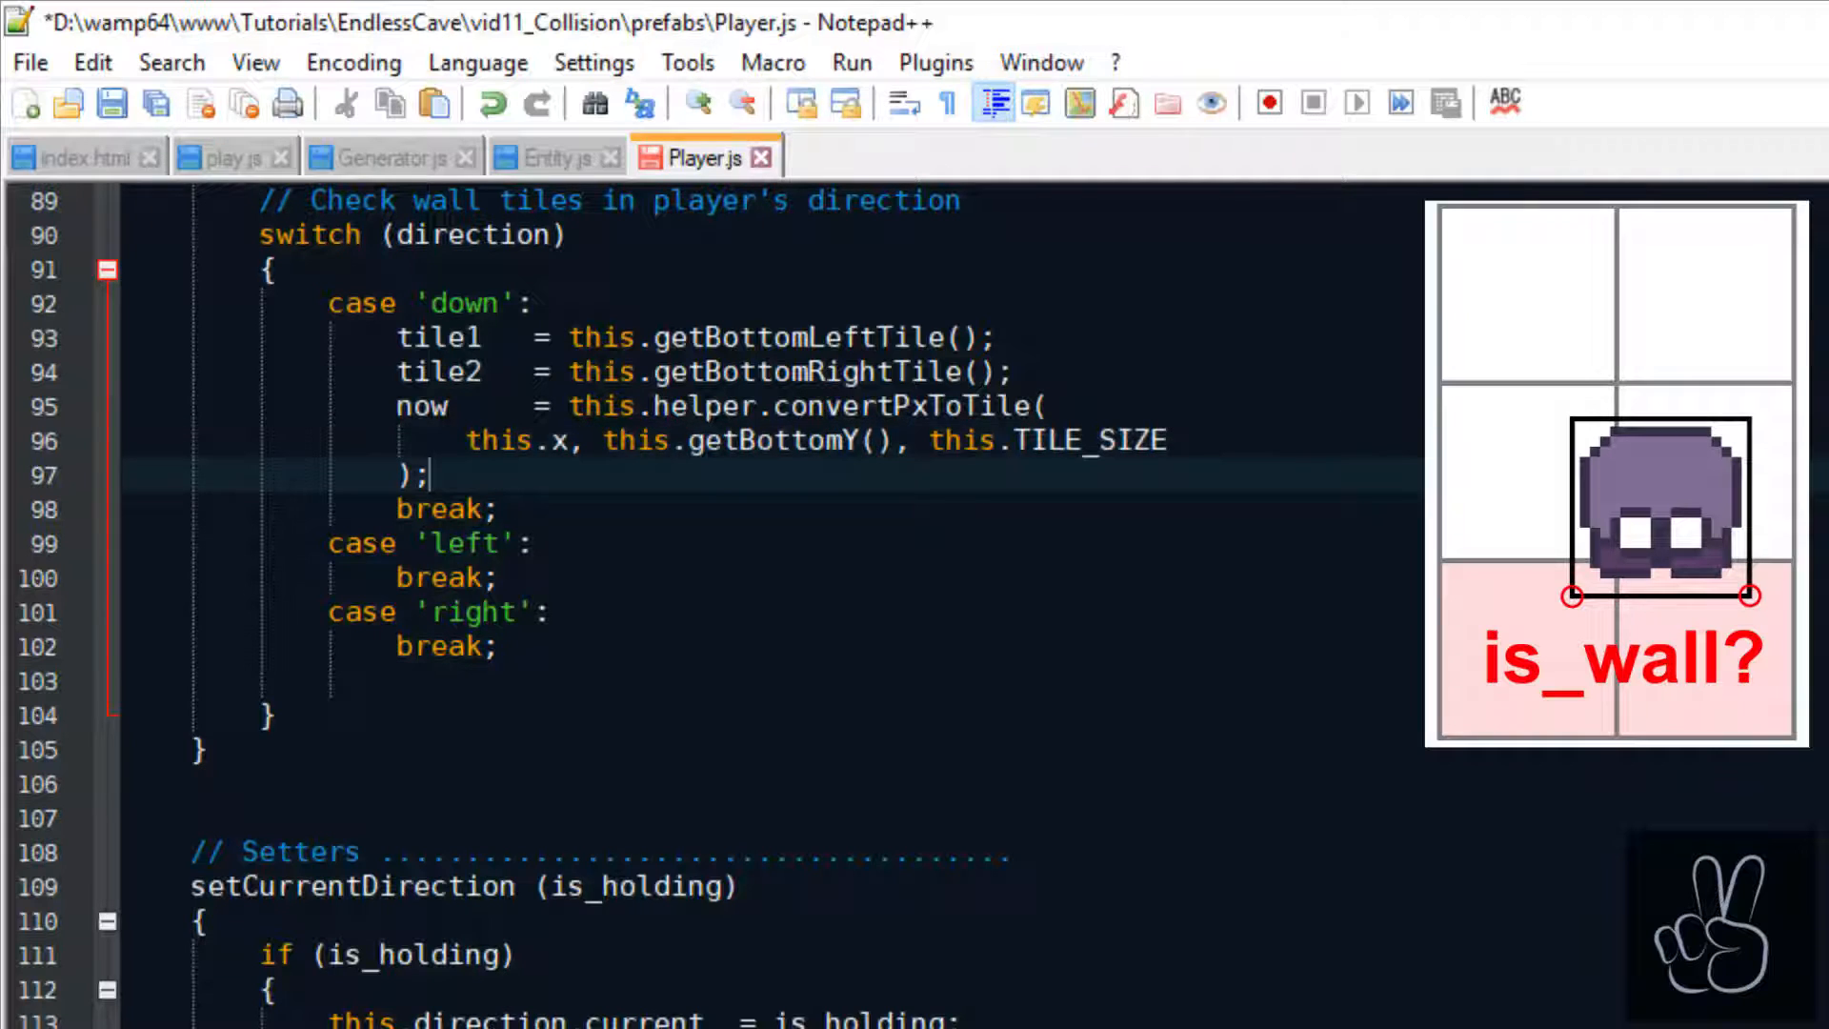
Add corr with x: this.x and y from getTileCenter(now.tx, now.ty - 1, this.TILE_SIZE).y, then save.
{"action": "key", "text": "Enter"}
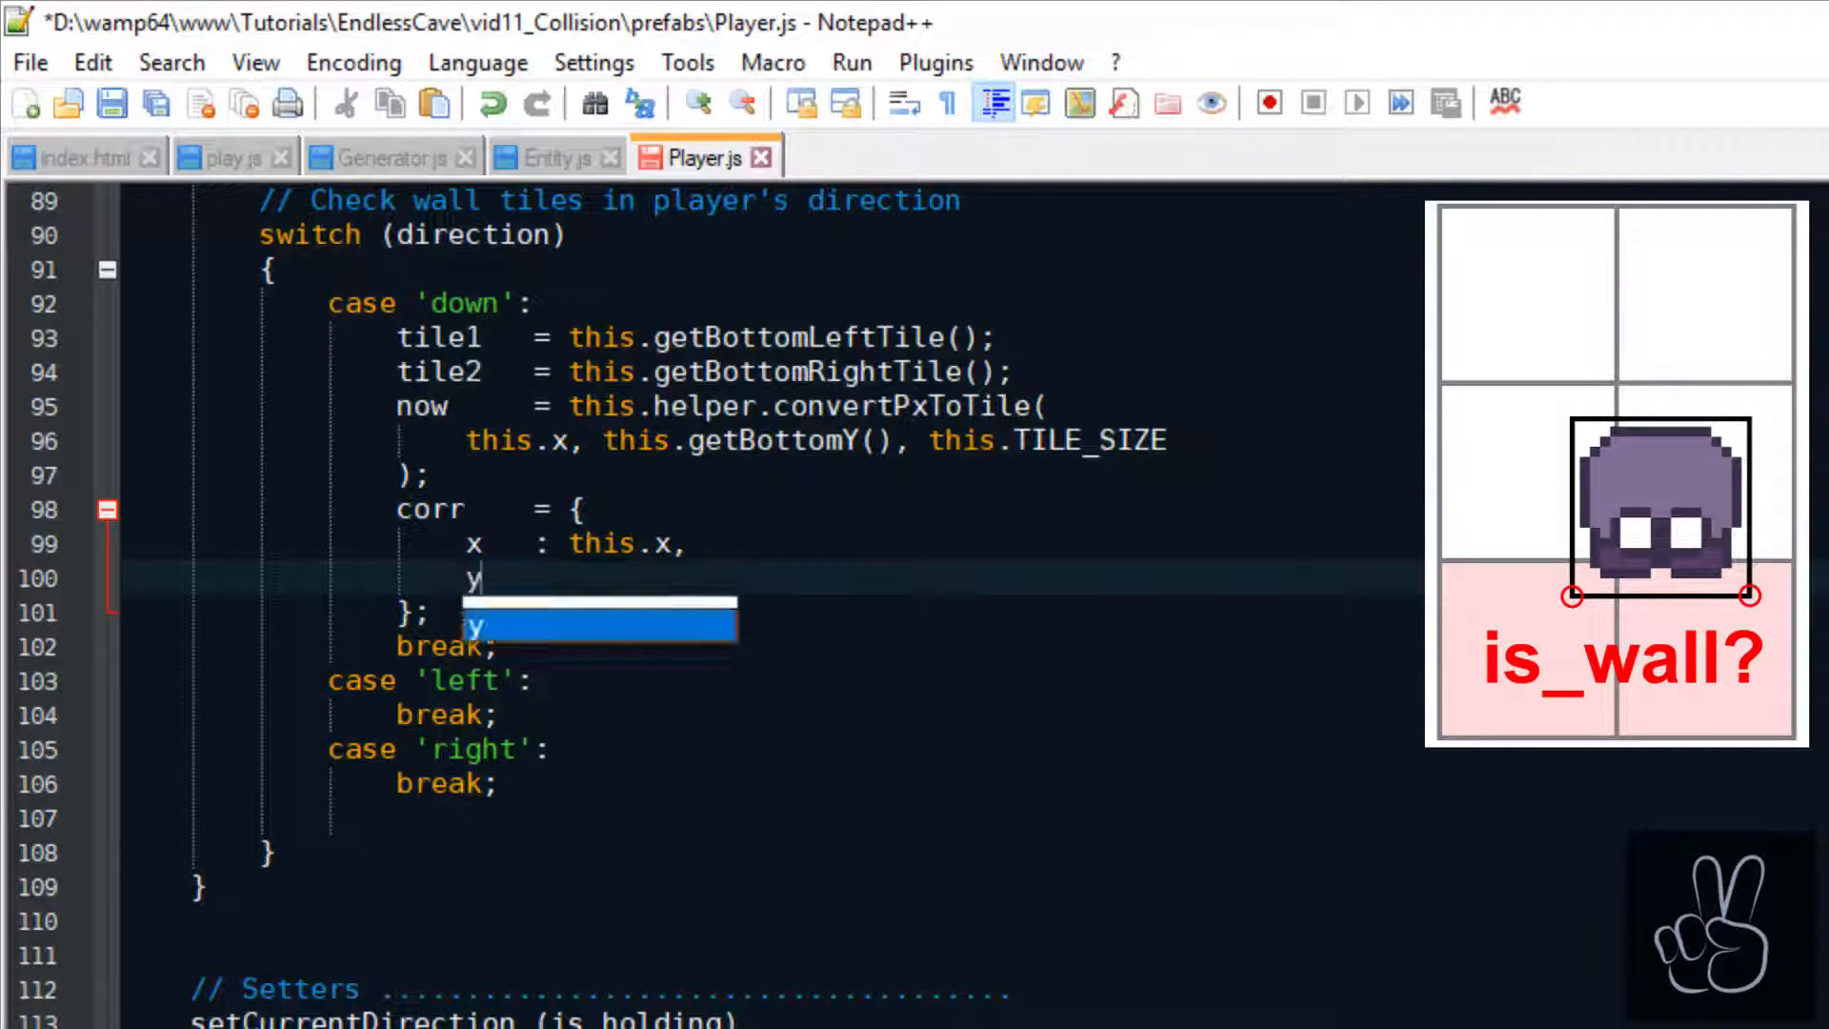
{"action": "type", "text": "this.helper."}
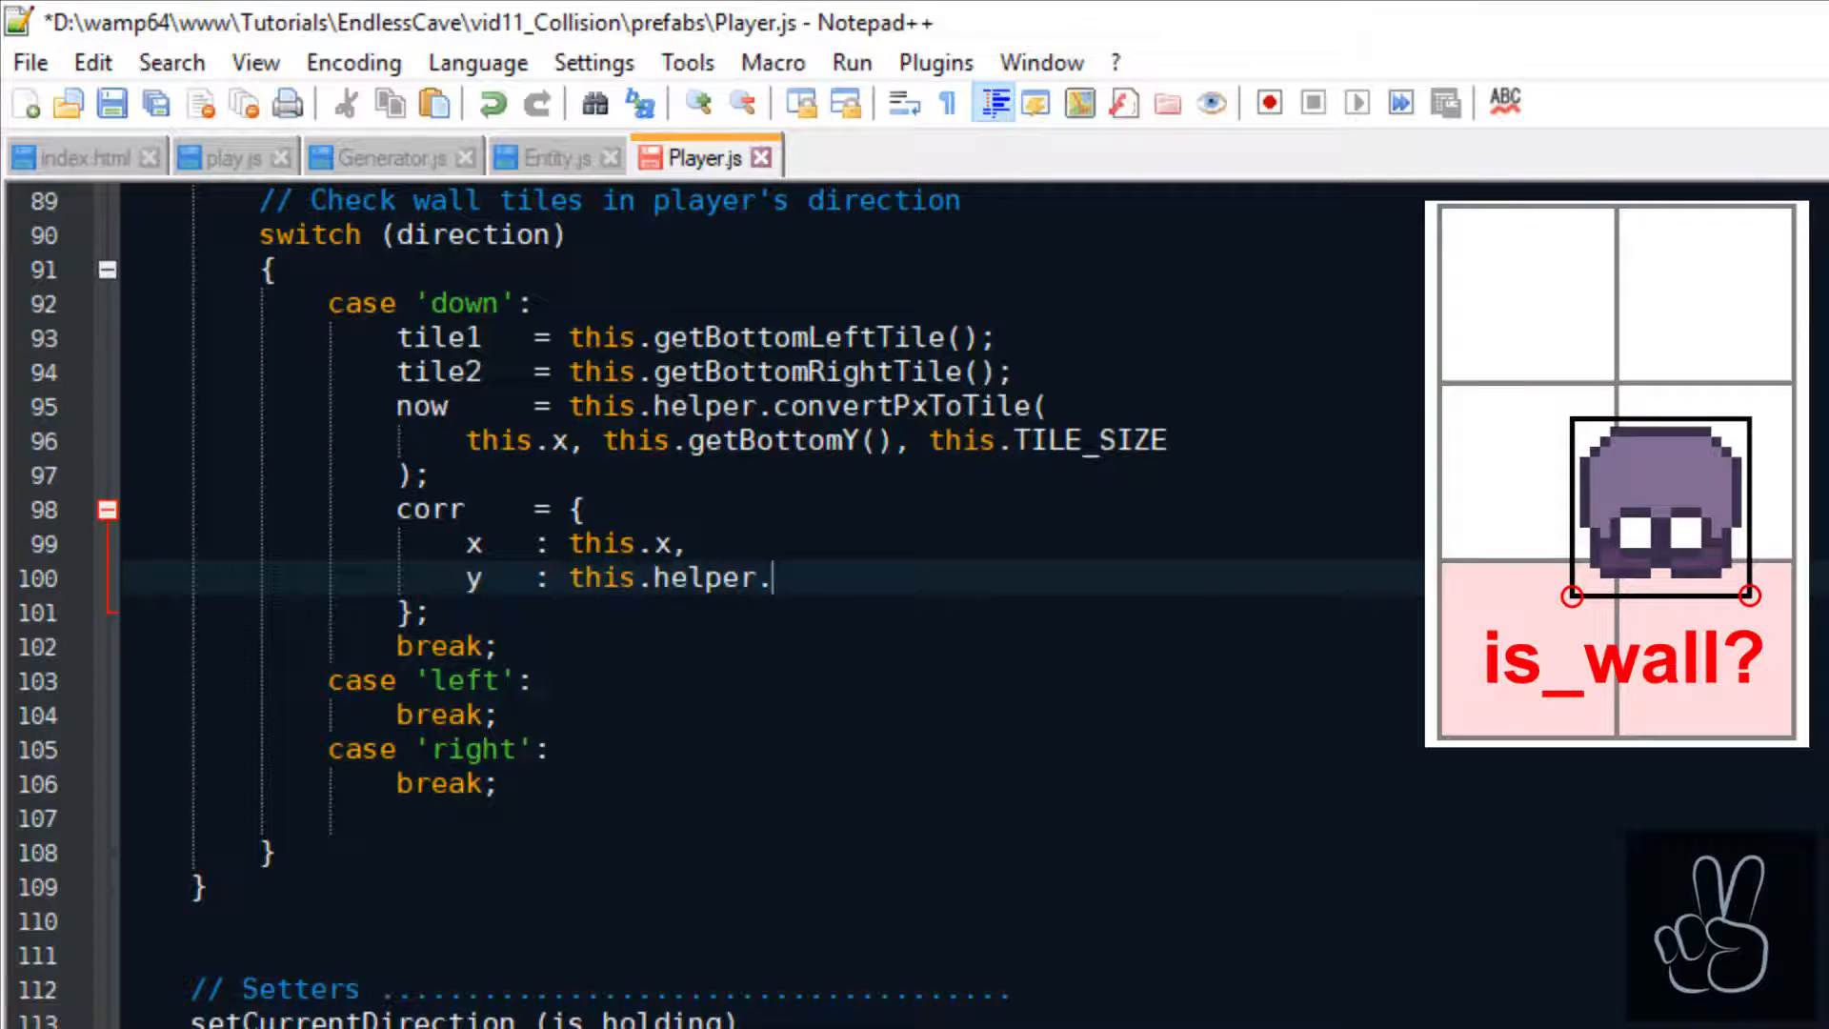
{"action": "type", "text": "getTileCenter()"}
{"action": "type", "text": "now."}
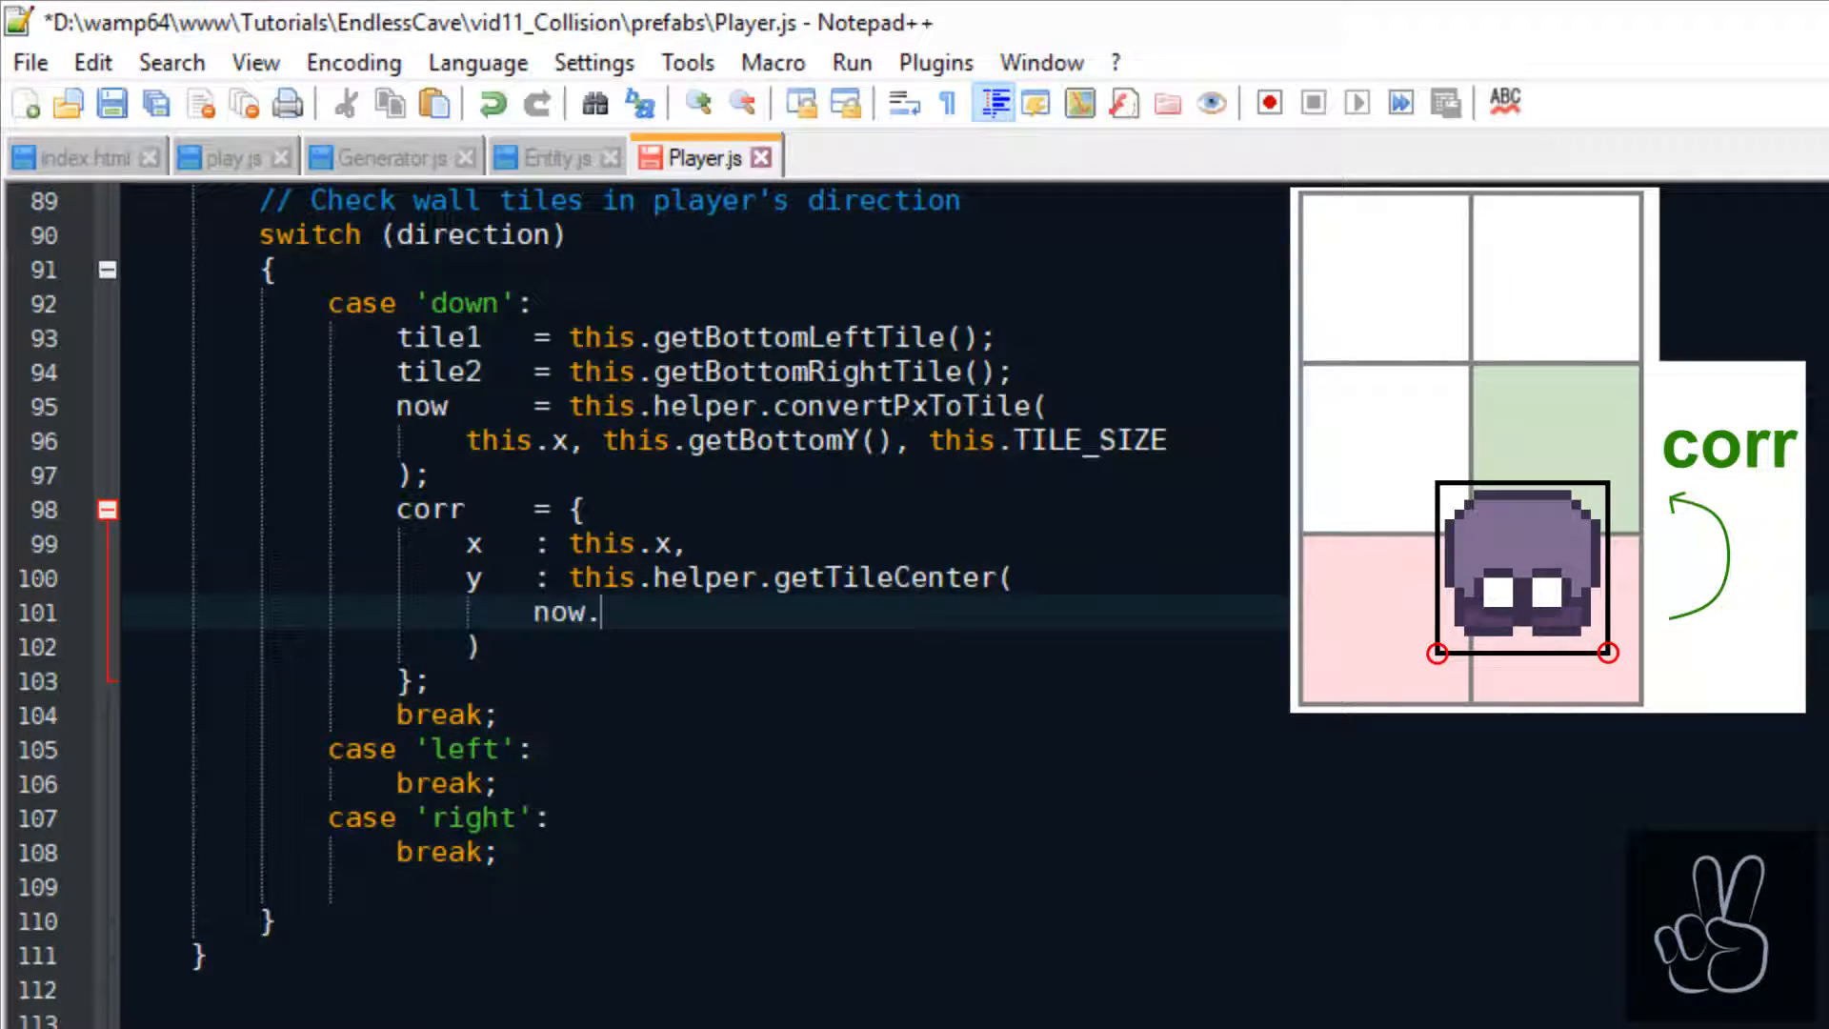
{"action": "type", "text": "tx, now.ty"}
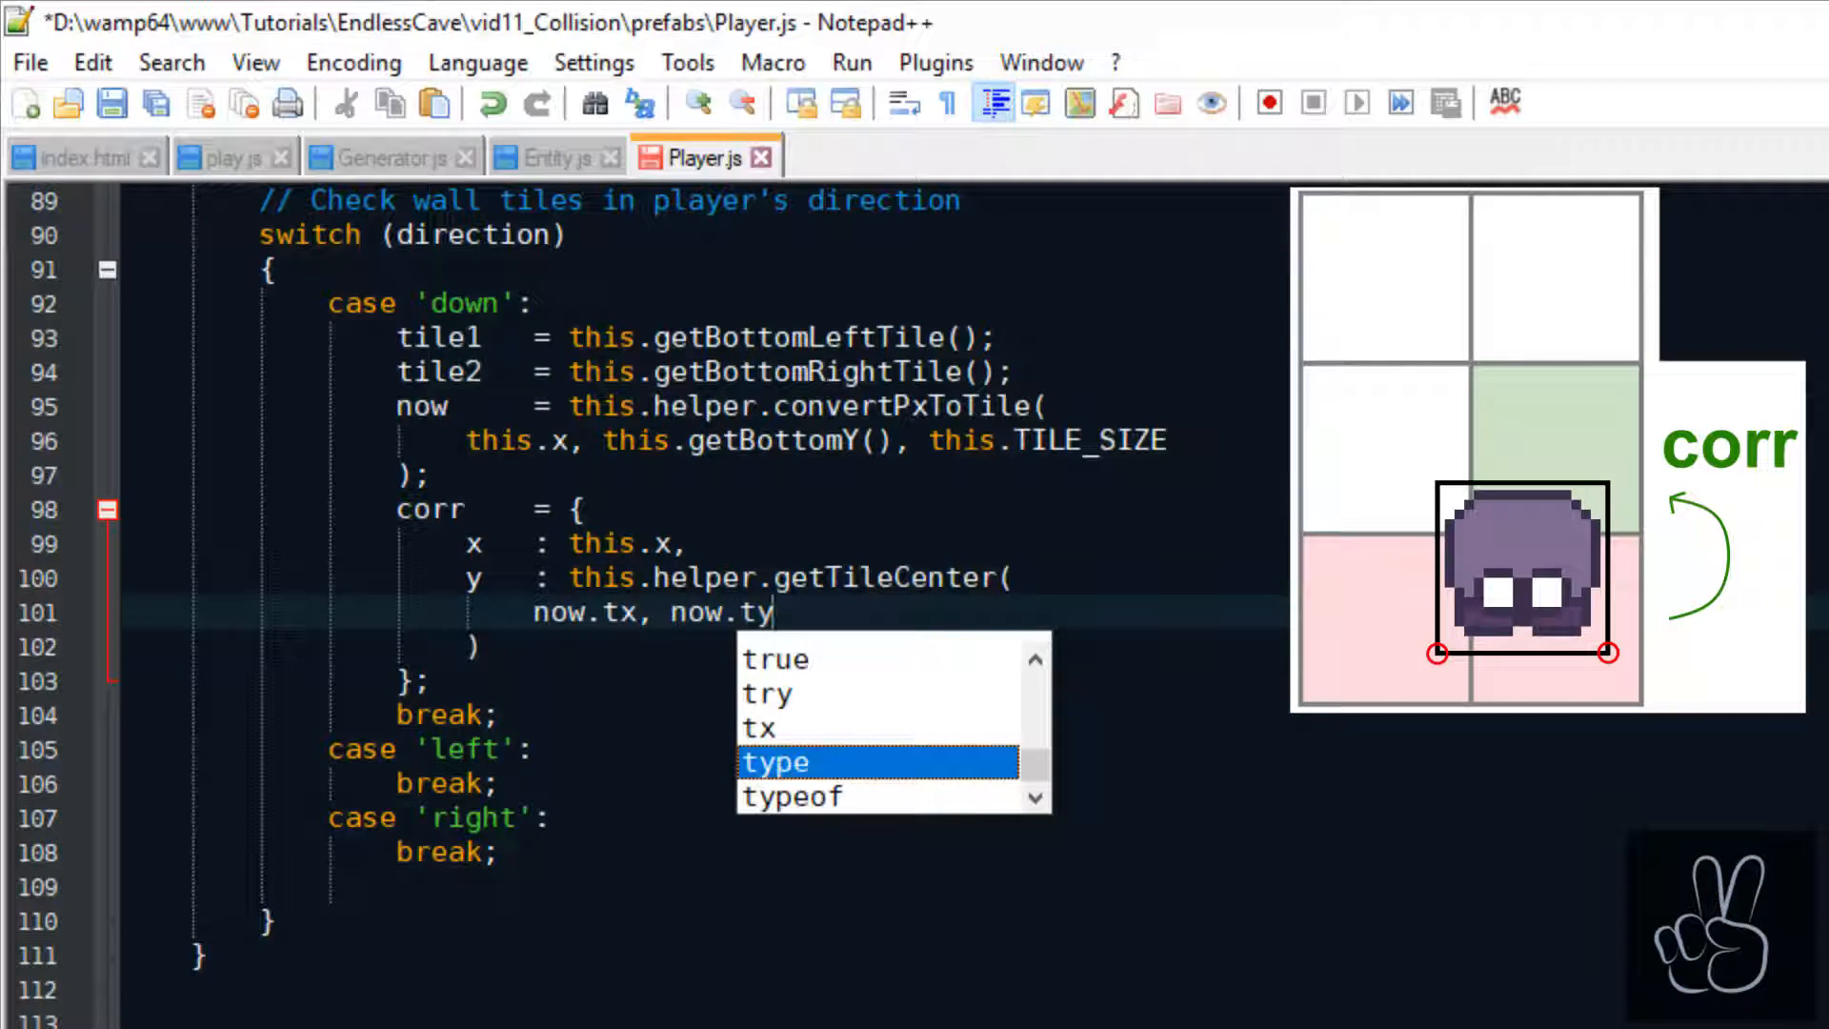
{"action": "type", "text": "- 1, this.TILE_SIZE"}
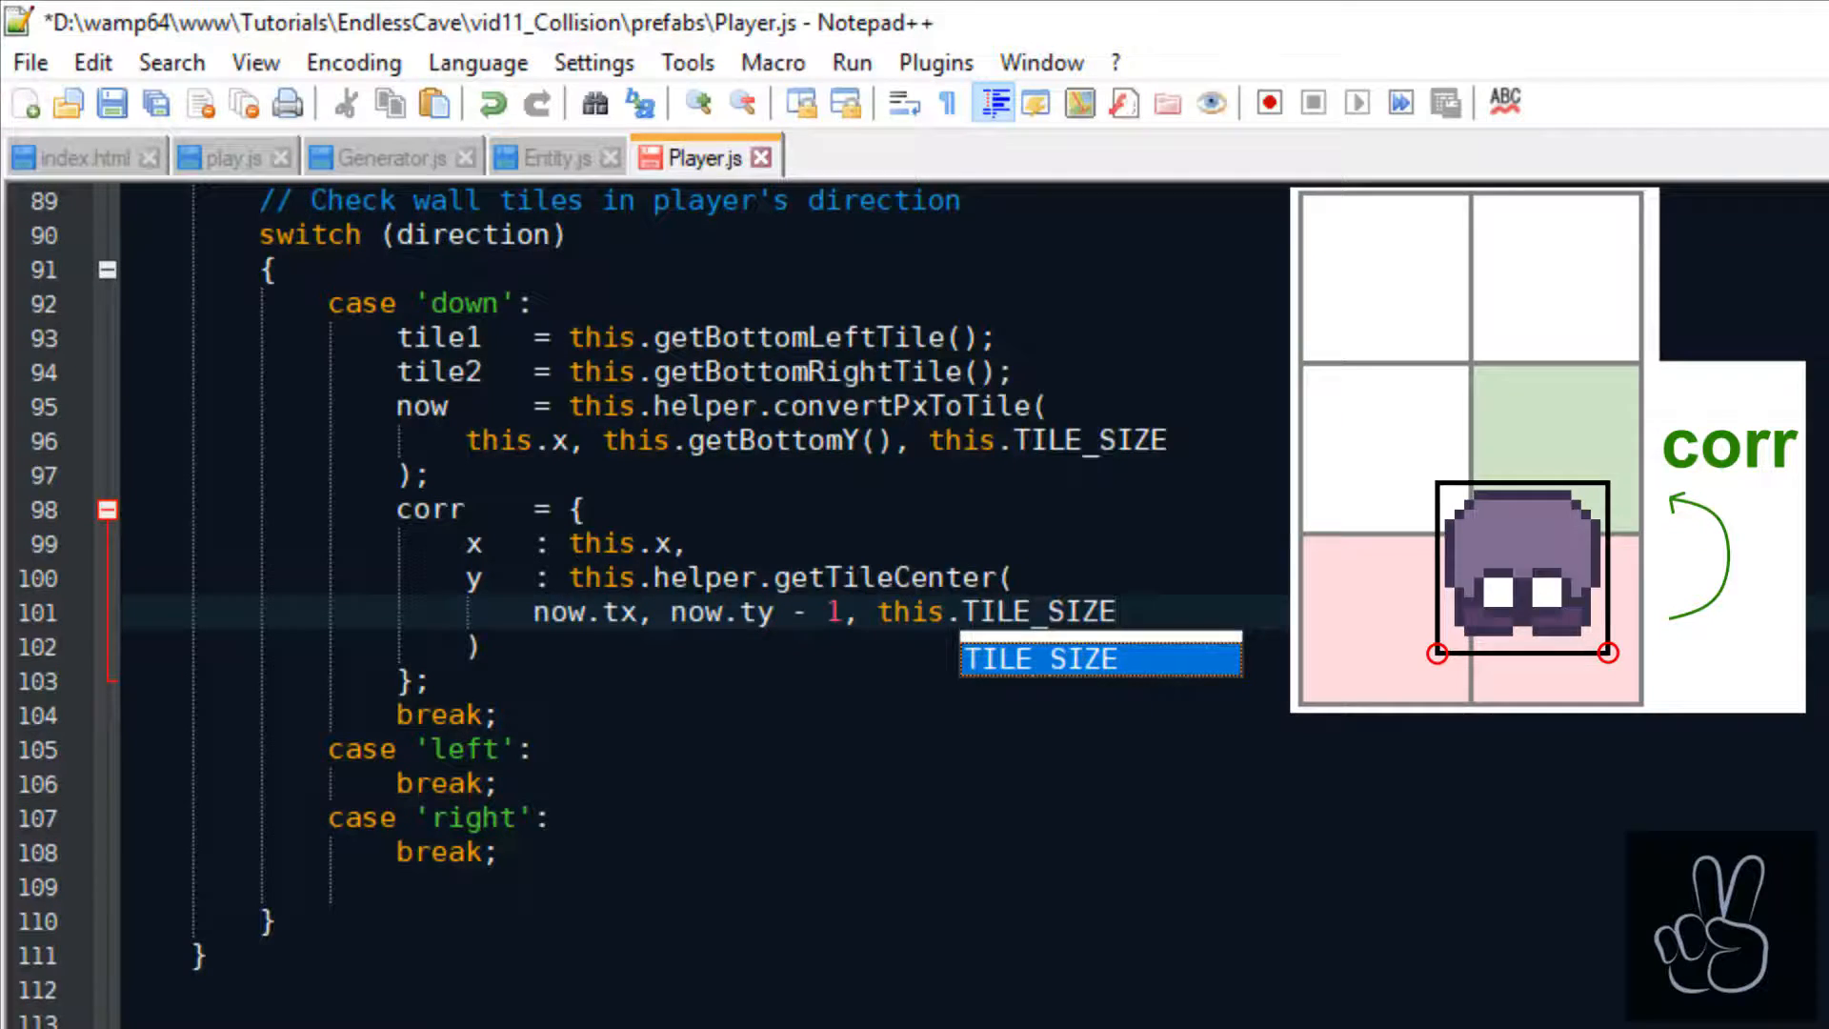
{"action": "type", "text": ".y"}
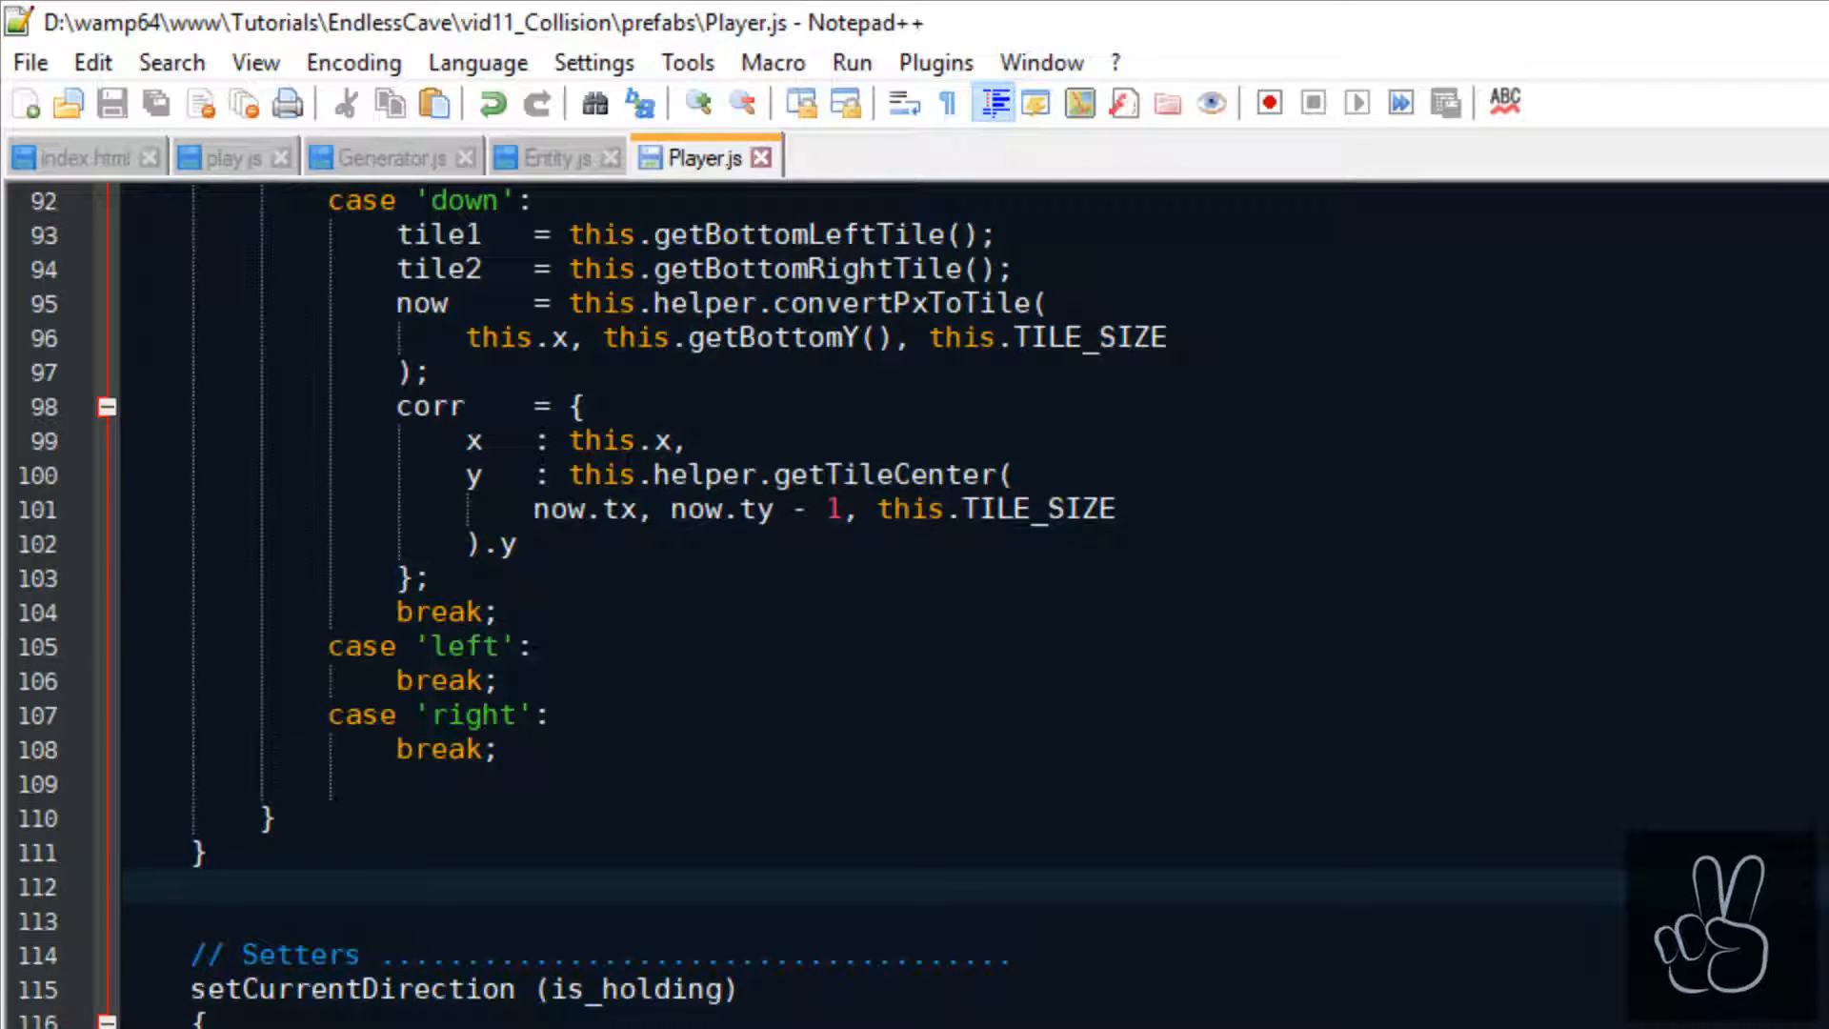
{"action": "left_click", "coordinate": [192, 886]}
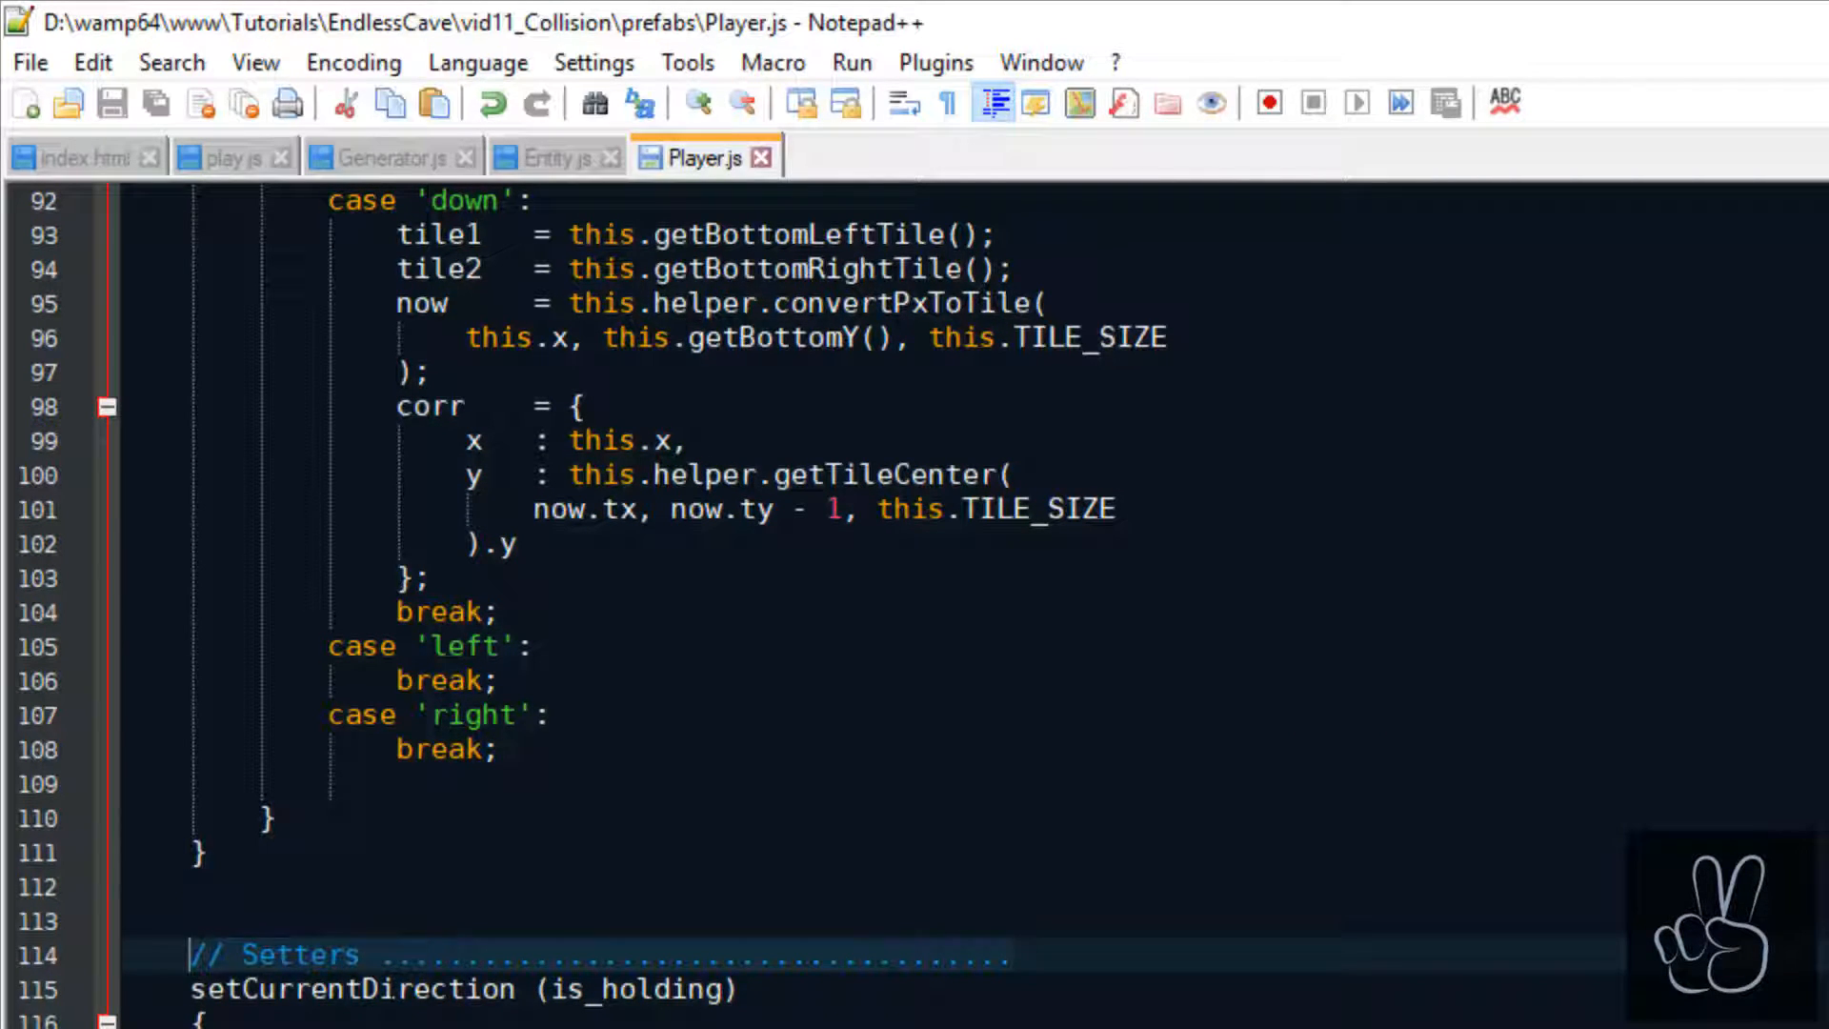
In Entity.js, write getLeftX, getRightX, getBottomY and getCenter getters from x, y, width and height.
{"action": "left_click", "coordinate": [553, 158]}
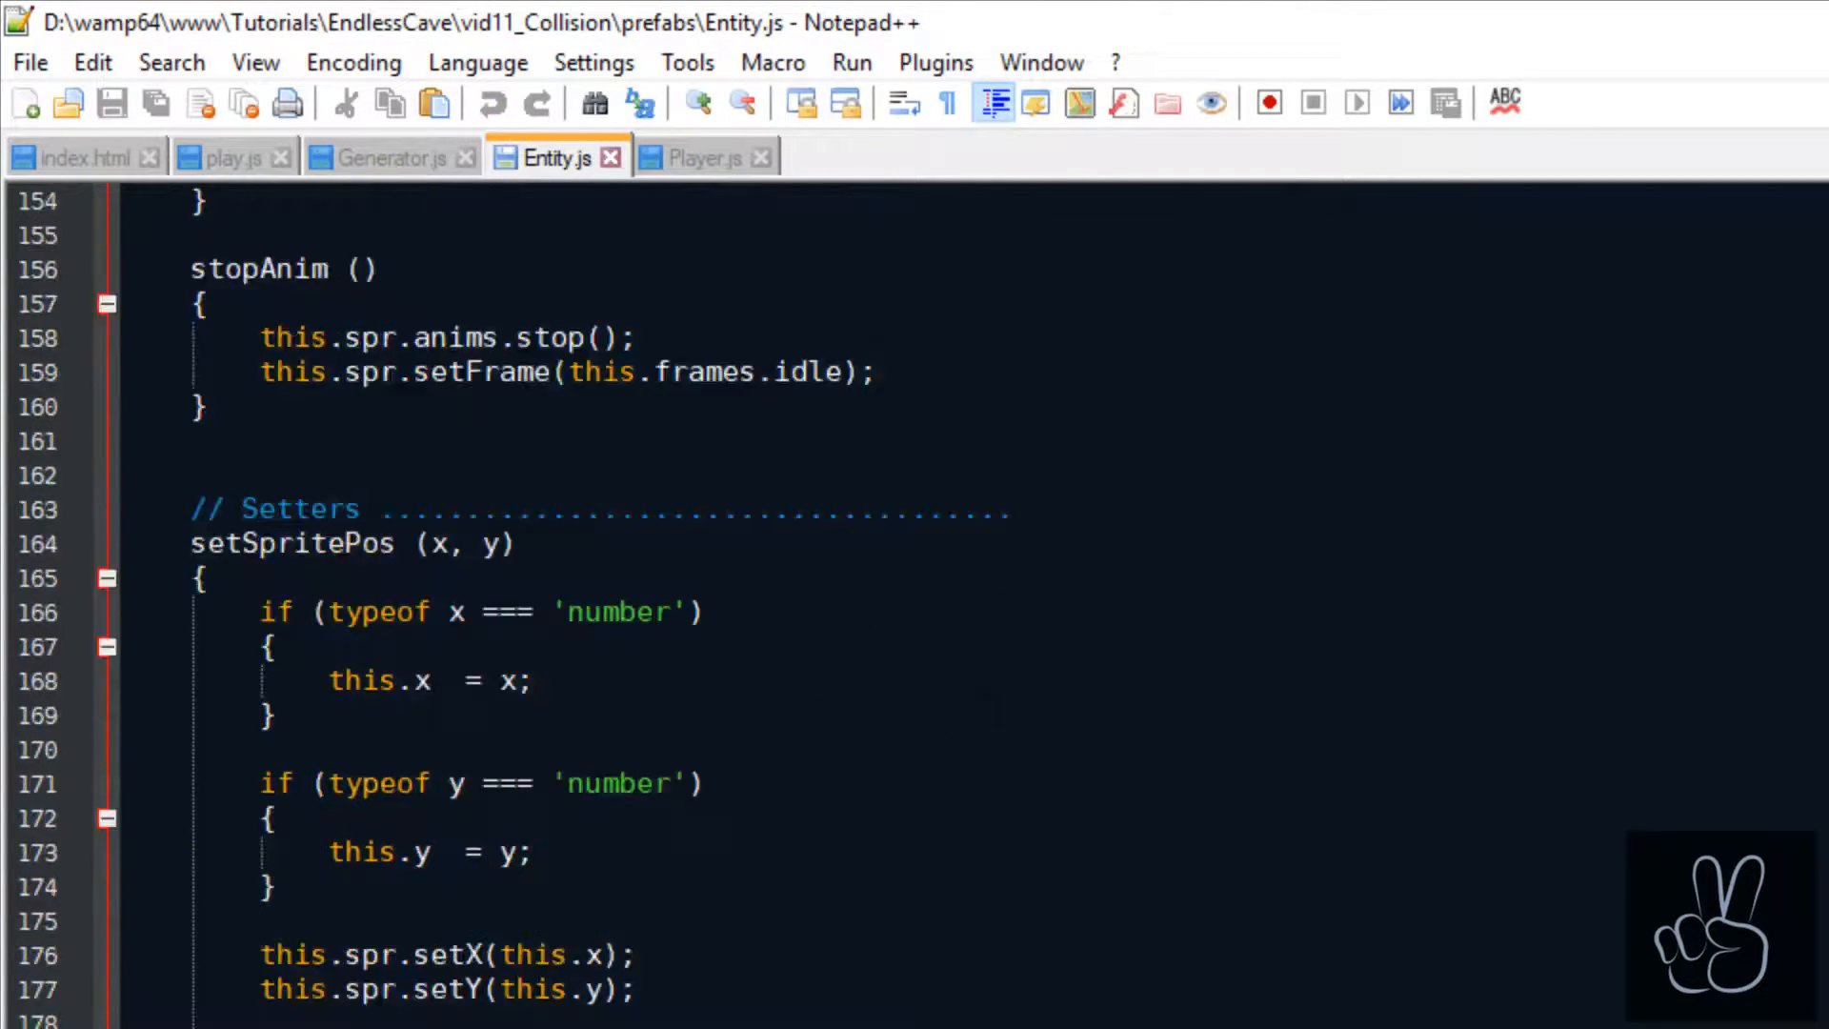
{"action": "scroll", "scroll_direction": "down", "scroll_amount": 3}
{"action": "type", "text": "return this.x"}
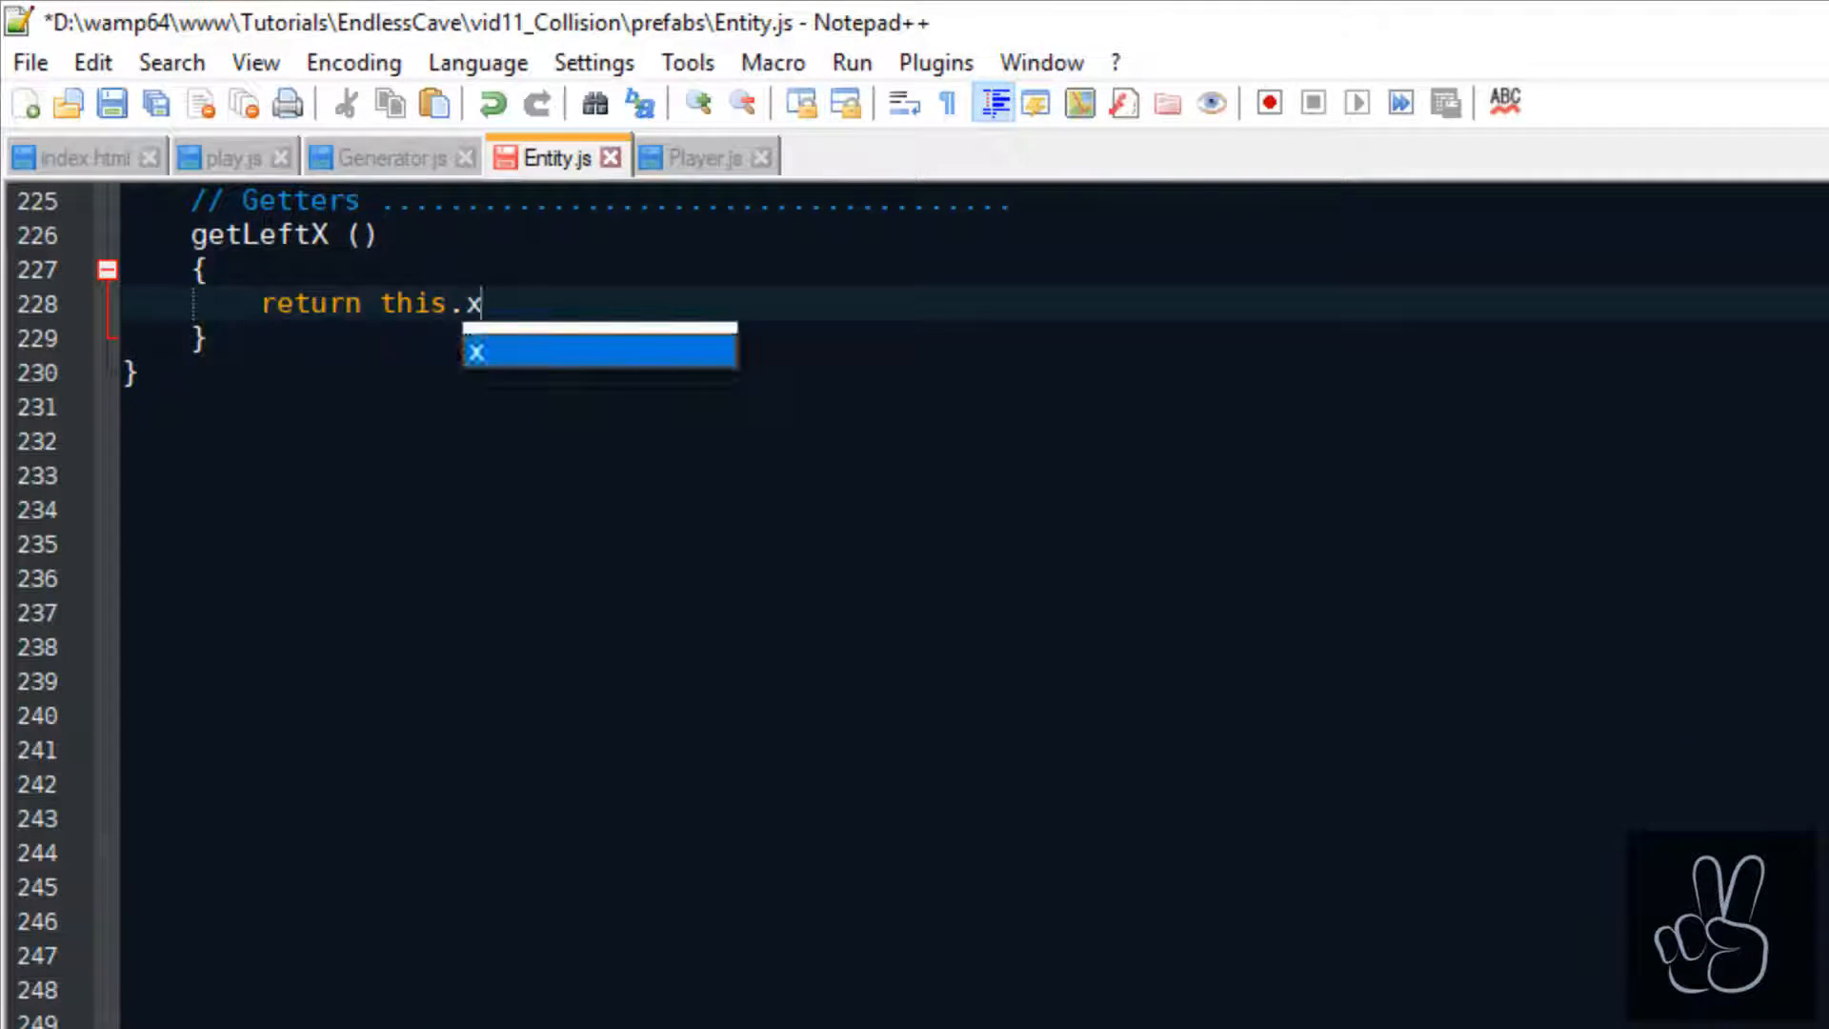
{"action": "type", "text": "- 0.5*this.width;"}
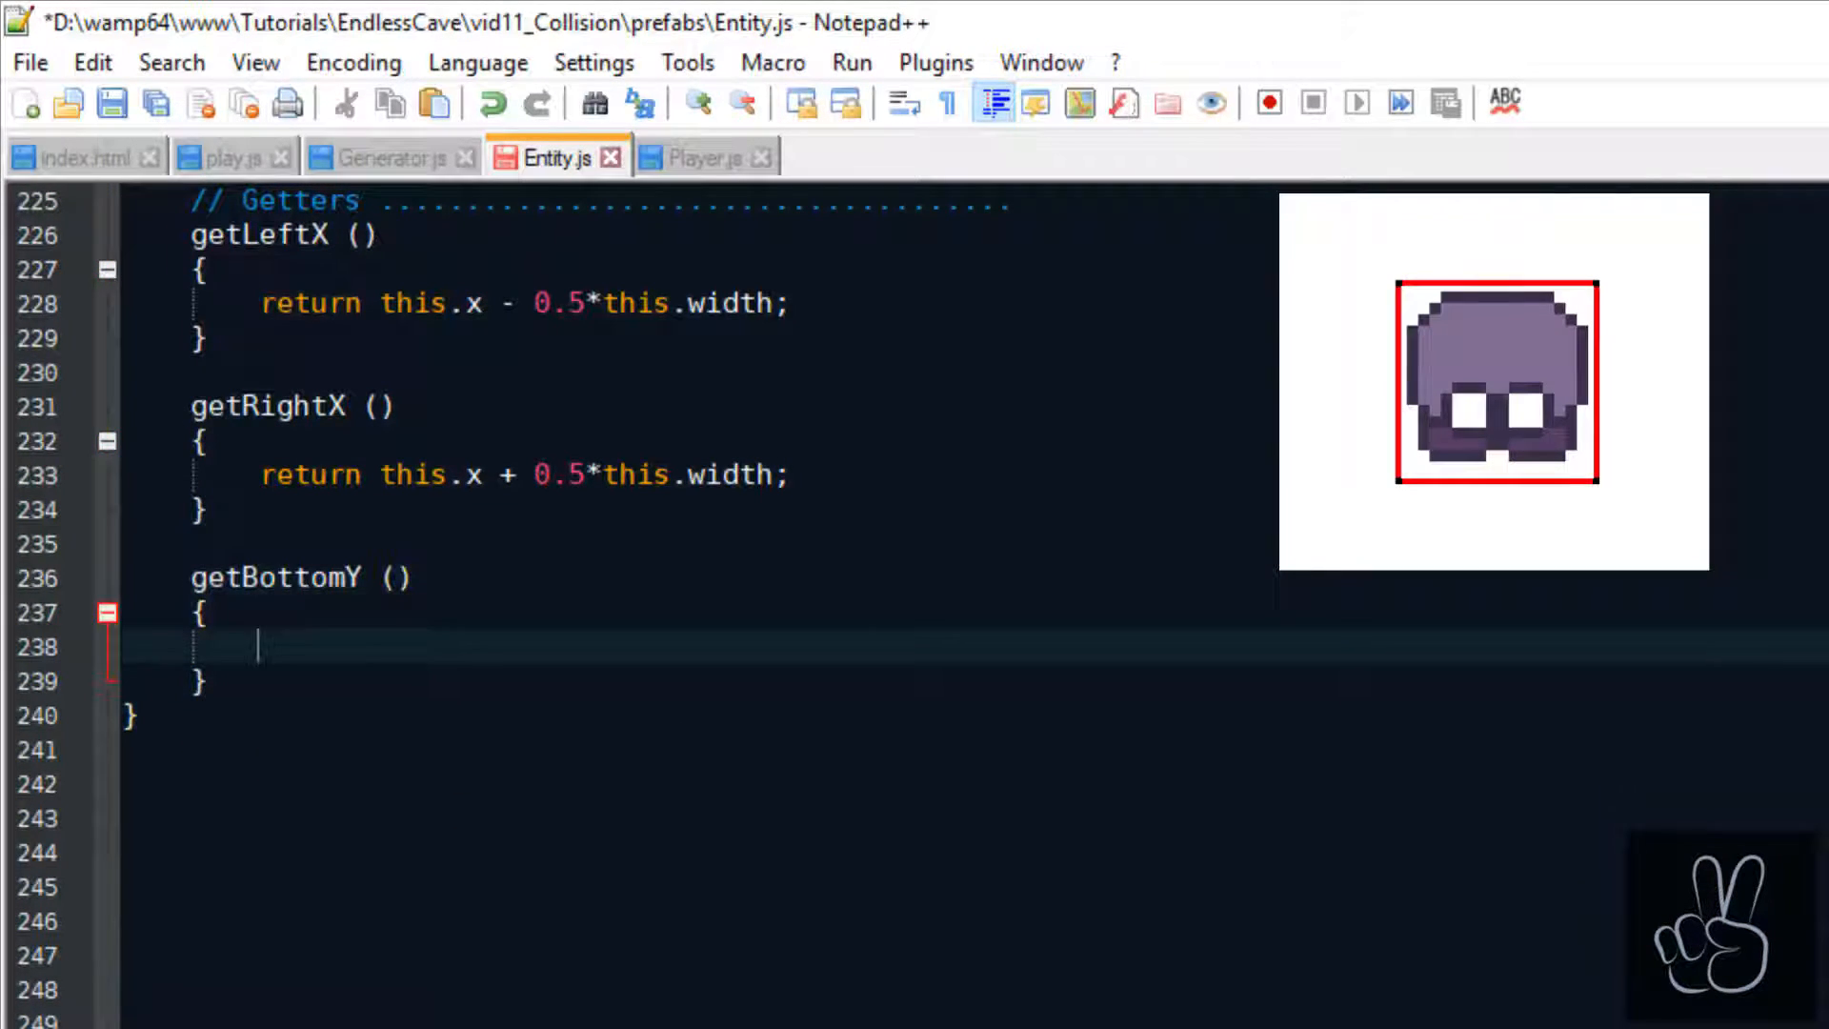
{"action": "type", "text": "return this.y + 0.5*this.height;"}
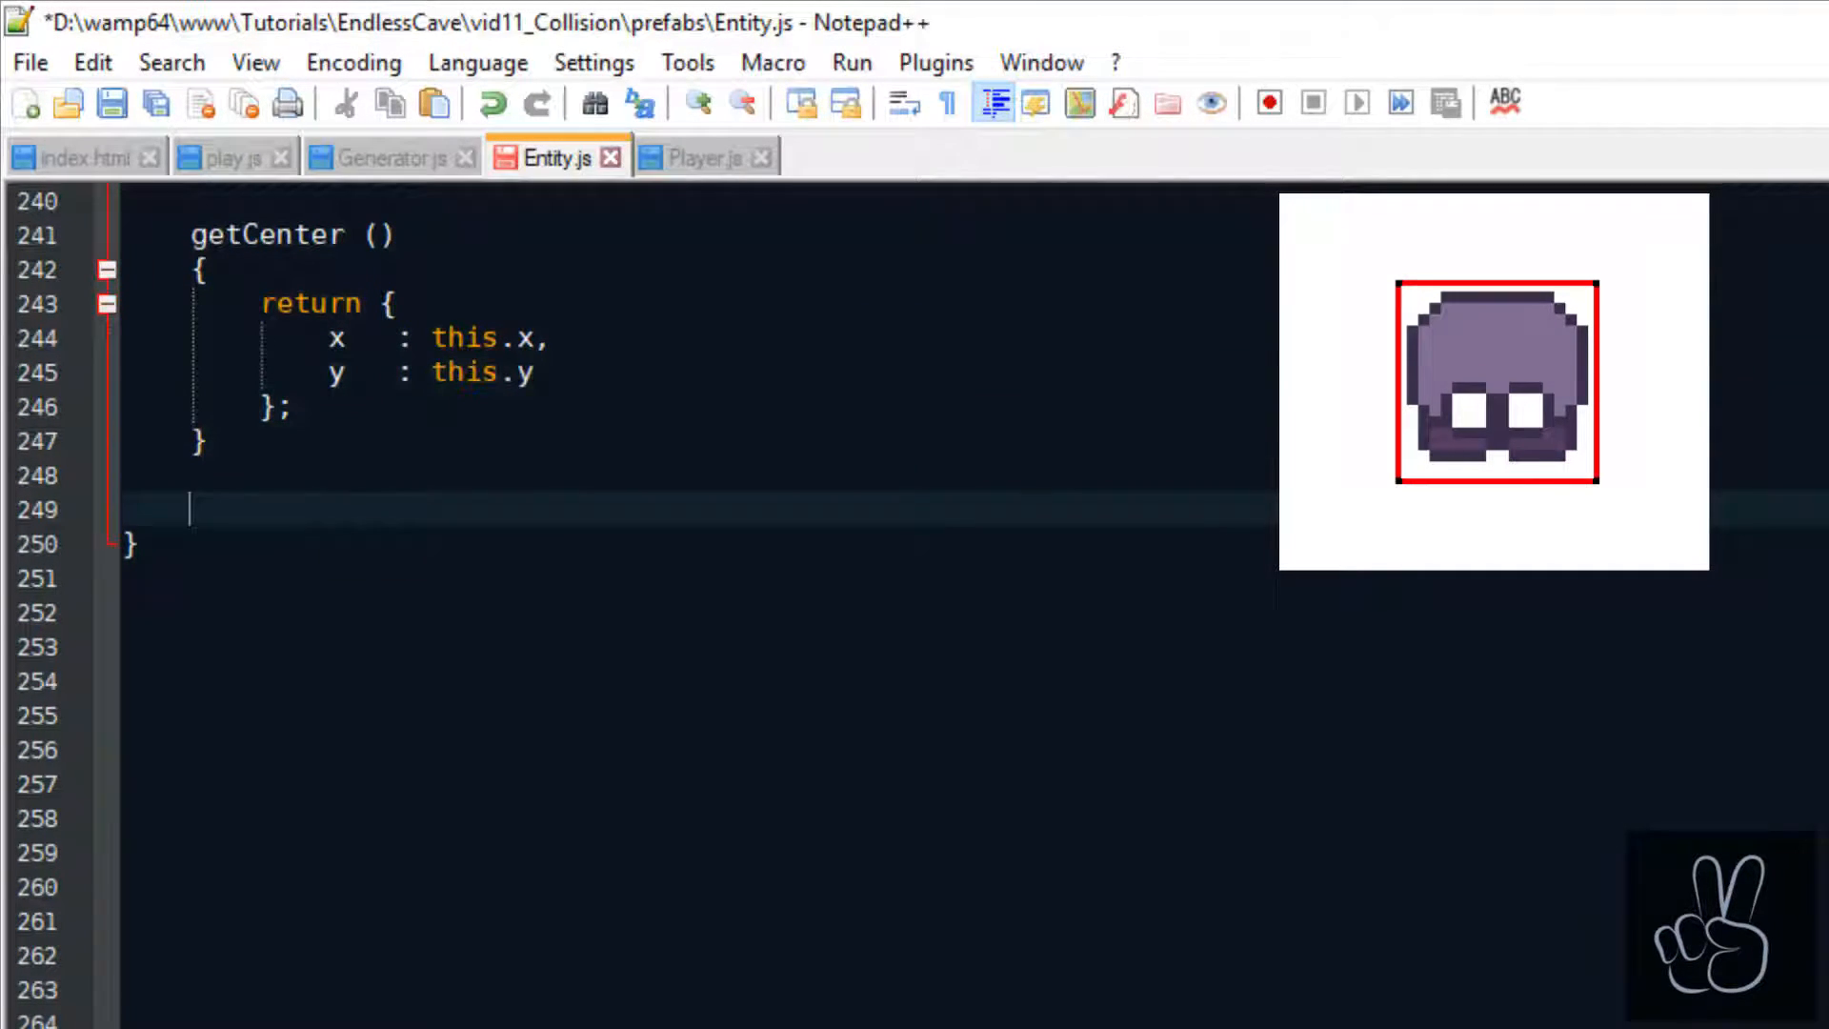
{"action": "type", "text": "get"}
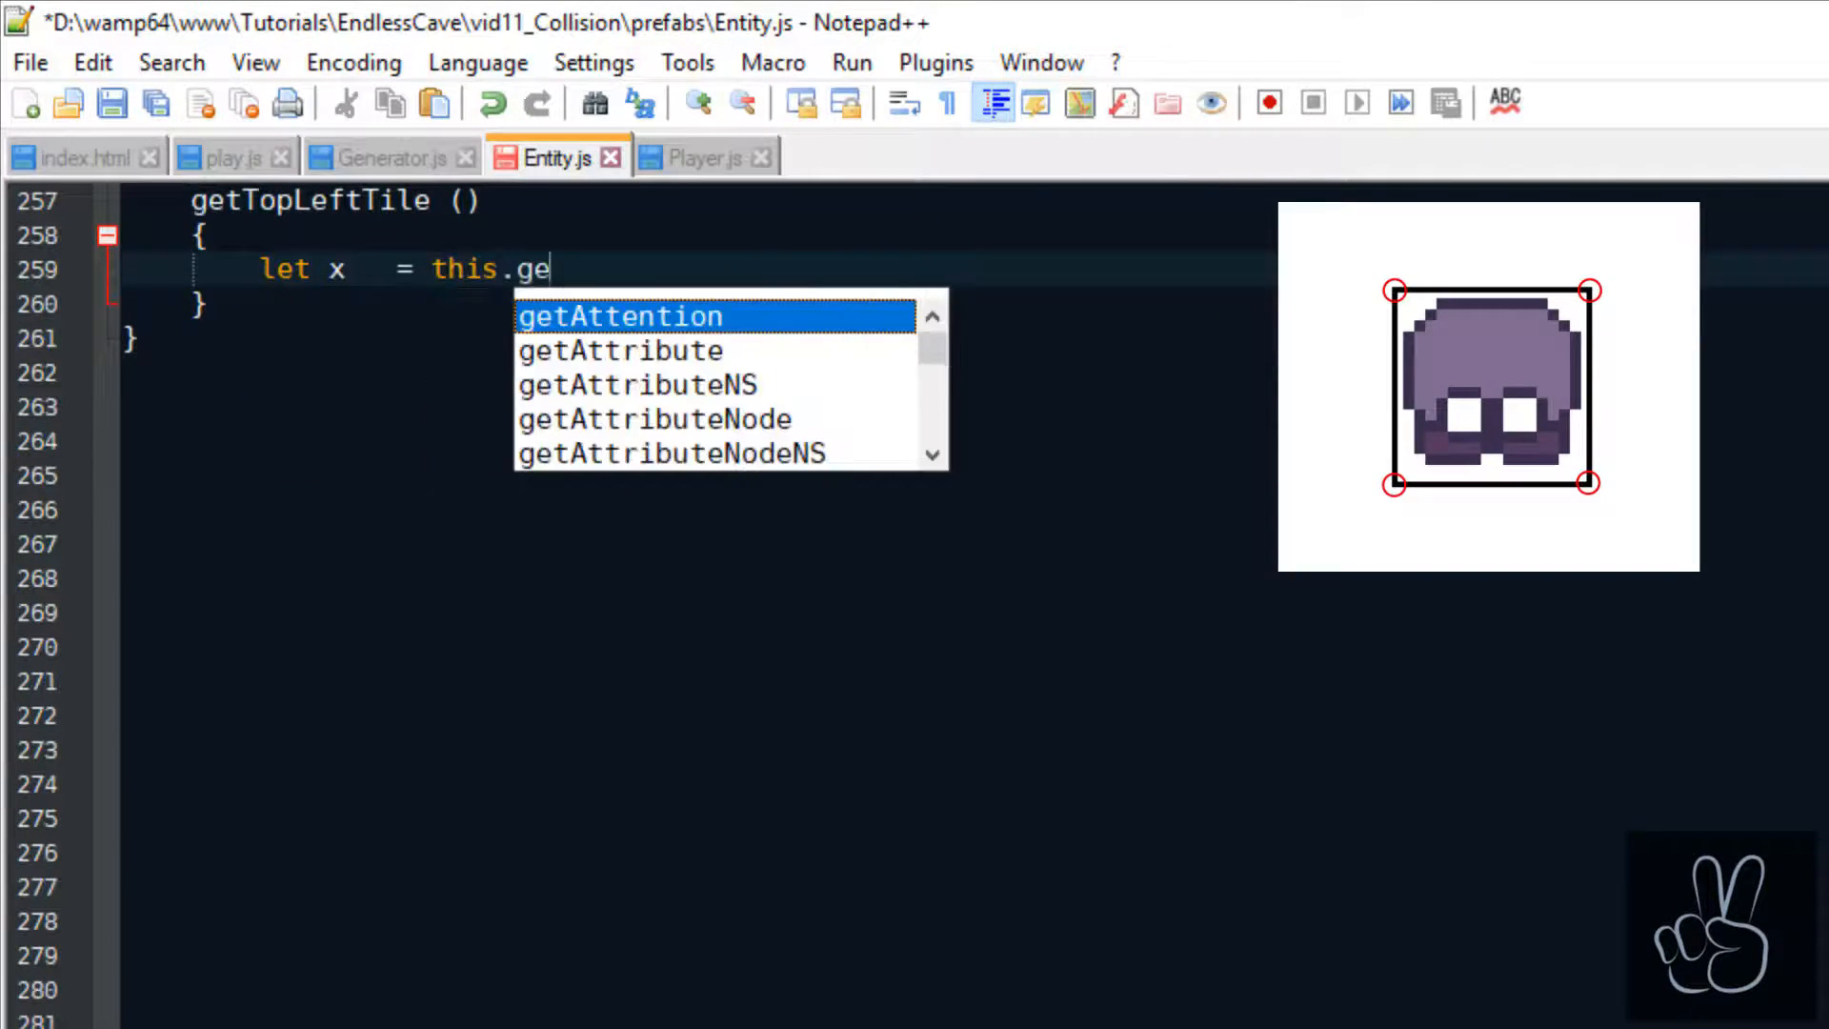
Write getTopLeftTile and getBottomLeftTile using MAP_OFFSET and Math.floor by TILE_SIZE, returning {tx, ty}.
{"action": "type", "text": "tLeftX() - this.MAP_OFFSET;"}
{"action": "type", "text": "let tx  ="}
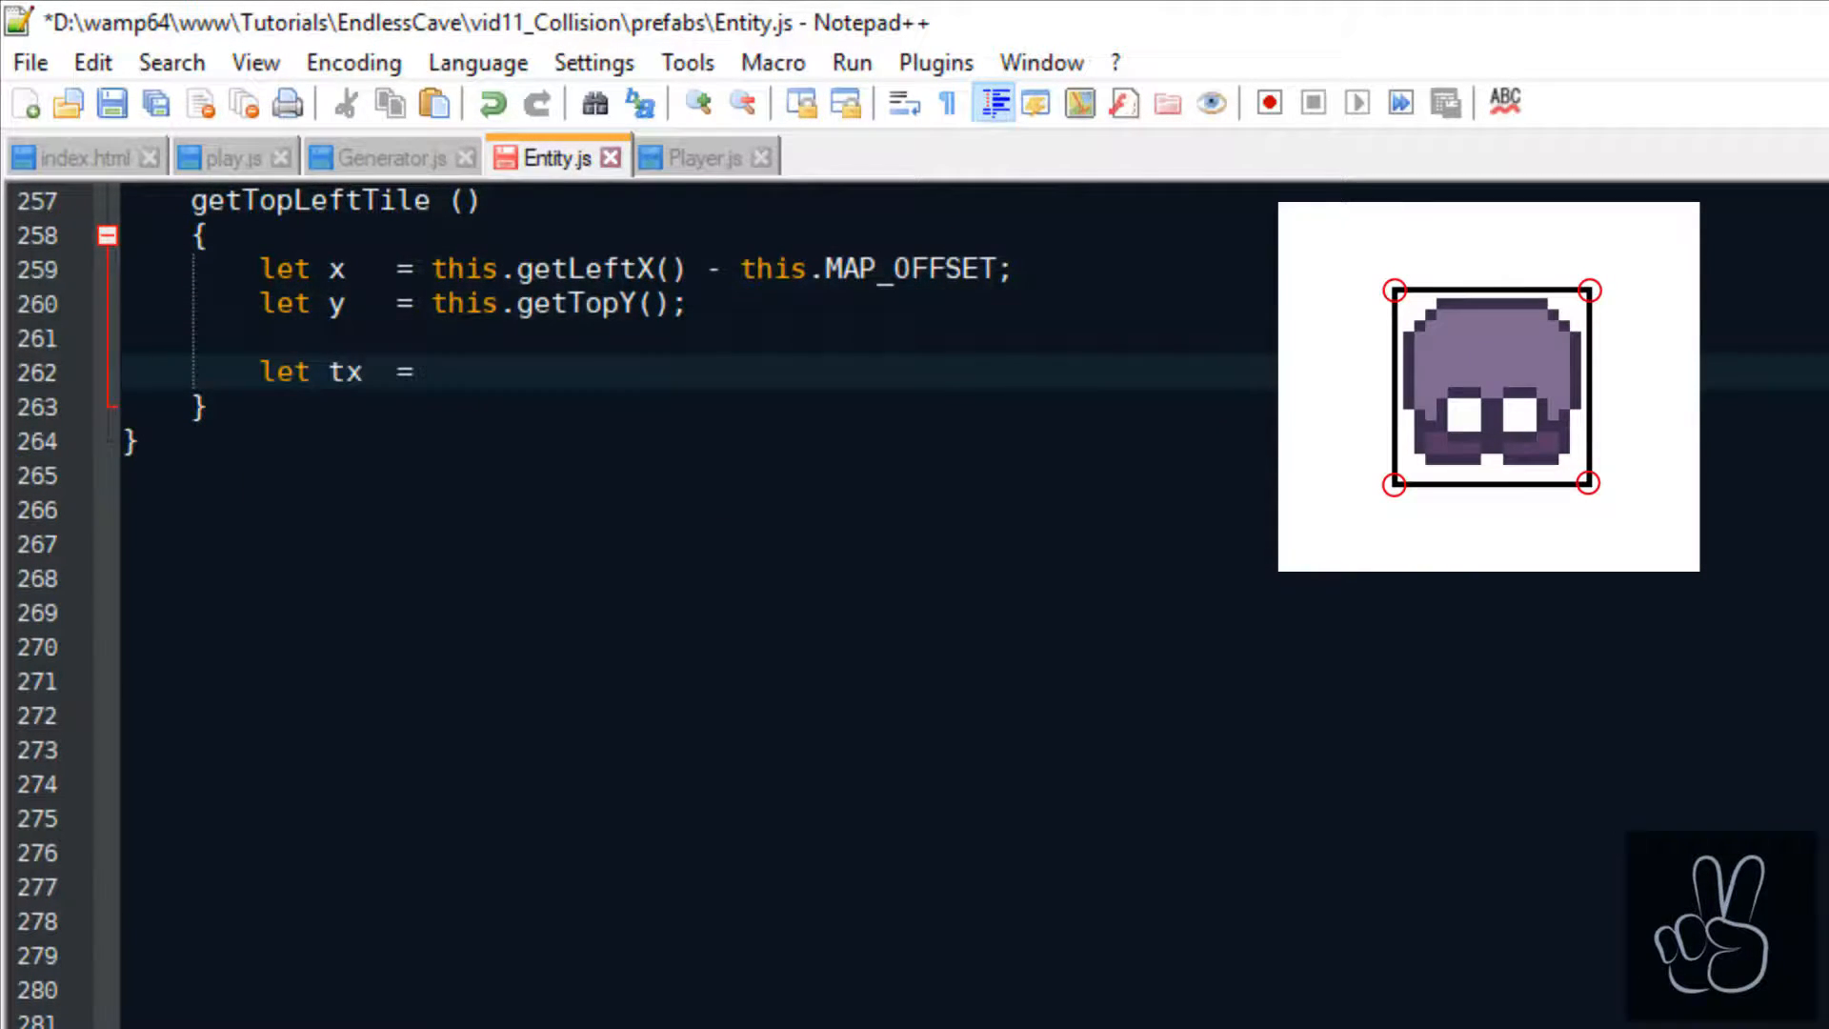
{"action": "type", "text": "Math.floor(x / this.TILE_SIZE);"}
{"action": "type", "text": "let ty   = Math.floor("}
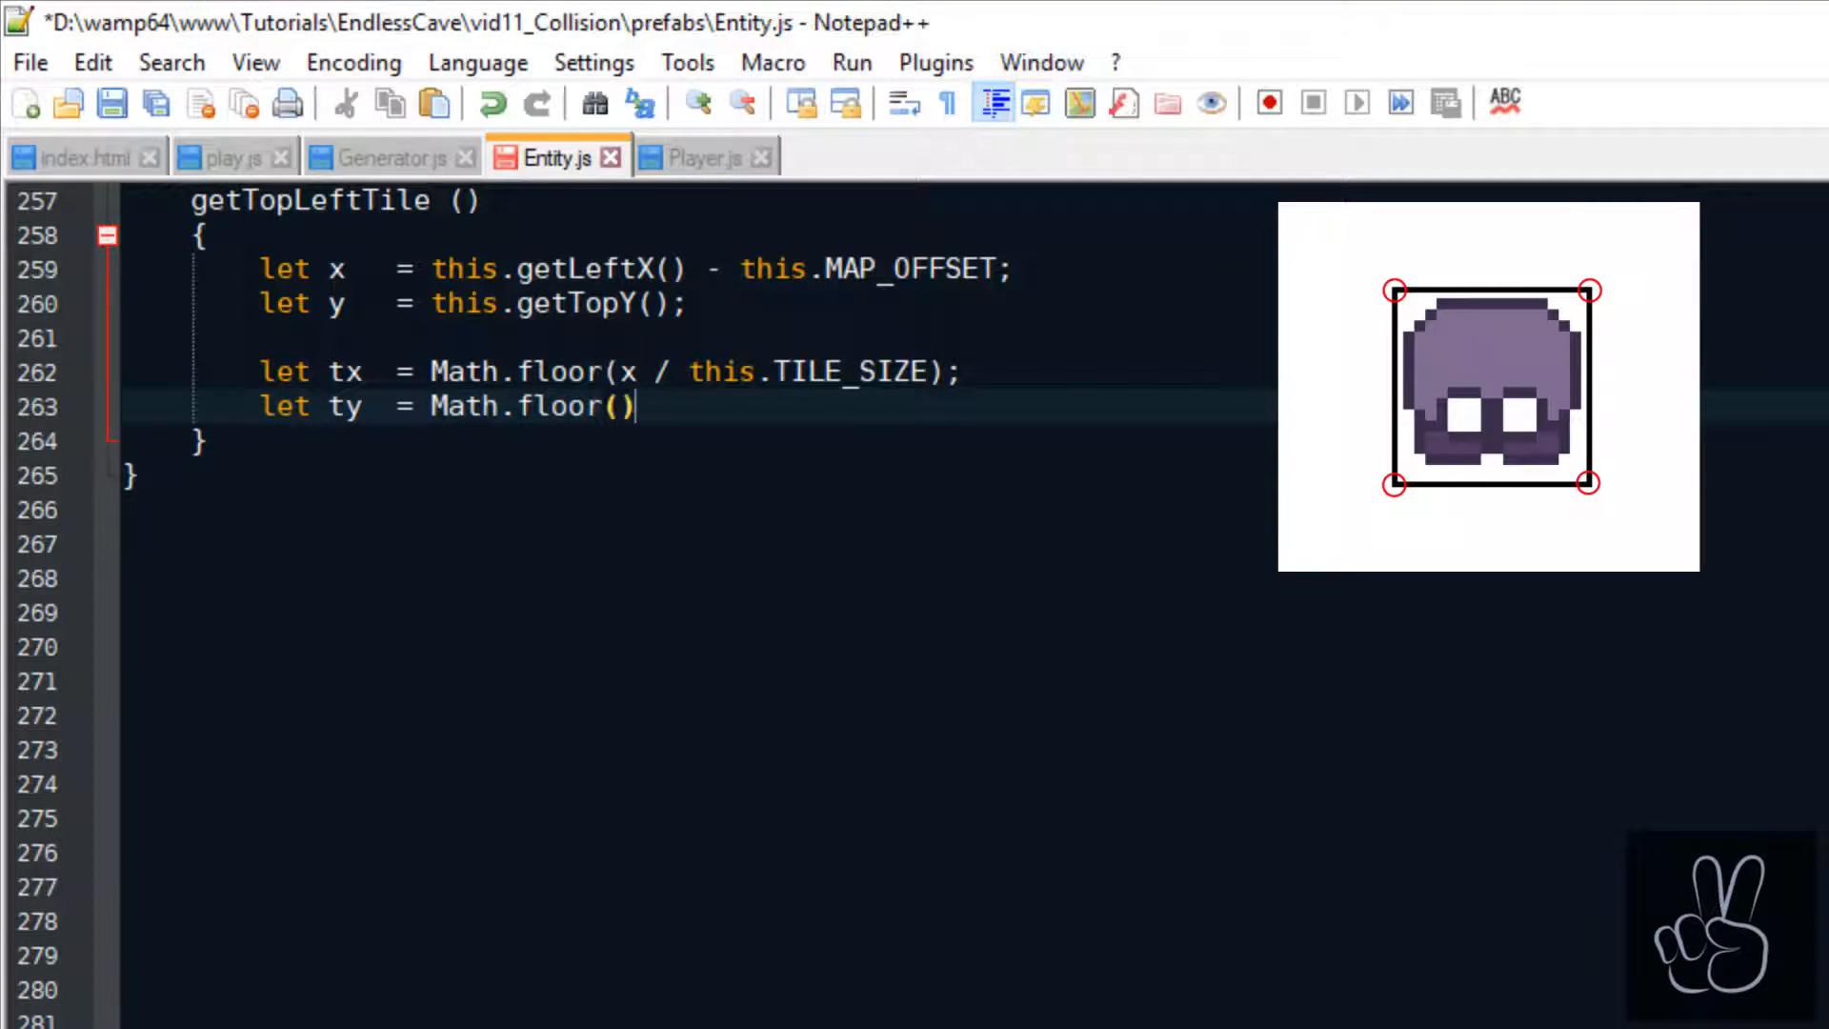
{"action": "type", "text": "y / this.TILE_SIZE);"}
{"action": "type", "text": "ty"}
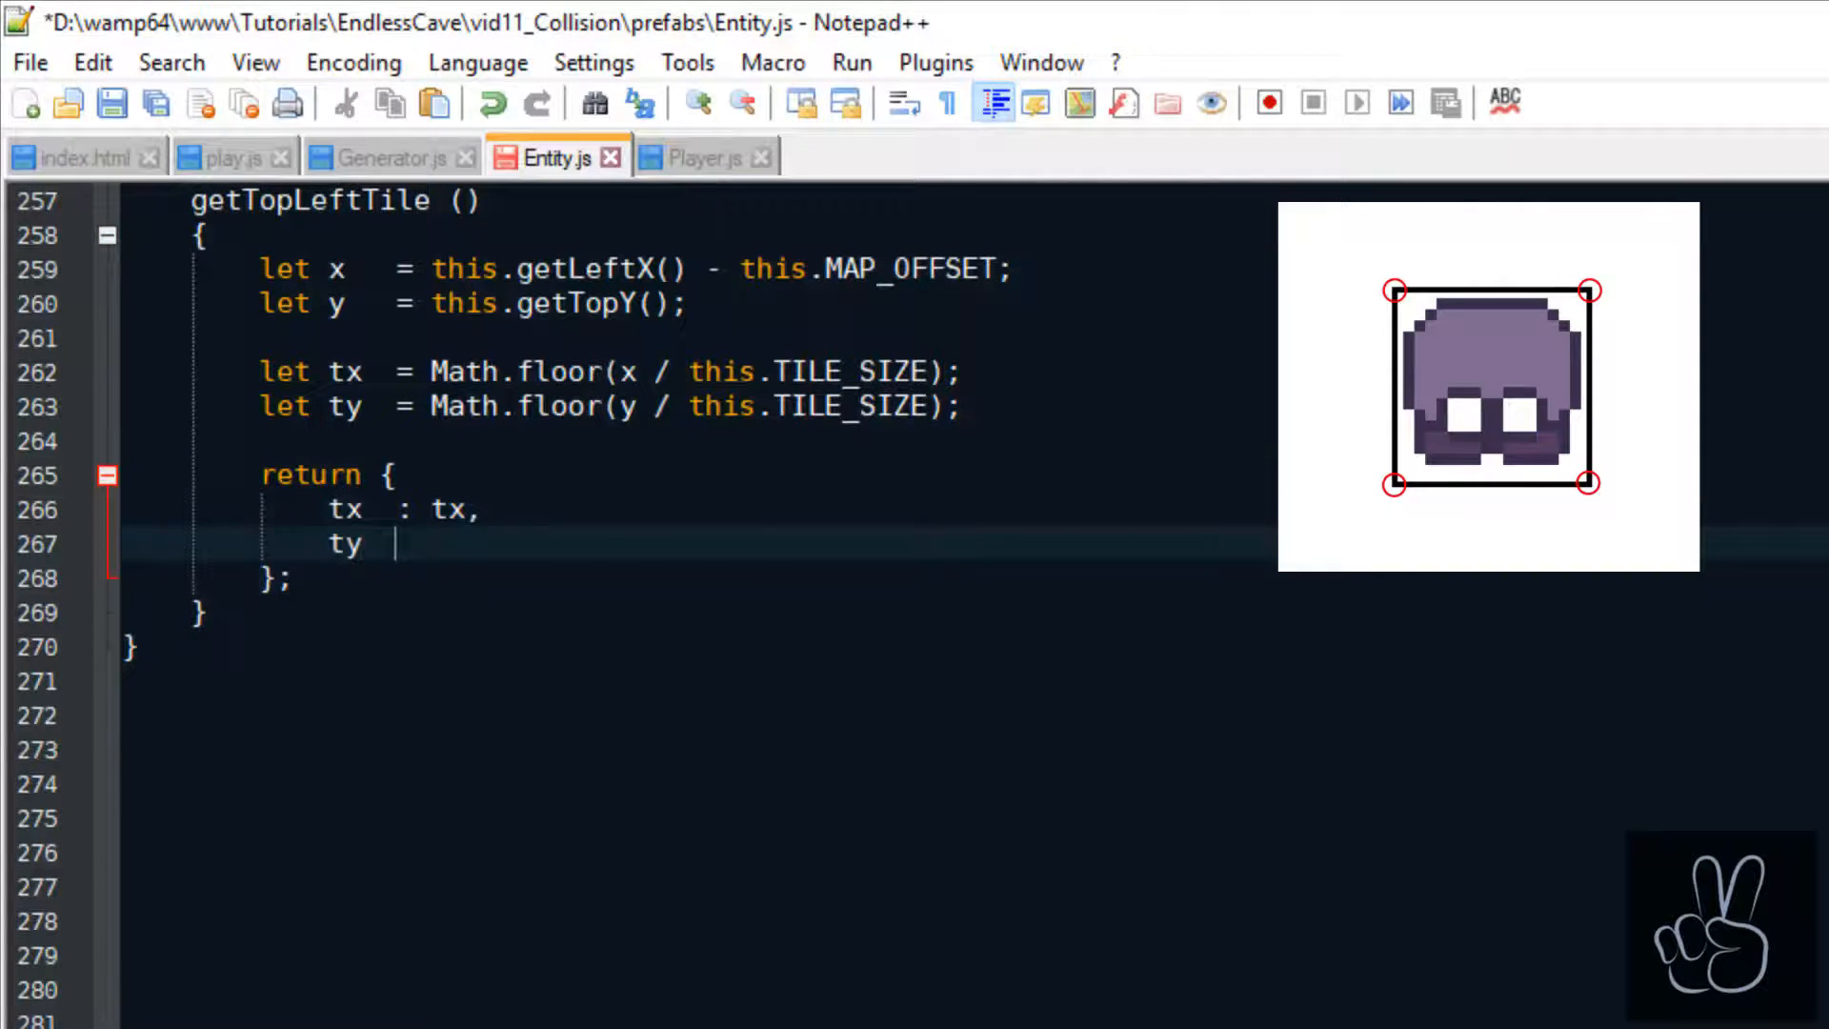
{"action": "type", "text": ": ty"}
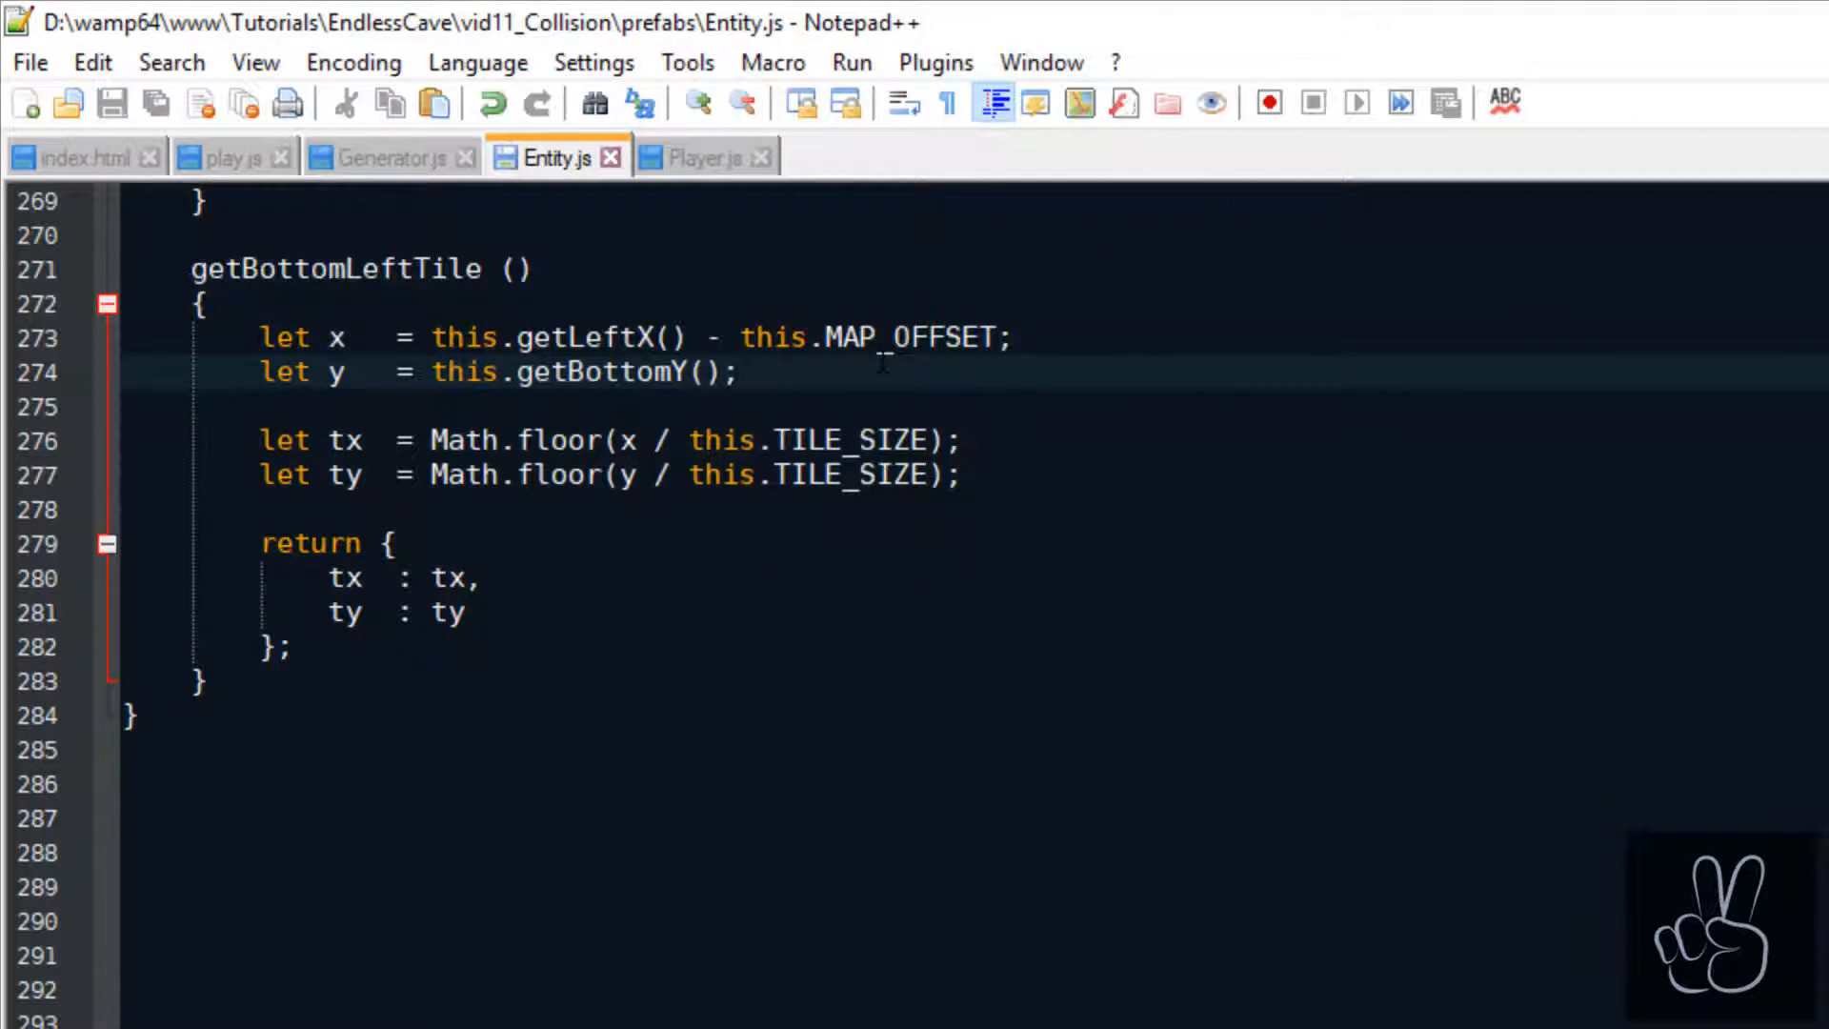
{"action": "type", "text": "y--;"}
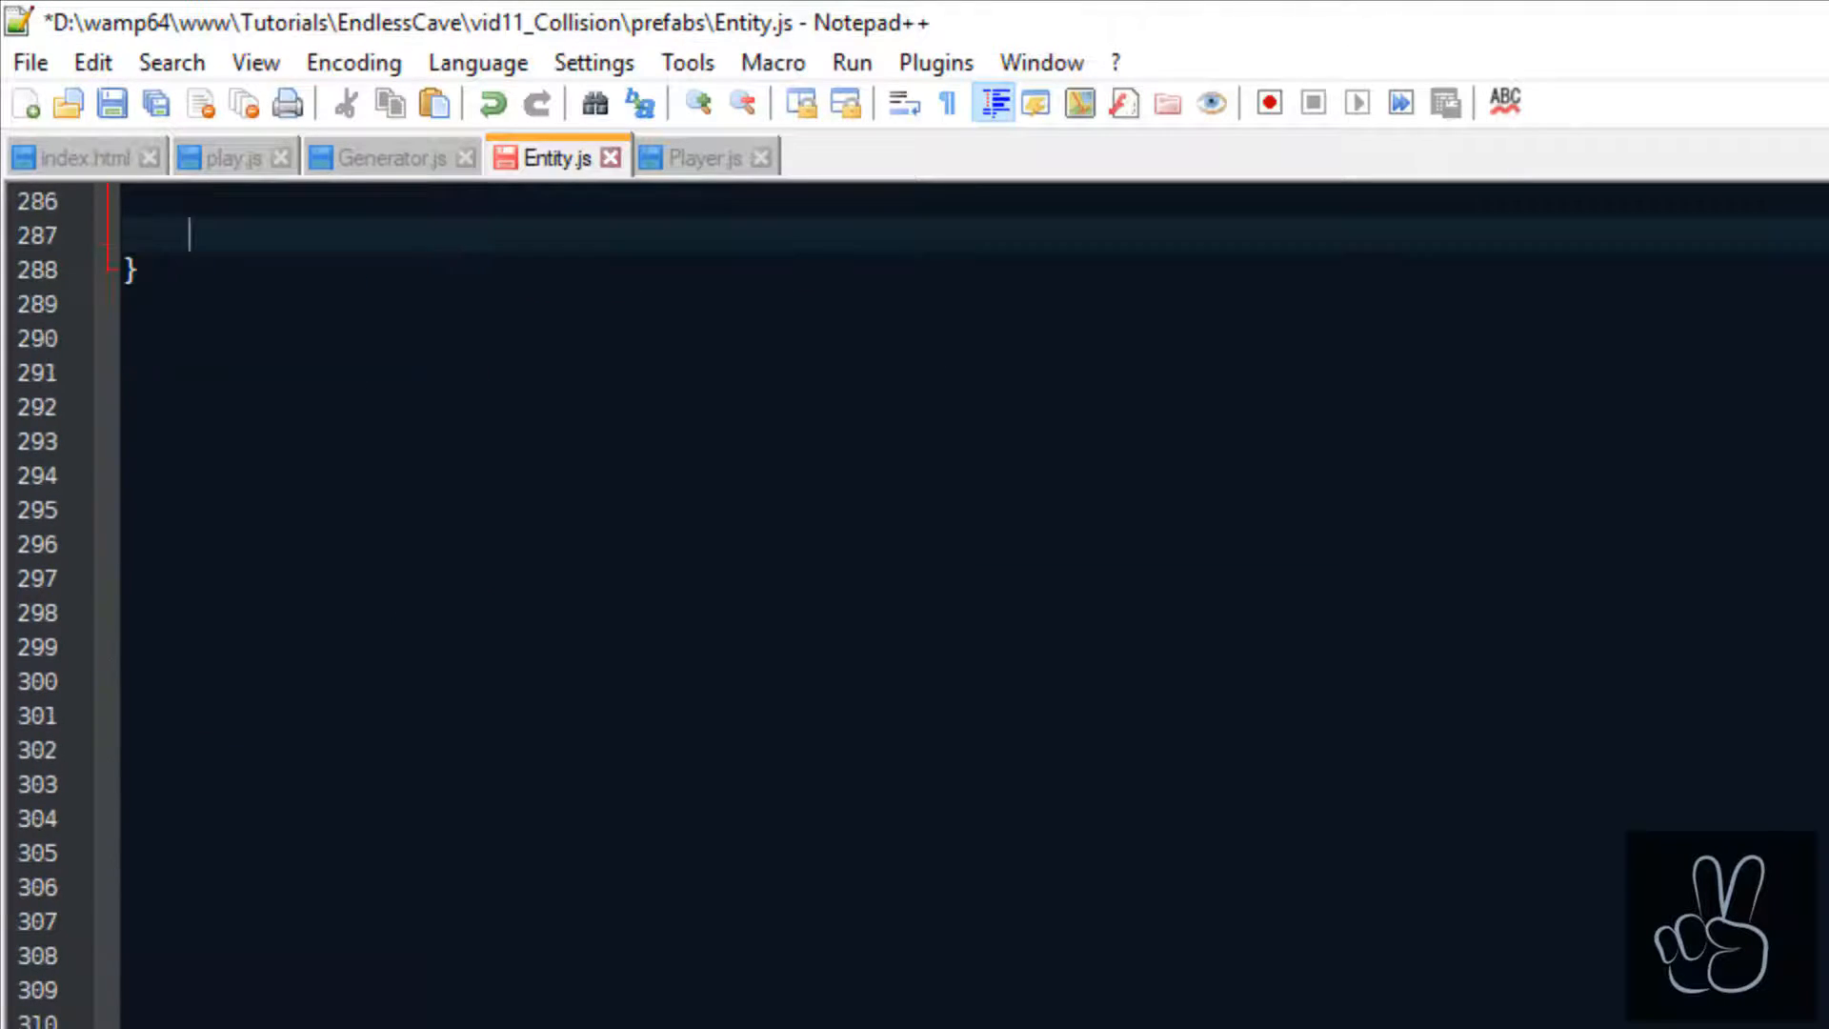
{"action": "type", "text": "getBott"}
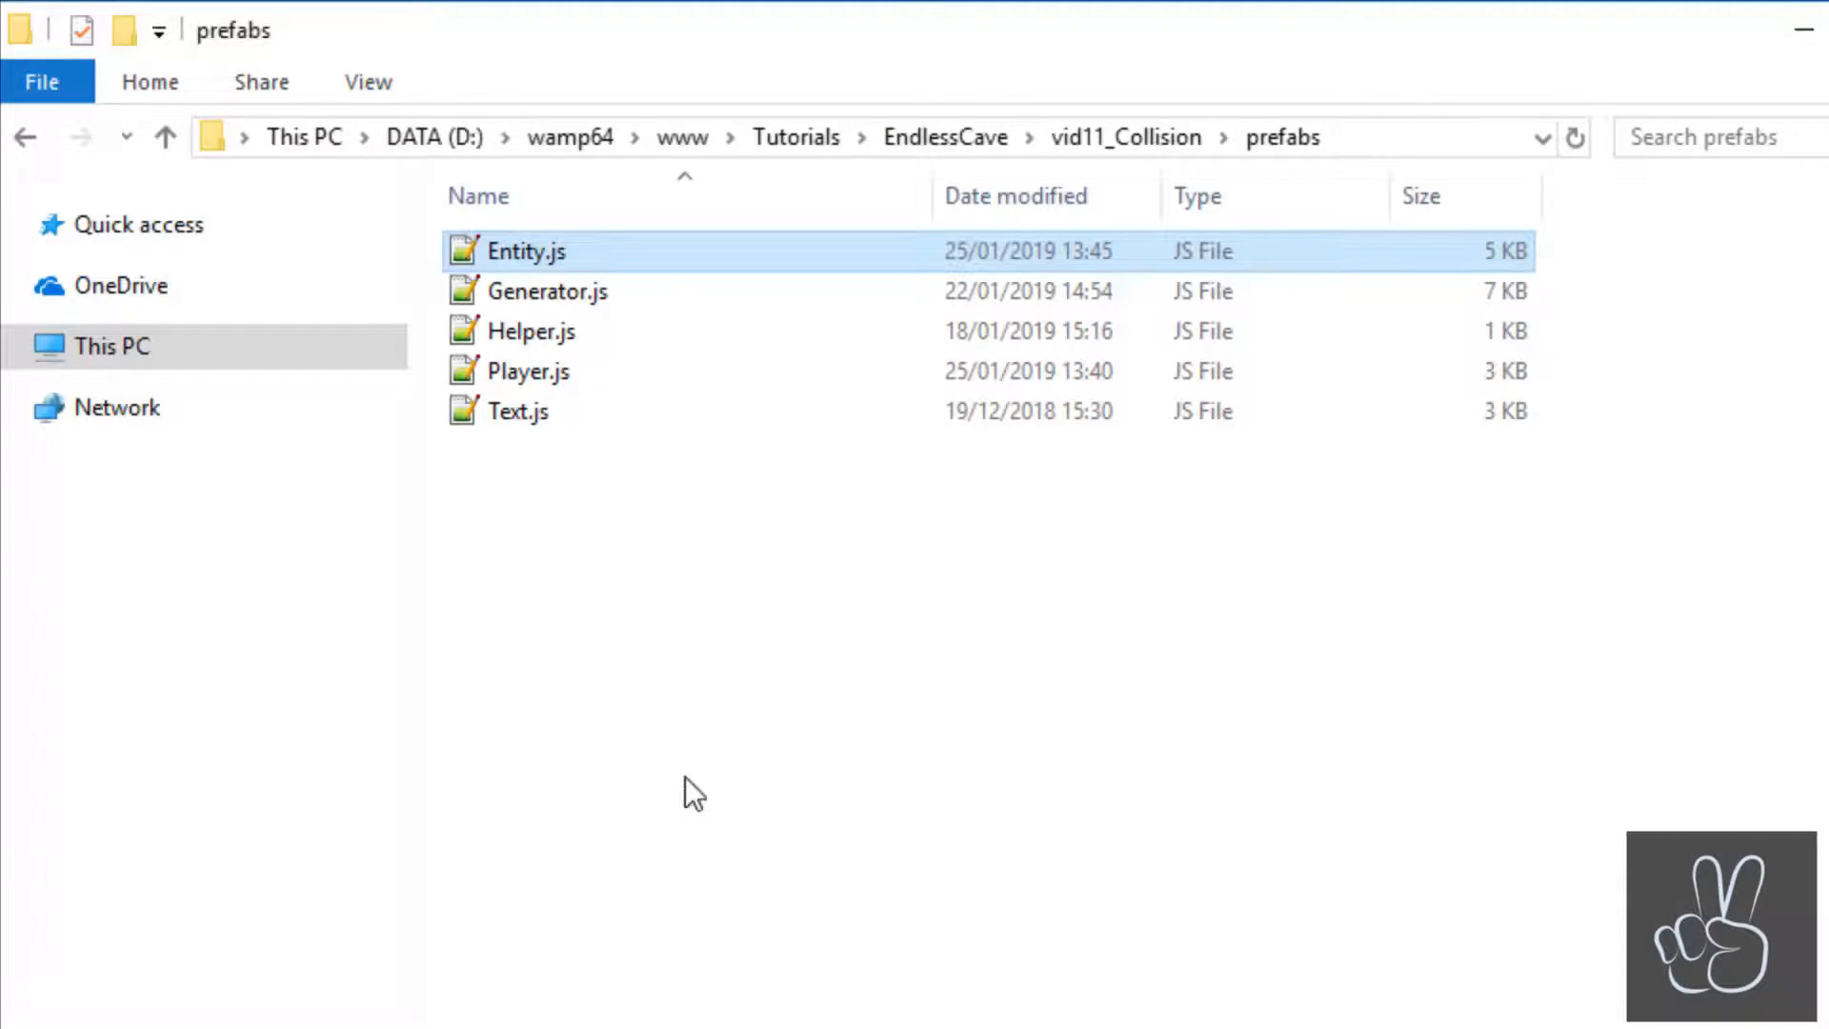
Open Helper.js and start convertPxToTile(x, y, tile_size), compensating the tilemap start with x -= 4.
{"action": "double_click", "coordinate": [526, 329]}
{"action": "type", "text": "convertPxToTile (x, y"}
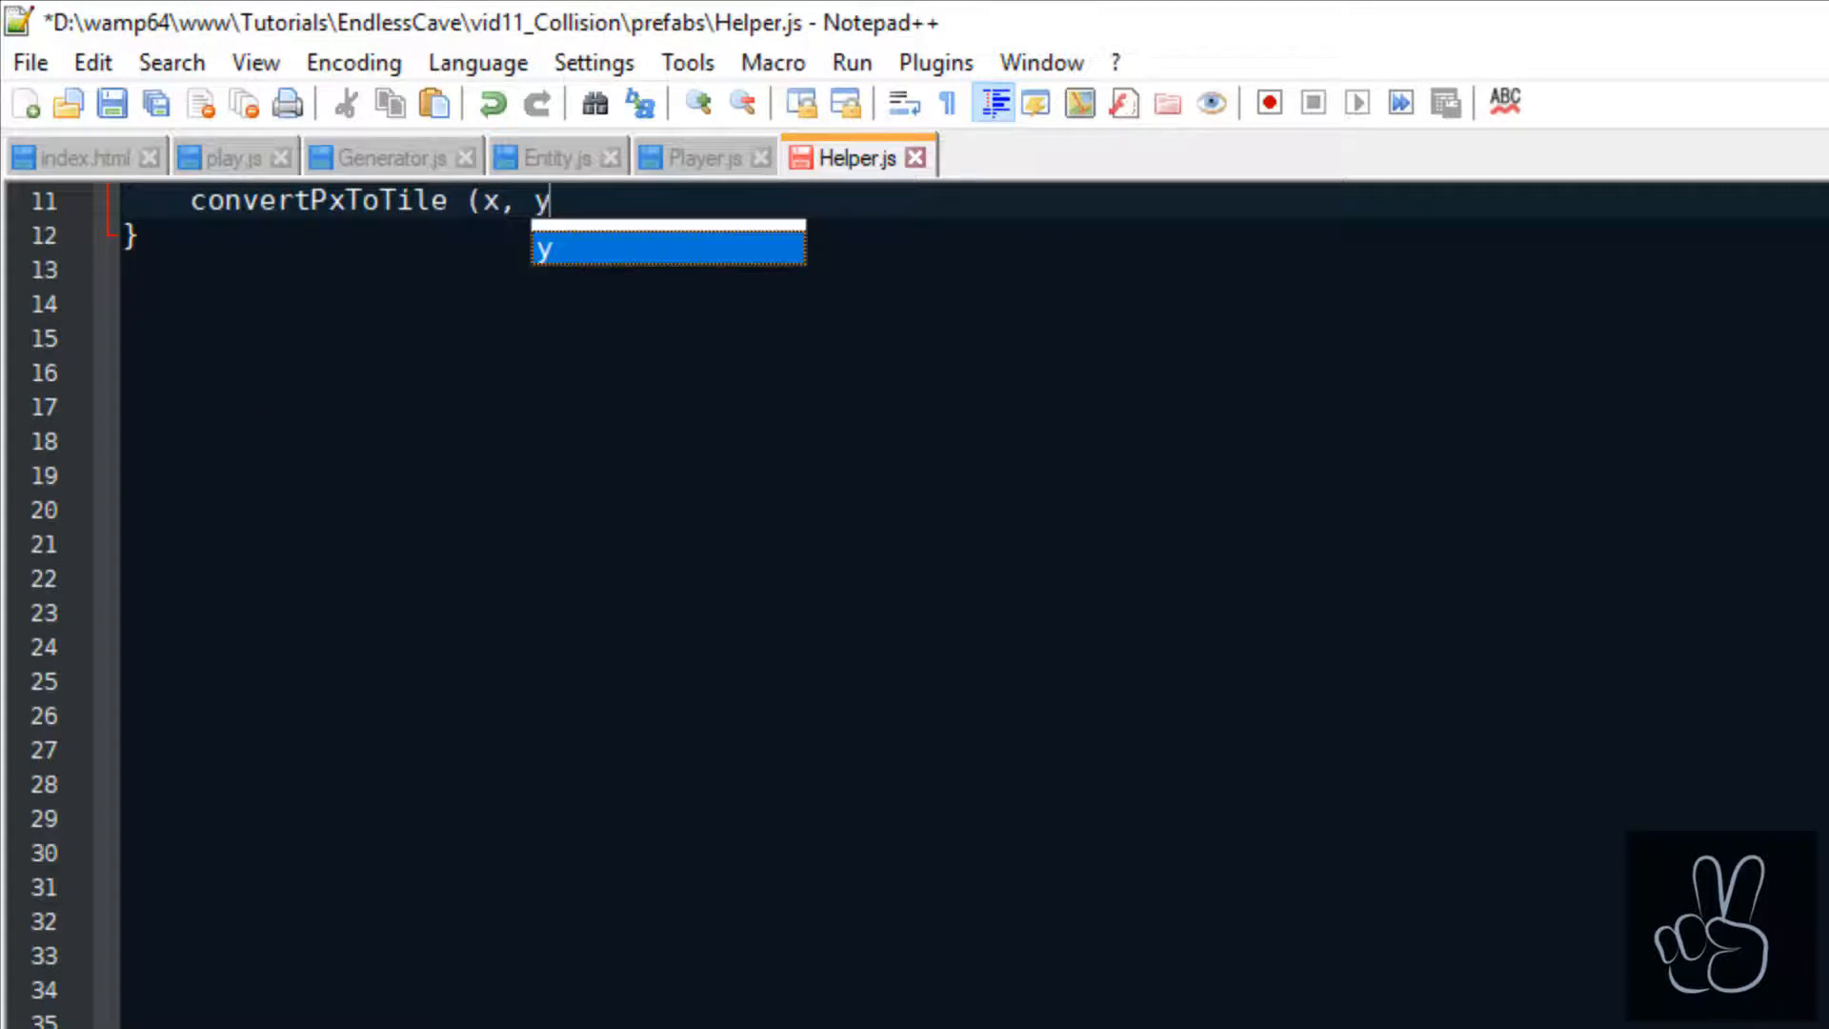
{"action": "type", "text": ", tile_size)"}
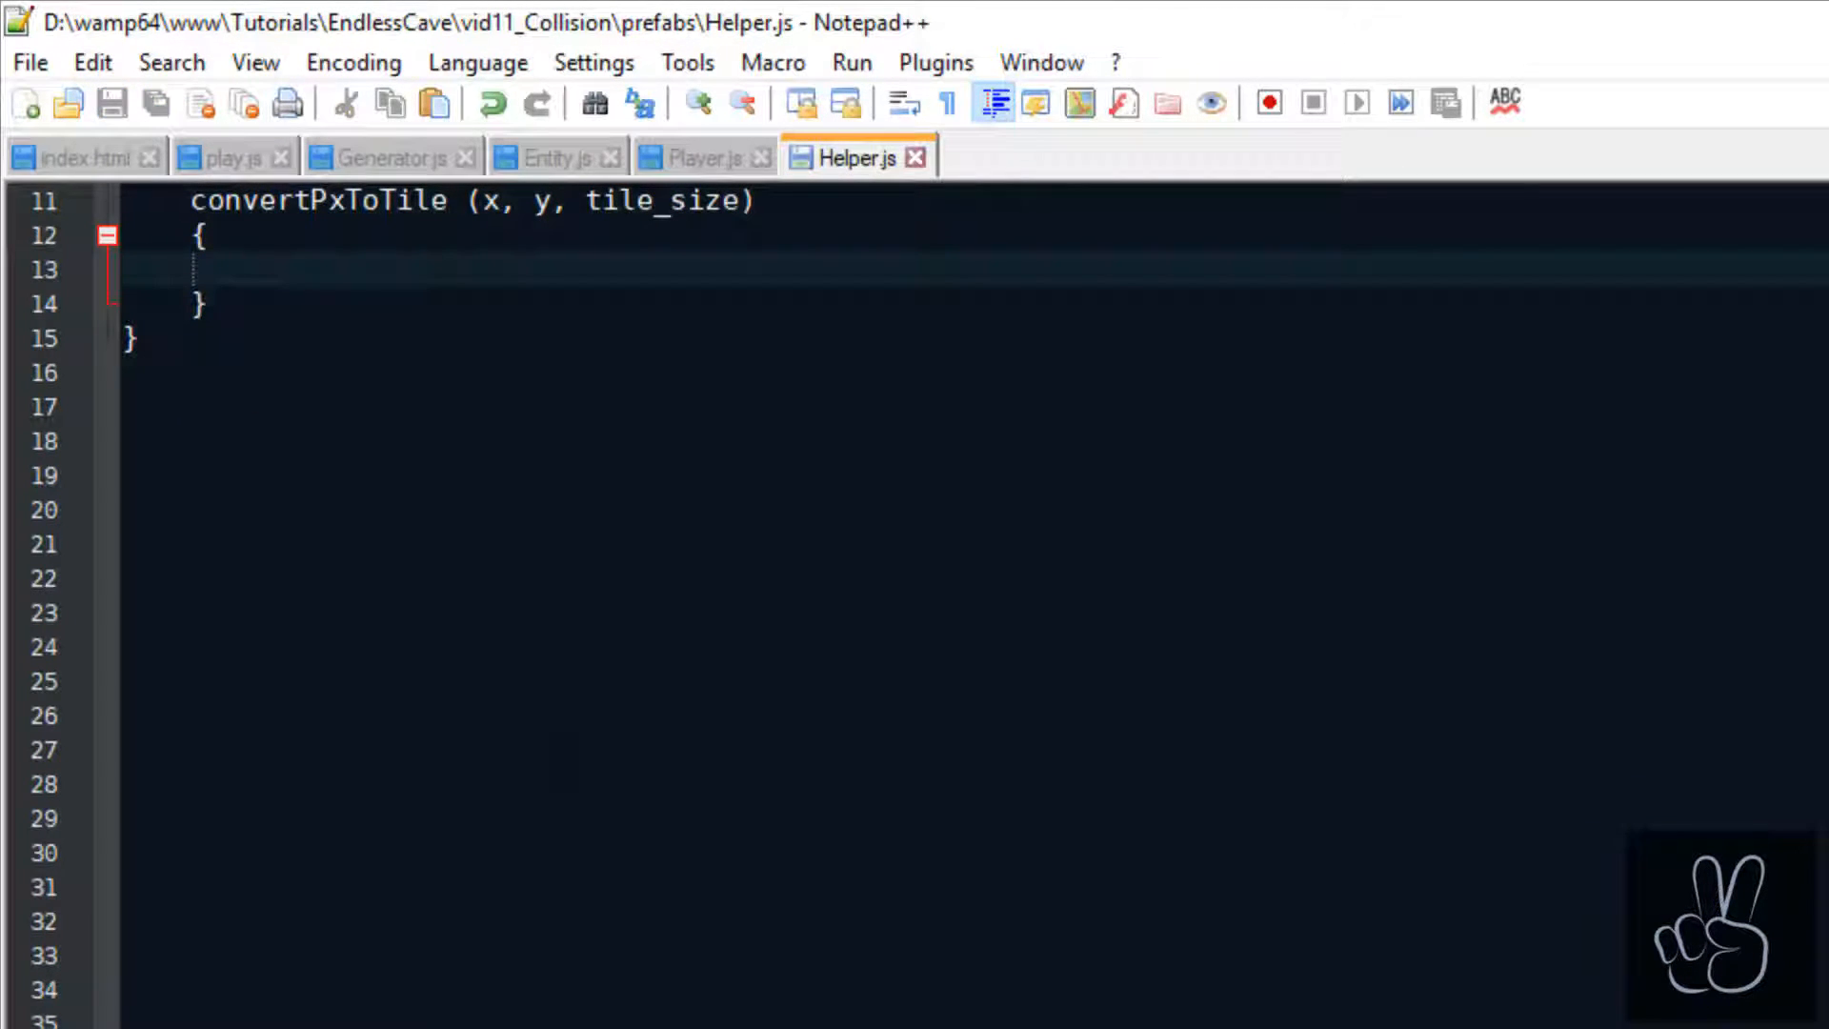
{"action": "type", "text": "//"}
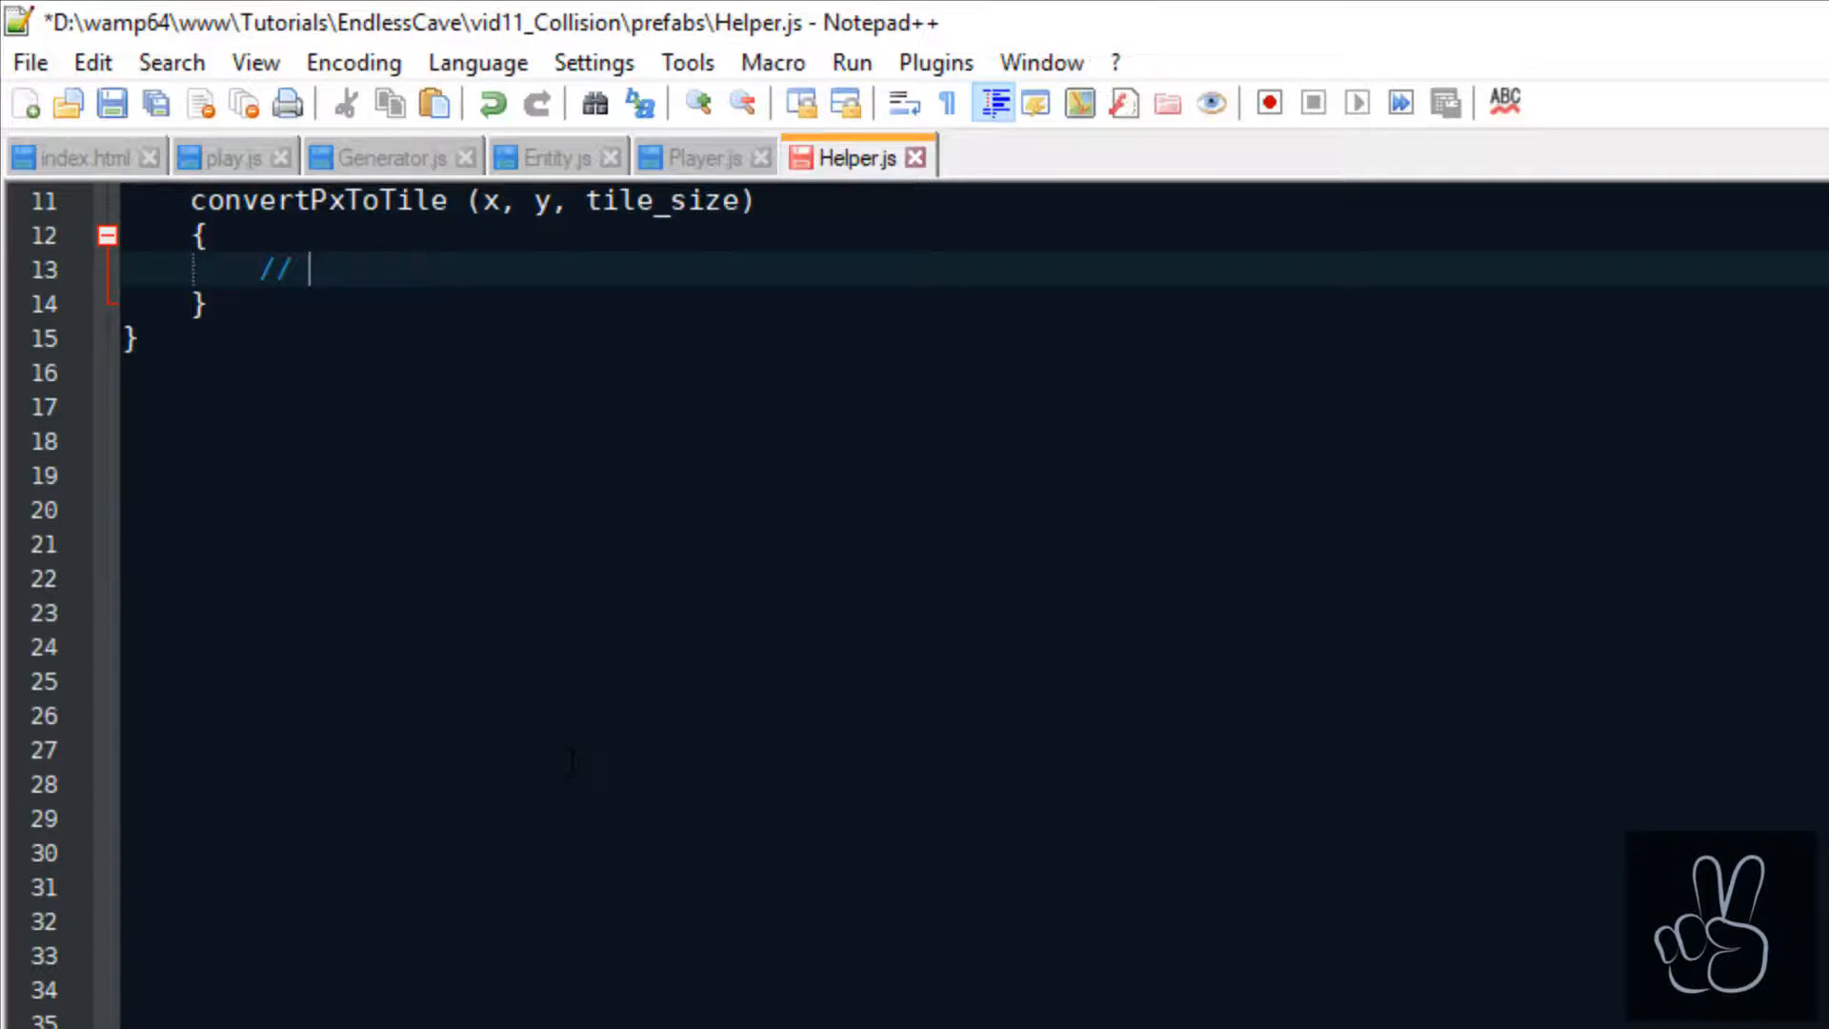
{"action": "type", "text": "The tilemap starts at x ="}
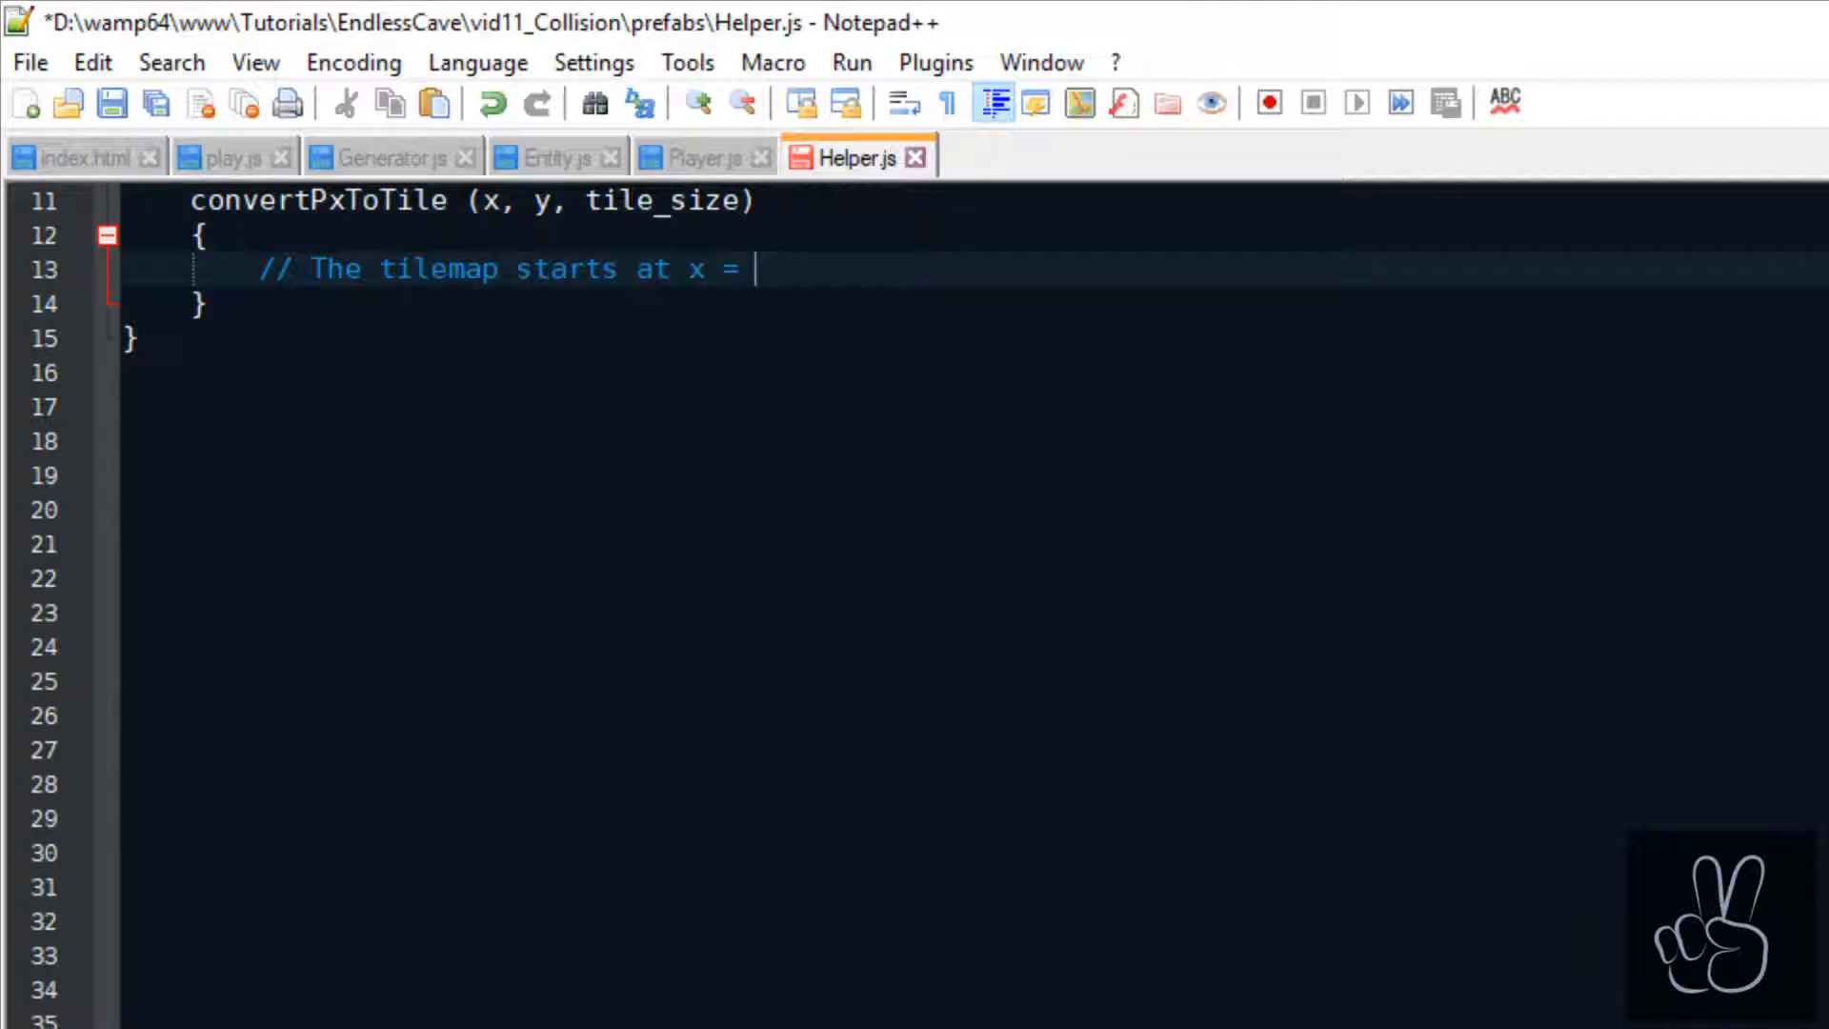
{"action": "type", "text": "4, which we"}
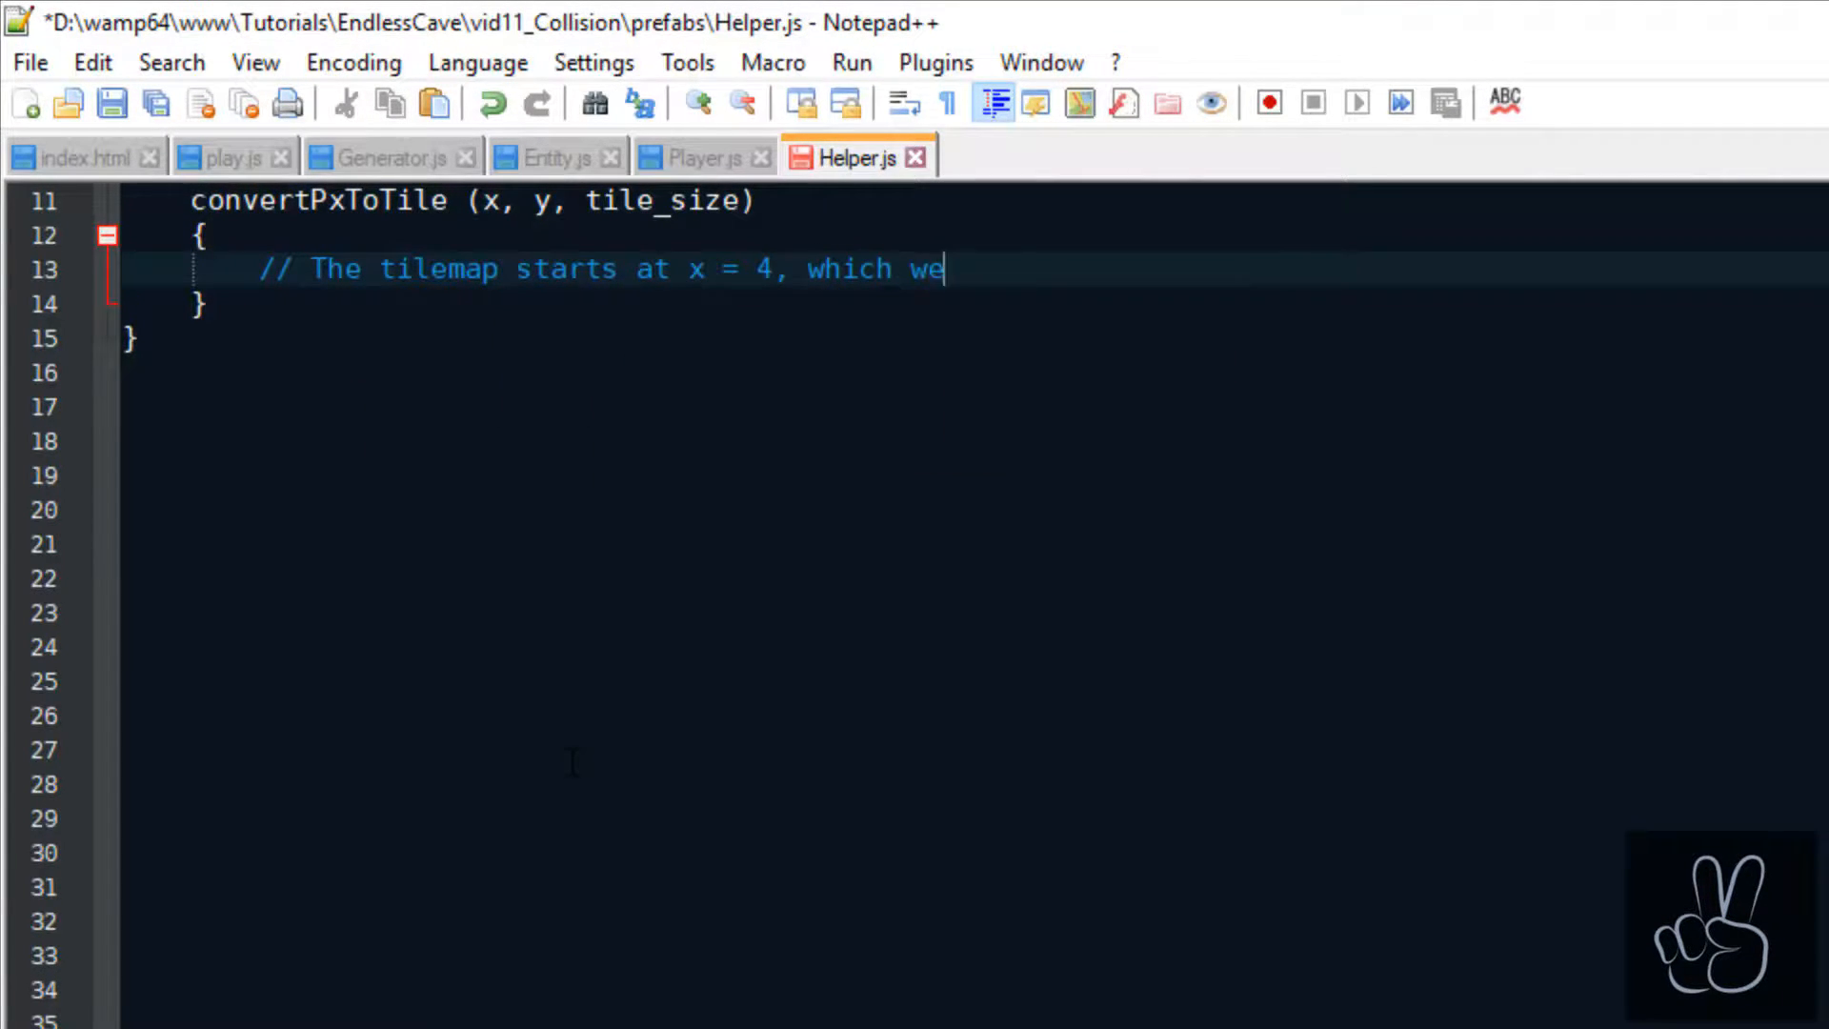
{"action": "type", "text": "need to compensate"}
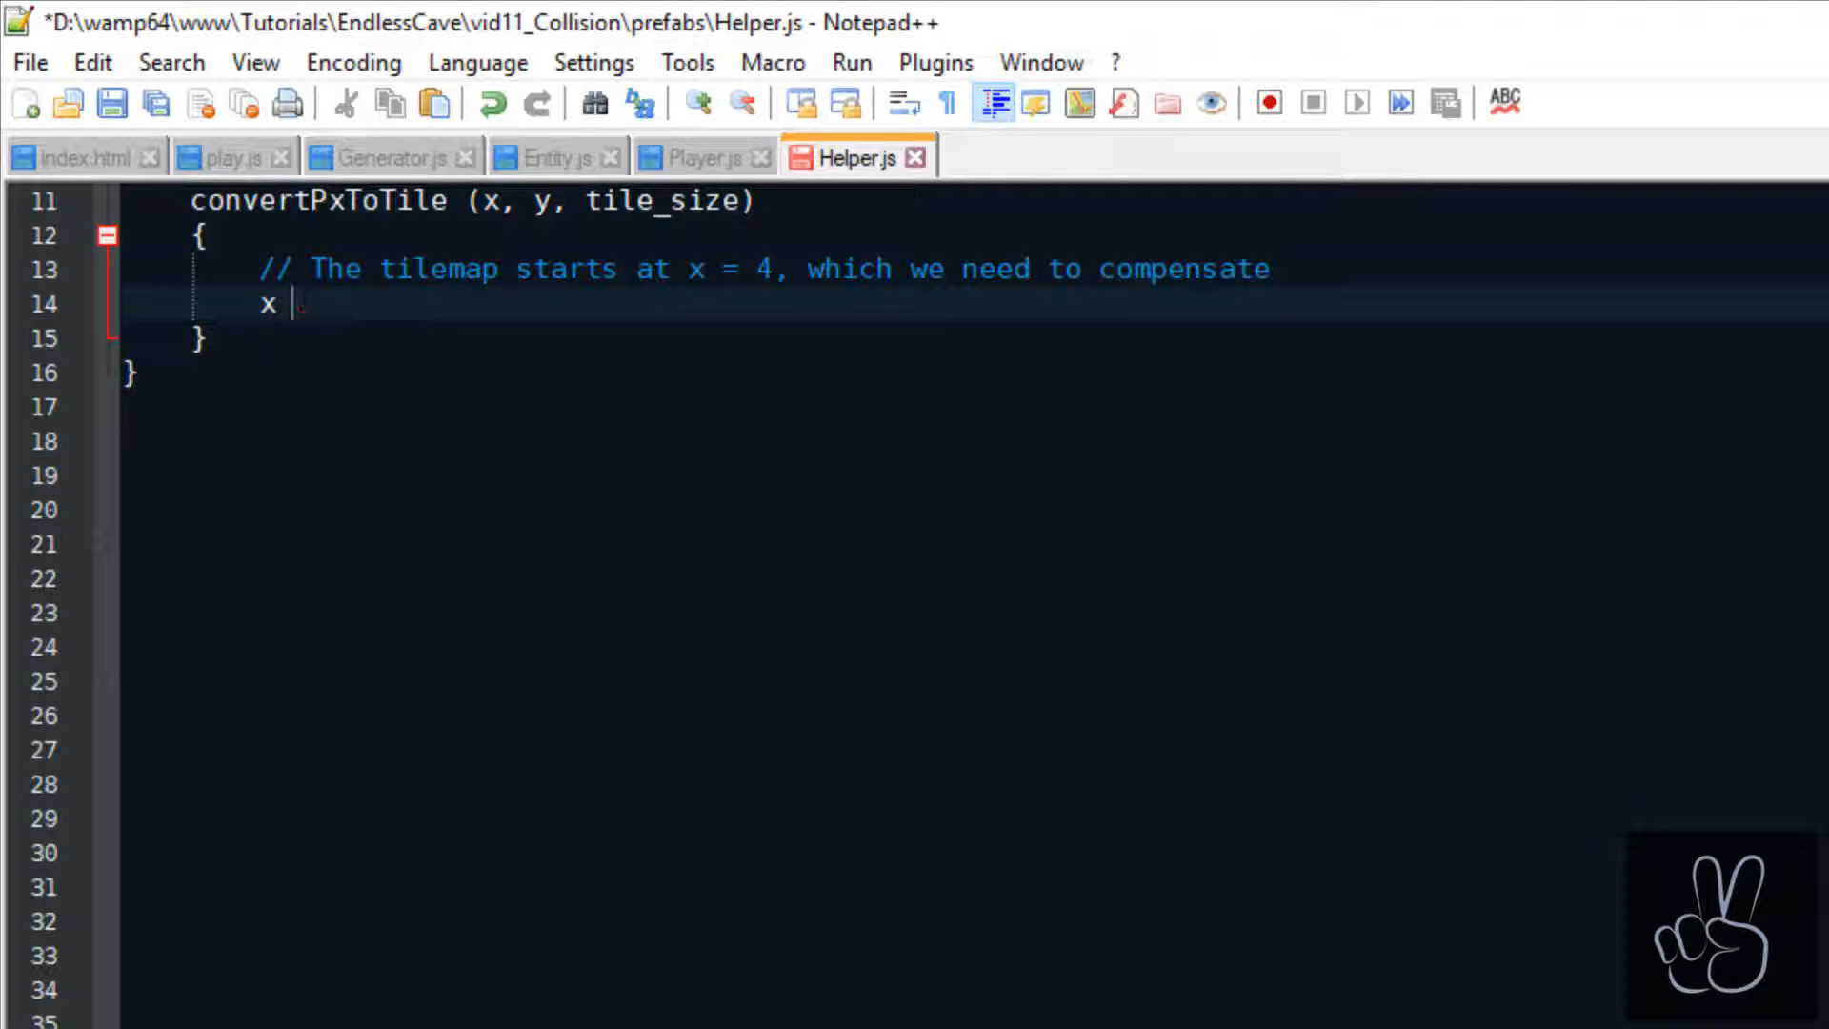
{"action": "type", "text": "-= 4;"}
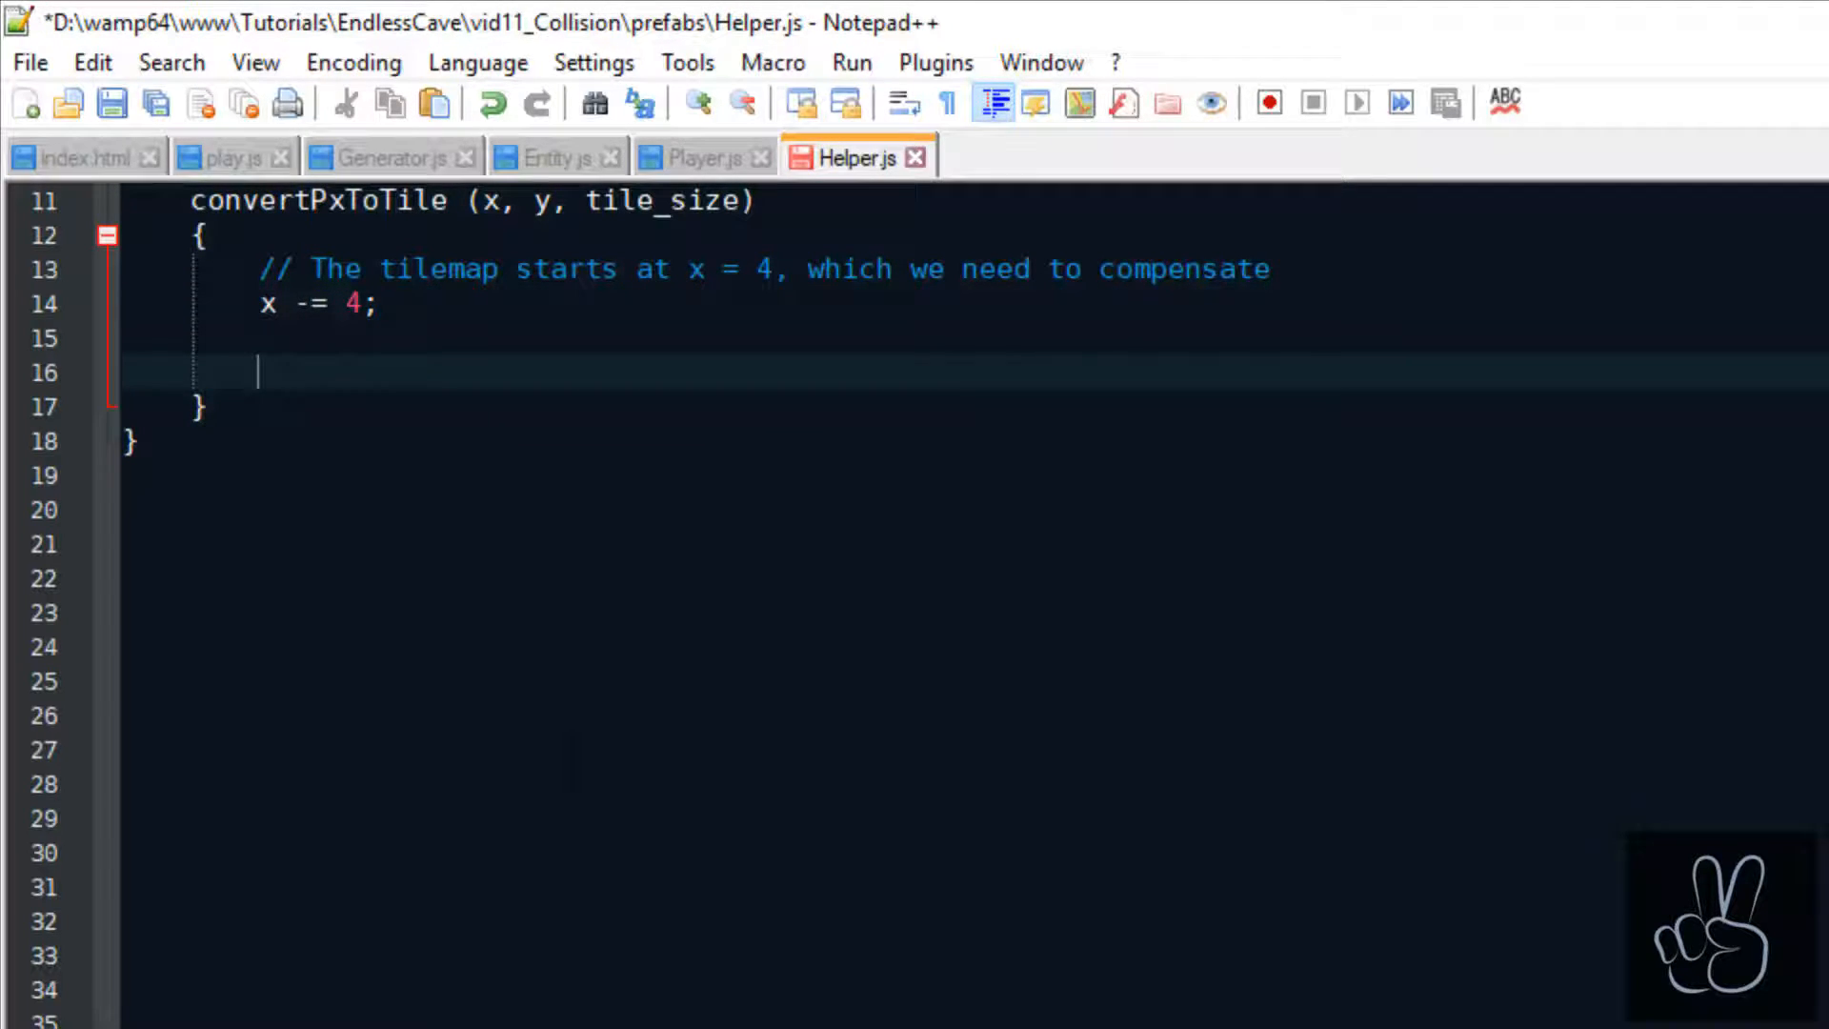
Finish convertPxToTile with Math.floor divisions by tile_size and a returned {tx, ty} object.
{"action": "type", "text": "// Calc"}
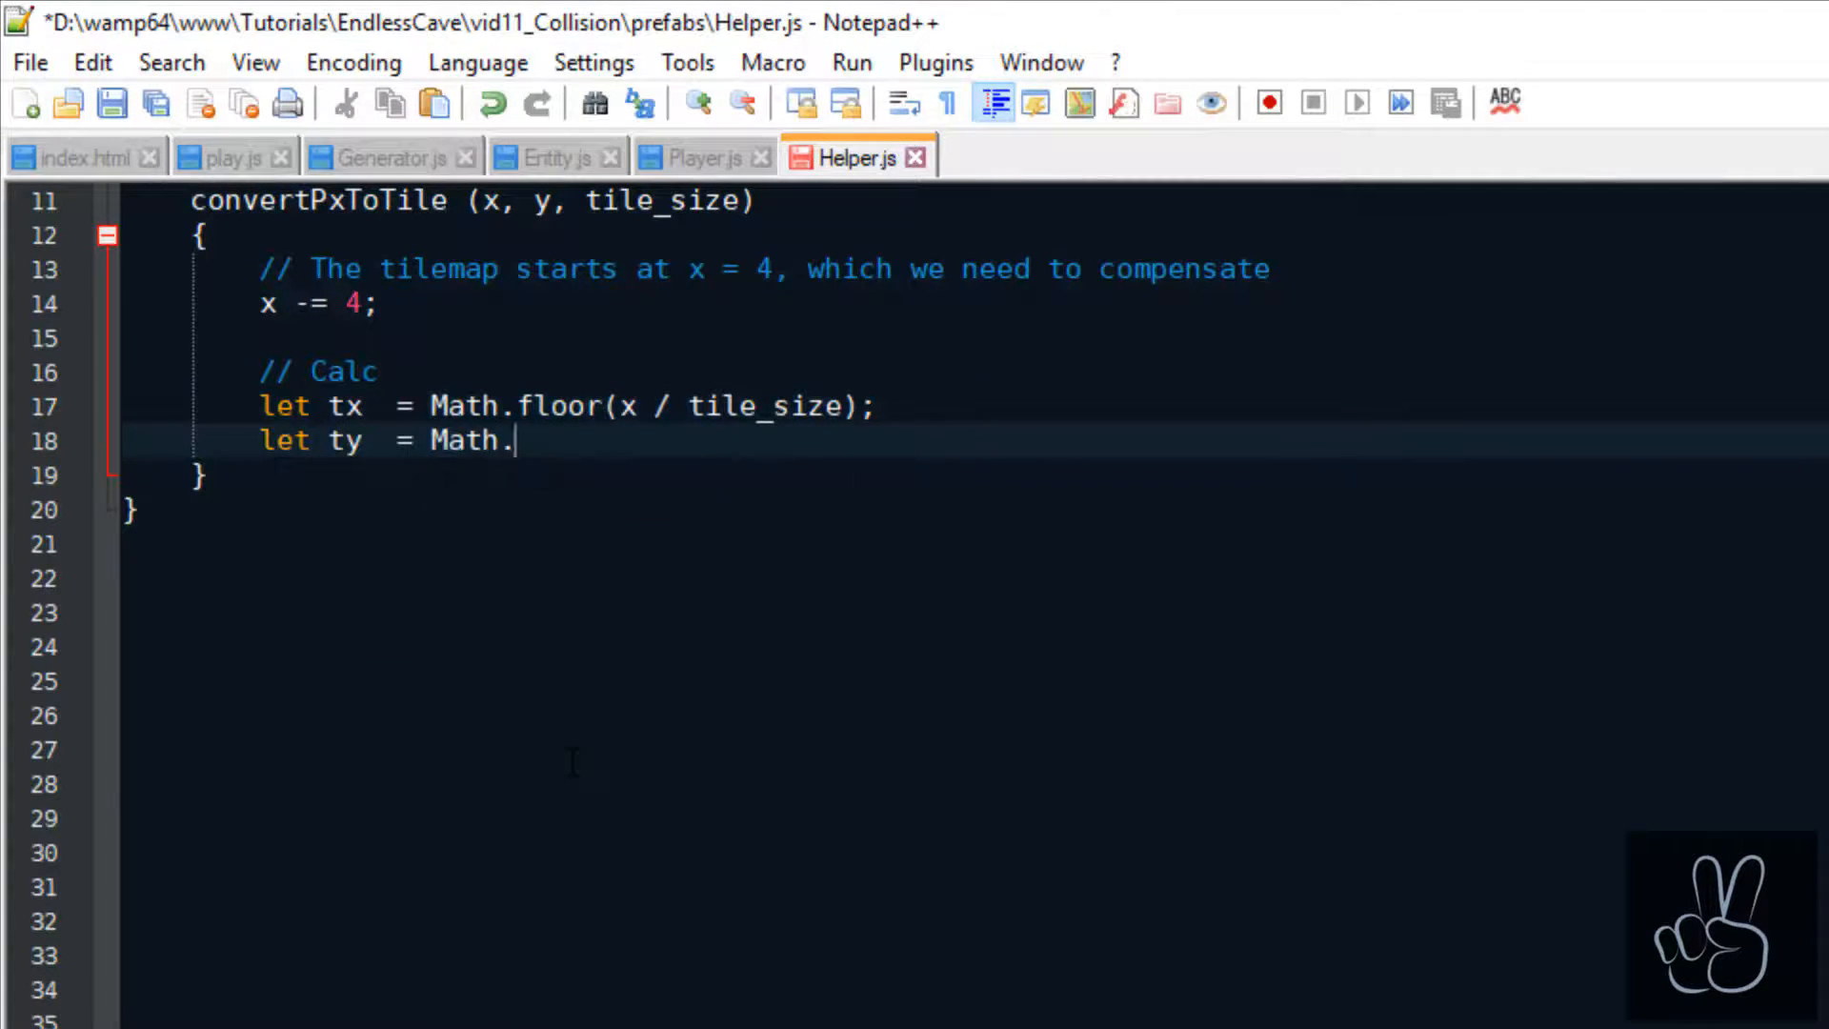
{"action": "type", "text": "floor(y / tile_size);"}
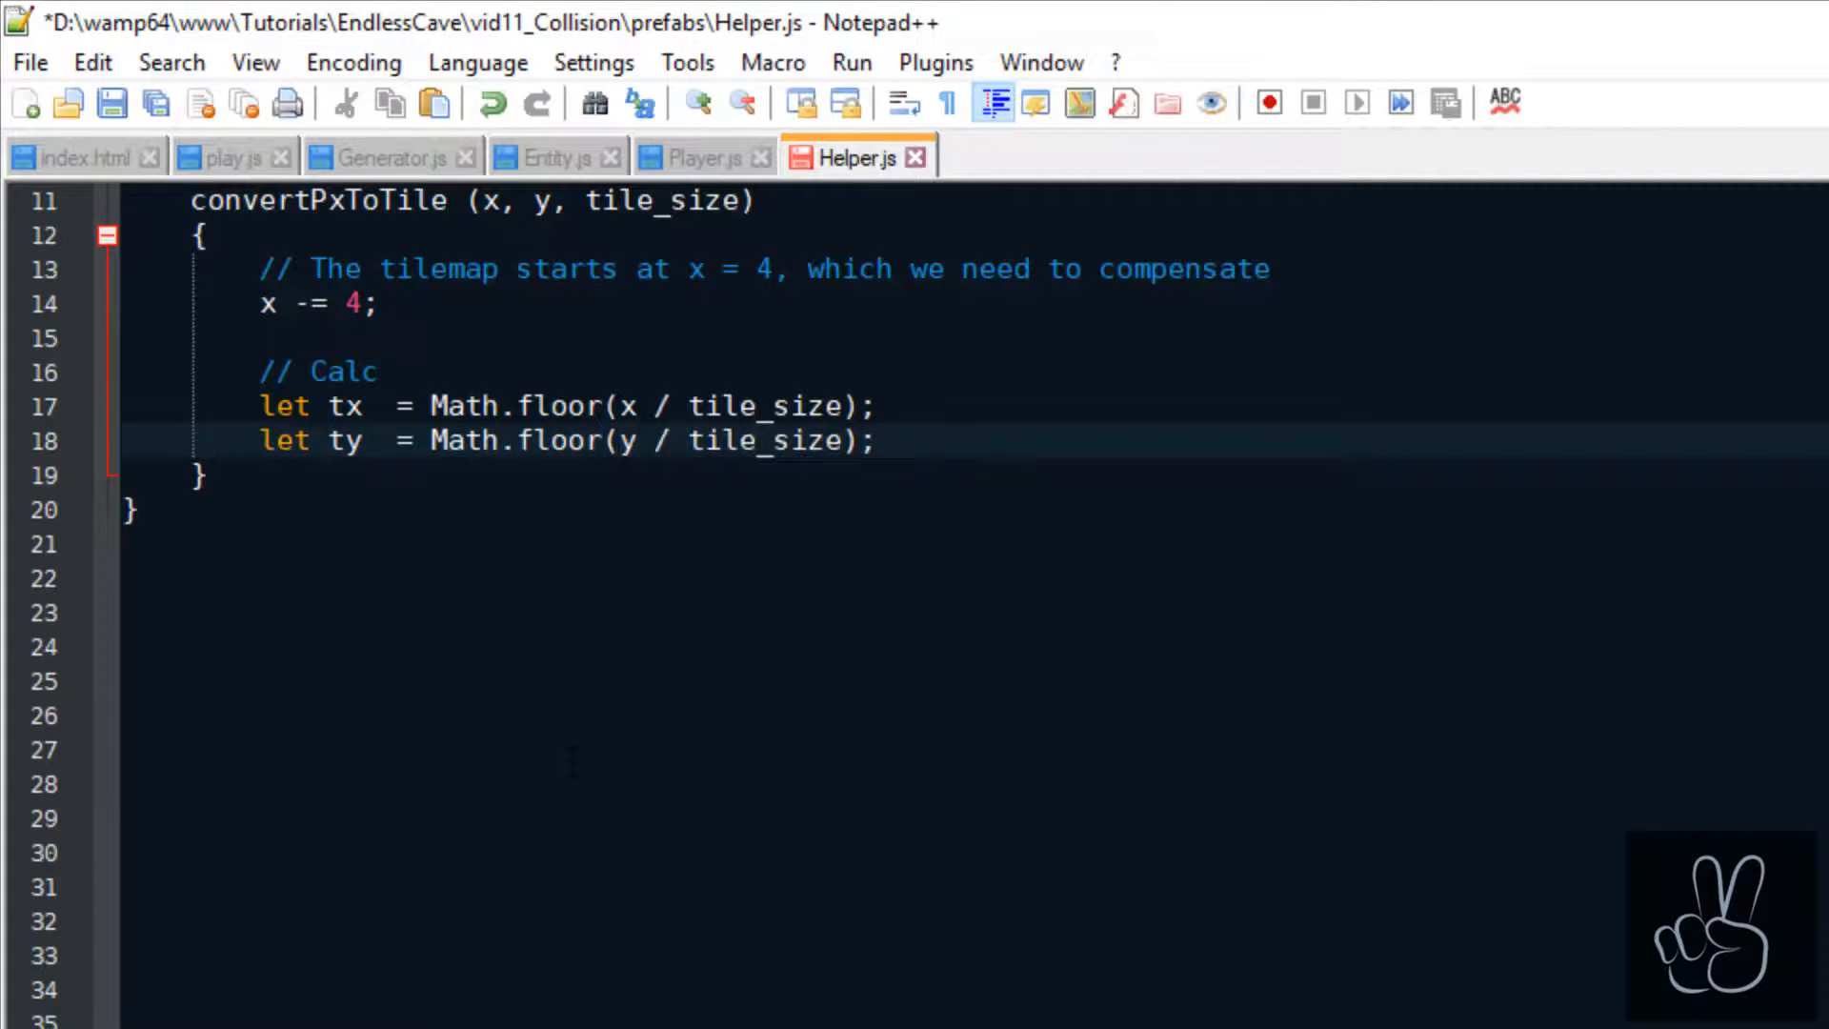
{"action": "type", "text": "// Return"}
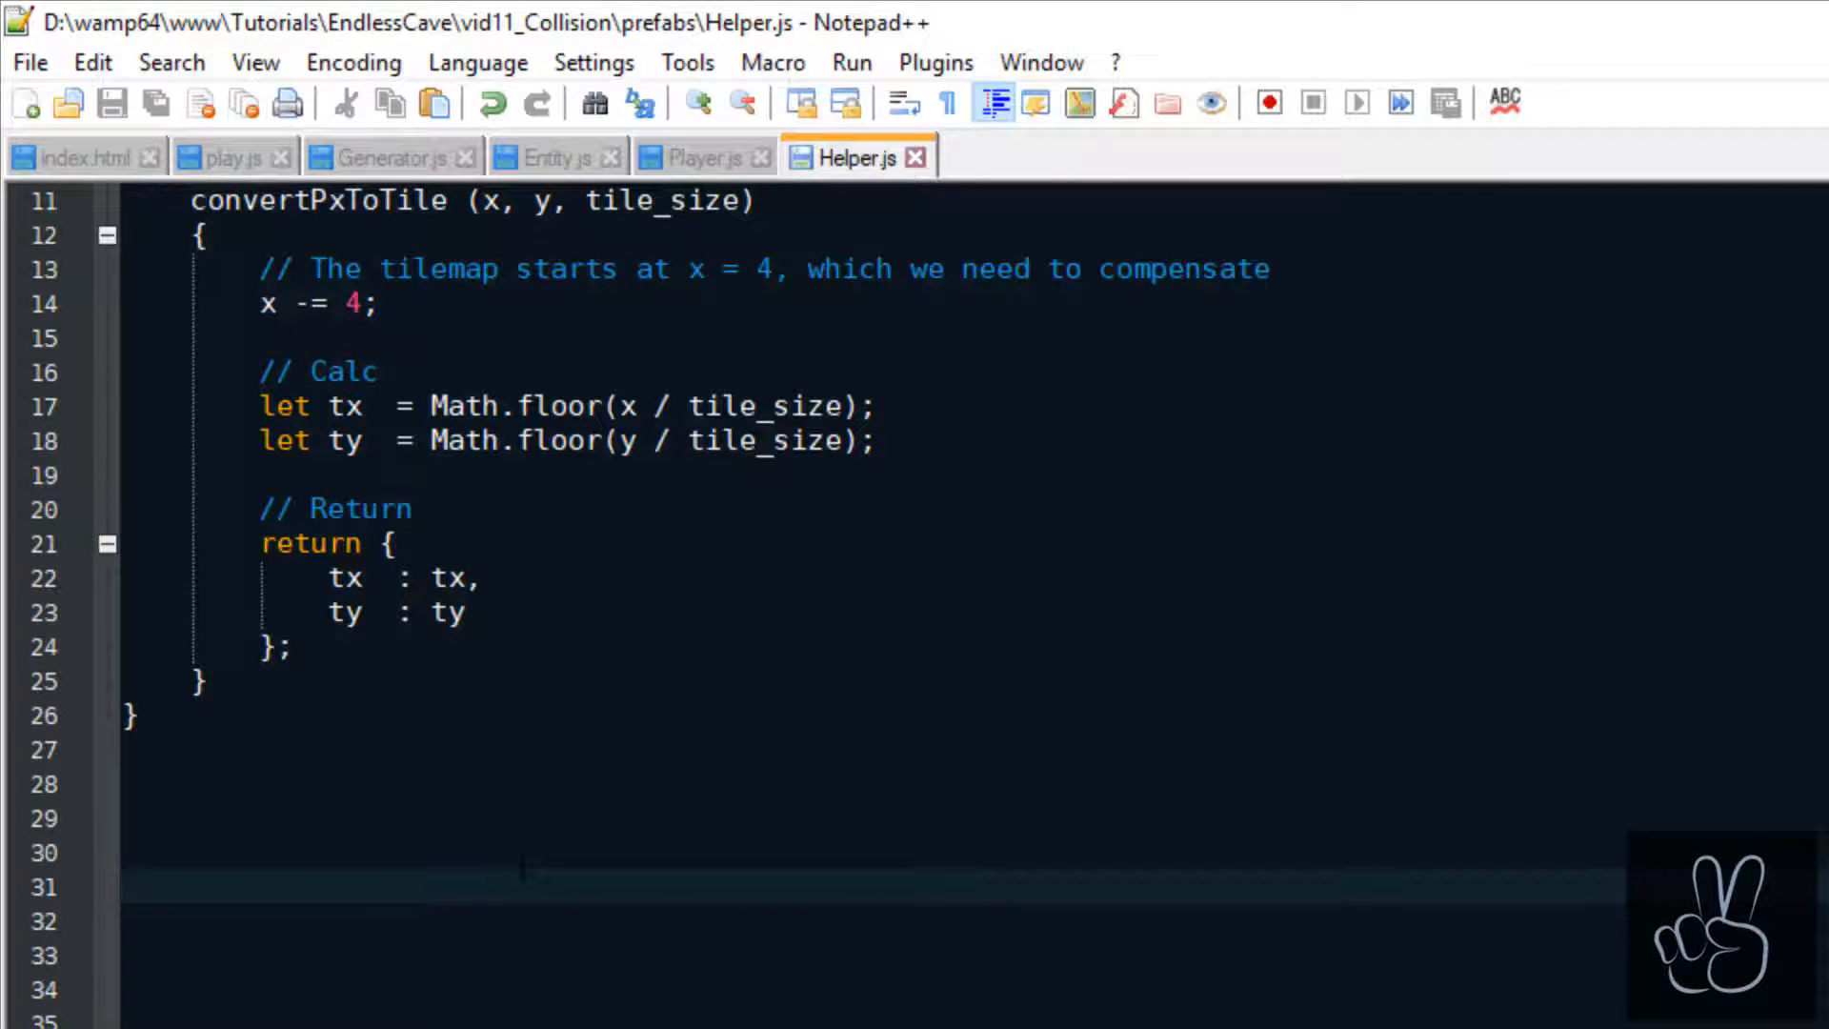
{"action": "type", "text": "getTileCenter (tx, ty, tile_size)"}
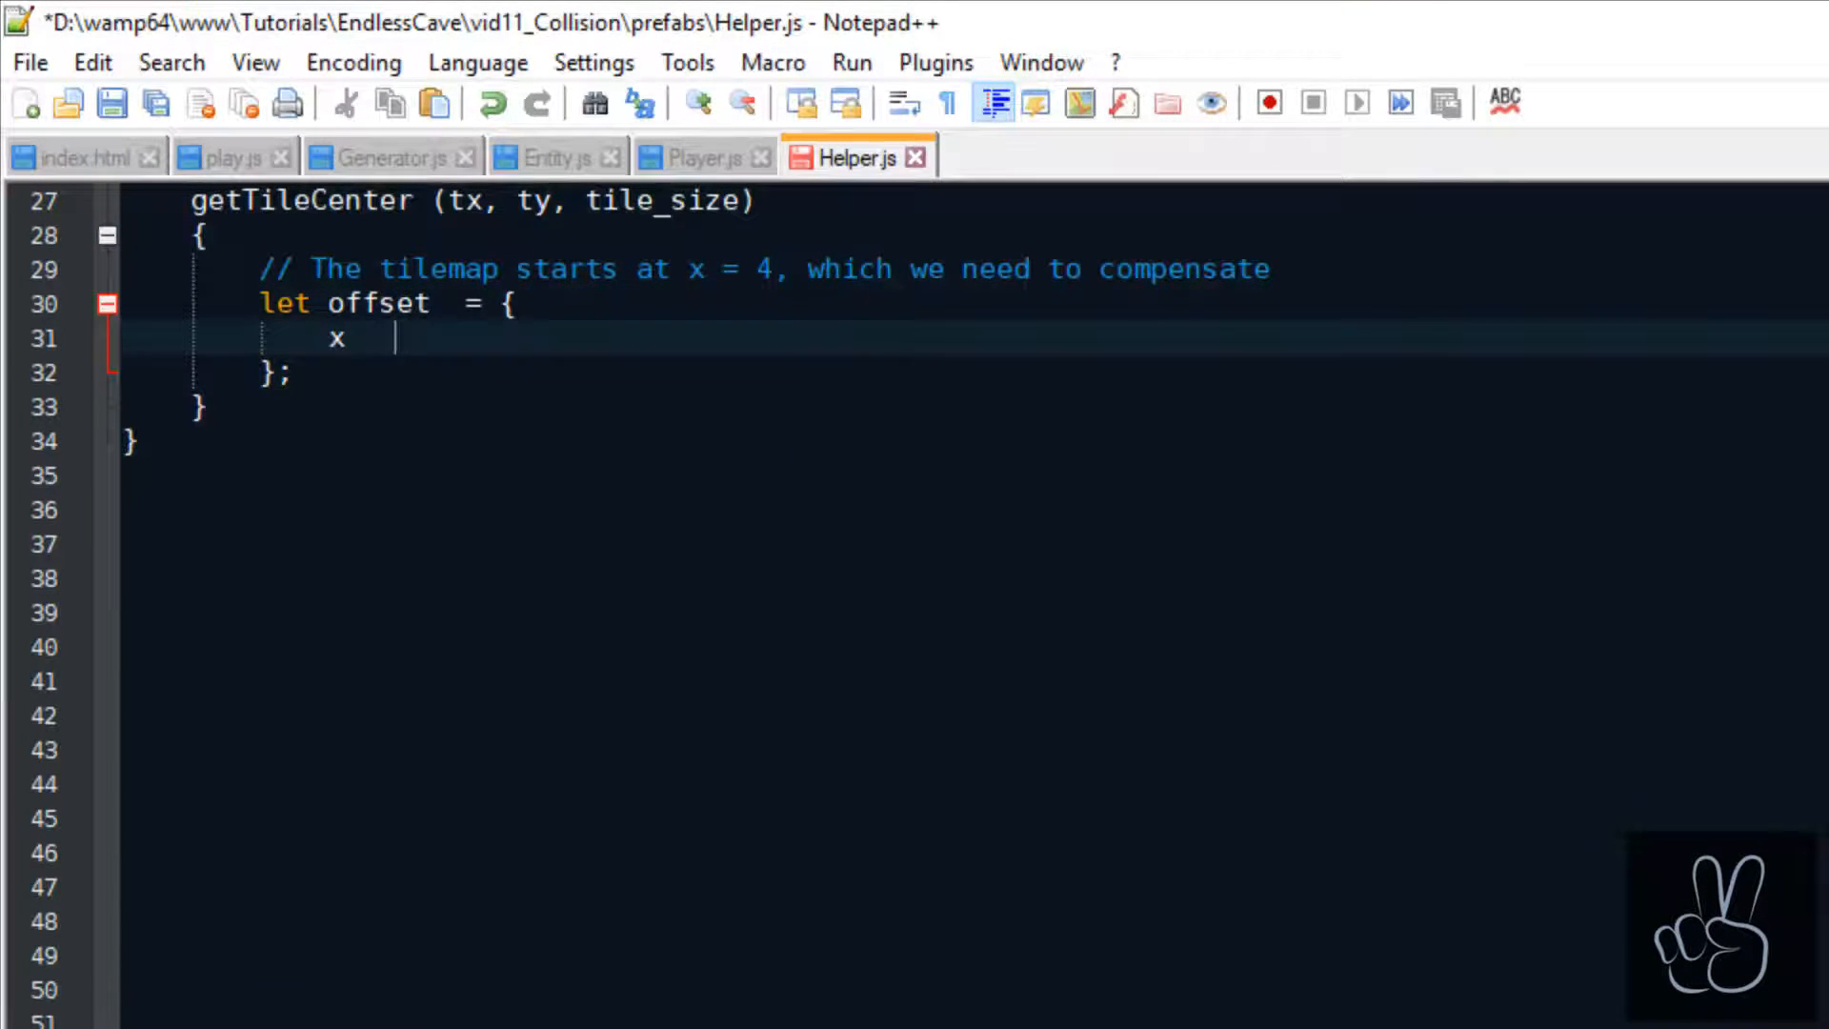
Write getTileCenter(tx, ty, tile_size) with a 4-pixel x offset object returning the tile centre.
{"action": "type", "text": ": 4,"}
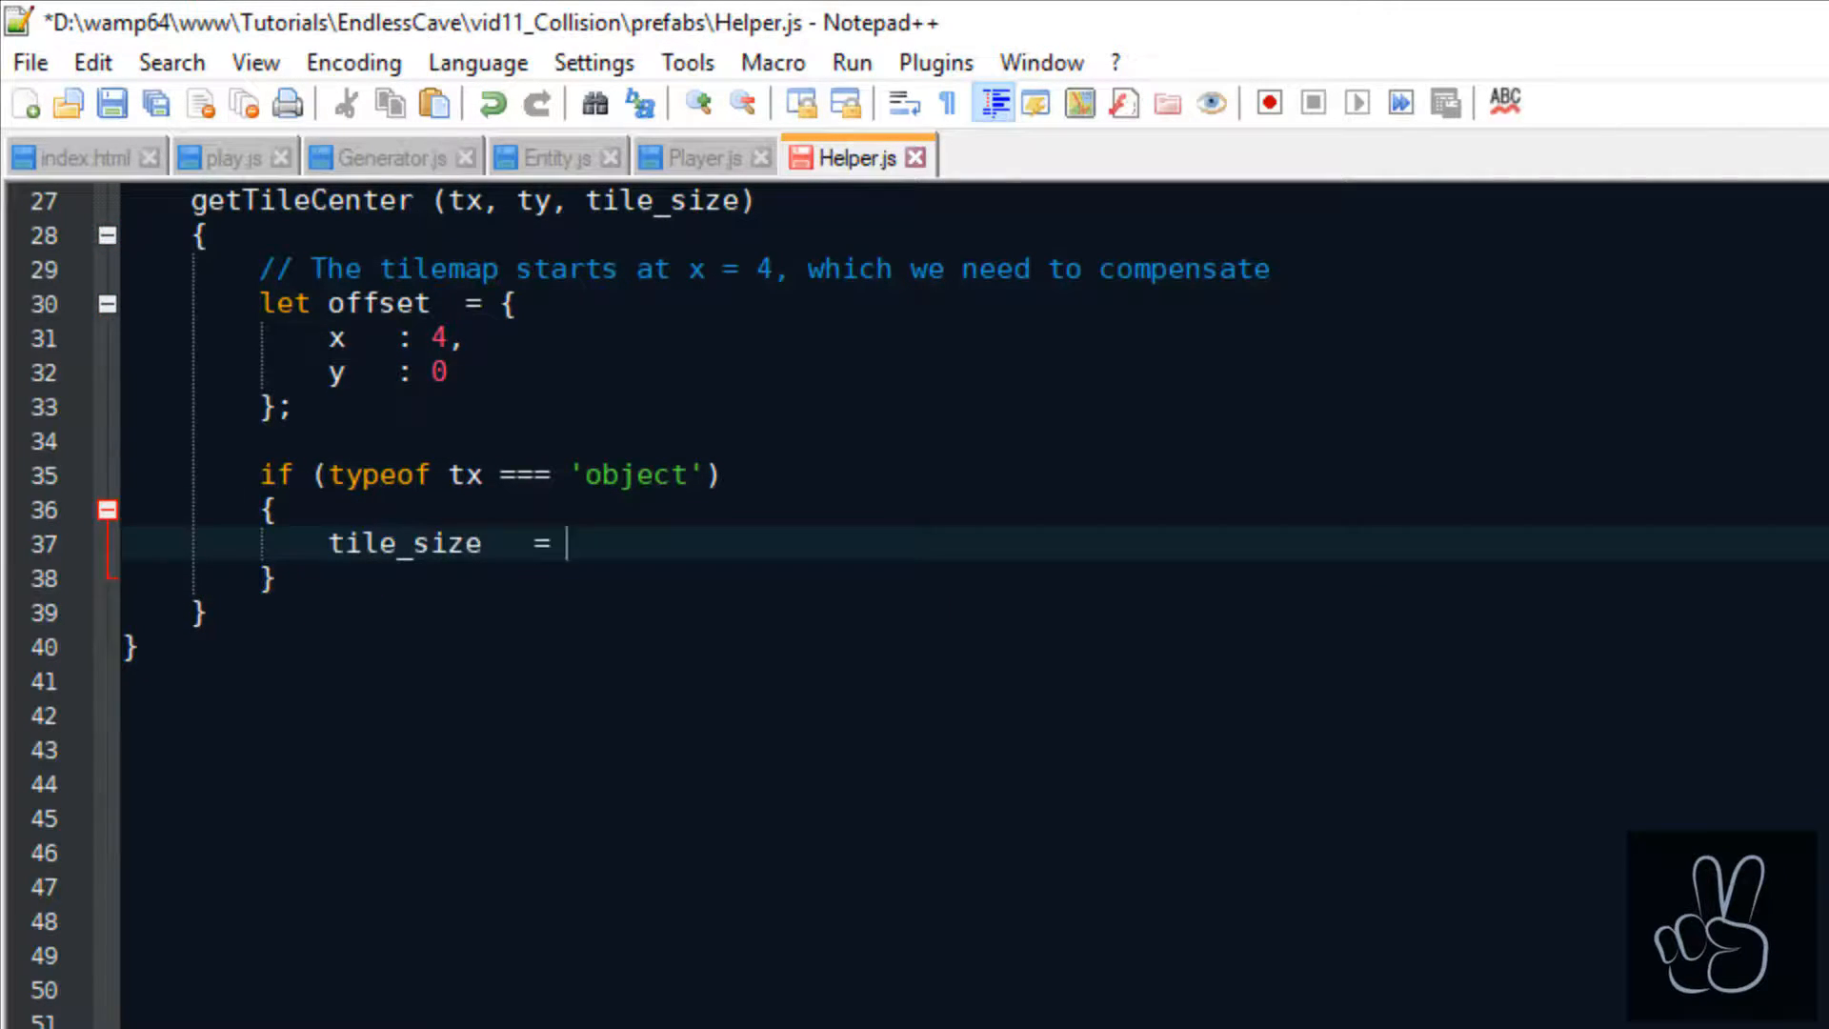
{"action": "type", "text": "ty;"}
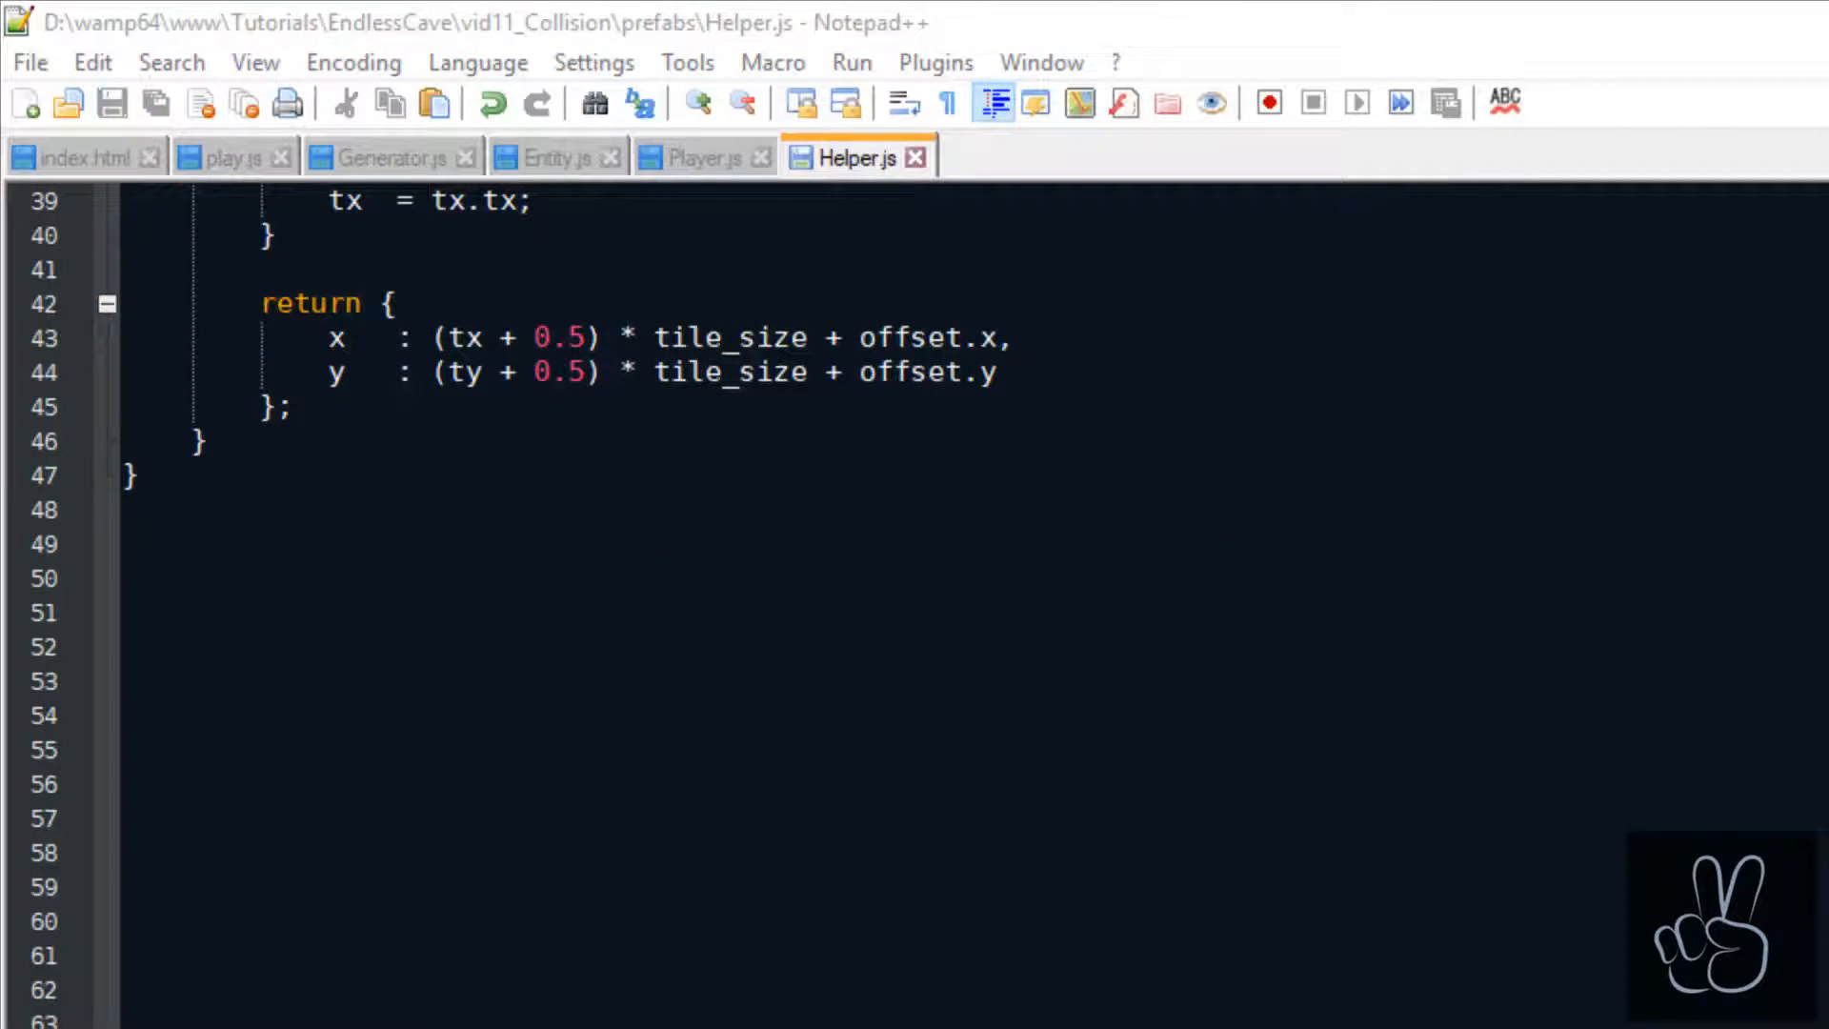
{"action": "left_click", "coordinate": [699, 158]}
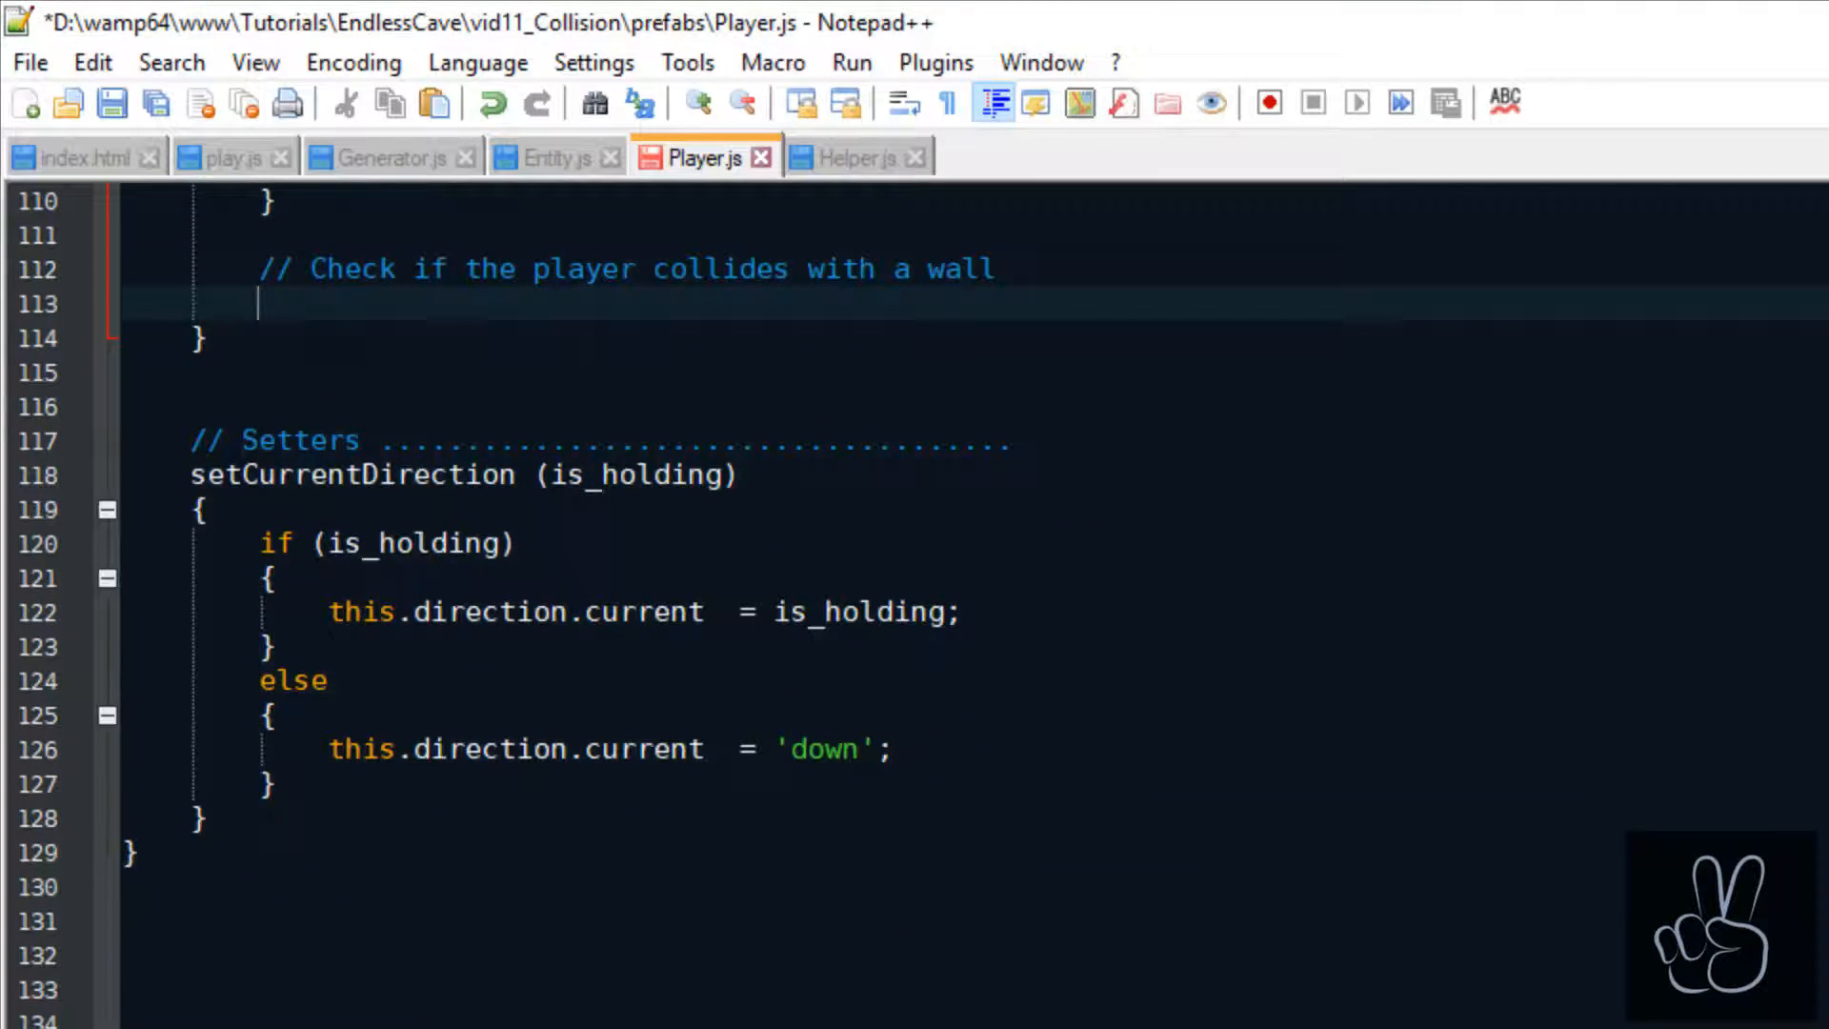
Check both tiles with checkTileBlocked and, if either is a wall, reset this.x/this.y to corr; save.
{"action": "type", "text": "let is_t"}
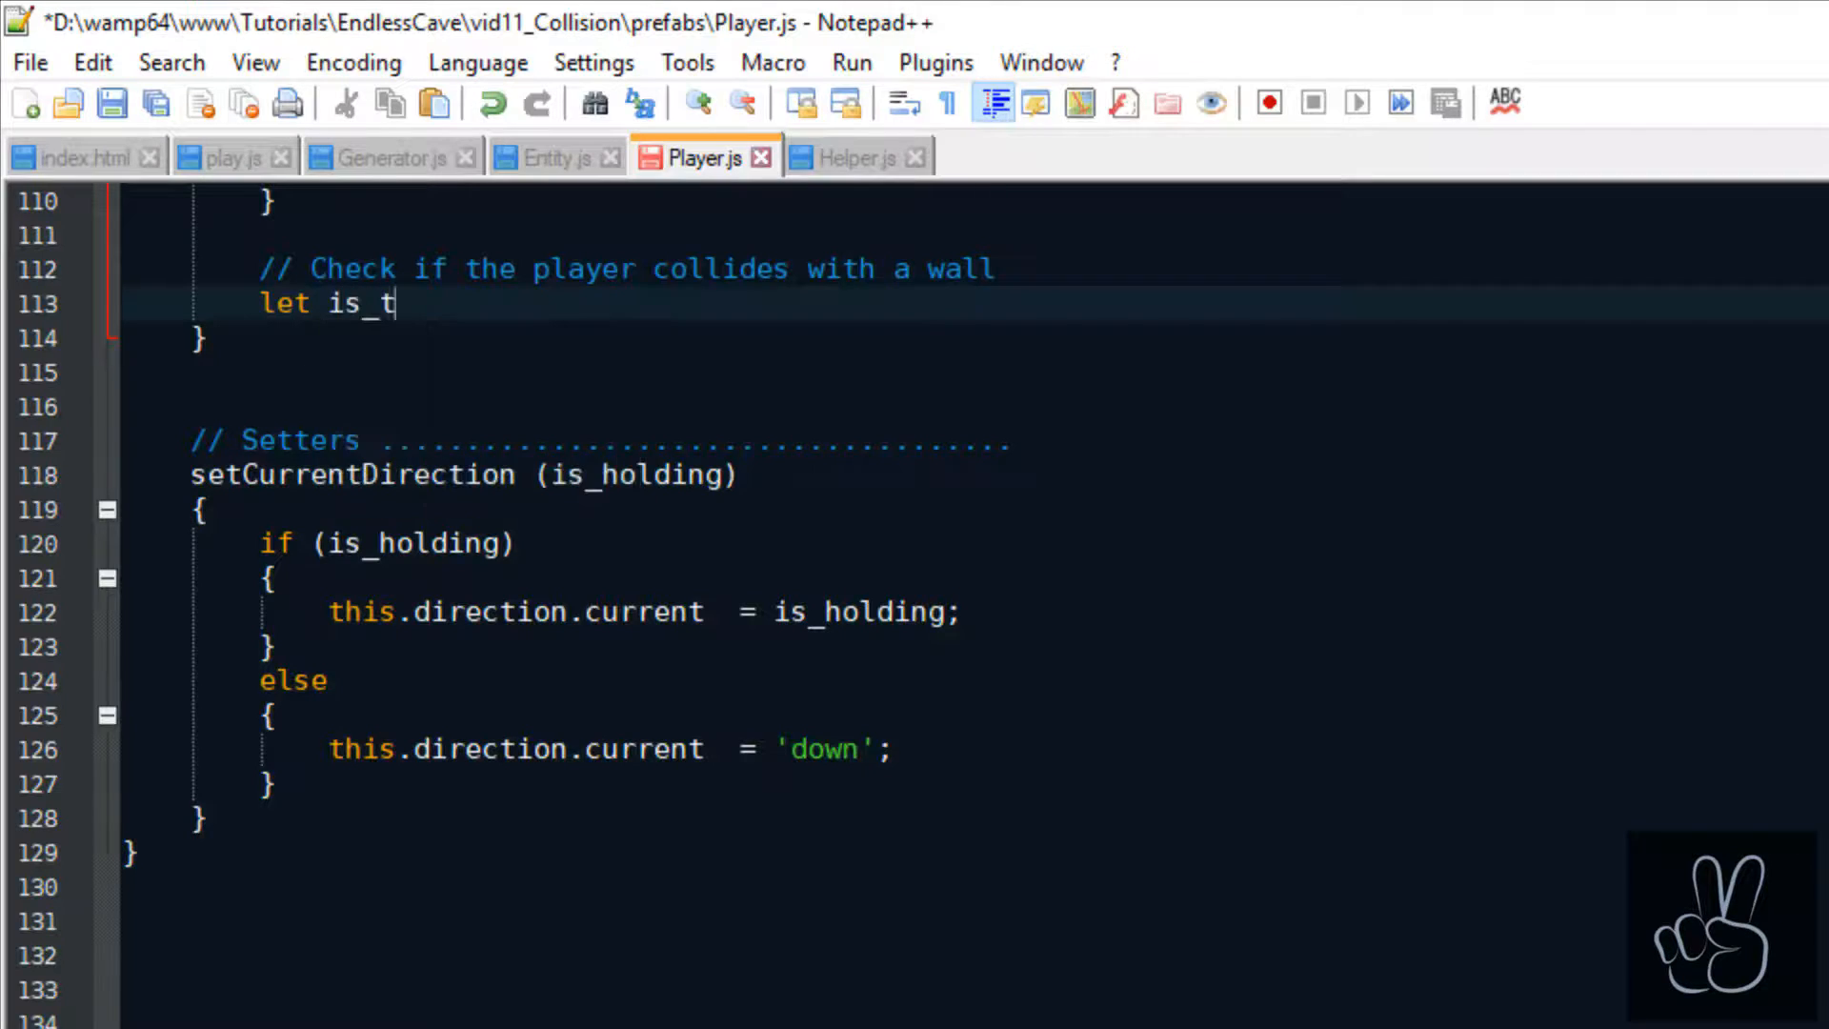
{"action": "type", "text": "ile1_wall    = this.c"}
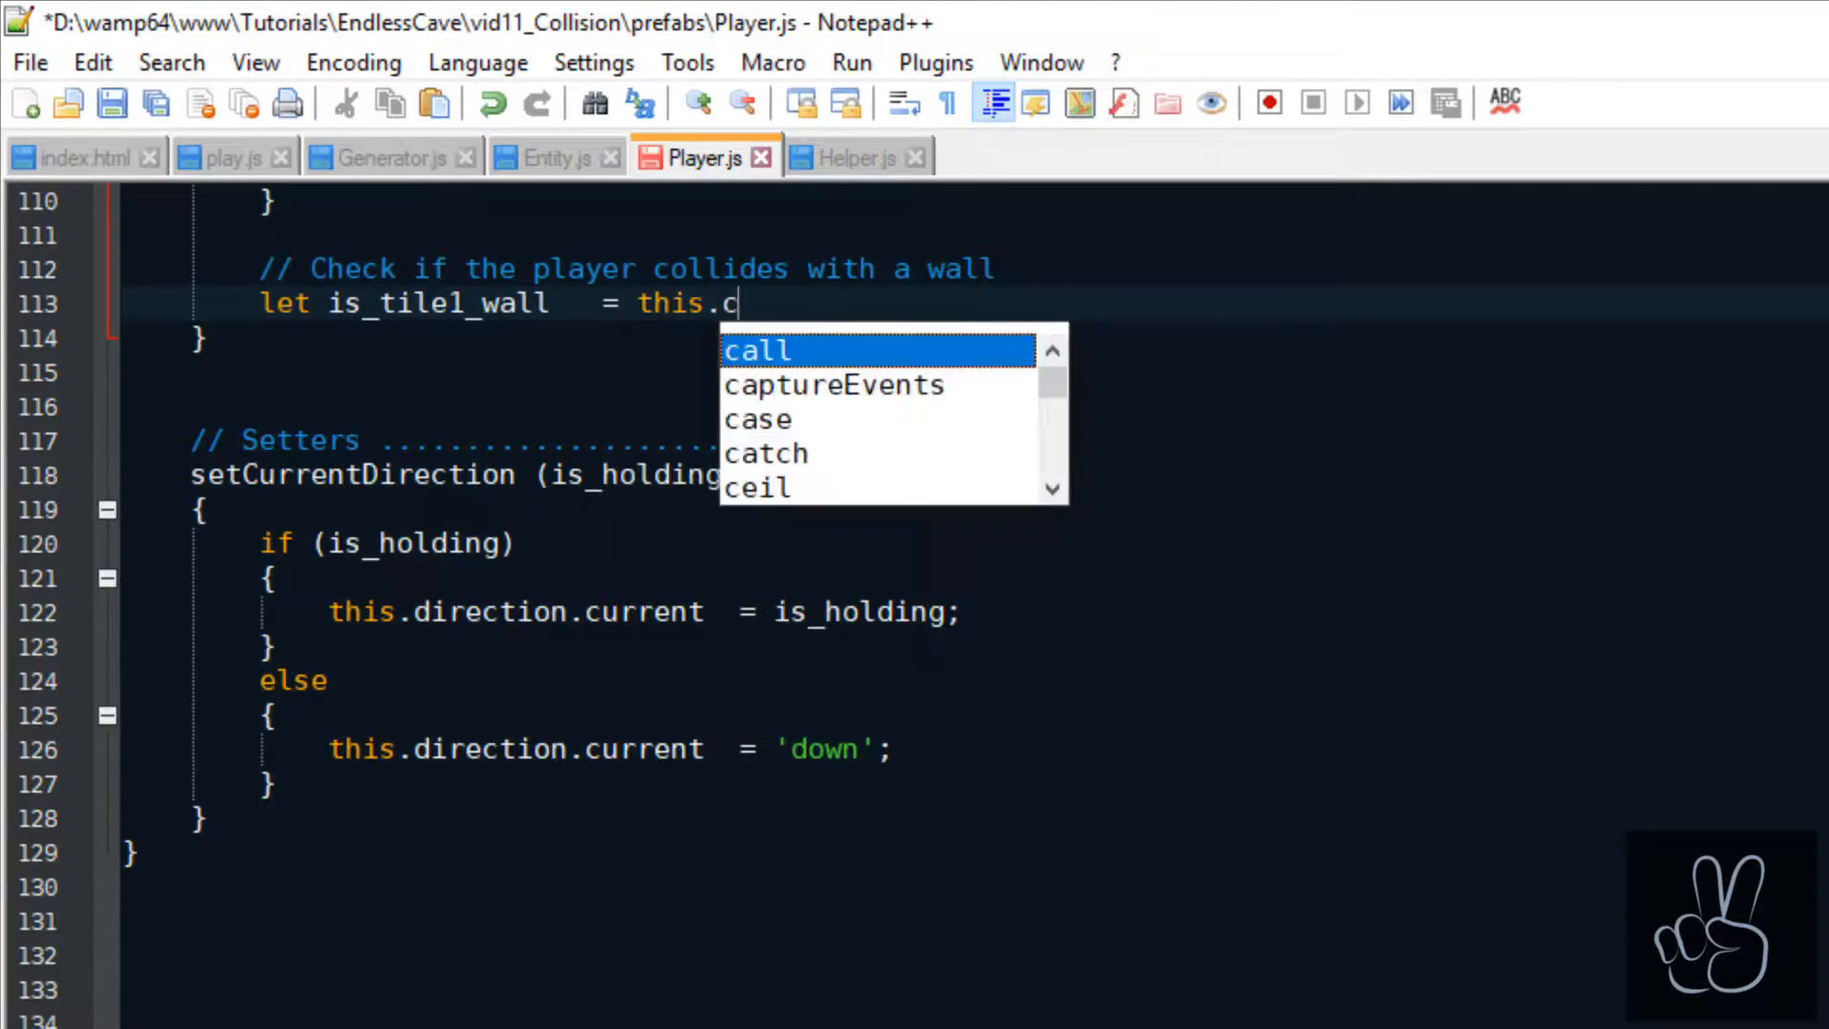
{"action": "type", "text": "tx.generator.checkTileBlocked(tile1);"}
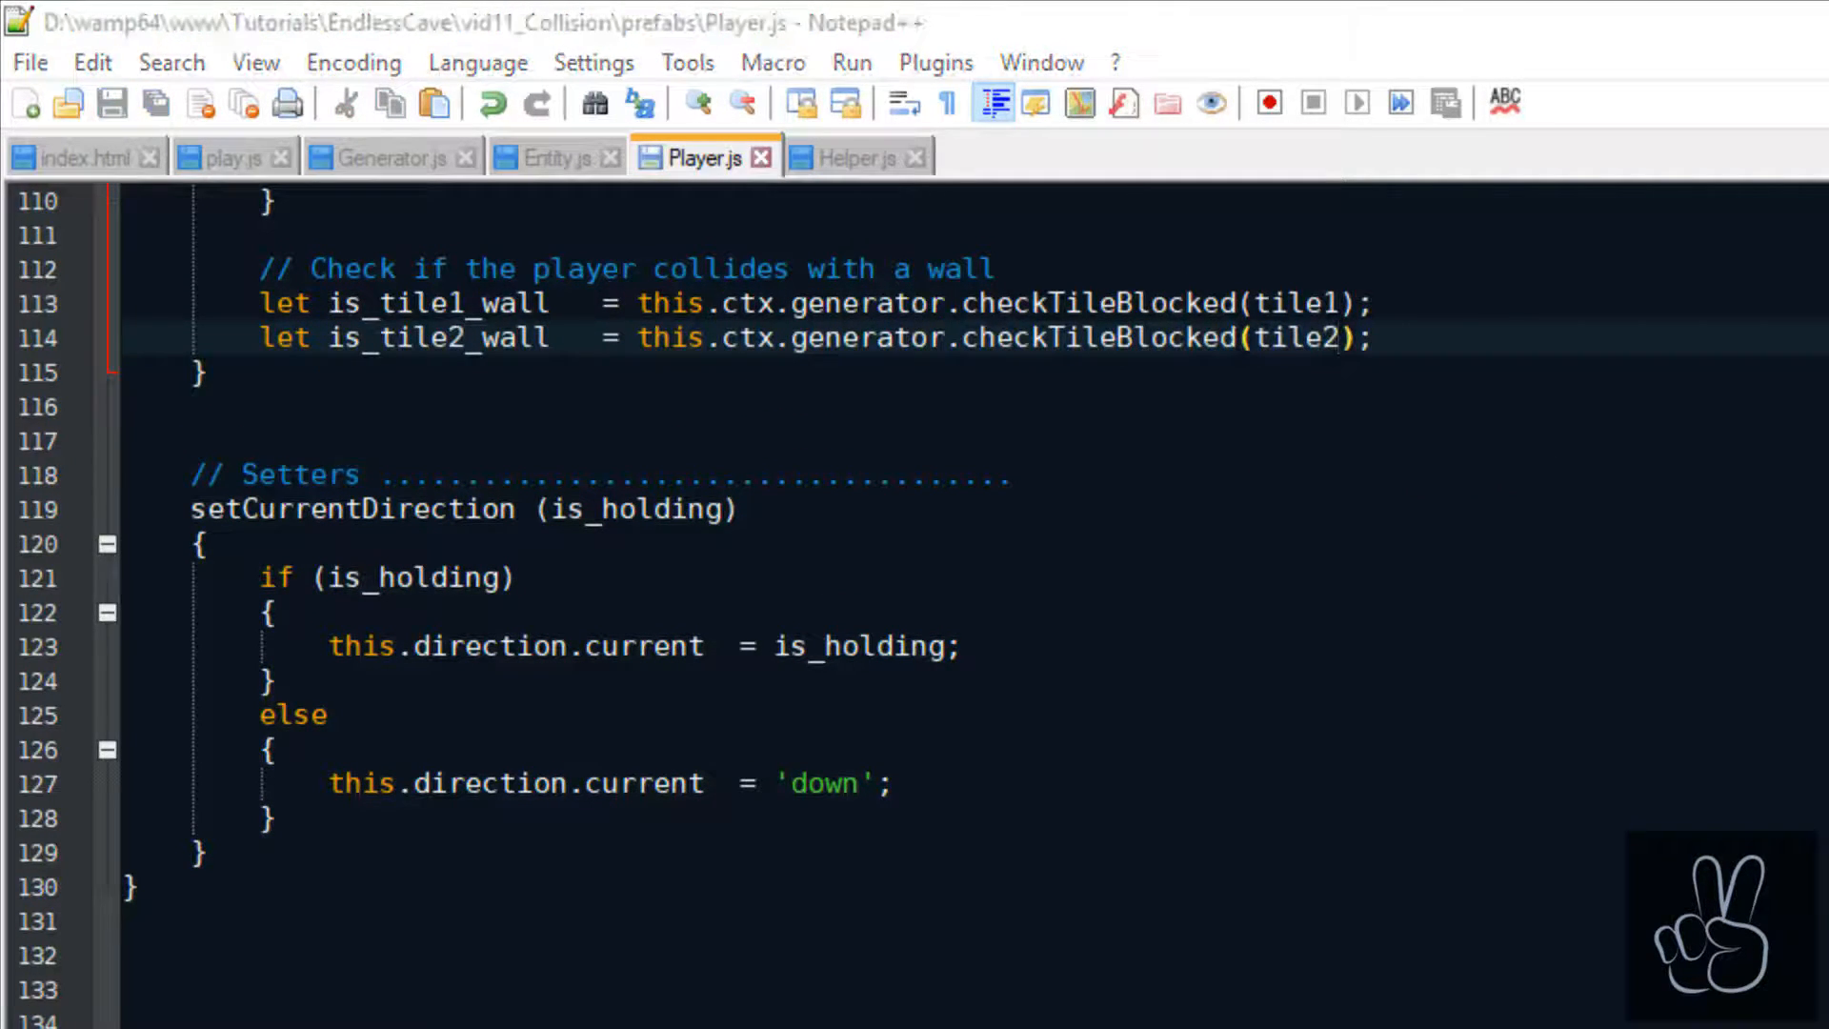
{"action": "key", "text": "Enter"}
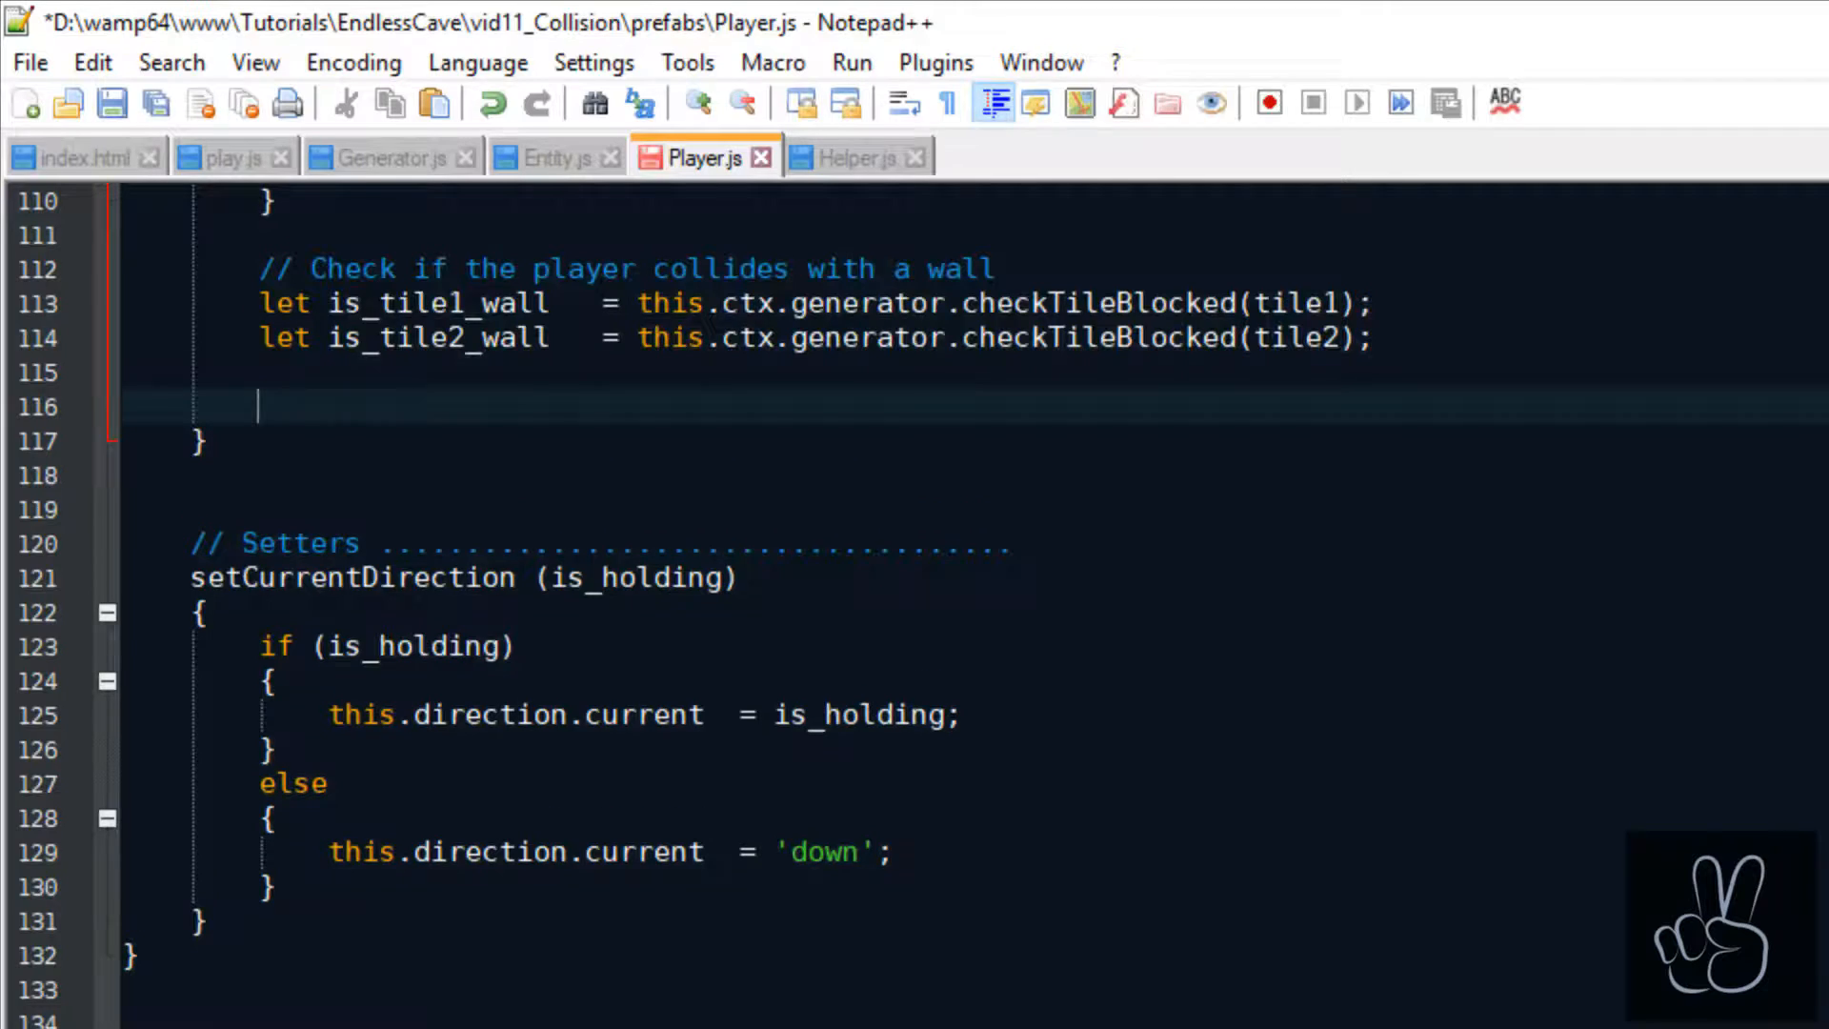
{"action": "type", "text": "if (is_tile1_wall ||"}
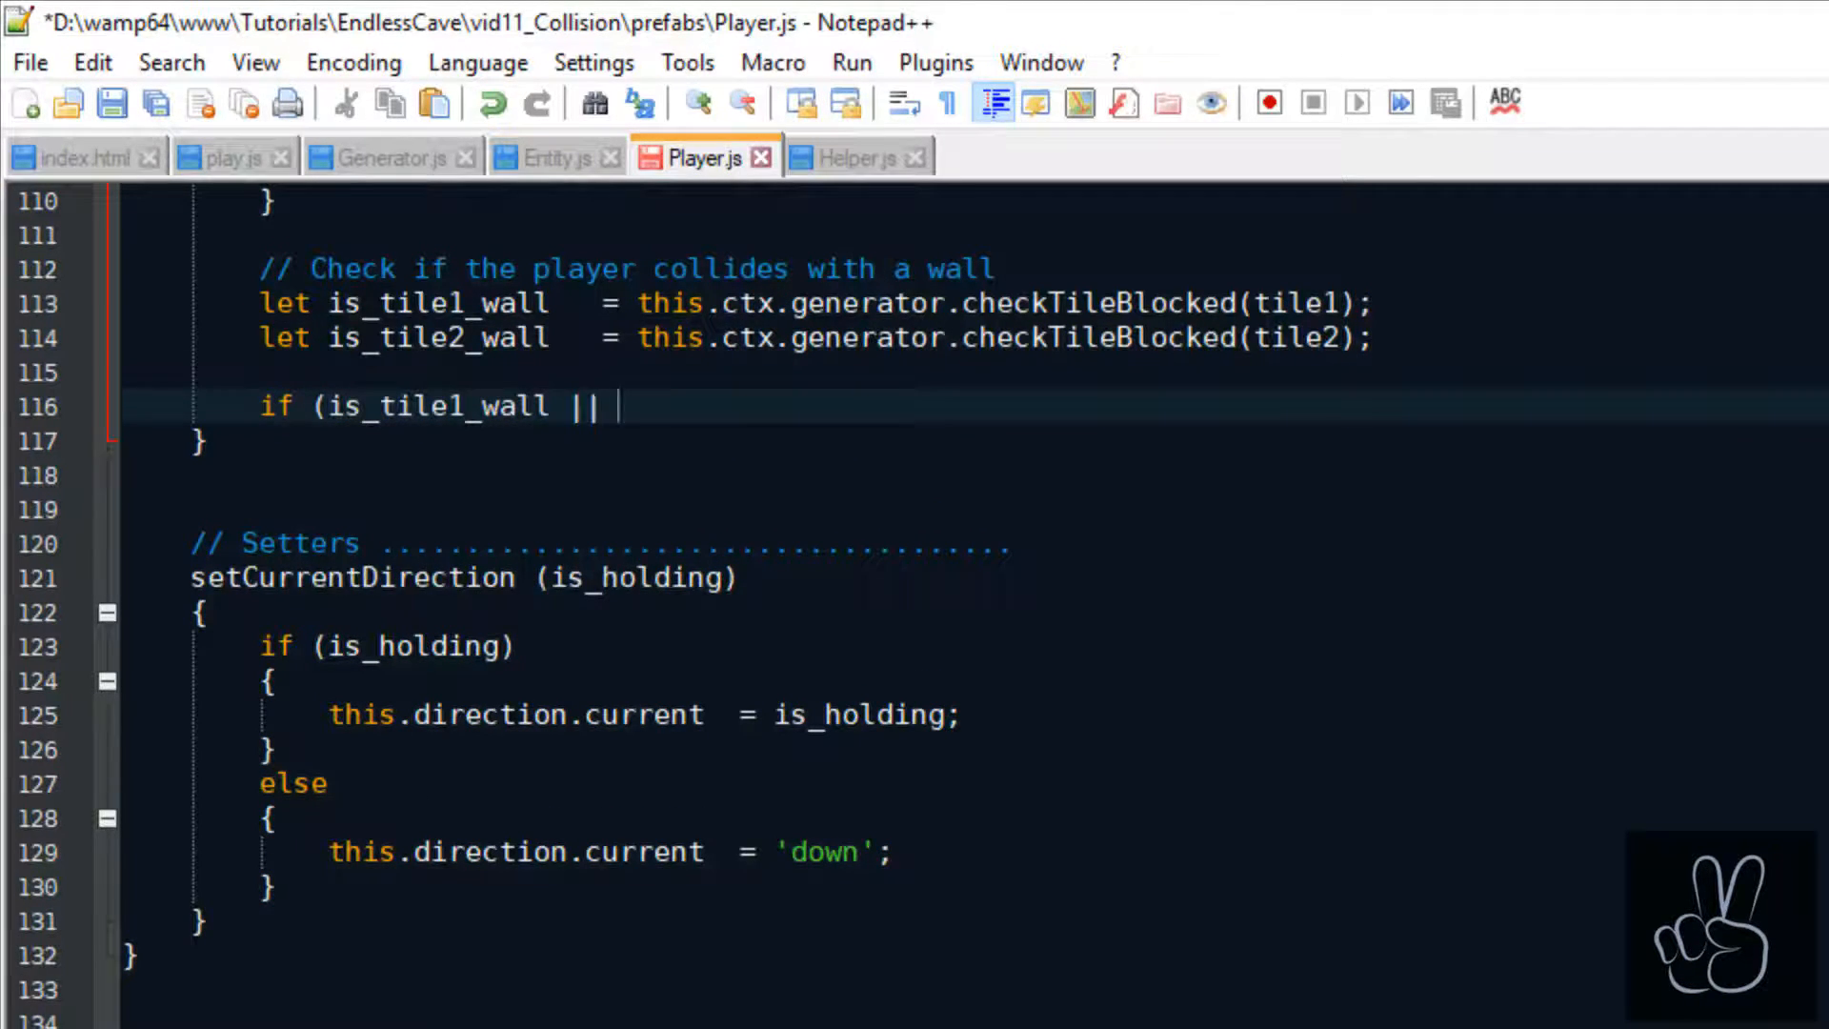
{"action": "type", "text": "is_til2_wall)"}
{"action": "type", "text": "this.x  = corr.x;"}
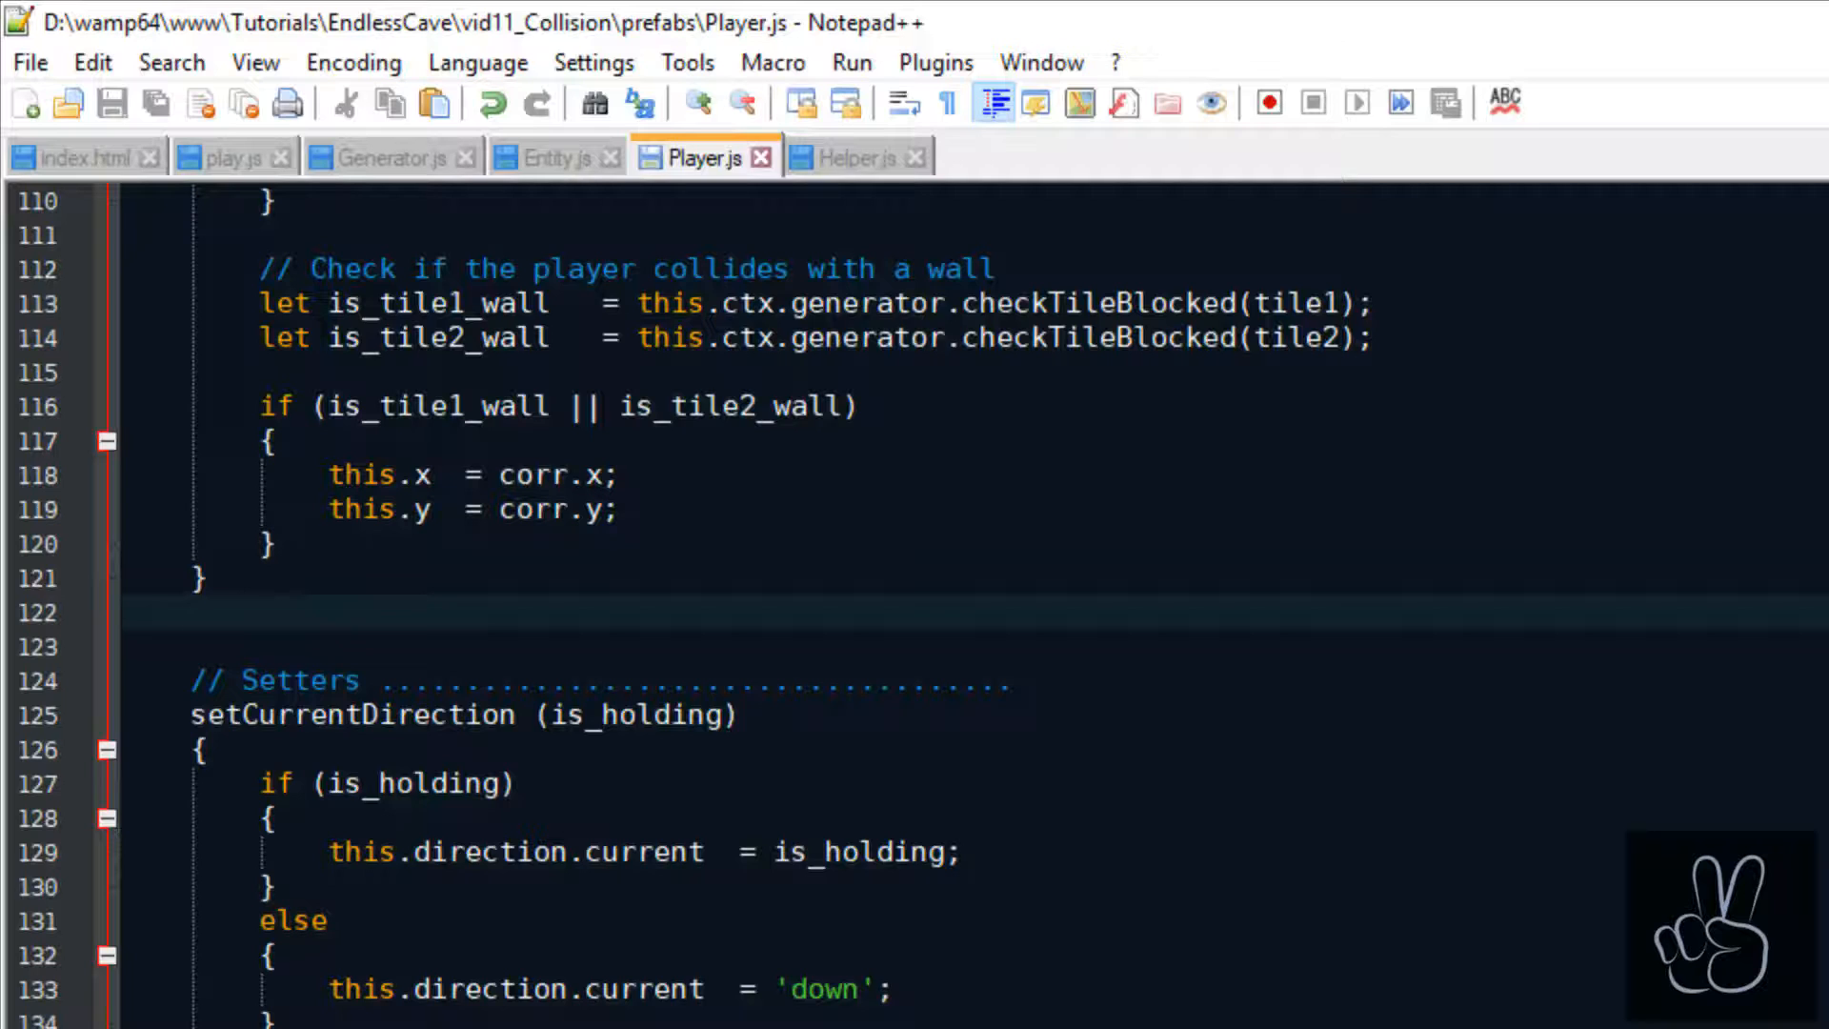
{"action": "left_click", "coordinate": [192, 610]}
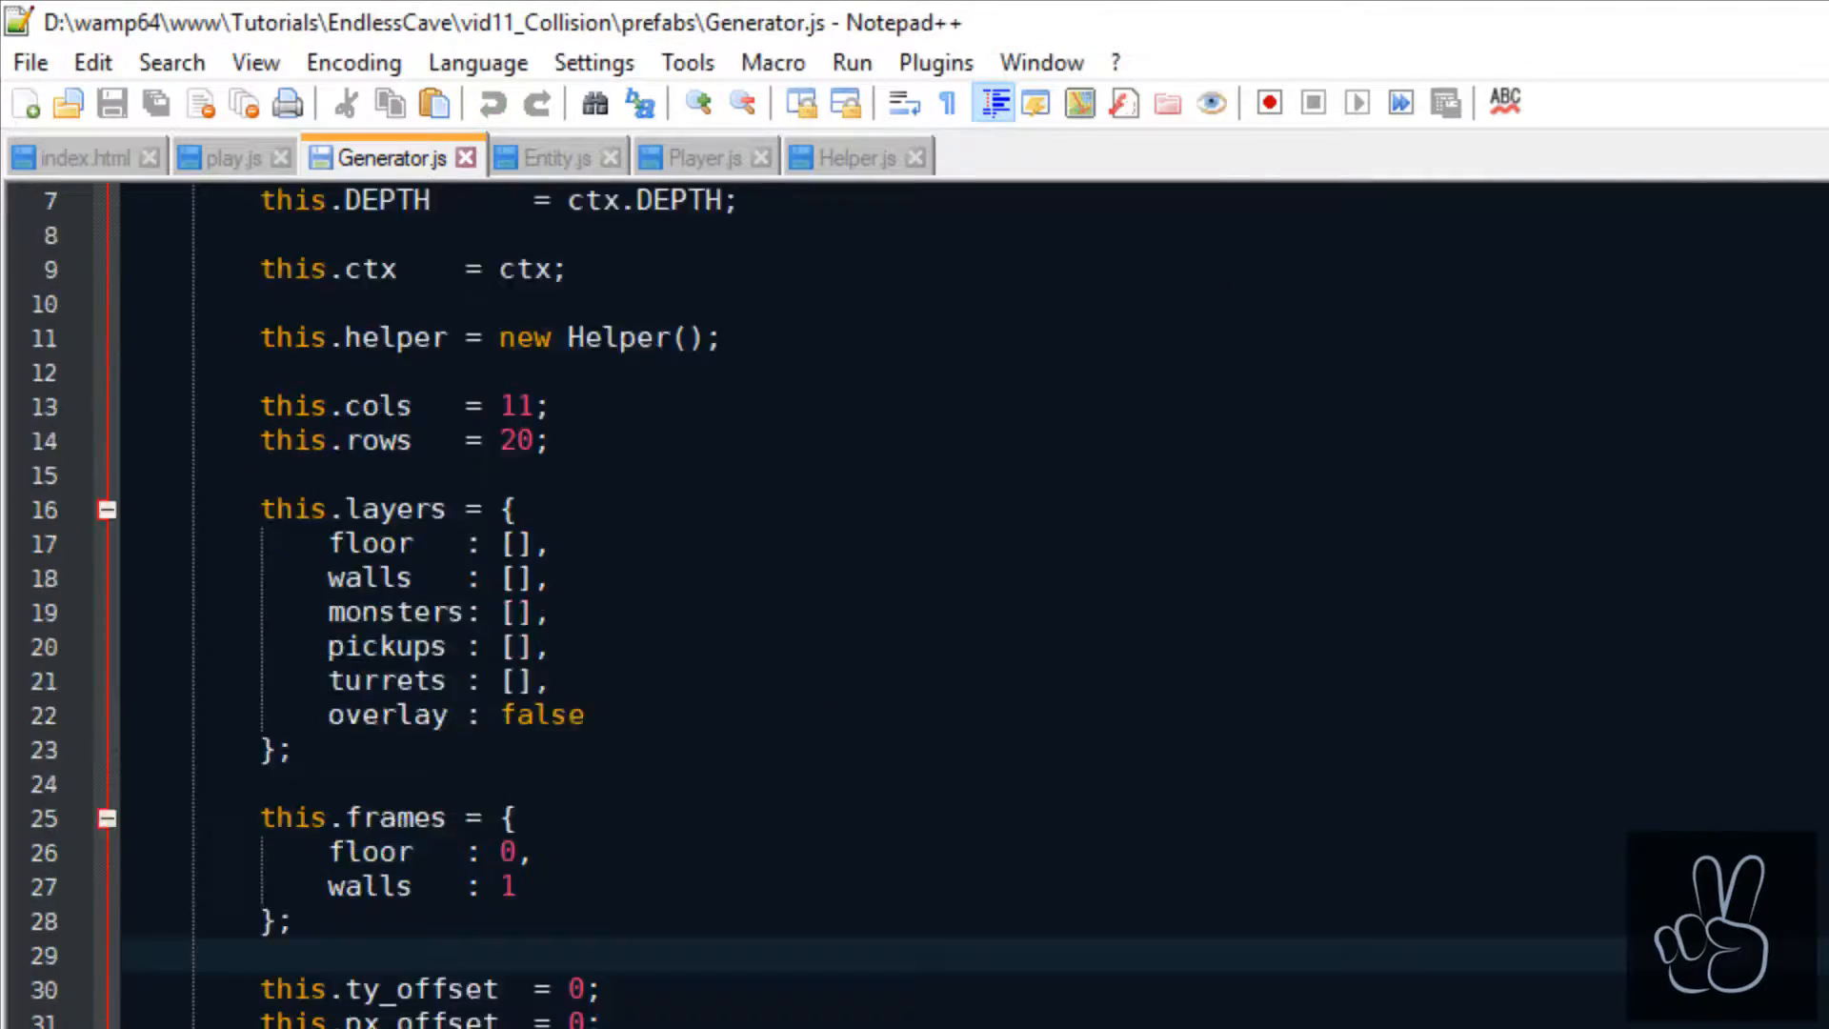
Start checkTileBlocked with the object-argument check and comments for off-grid and wall-flag cases.
{"action": "scroll", "scroll_direction": "down", "scroll_amount": 3}
{"action": "type", "text": "checkTileBlocked (tx, ty"}
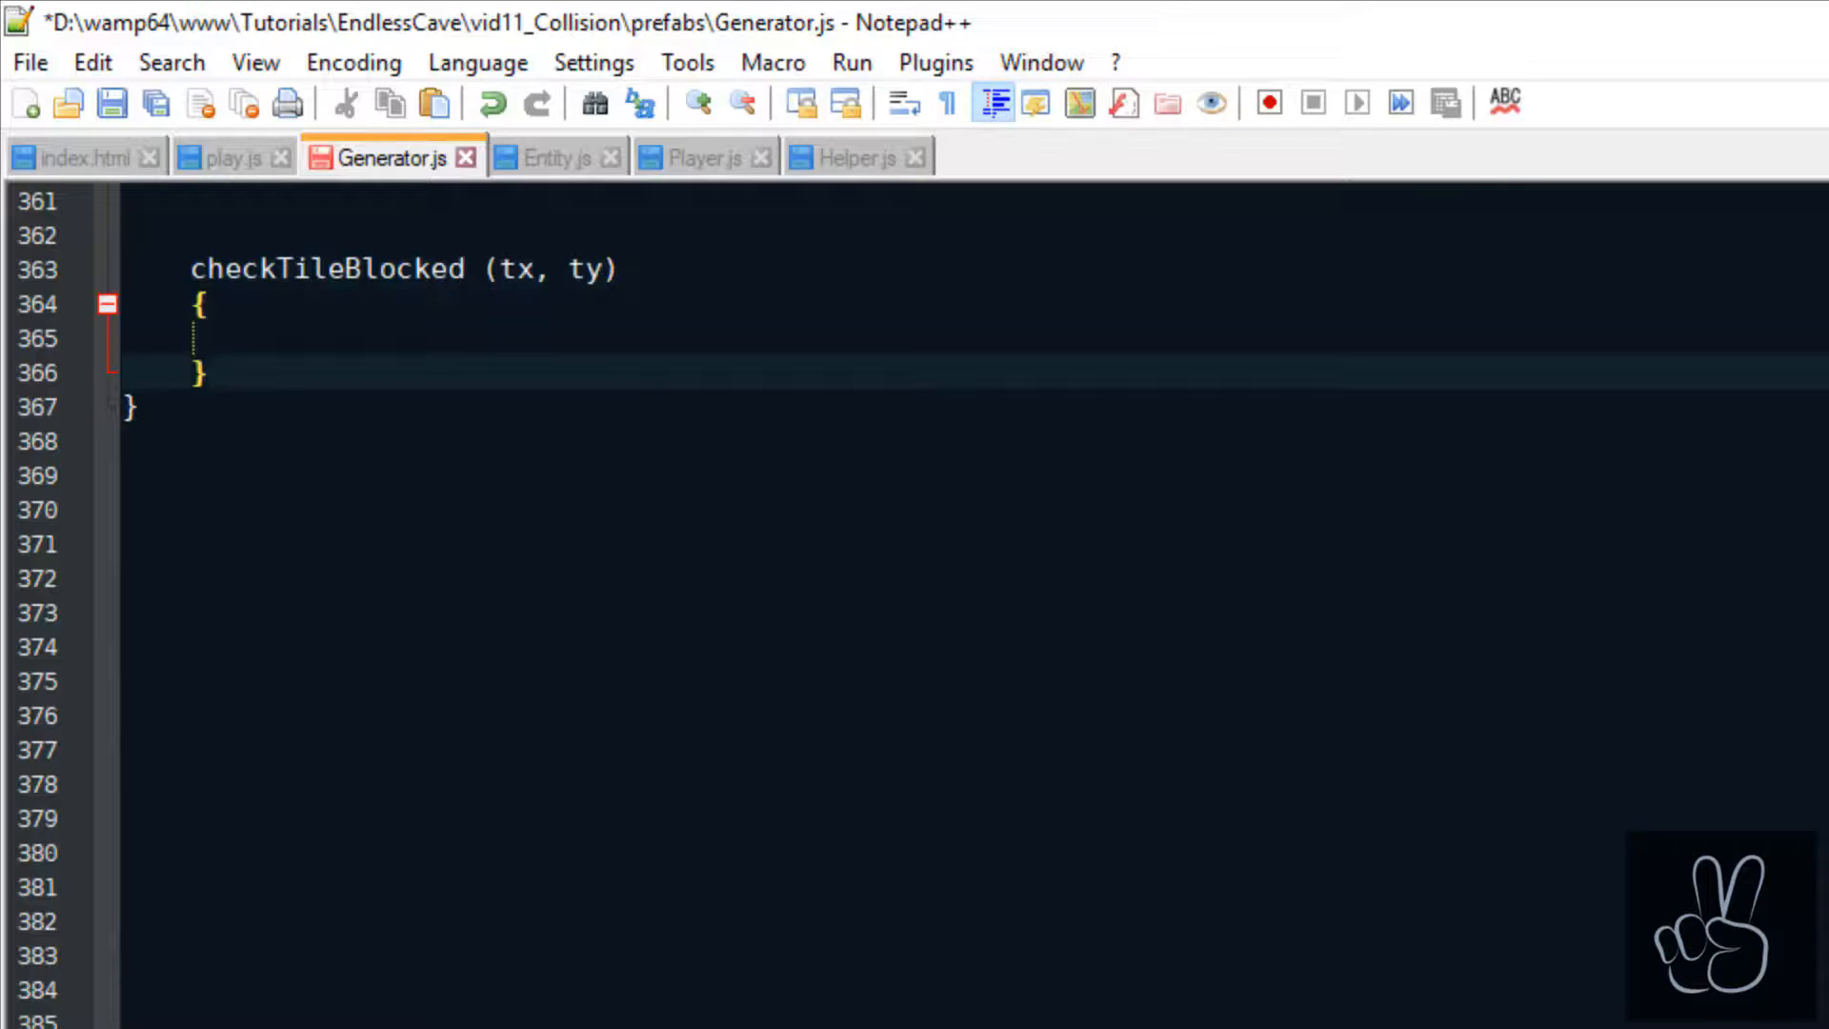
{"action": "type", "text": "if (typeof tx === 'object"}
{"action": "type", "text": "tx  = tx.tx;"}
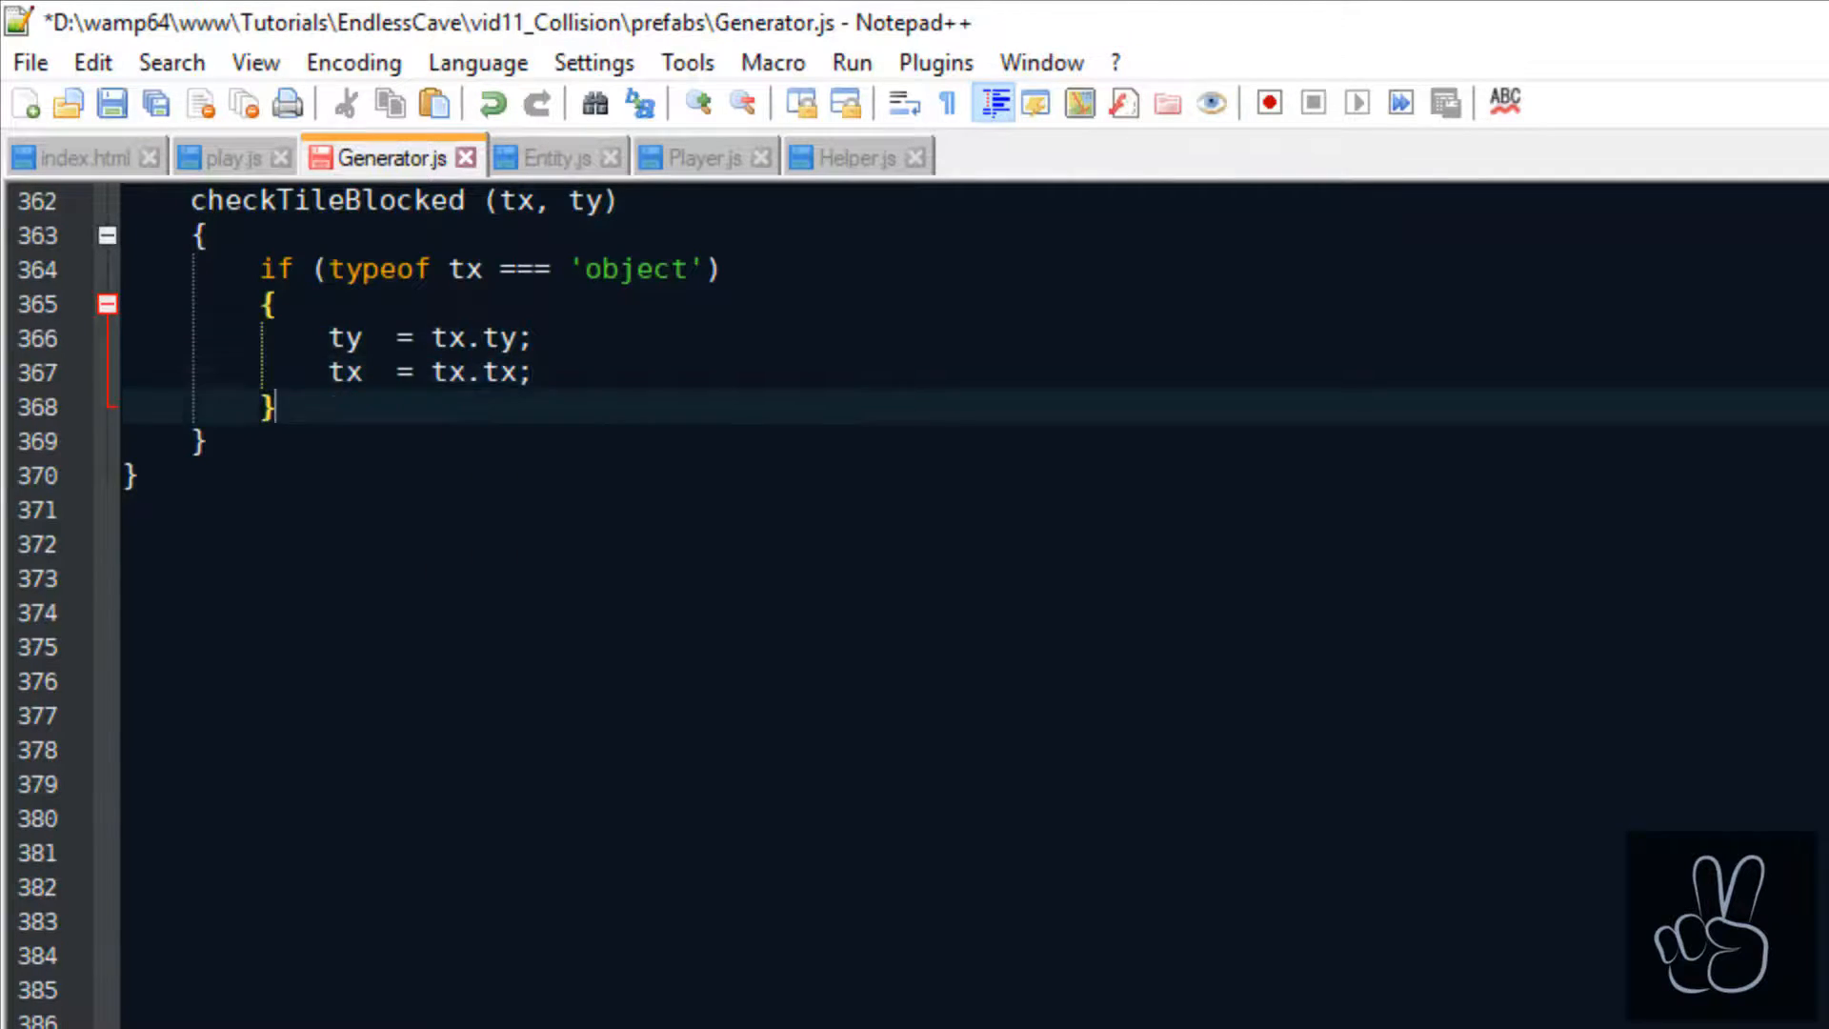
{"action": "type", "text": "//"}
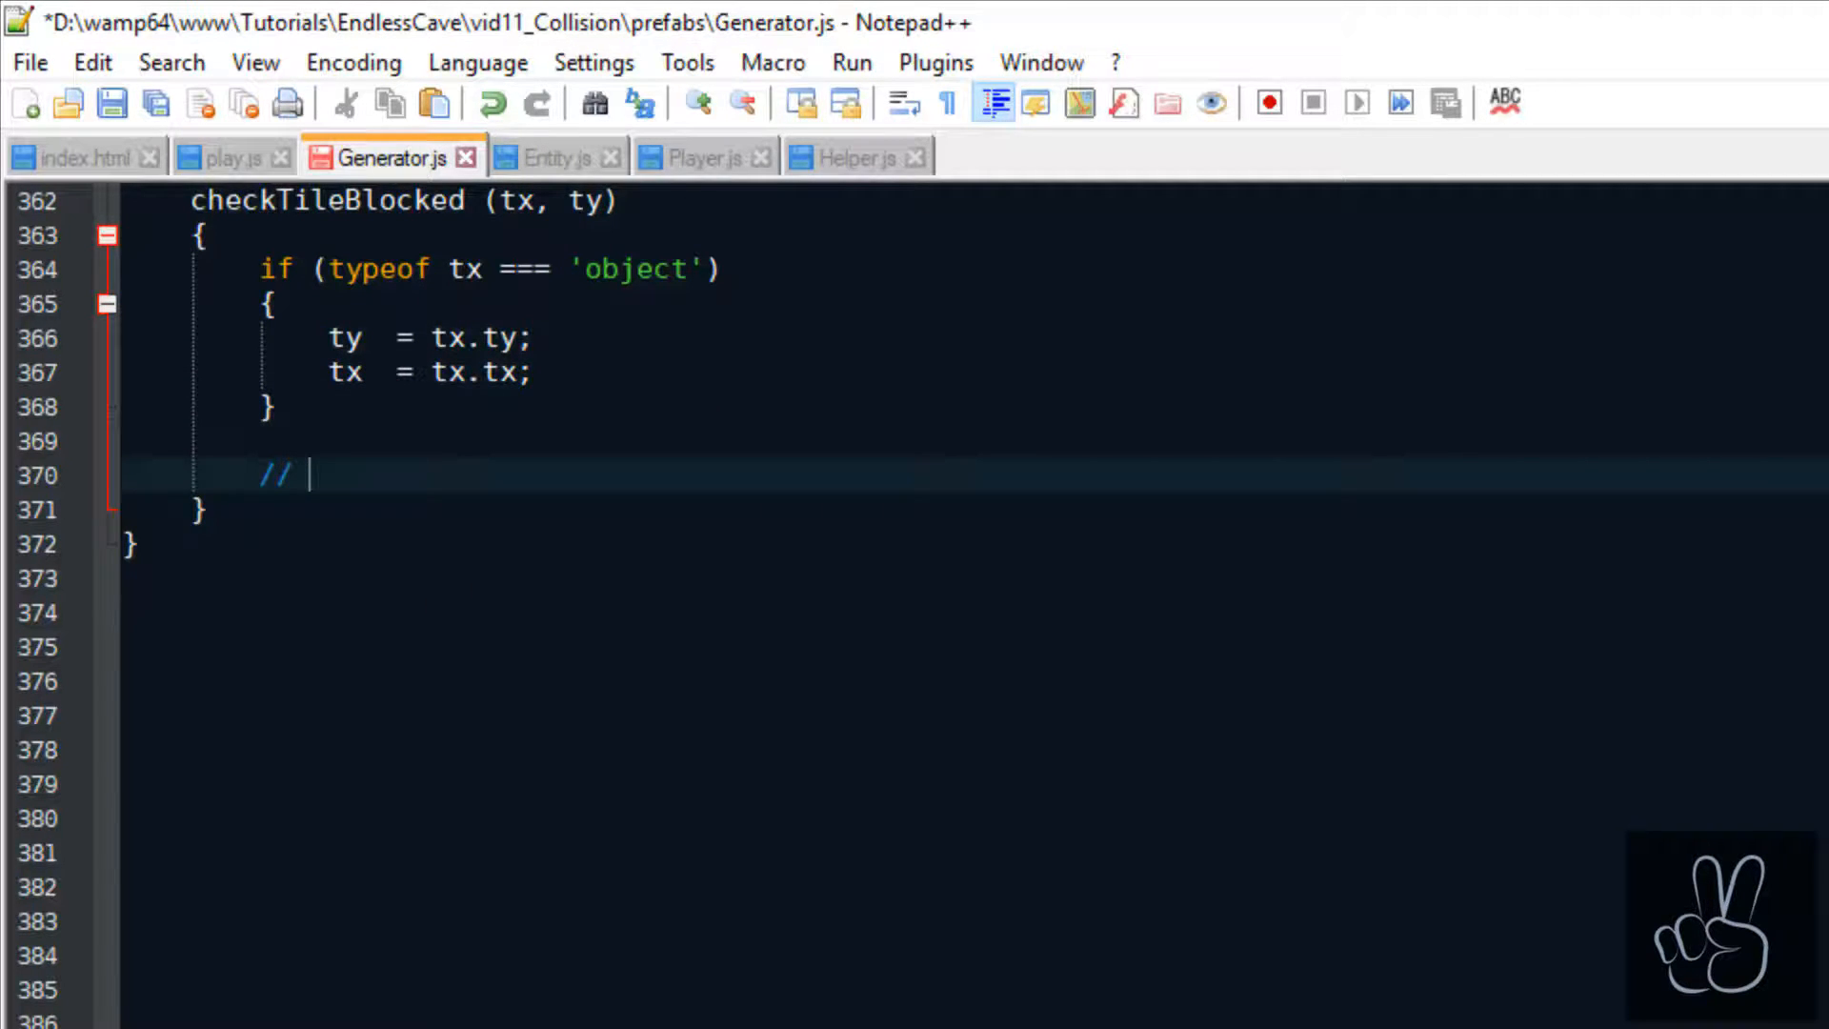
{"action": "type", "text": "Outside of the grid"}
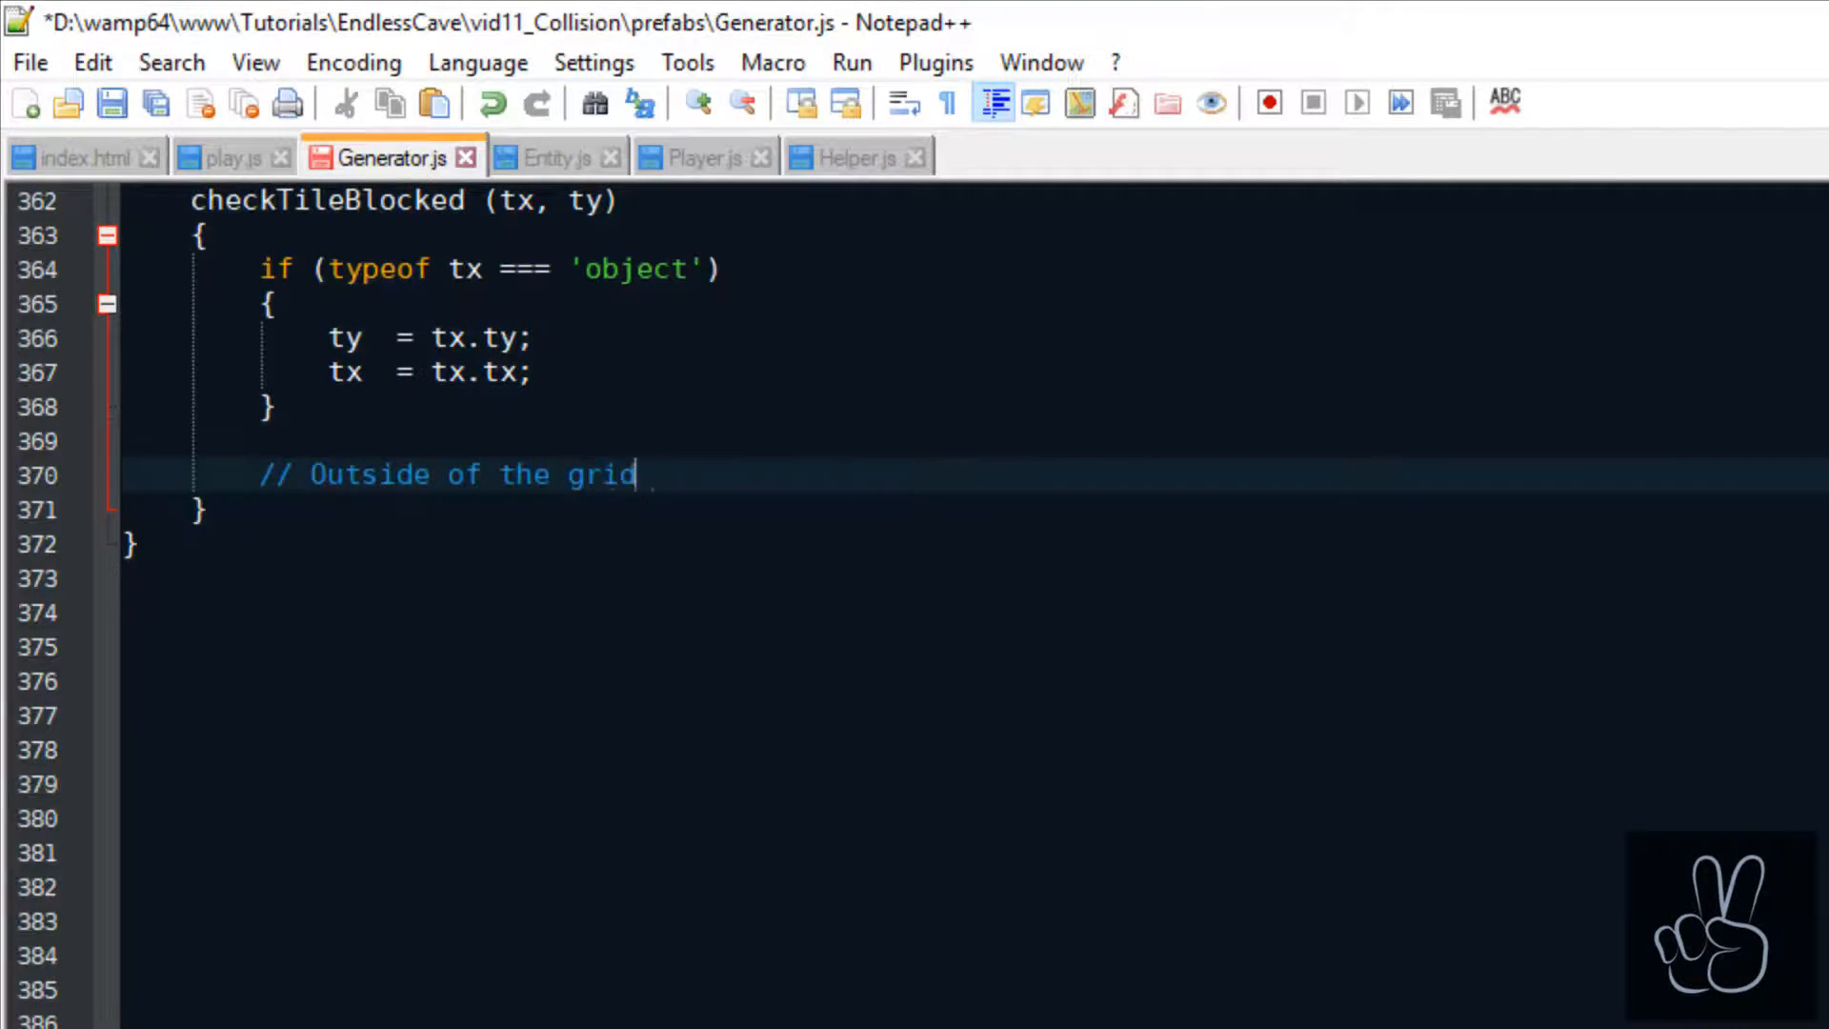
{"action": "type", "text": "? Counts as walls"}
{"action": "type", "text": "//"}
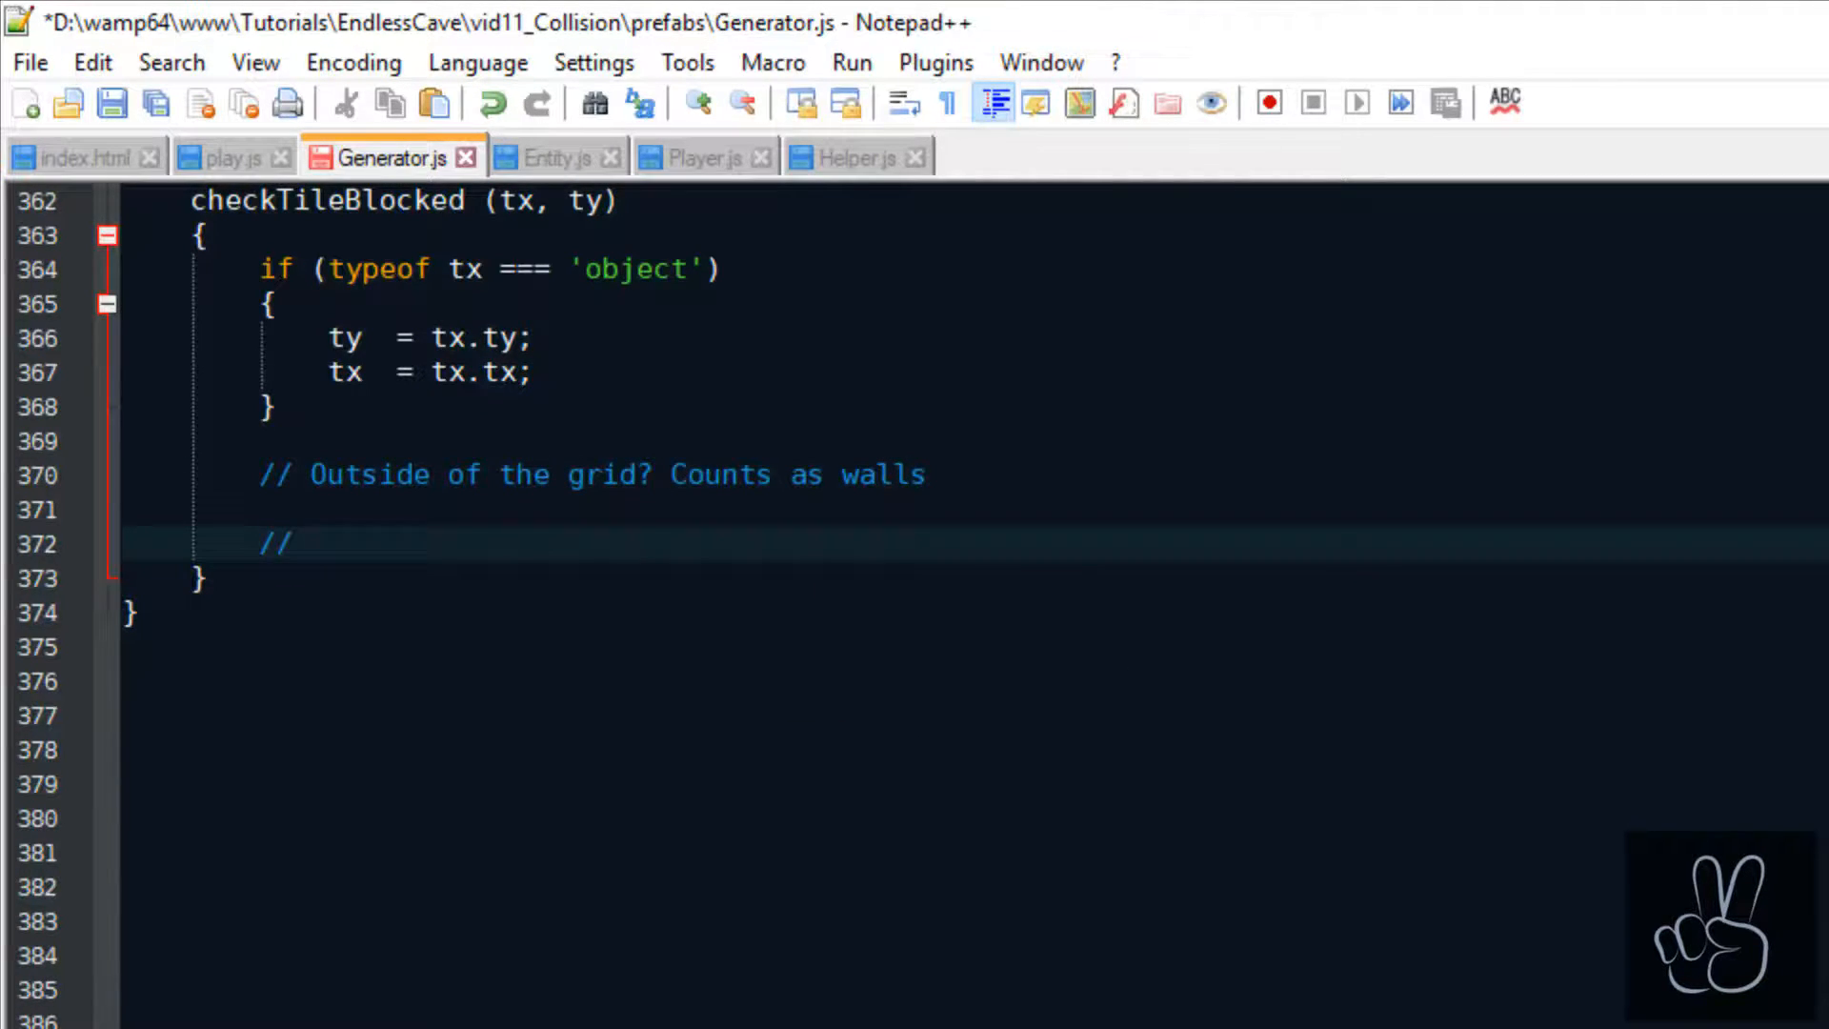
{"action": "type", "text": "Flagged as we"}
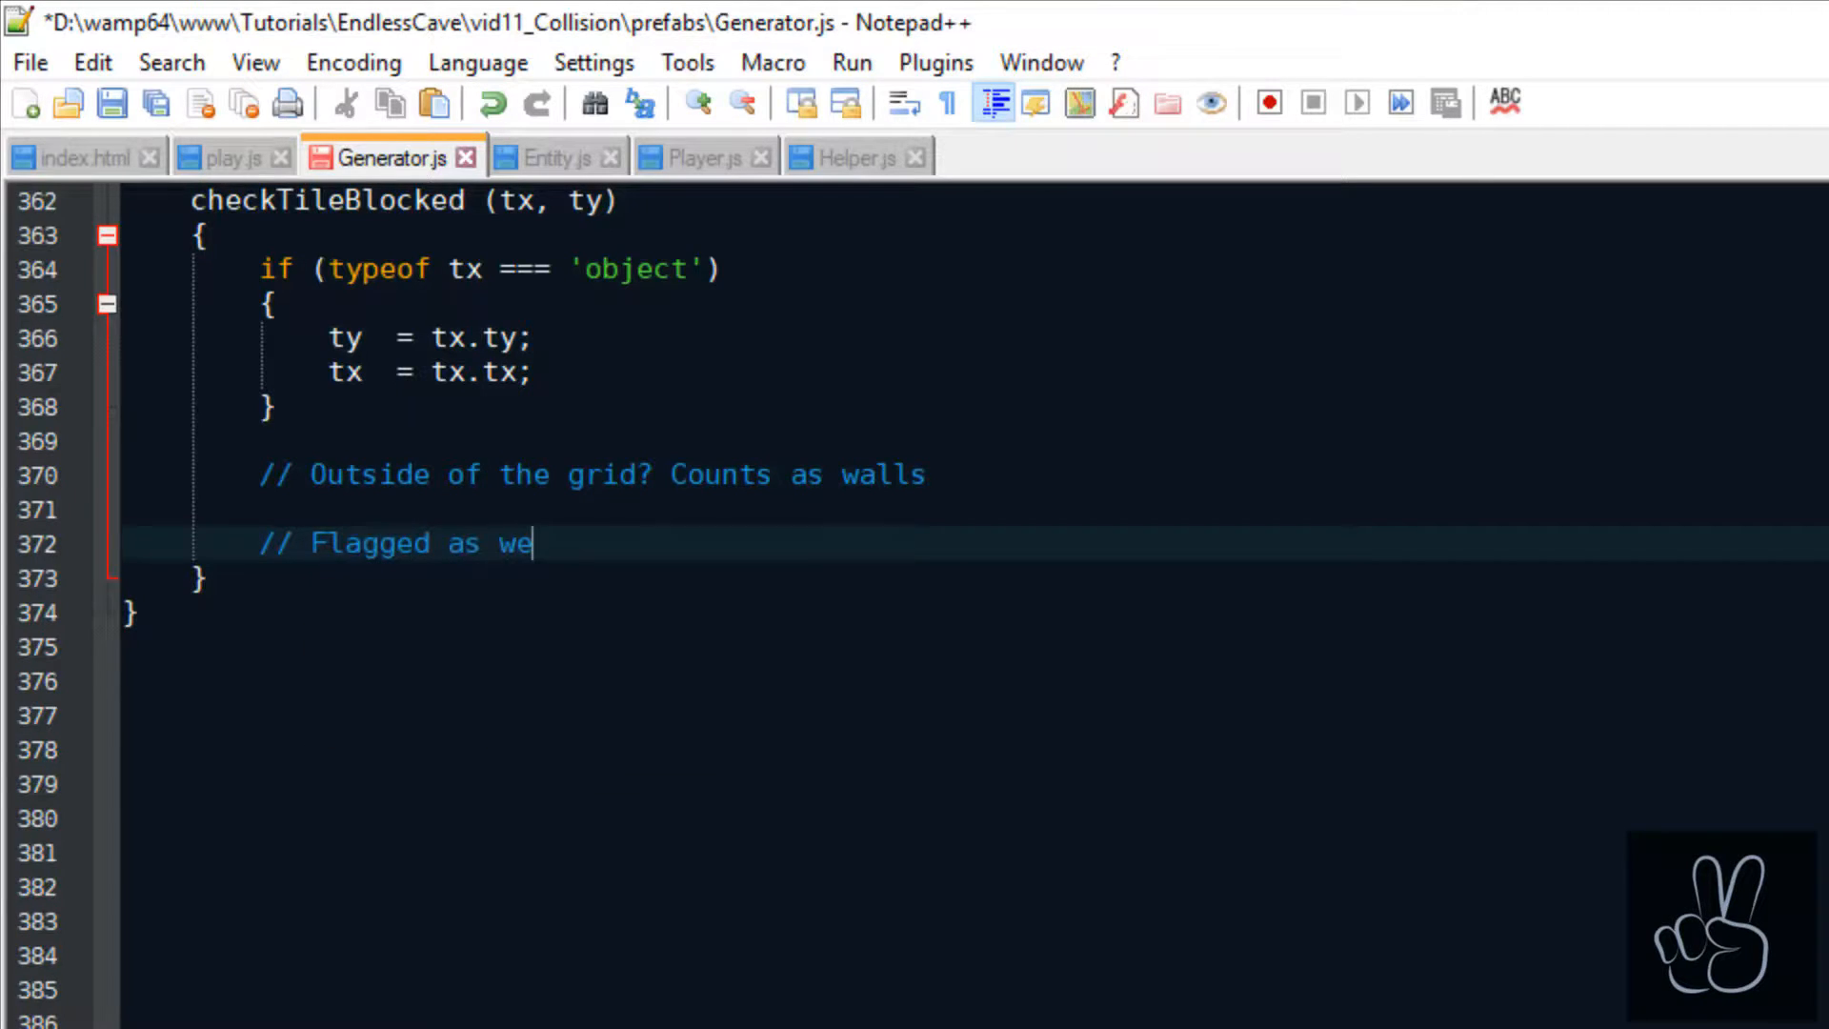
{"action": "type", "text": "ll?"}
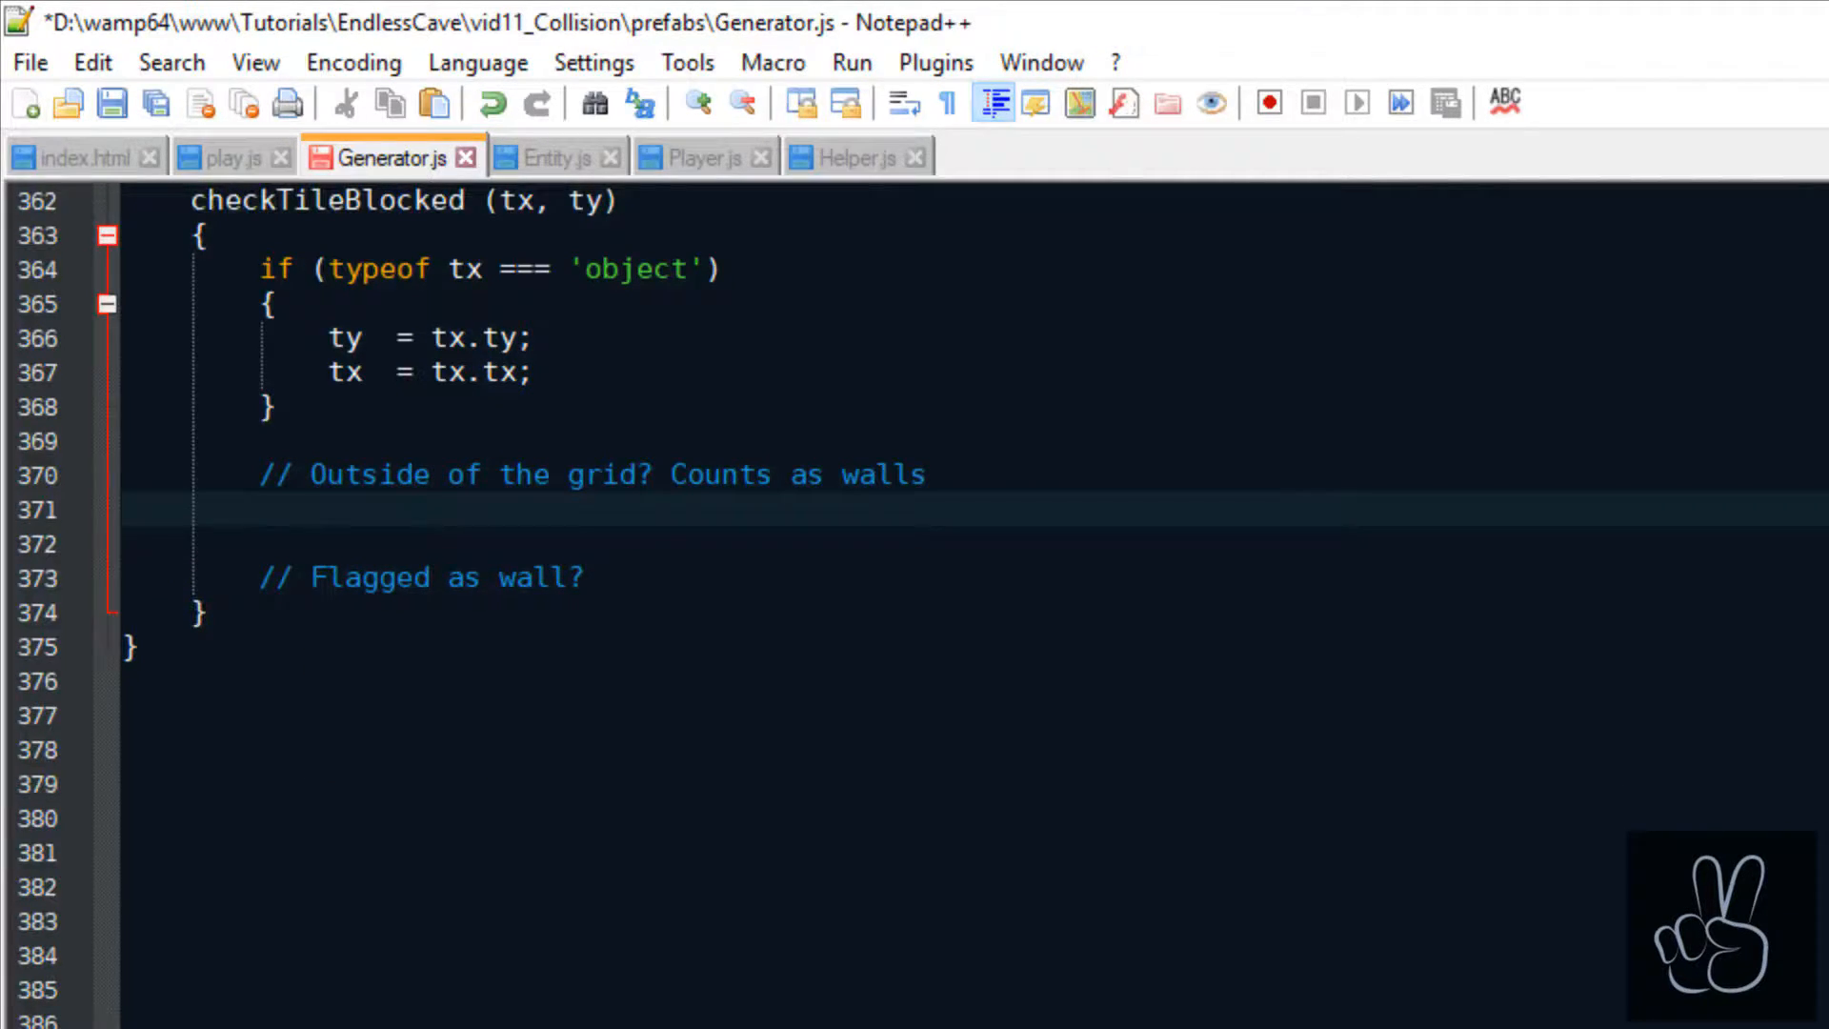
Return true for undefined walls rows/columns, otherwise return this.layers.walls[ty][tx].is_wall, and save.
{"action": "type", "text": "if (typeof this.la"}
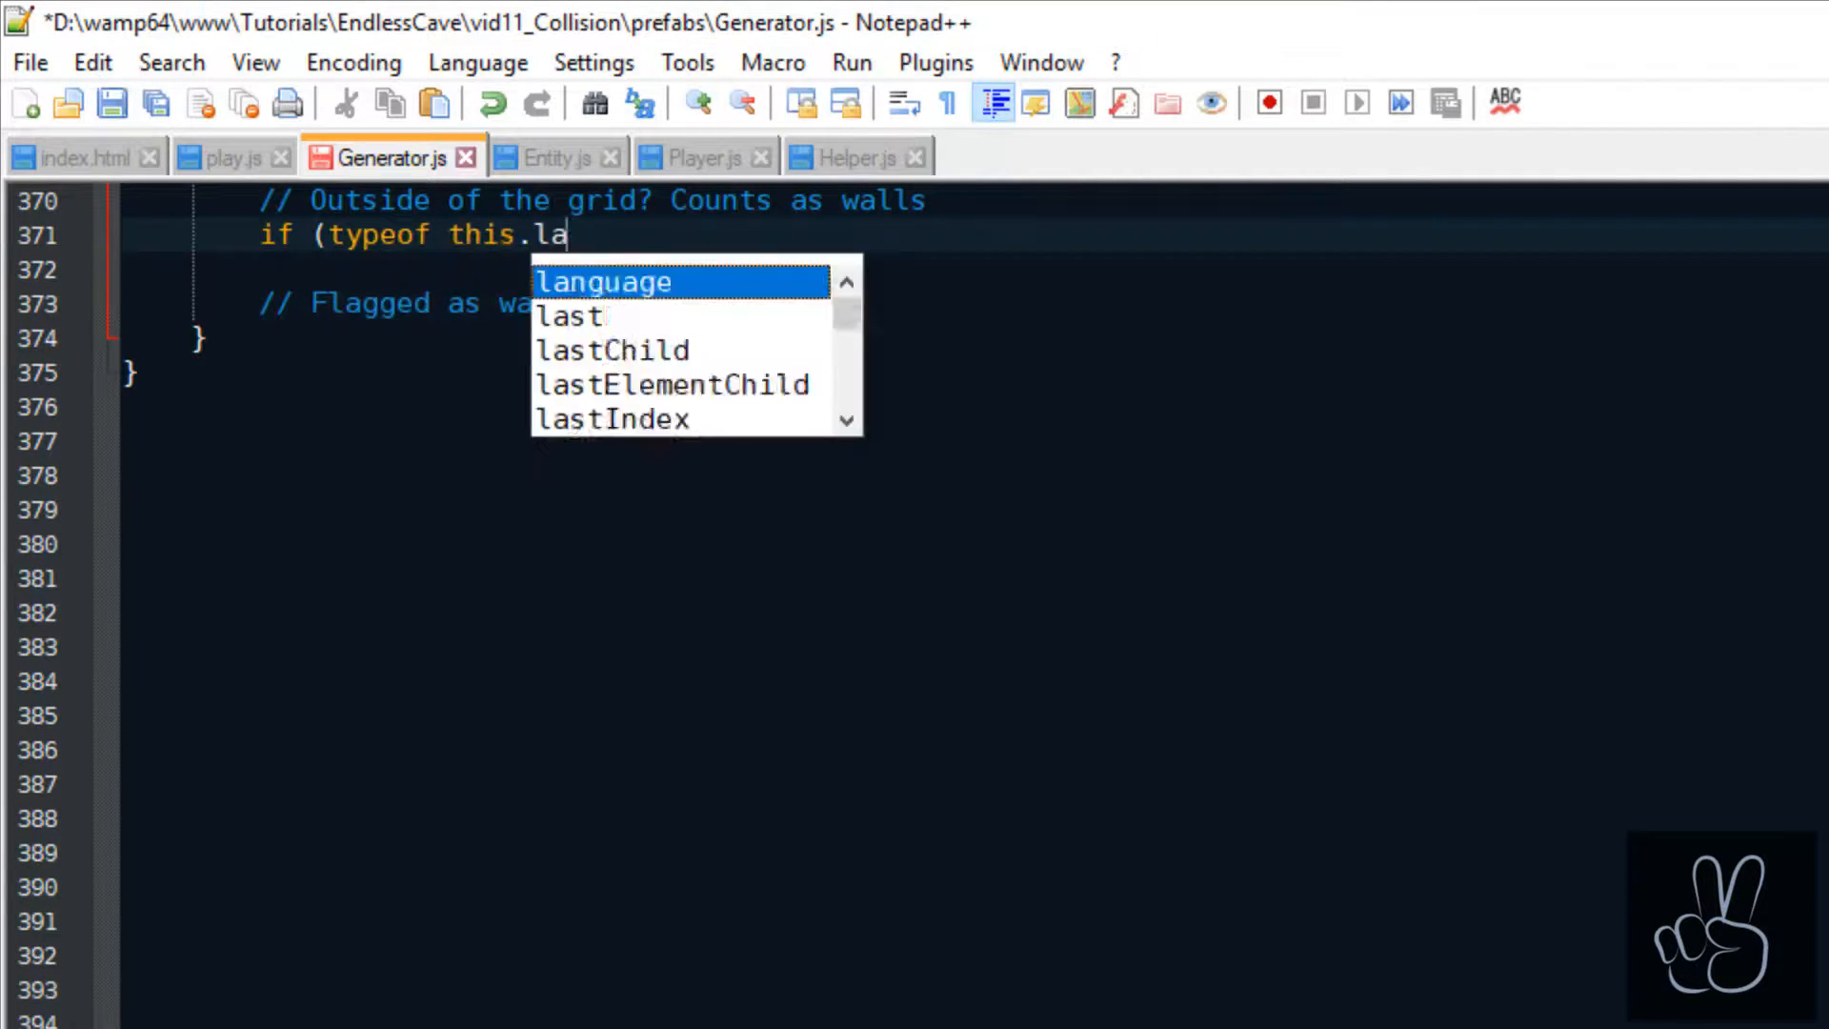
{"action": "type", "text": "yers.walls[ty] === 'undefined'"}
{"action": "type", "text": "return true;"}
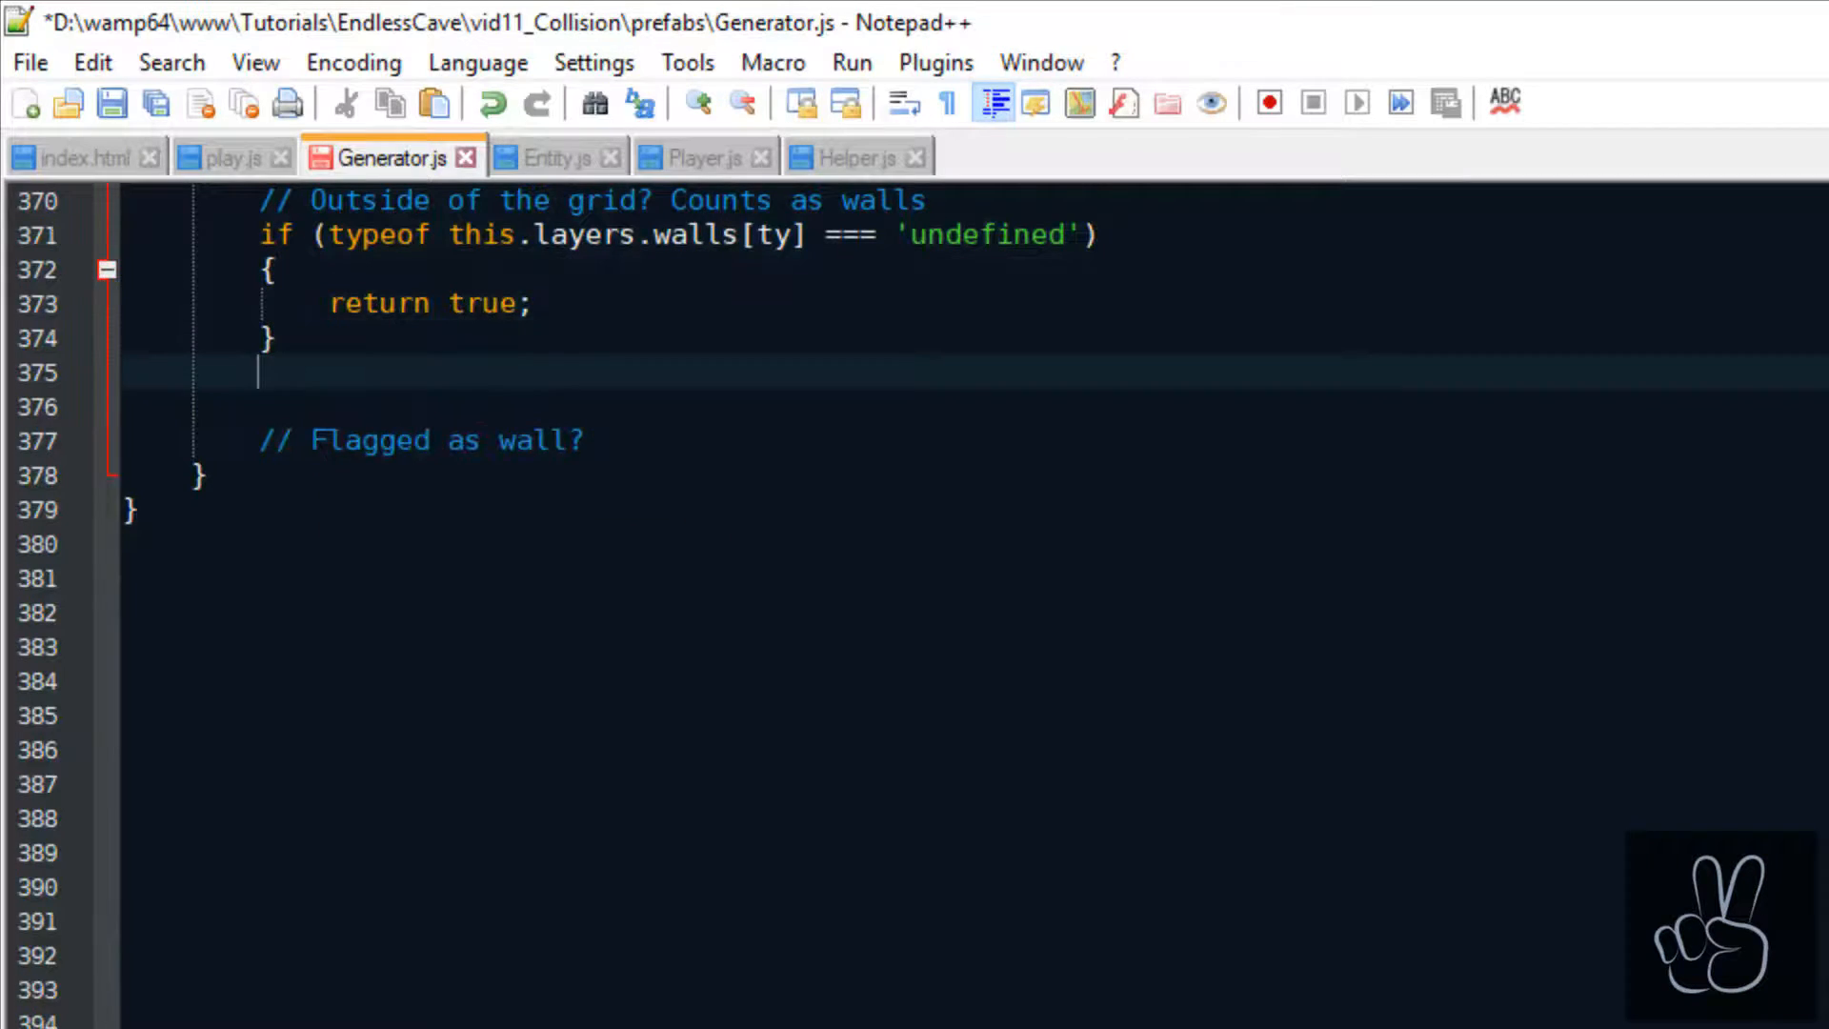
{"action": "type", "text": "else if (typeof this.layers.walls[ty][tx] === 'undefined"}
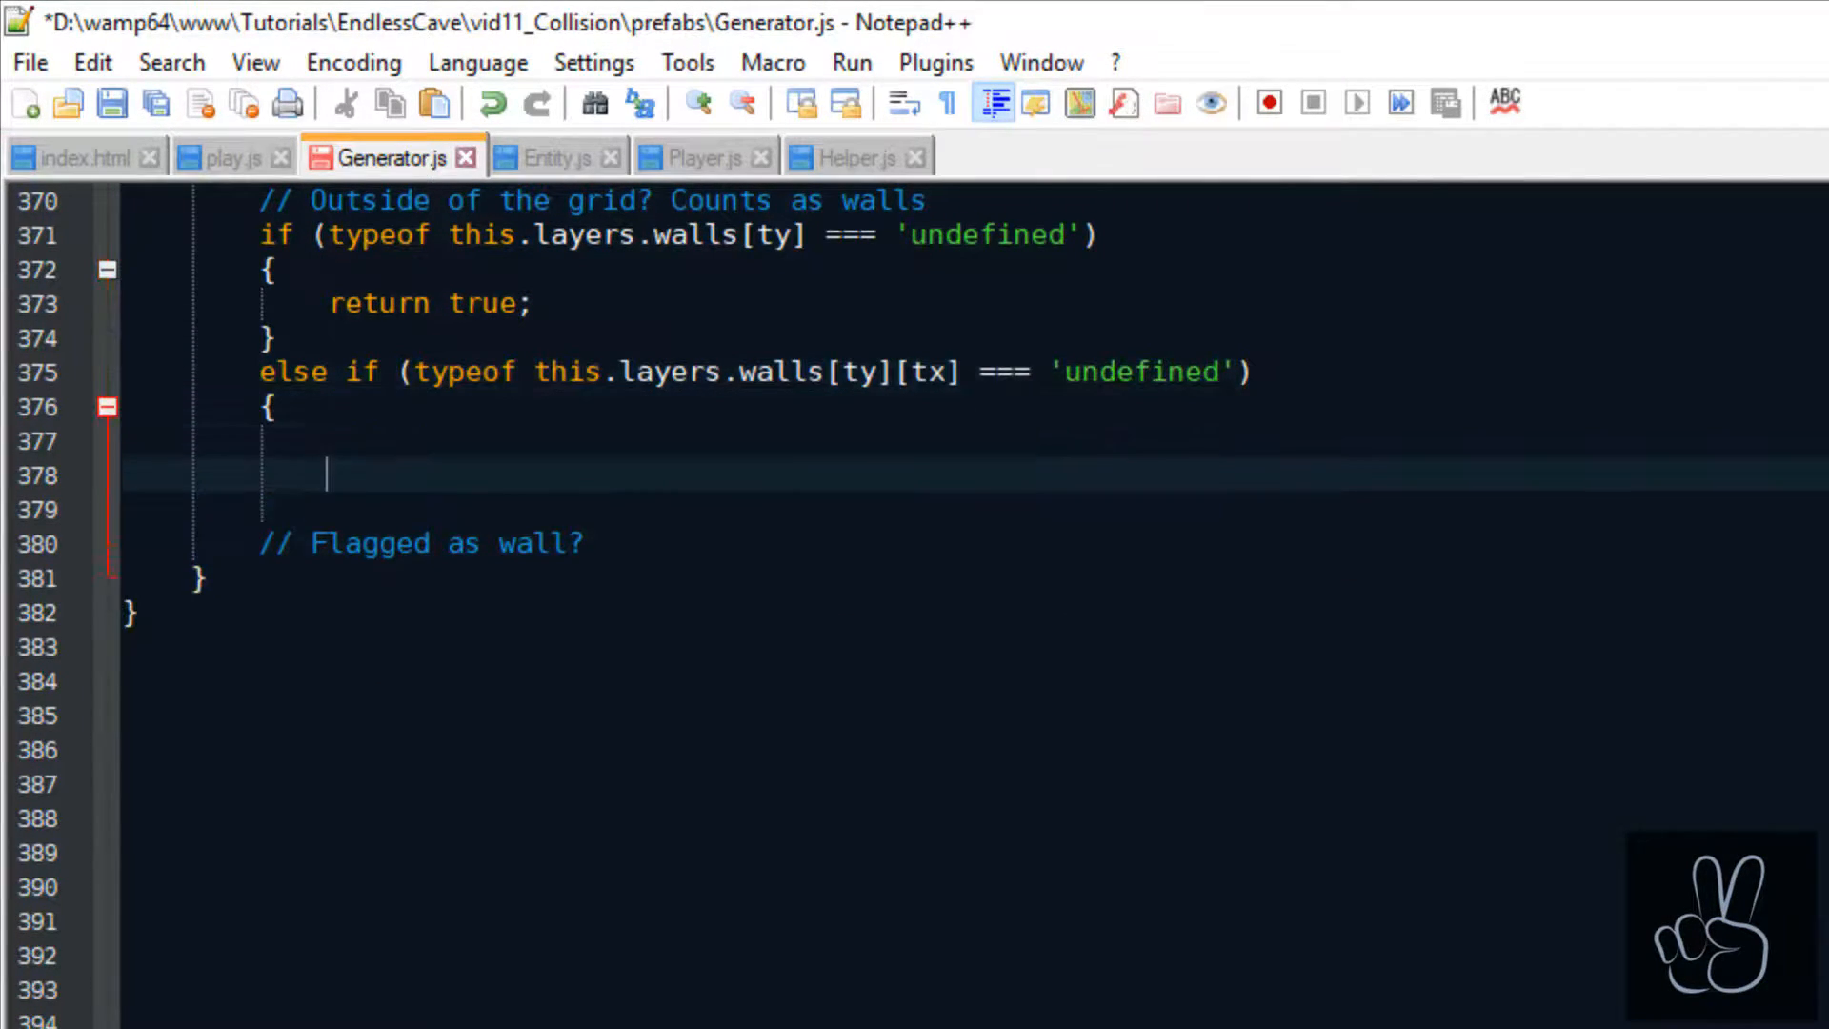
{"action": "type", "text": "return true;"}
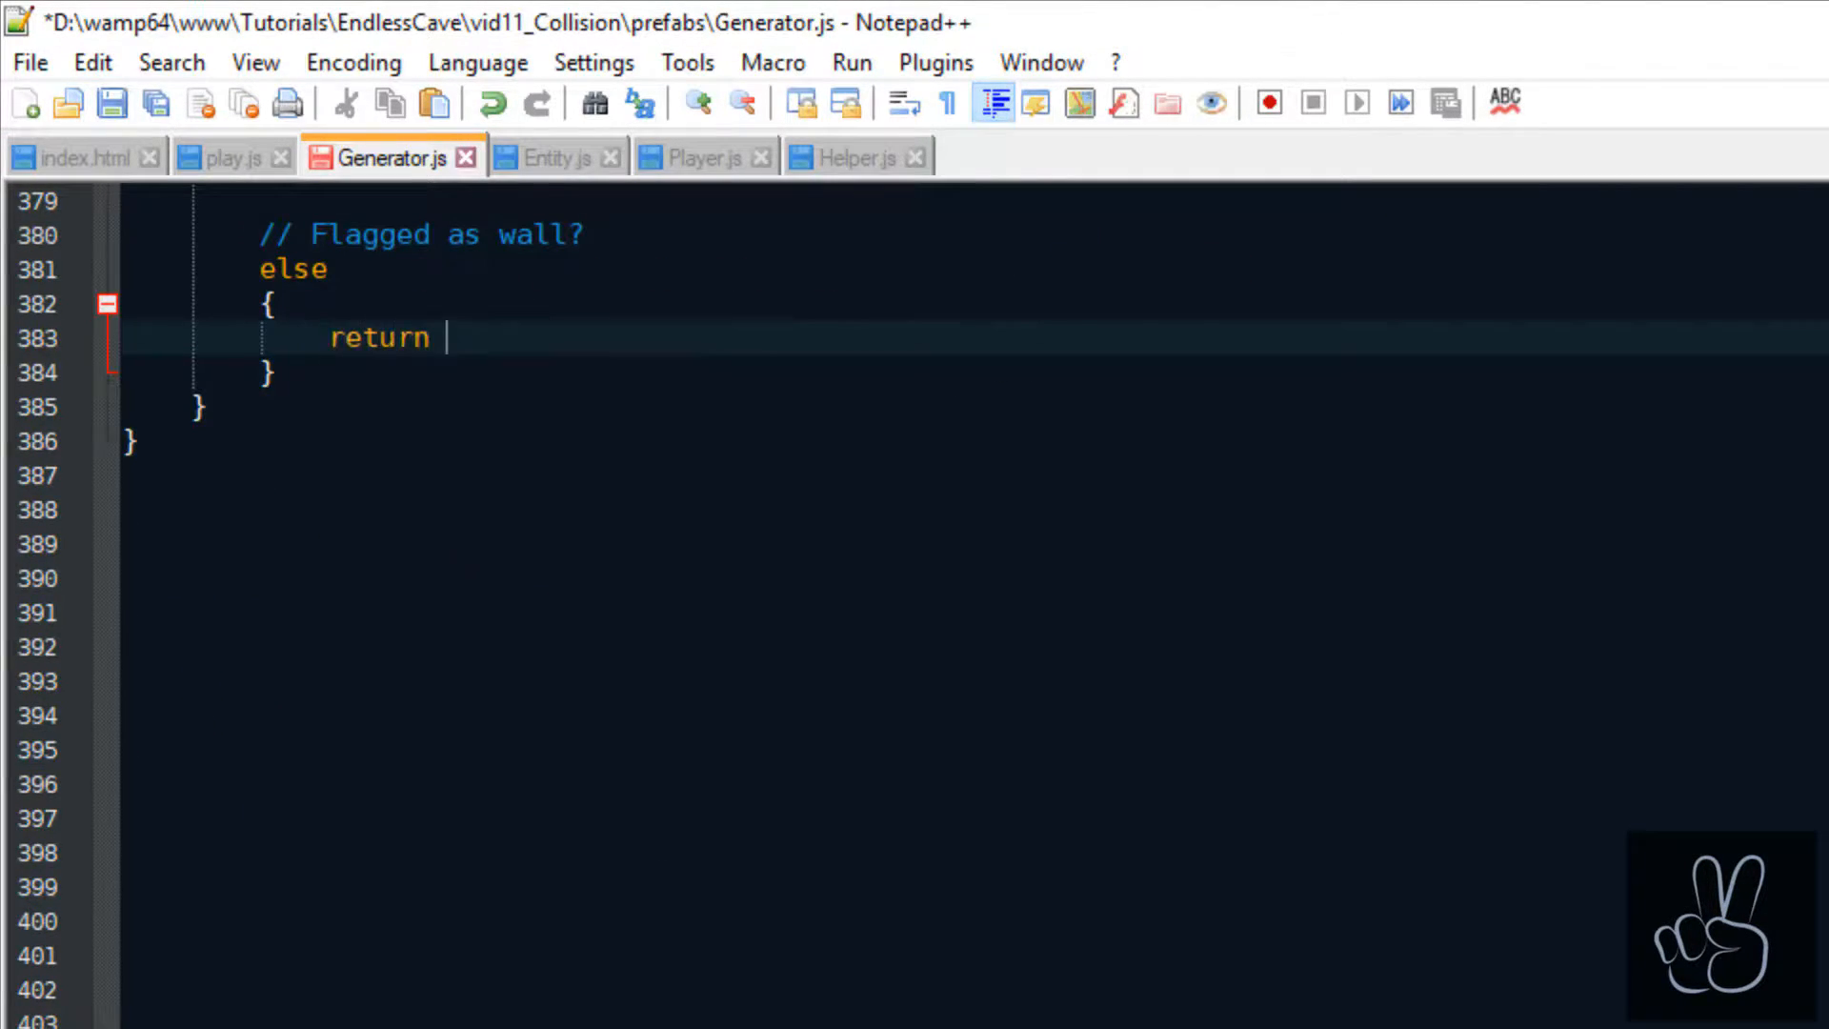
{"action": "type", "text": "this.layers.walls[ty][tx]"}
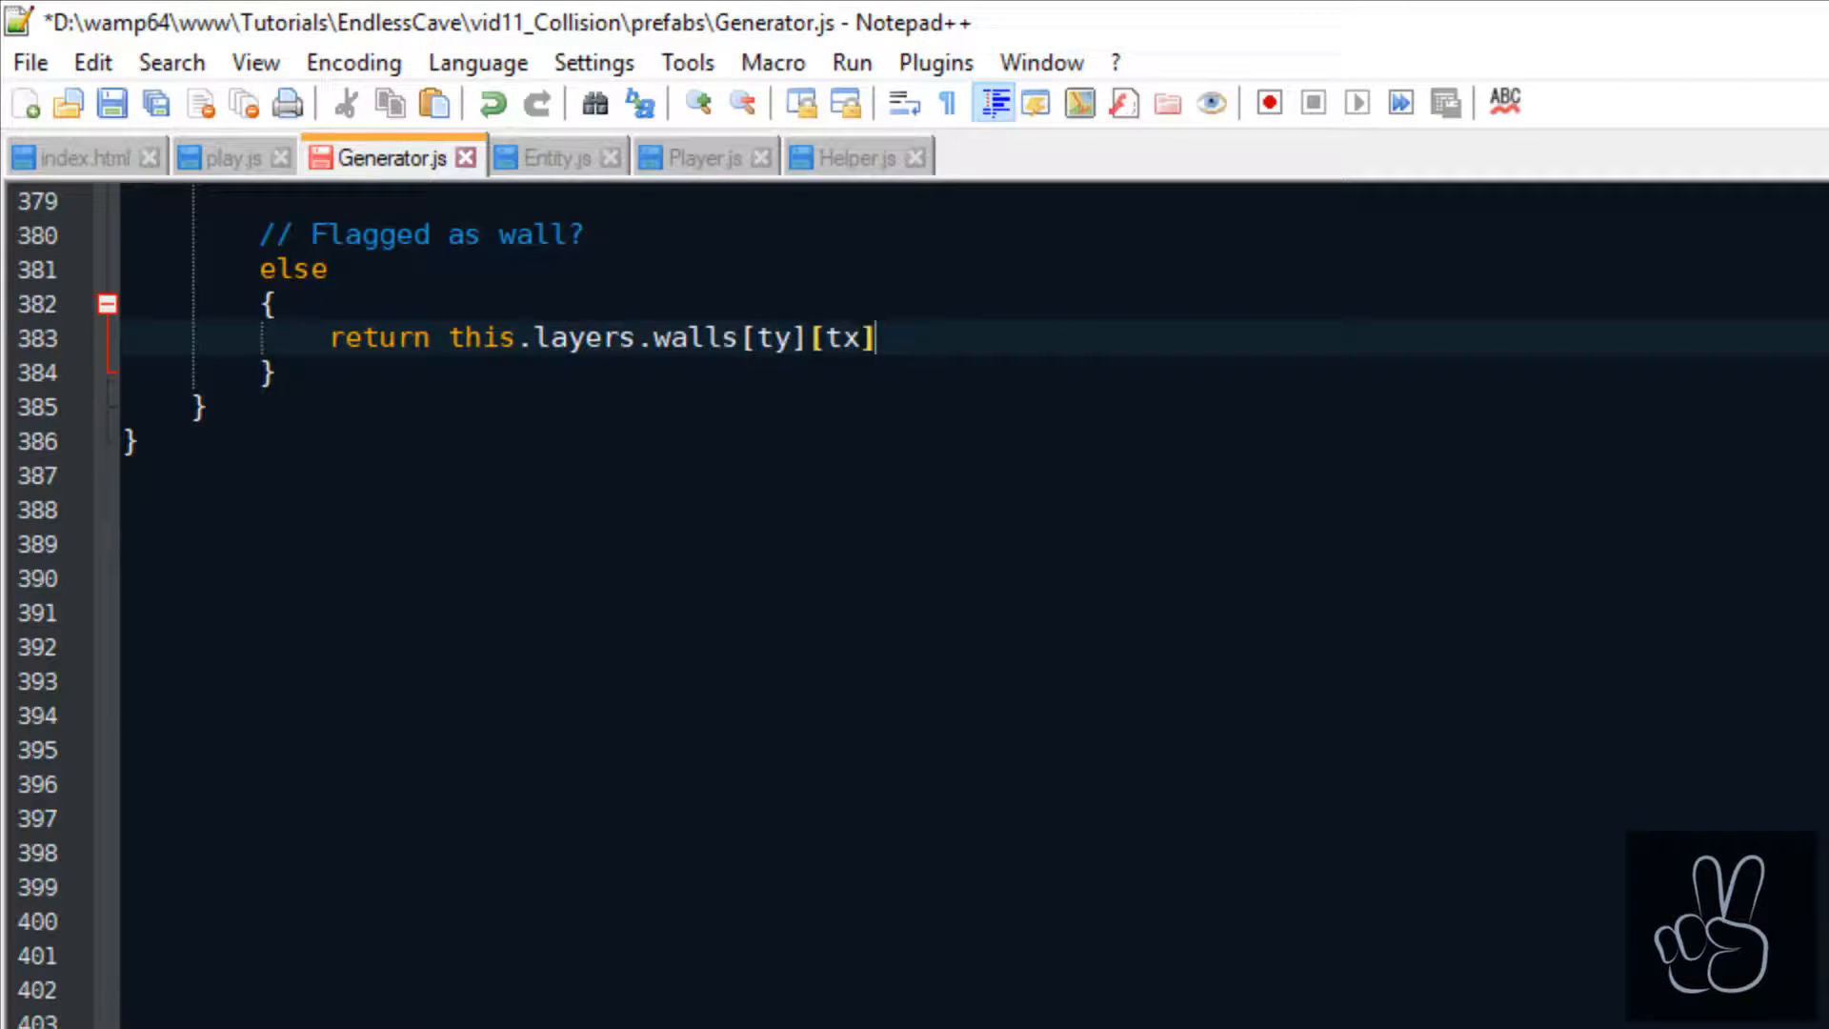
{"action": "type", "text": ".is_wall;"}
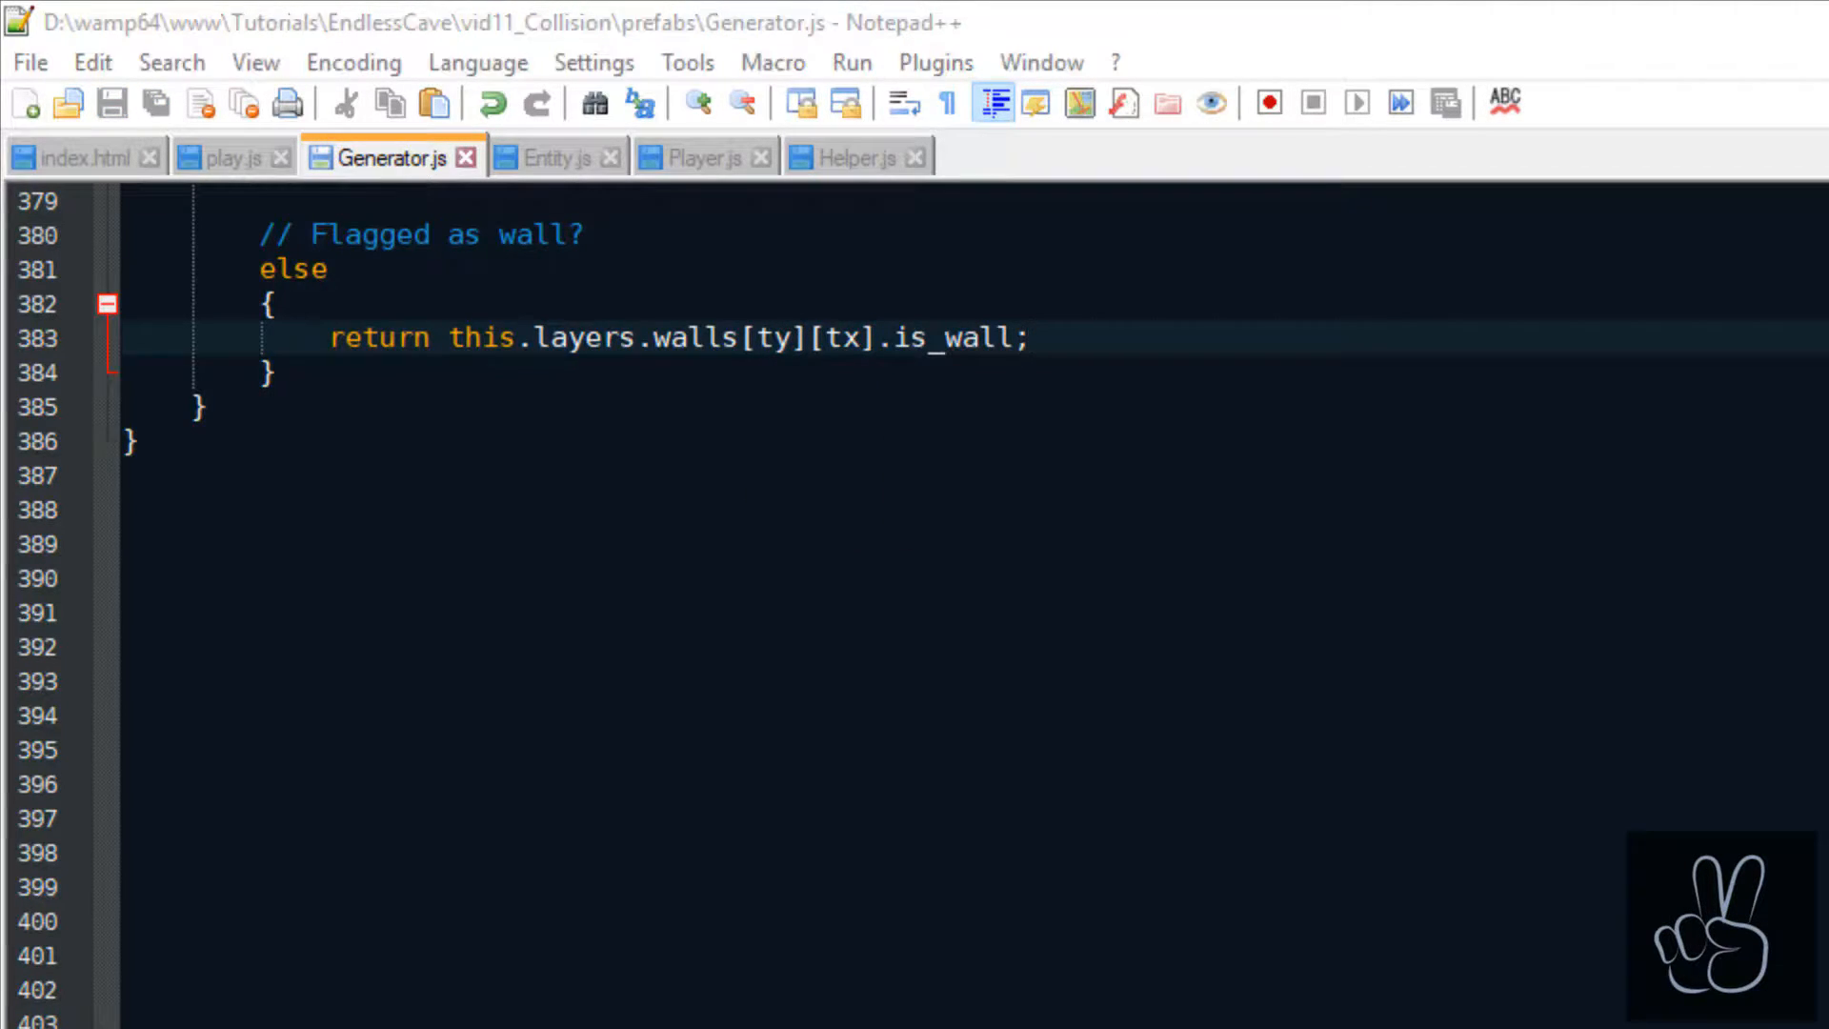
{"action": "left_click", "coordinate": [201, 406]}
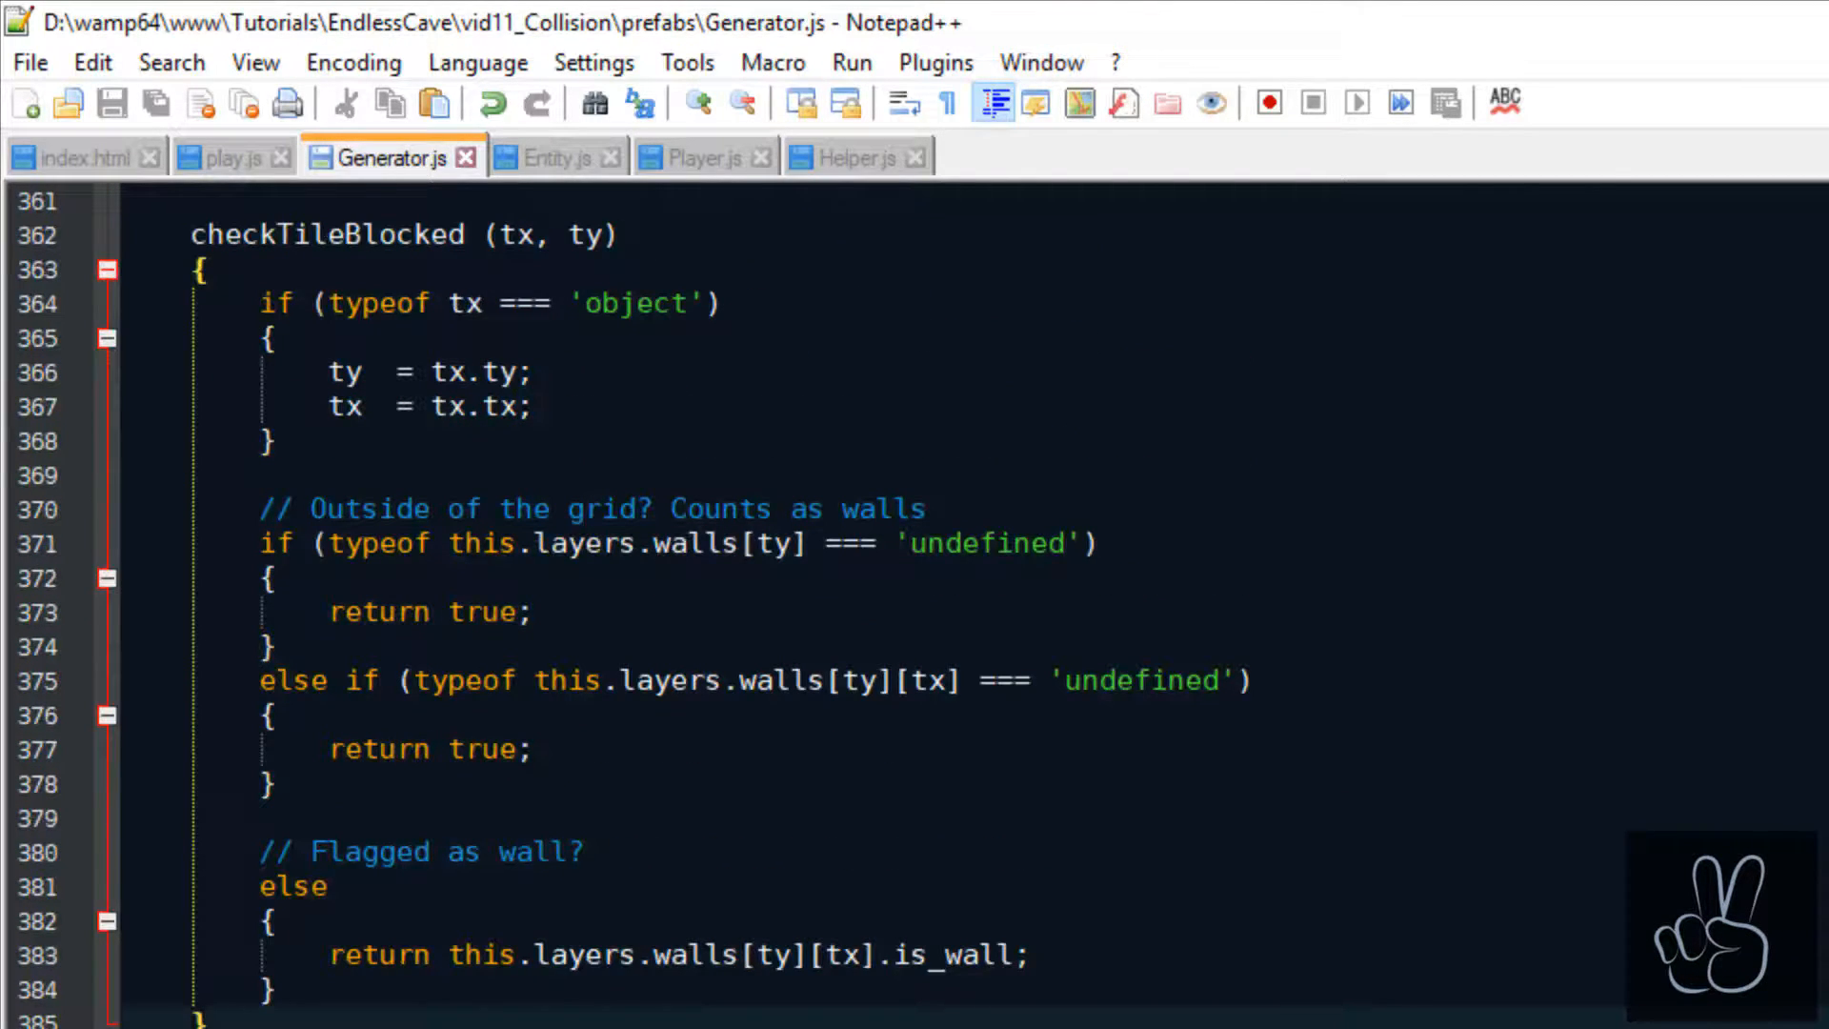
{"action": "scroll", "scroll_direction": "down", "scroll_amount": 3}
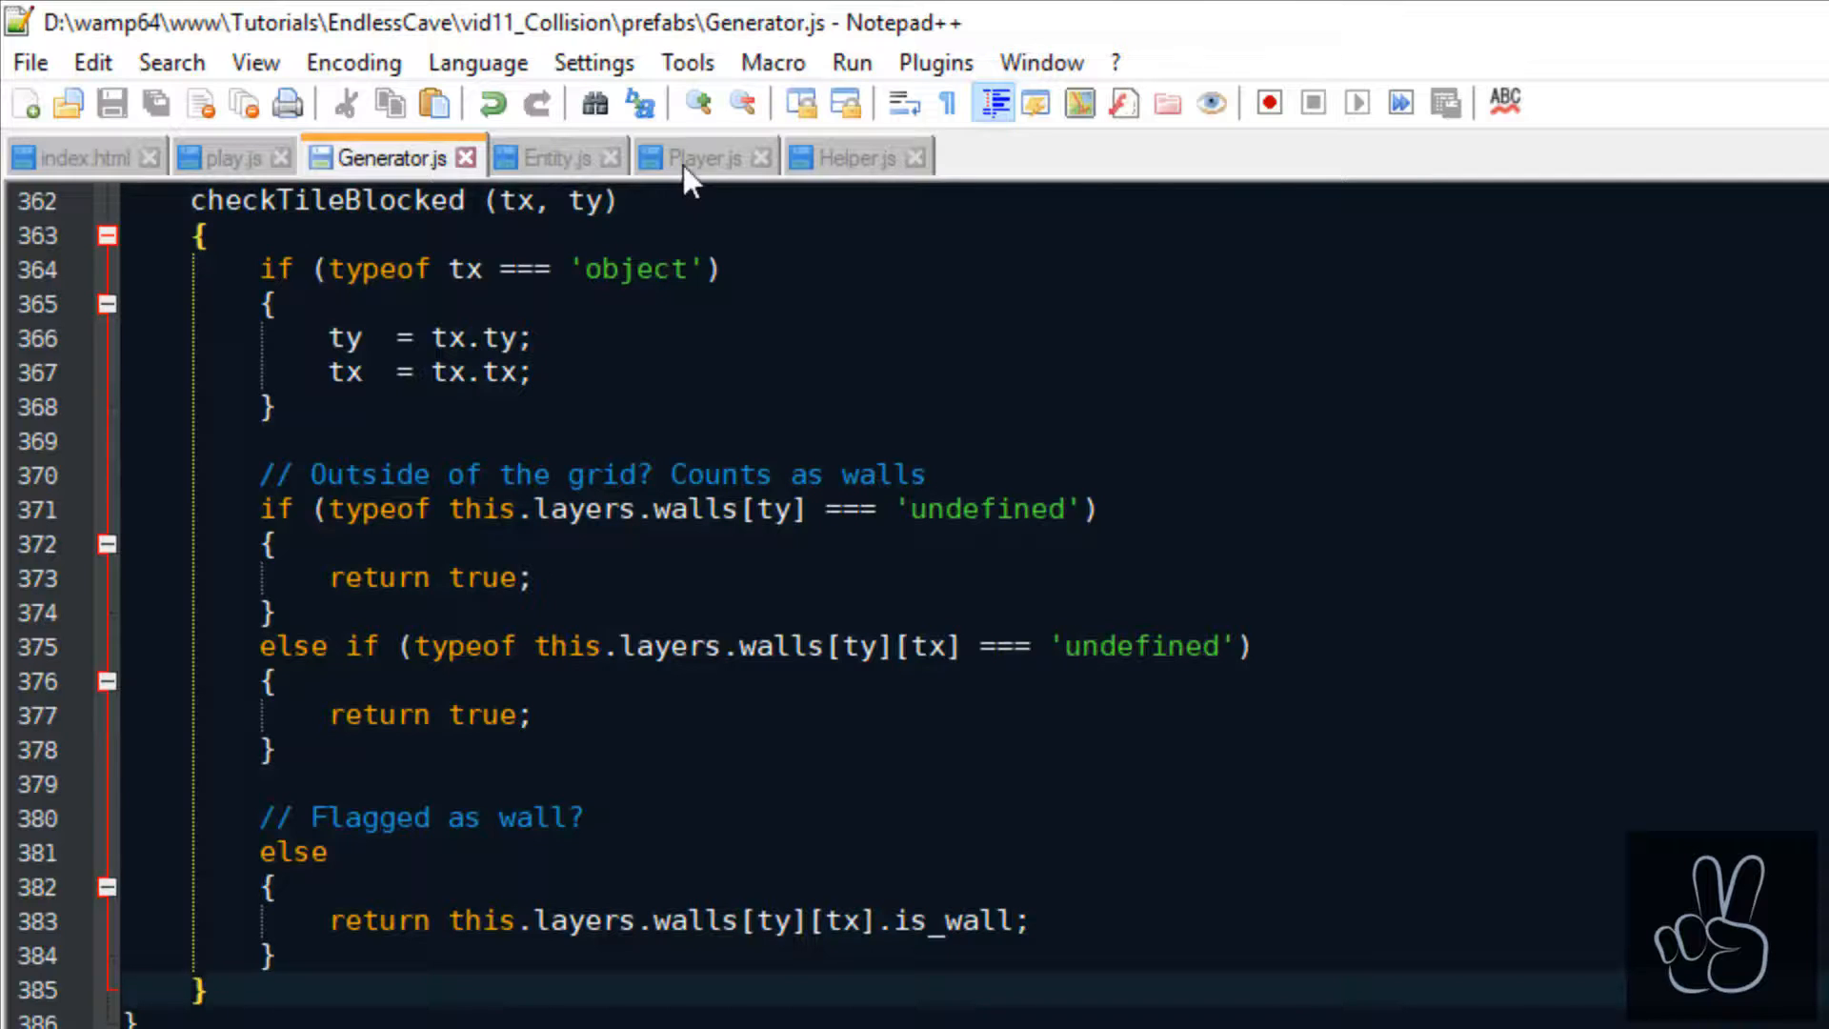
In Player.js, have moveDown call this.handleCollision('down').
{"action": "left_click", "coordinate": [700, 158]}
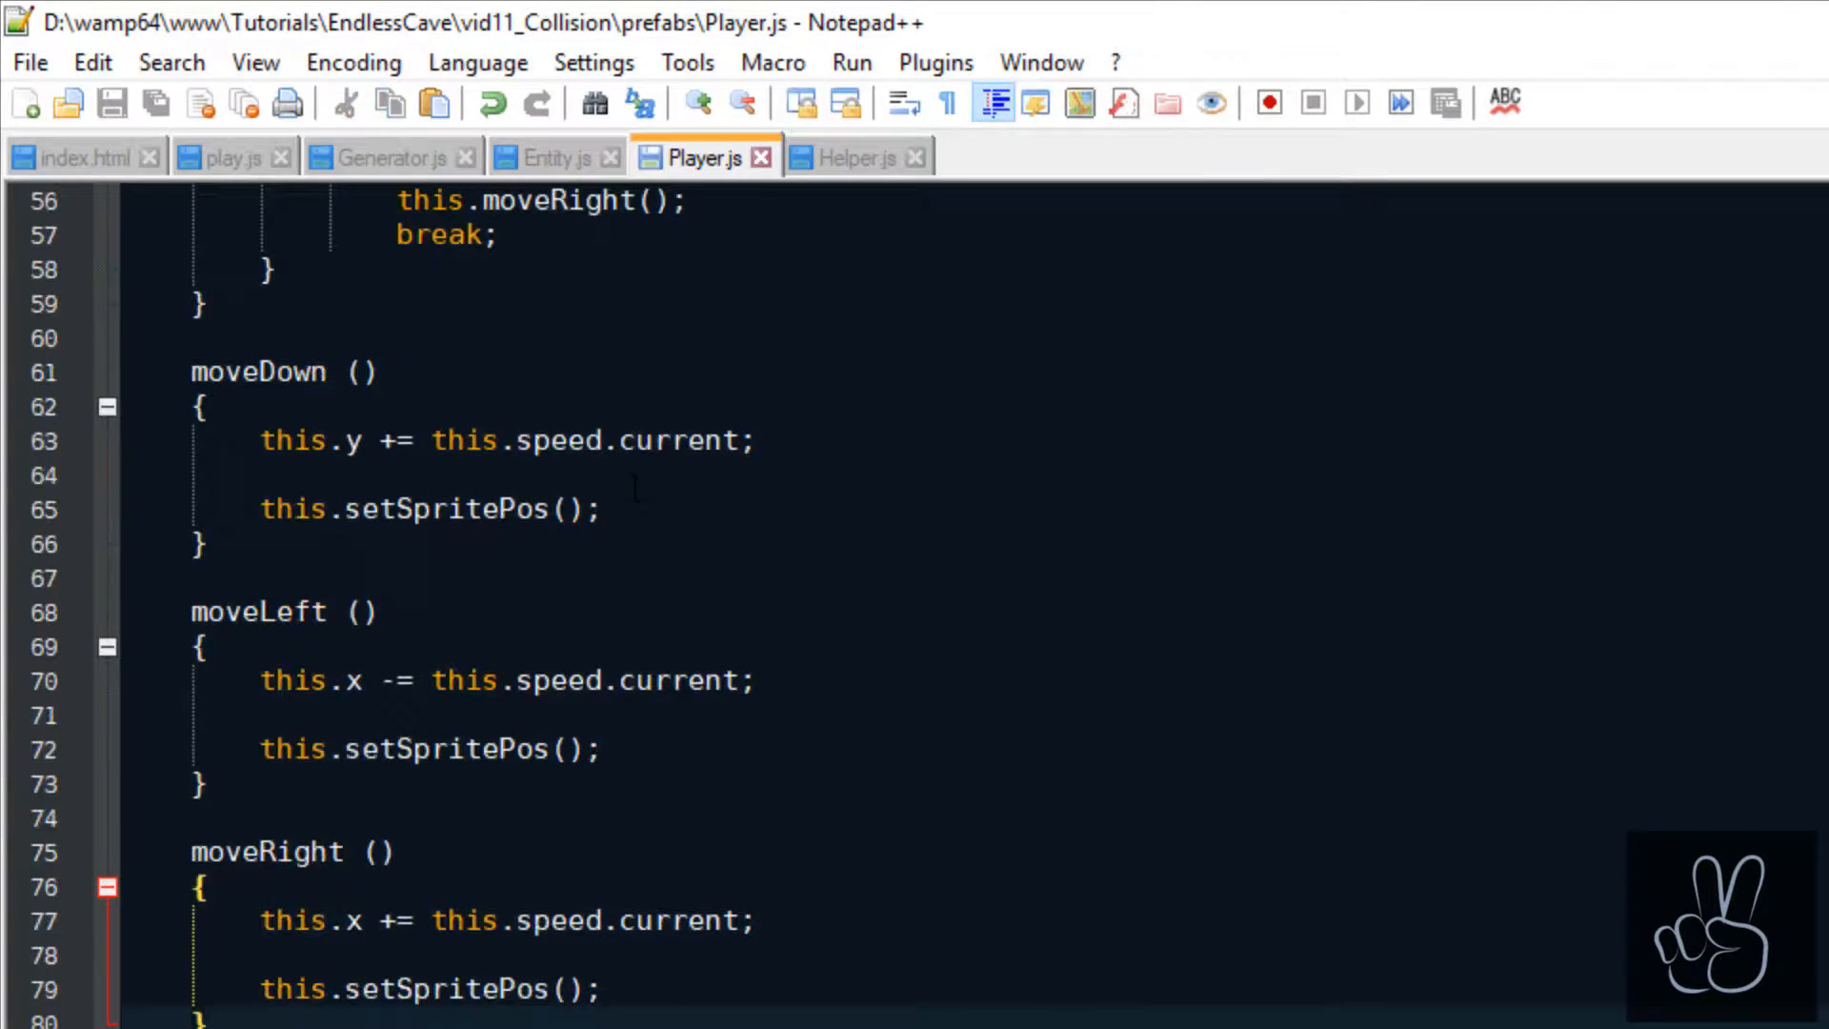
{"action": "type", "text": "this.handleCollision('down'"}
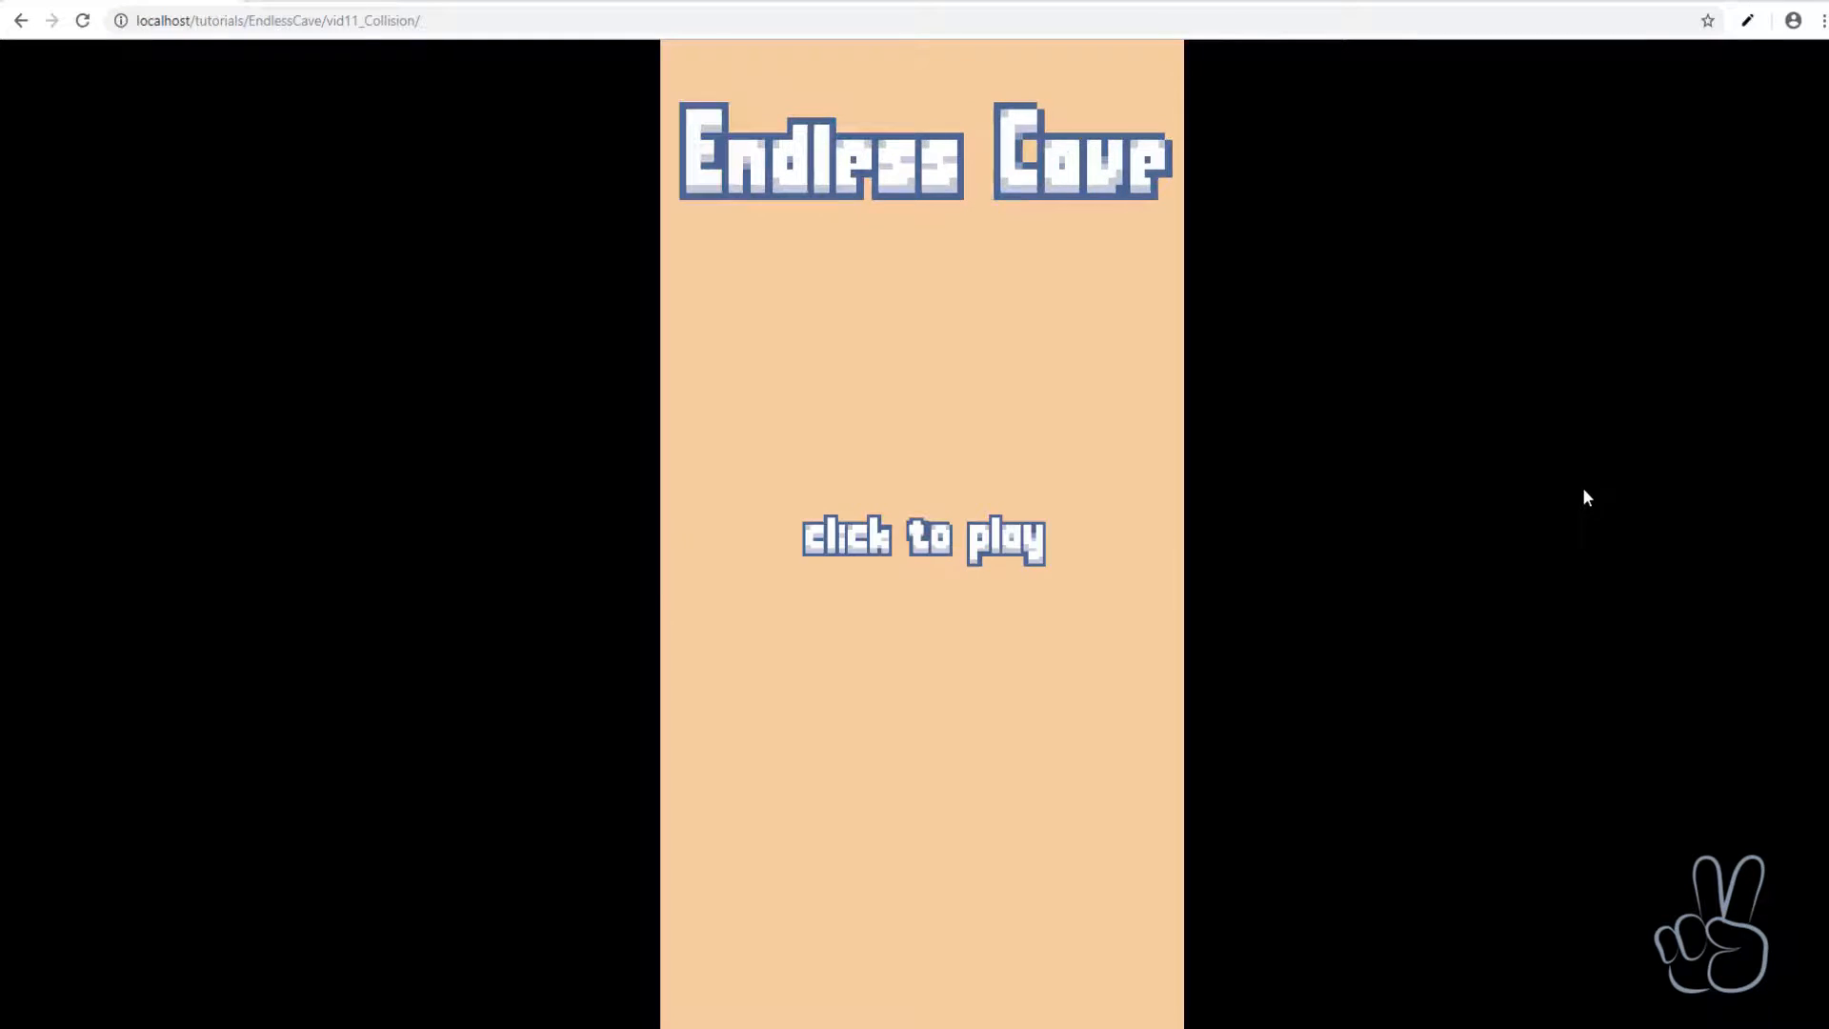
{"action": "left_click", "coordinate": [923, 537]}
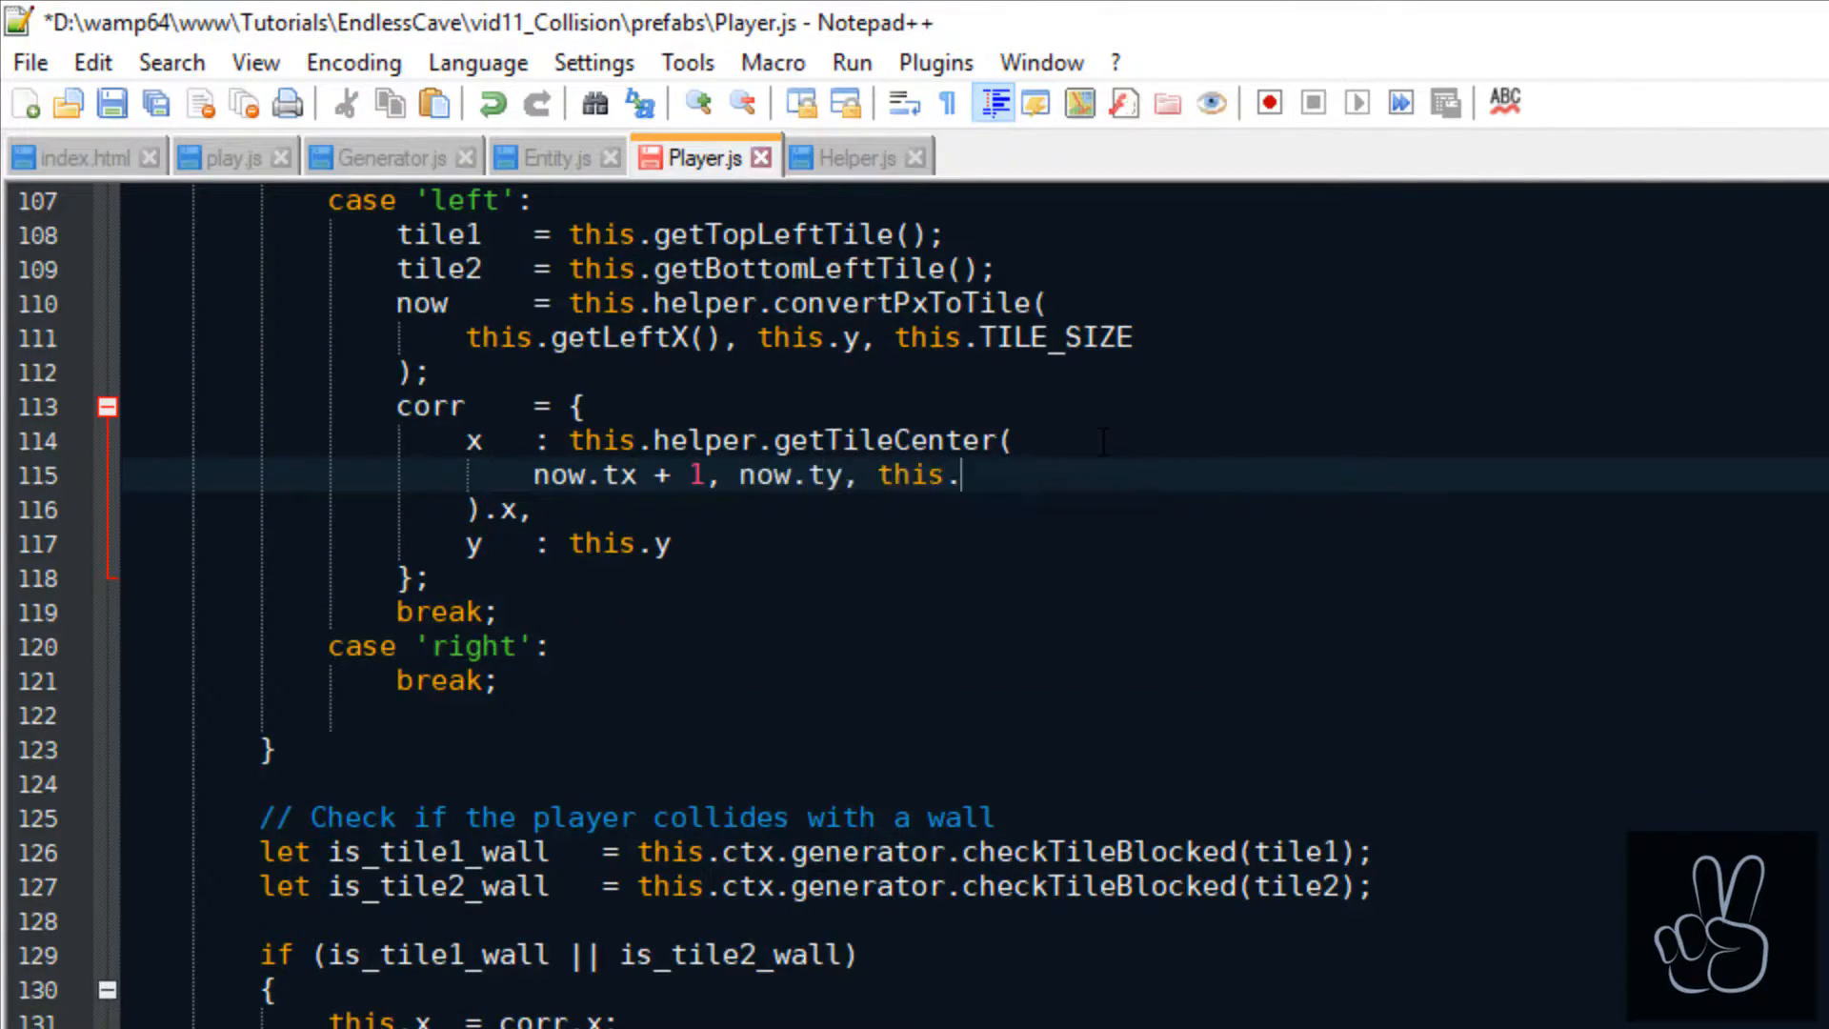
Finish the left case's corr position with getTileCenter(now.tx + 1, now.ty, this.TILE_SIZE).
{"action": "type", "text": "TILE_SIZE"}
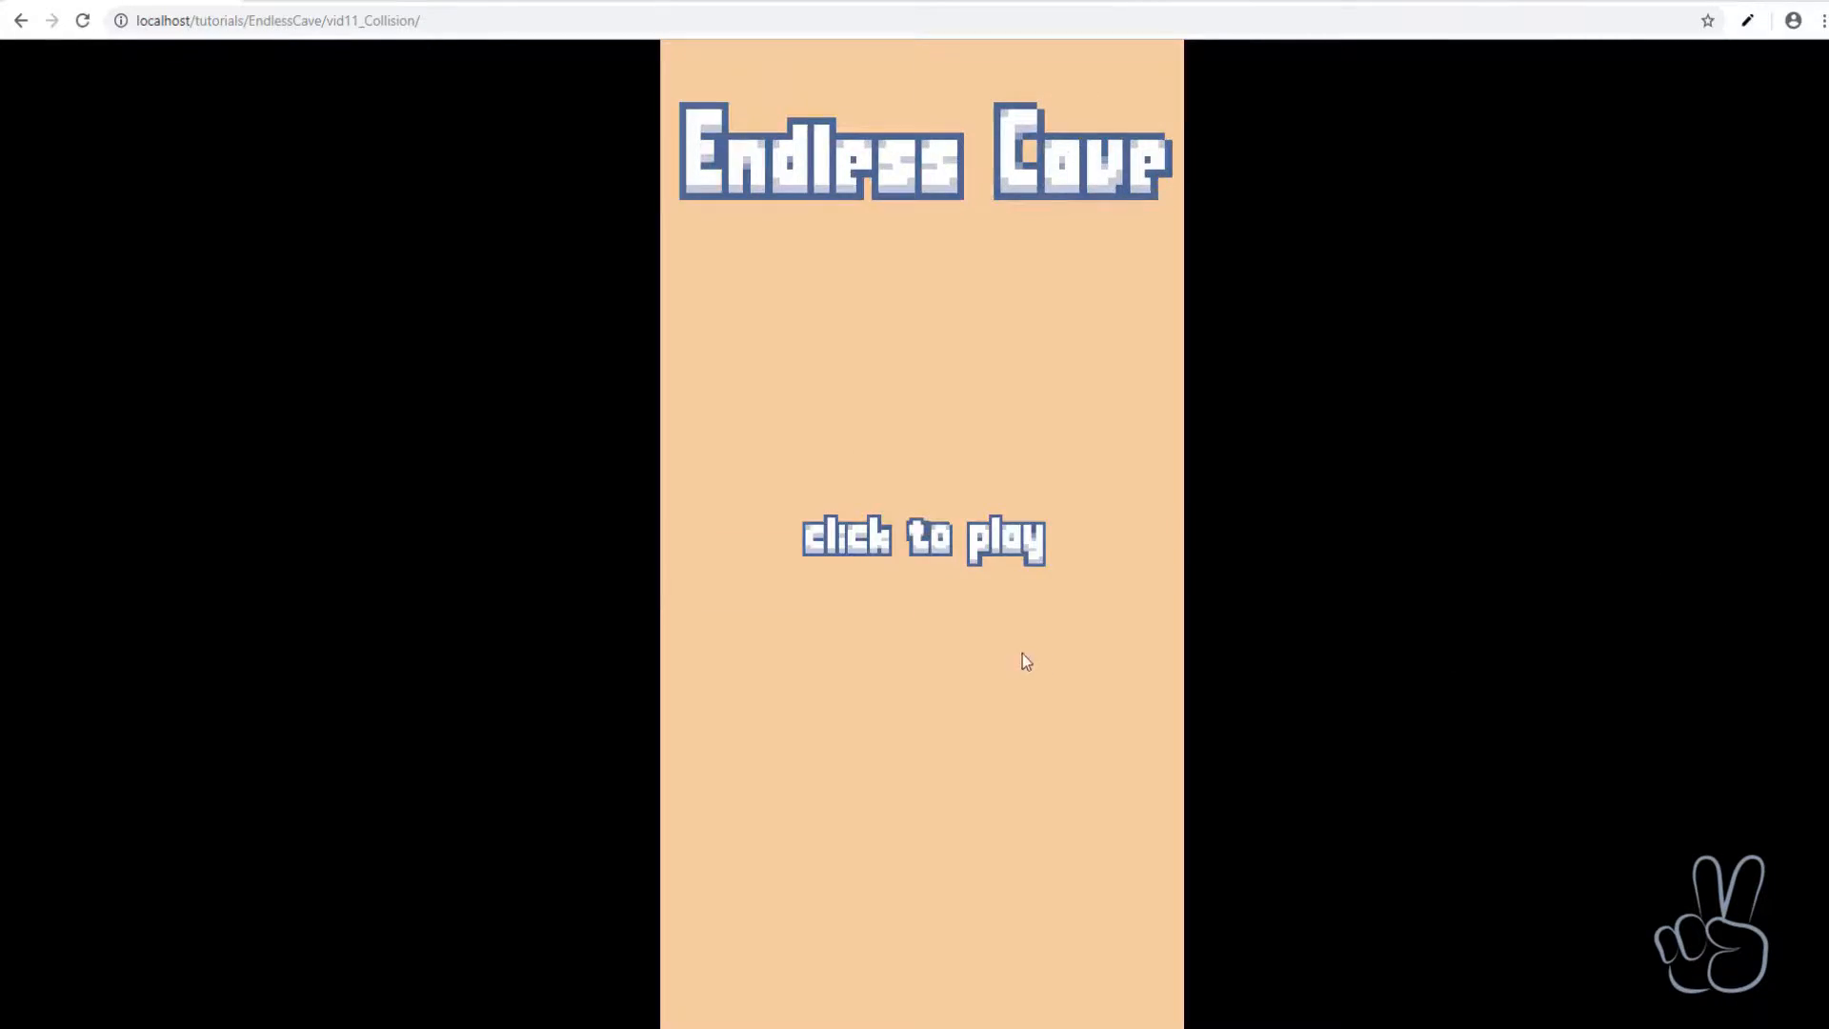
Start Endless Cave from the title screen and move the player into the walls.
{"action": "left_click", "coordinate": [923, 537]}
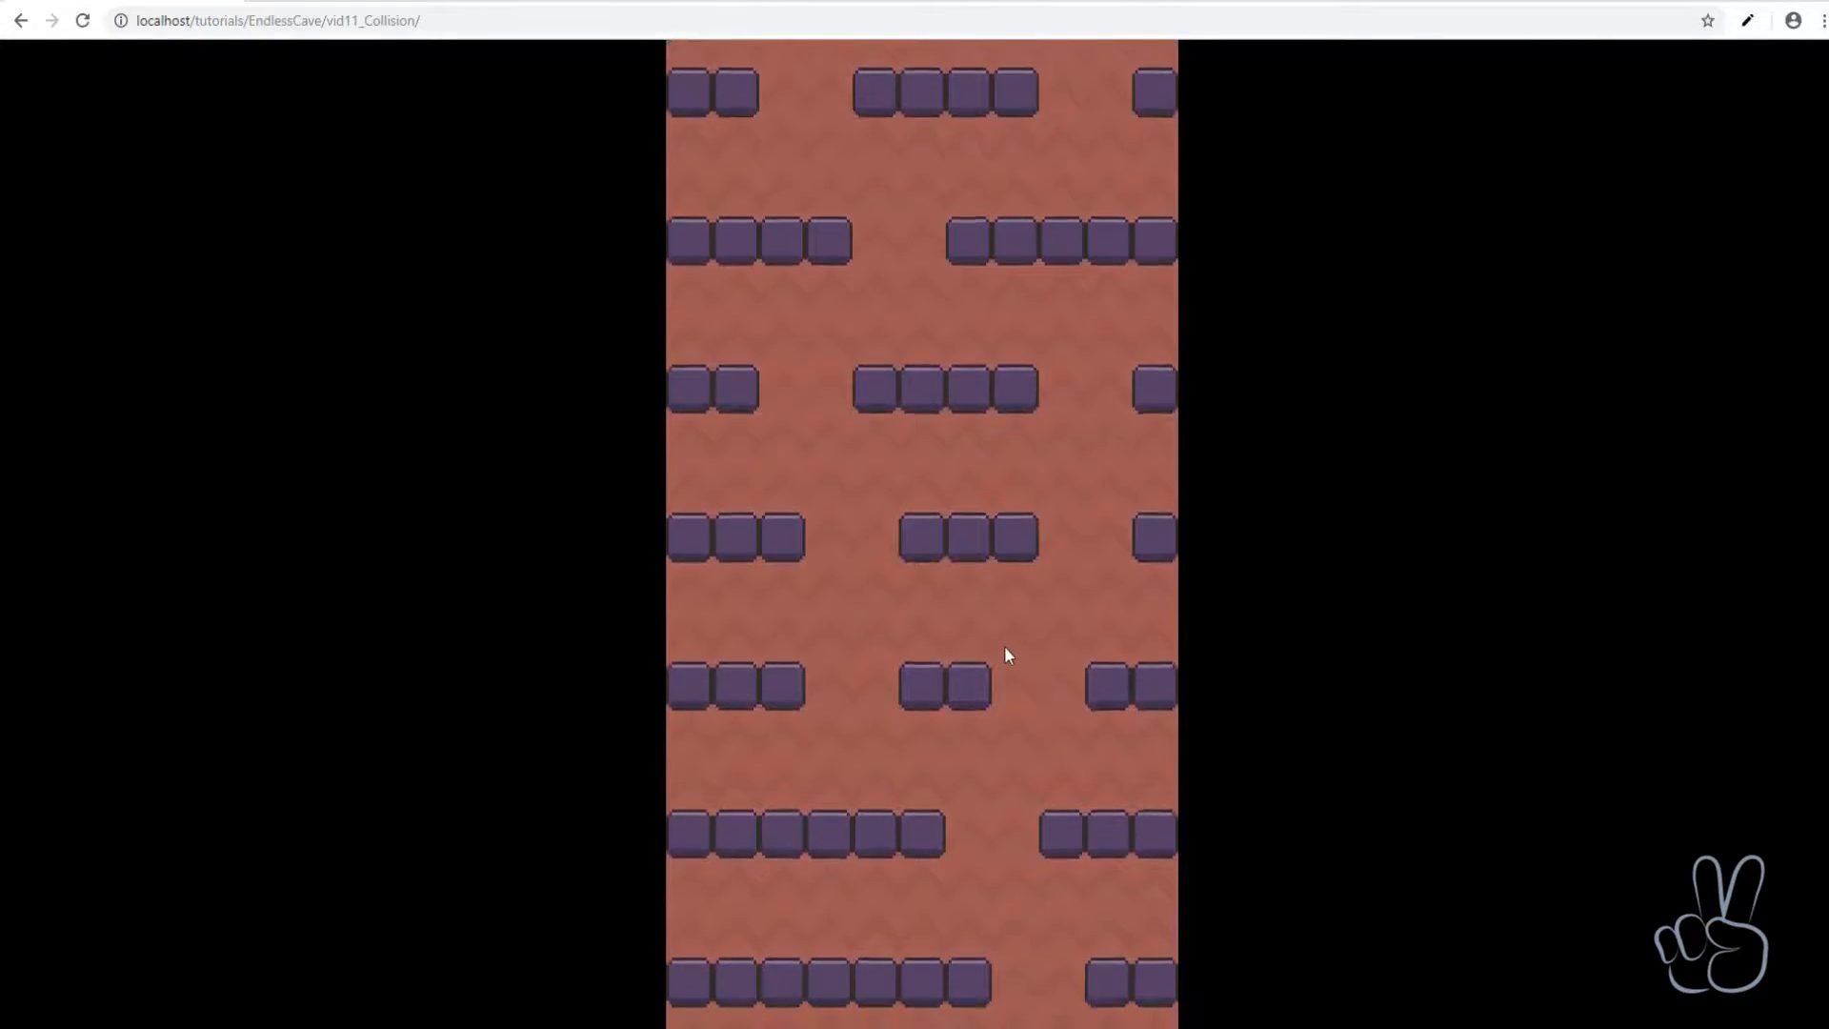
{"action": "key", "text": "F12"}
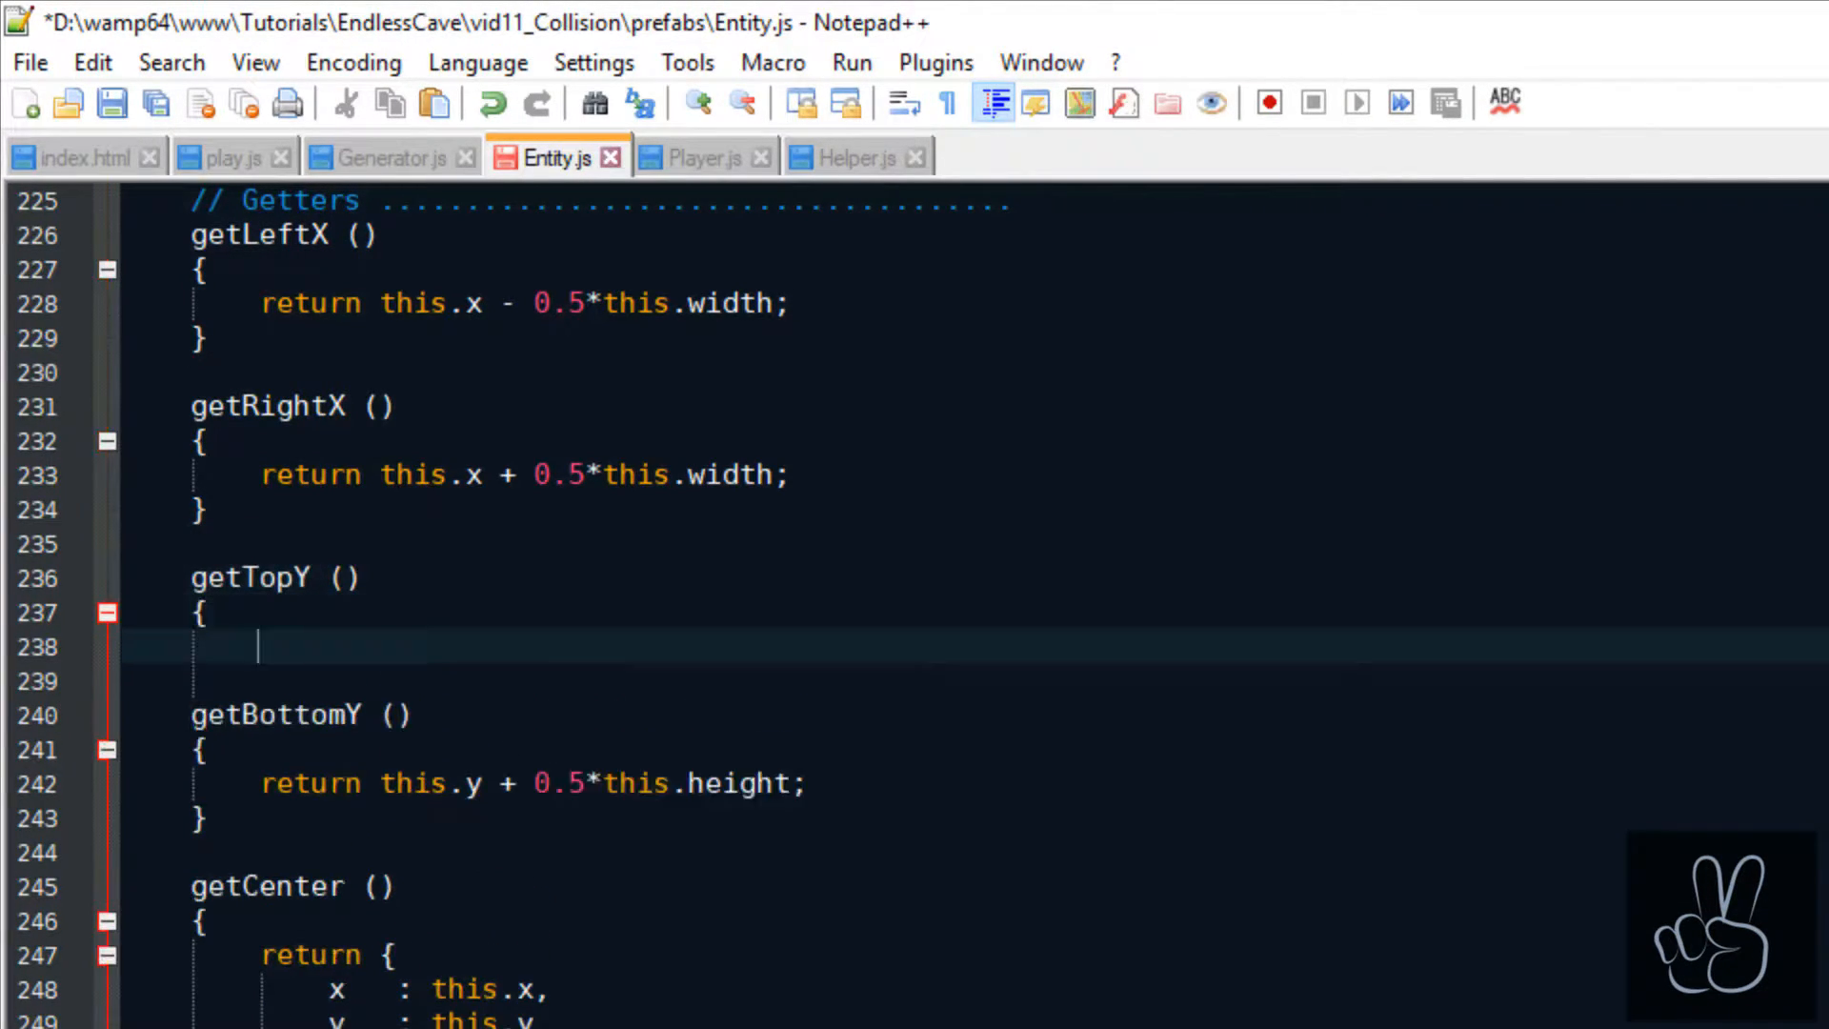
Make getTopY return this.y - 0.5*this.height.
{"action": "type", "text": "return this.y -"}
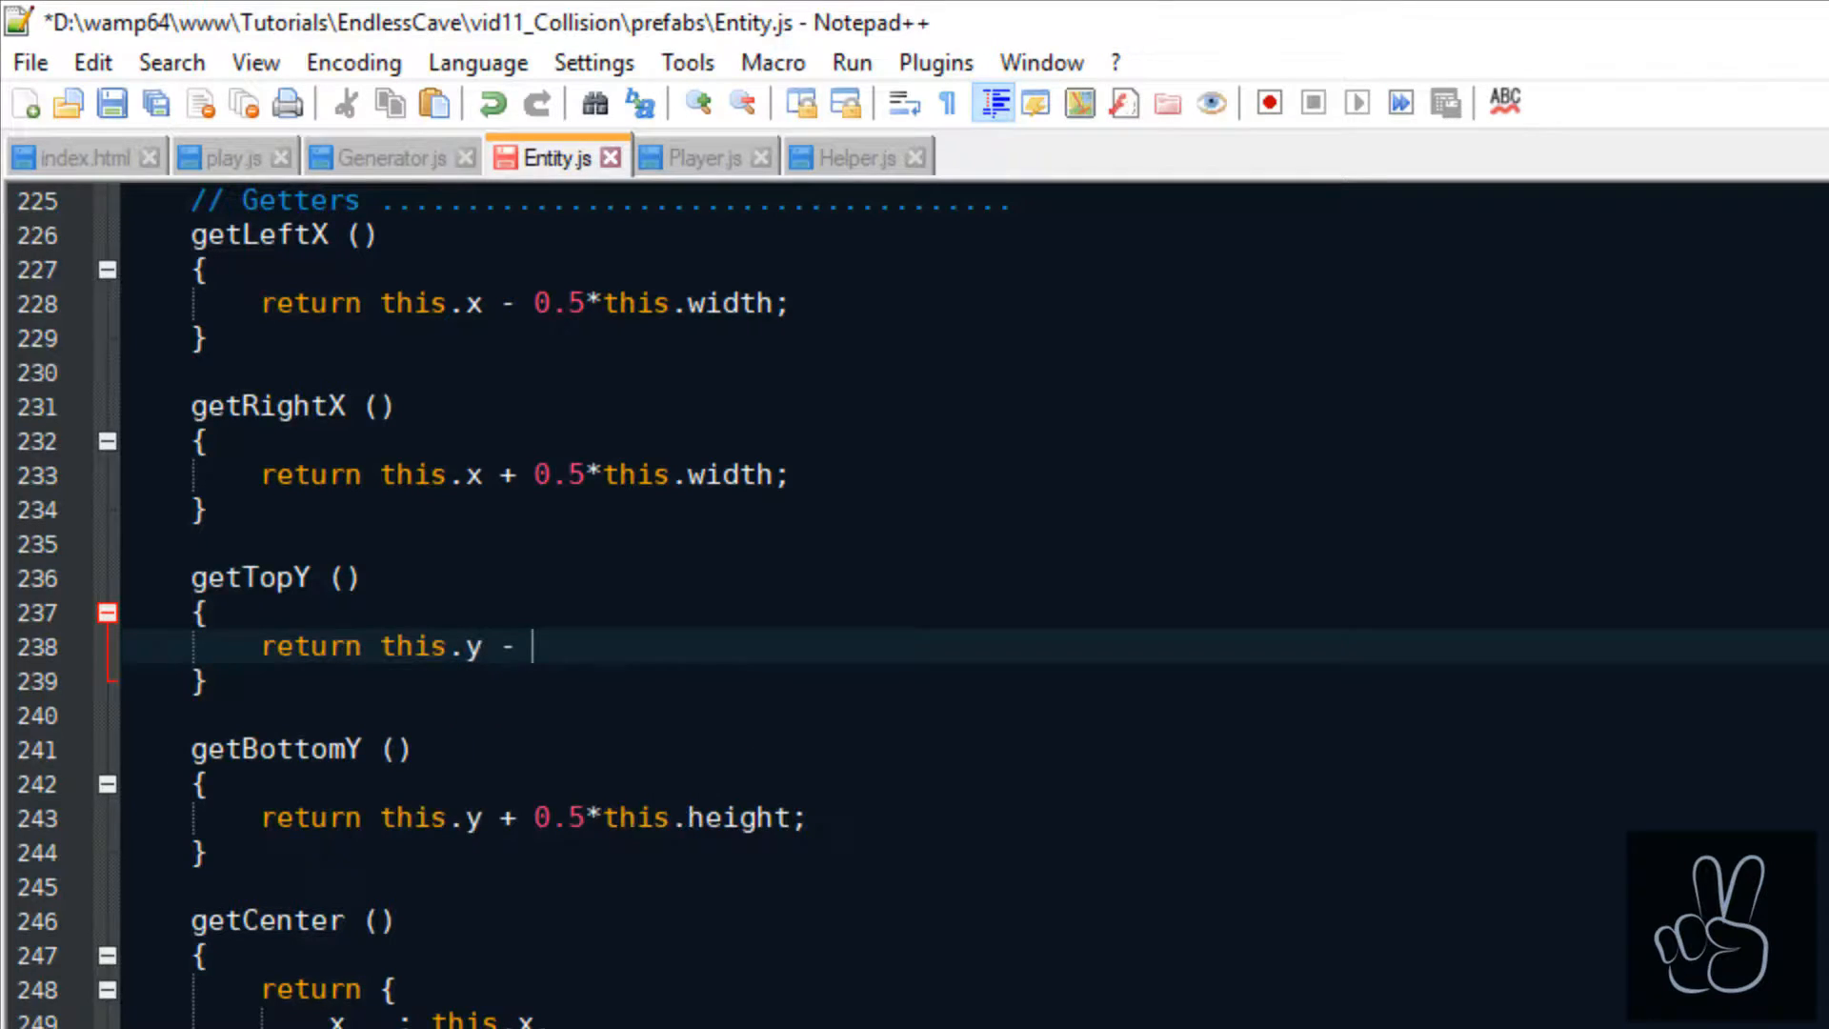
{"action": "type", "text": "0.5*this.height;"}
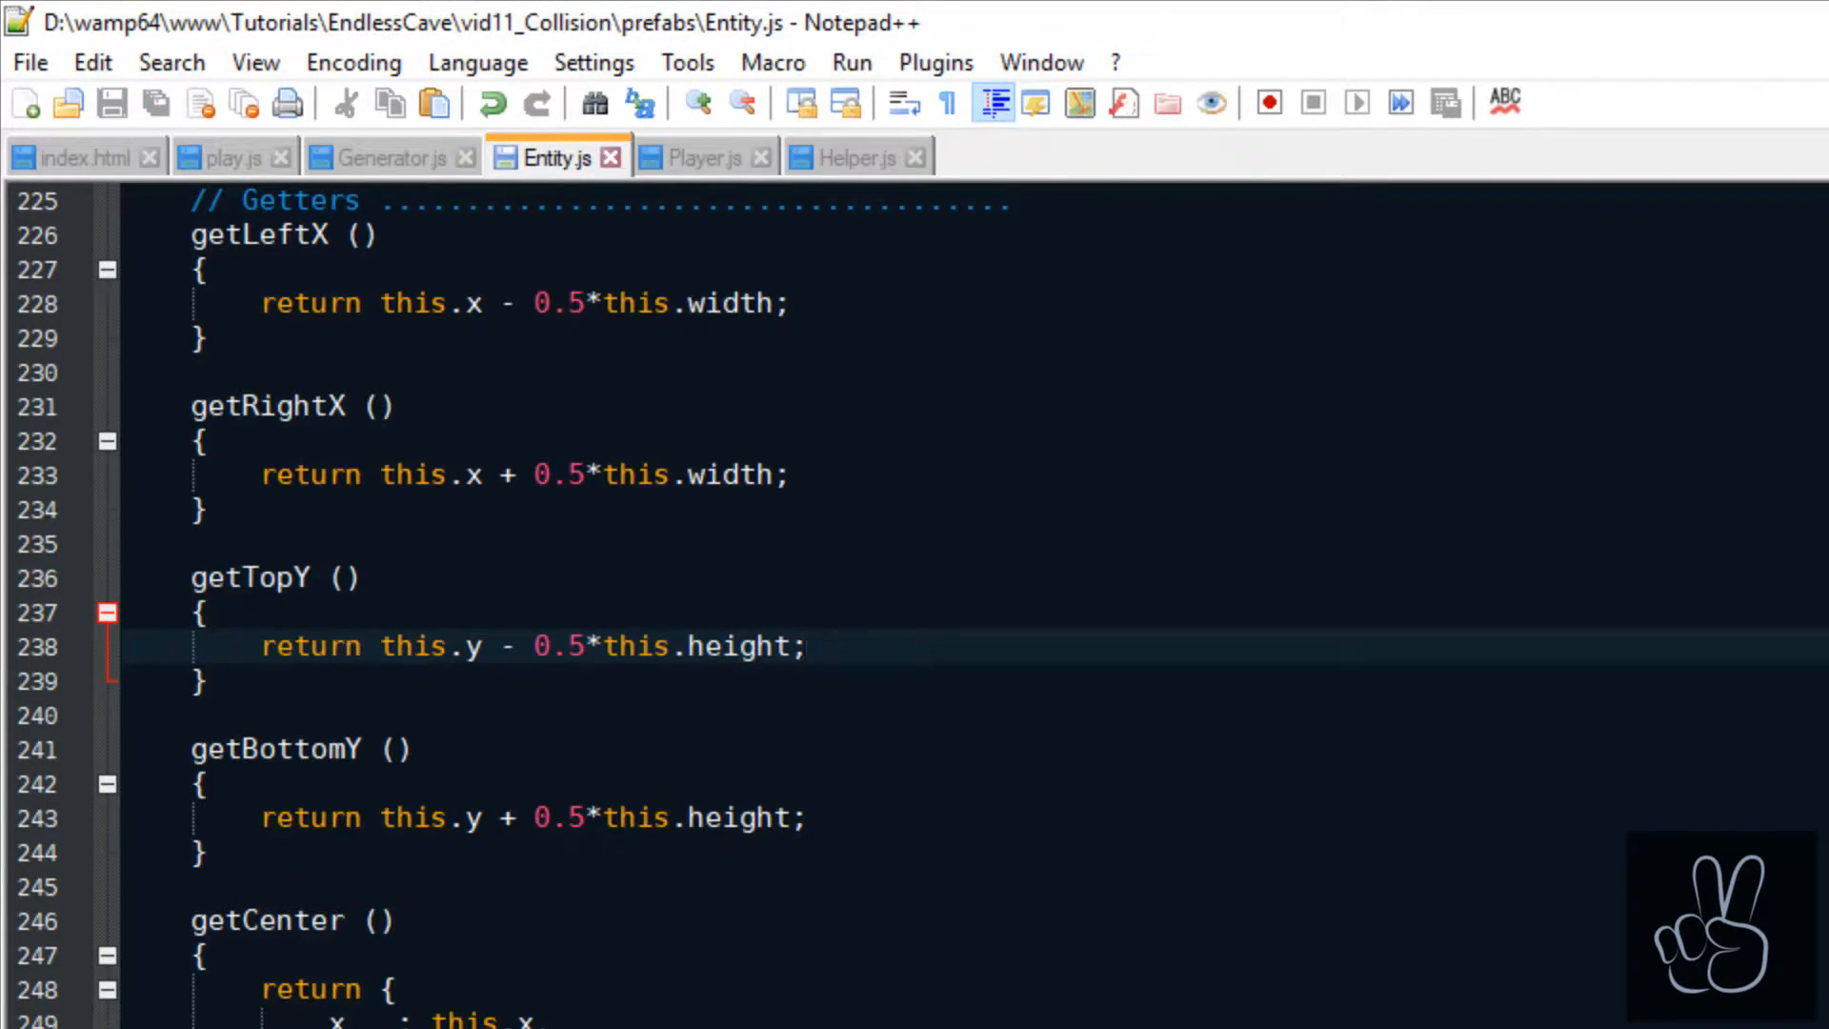